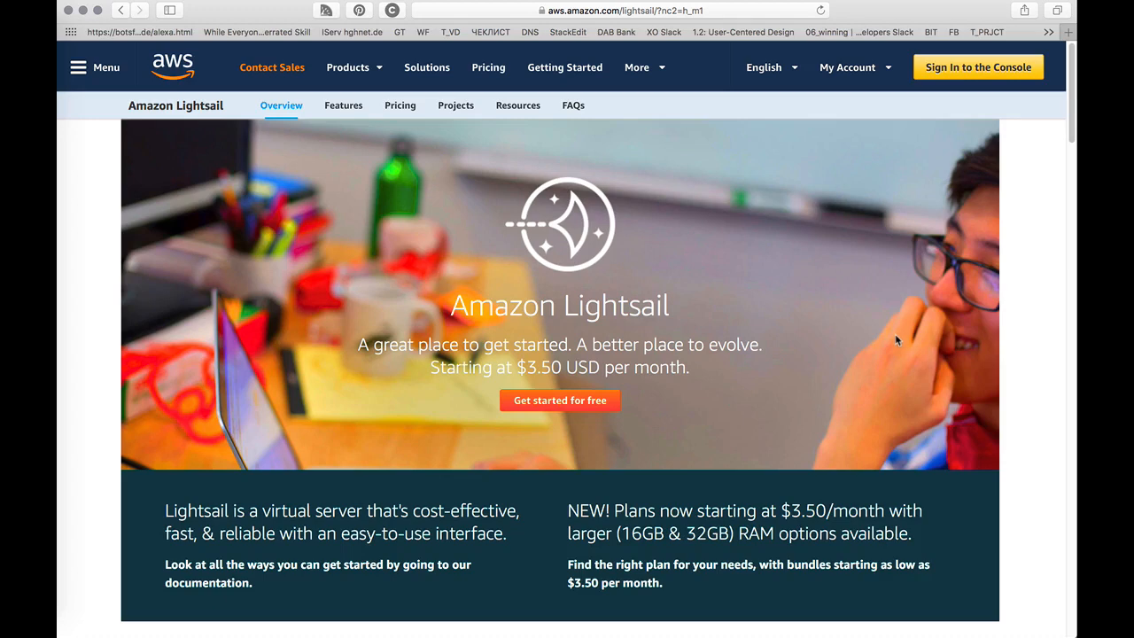
pyautogui.moveTo(896, 341)
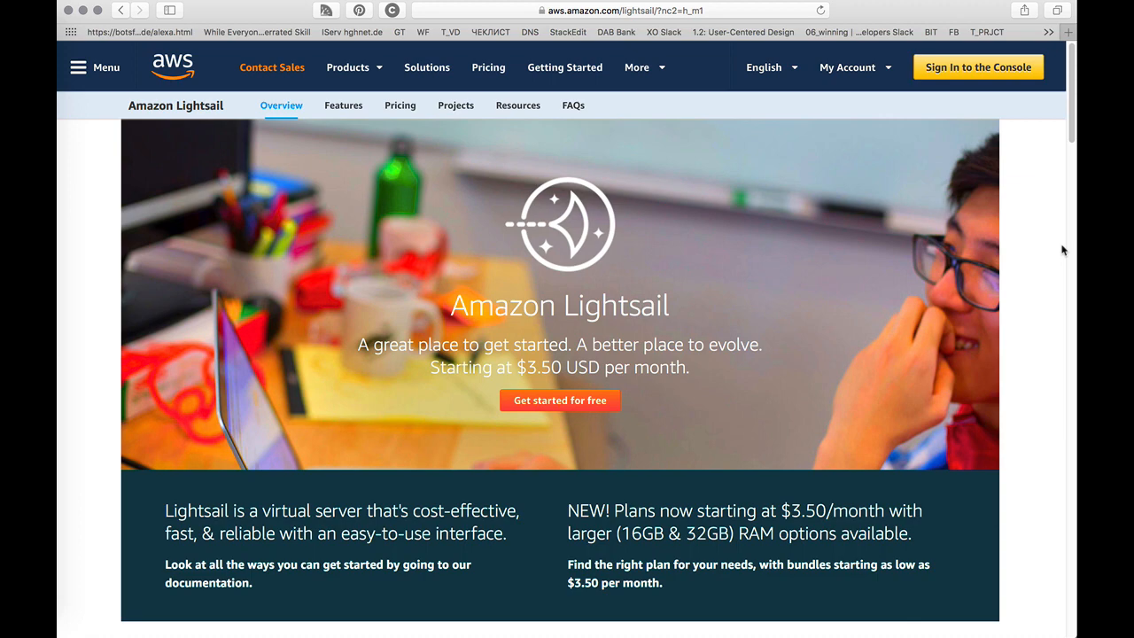
# Step: Scroll past the Lightsail overview and follow the notes' link to the lambda-nodejs-lightsail-backup repository
pyautogui.scroll(-3)
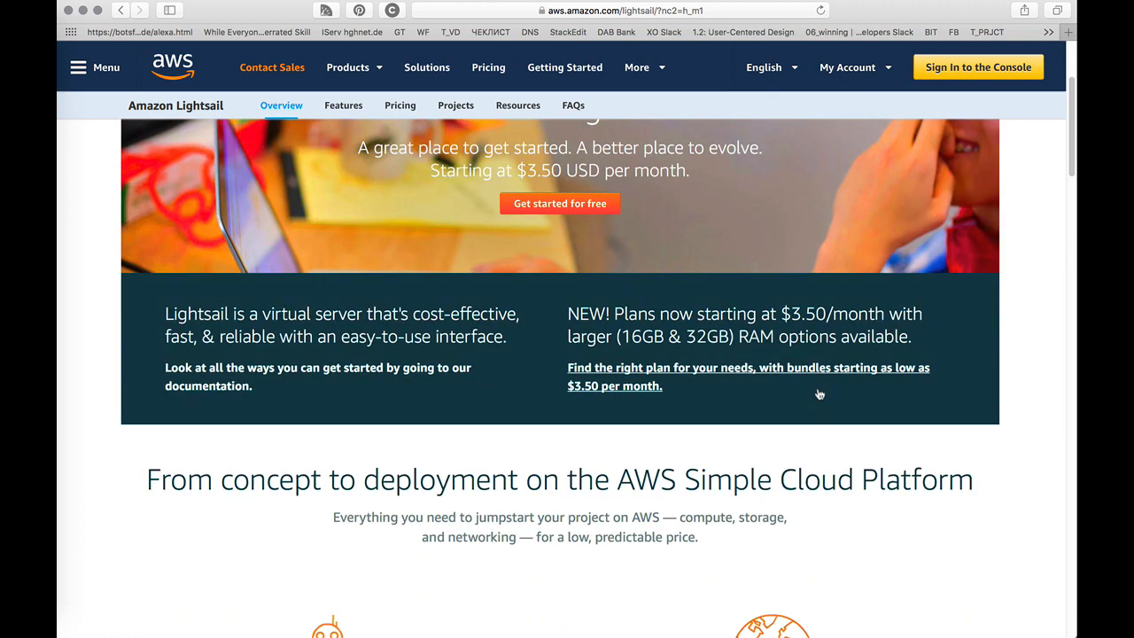
pyautogui.scroll(-3)
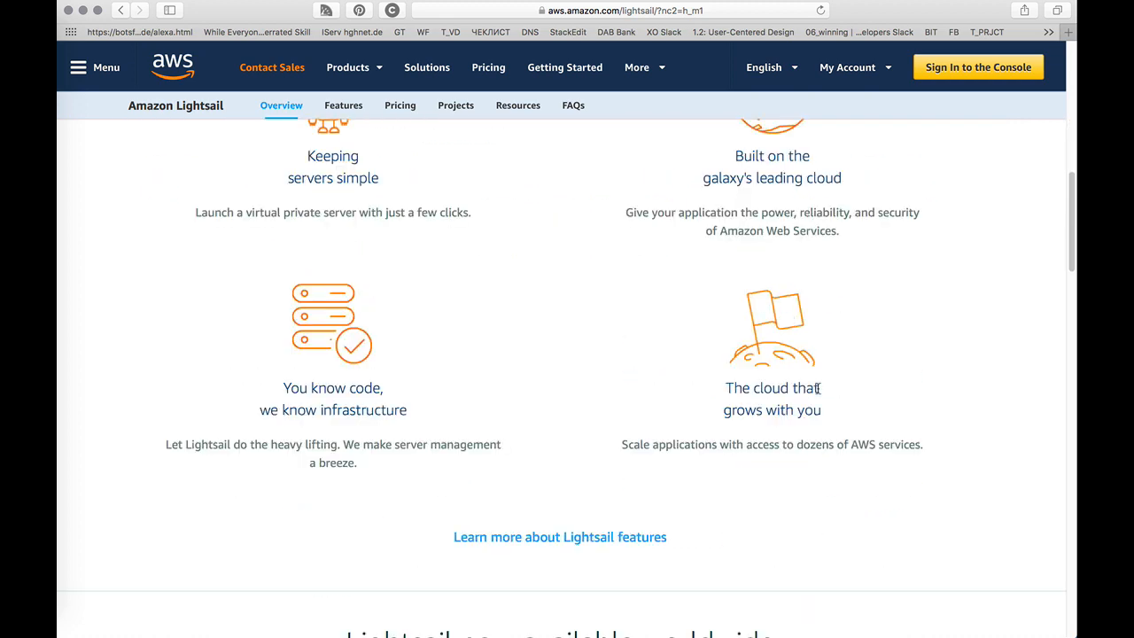
pyautogui.scroll(-3)
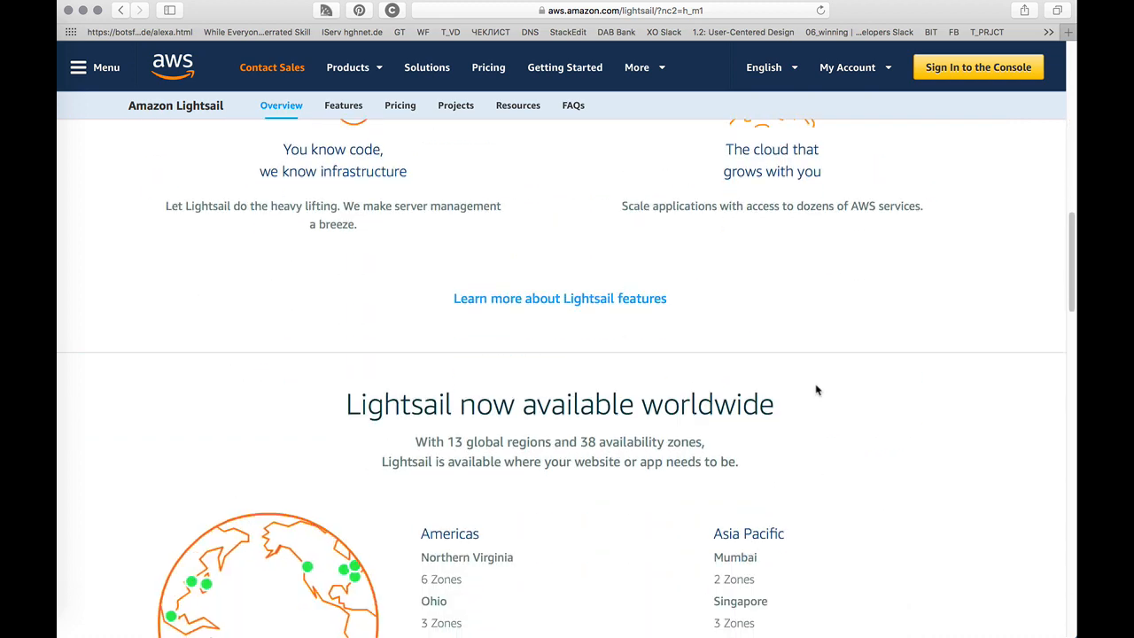
pyautogui.scroll(-3)
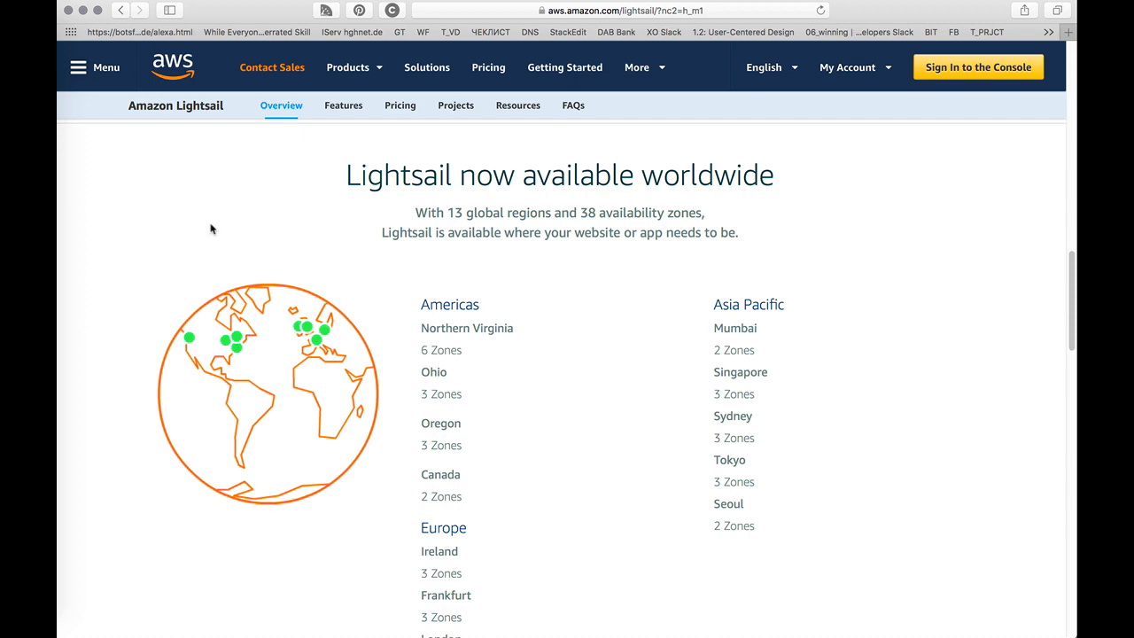
pyautogui.scroll(-3)
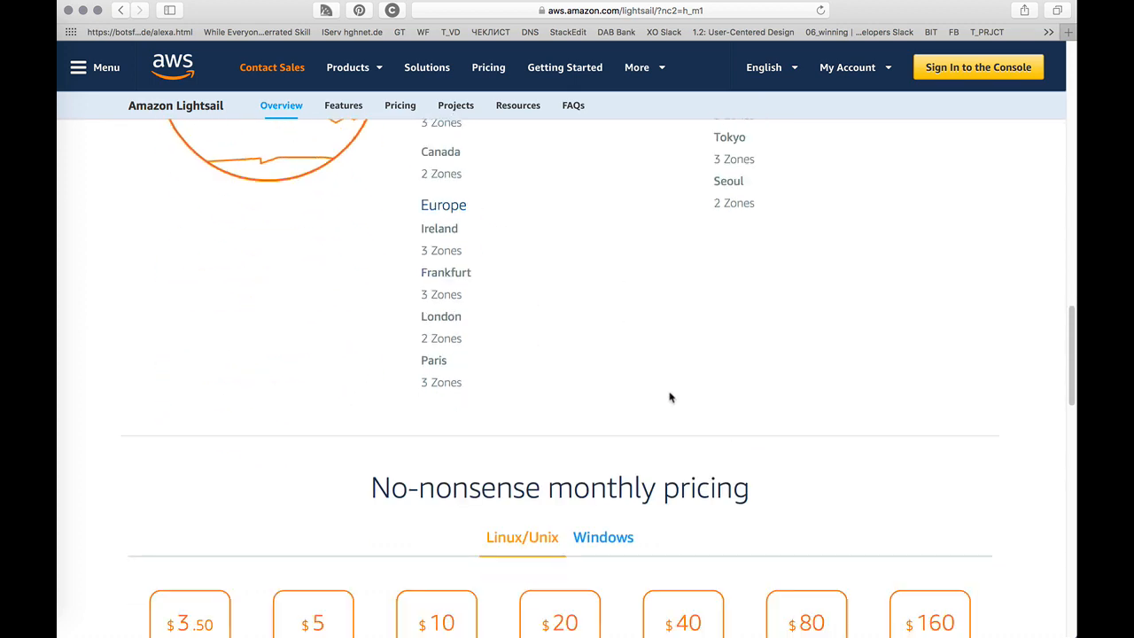
pyautogui.scroll(-3)
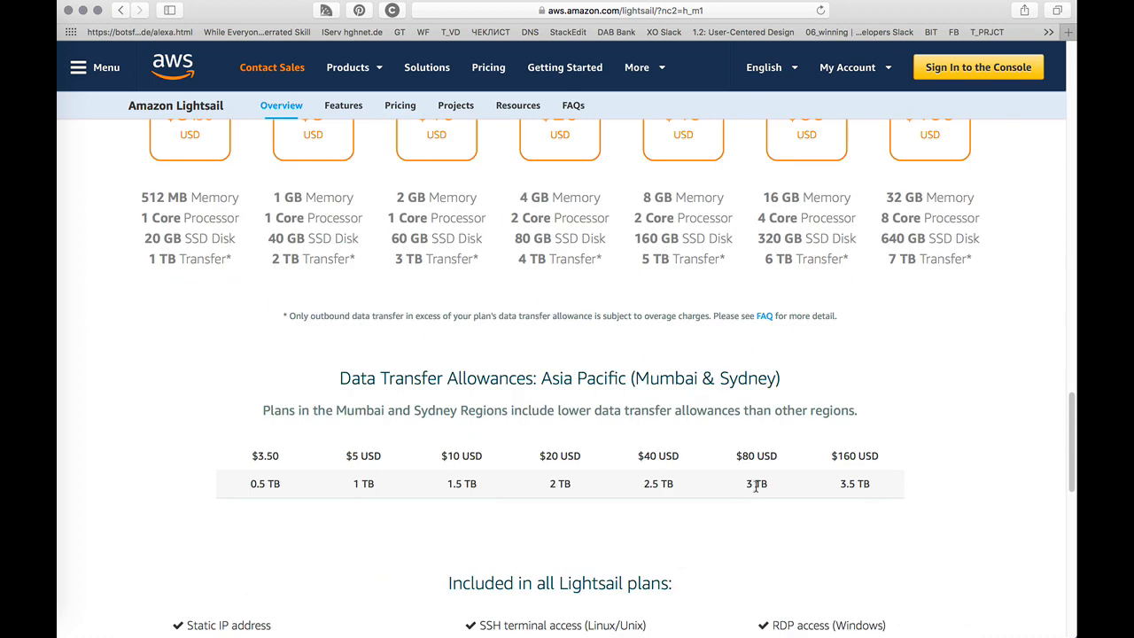
pyautogui.scroll(-3)
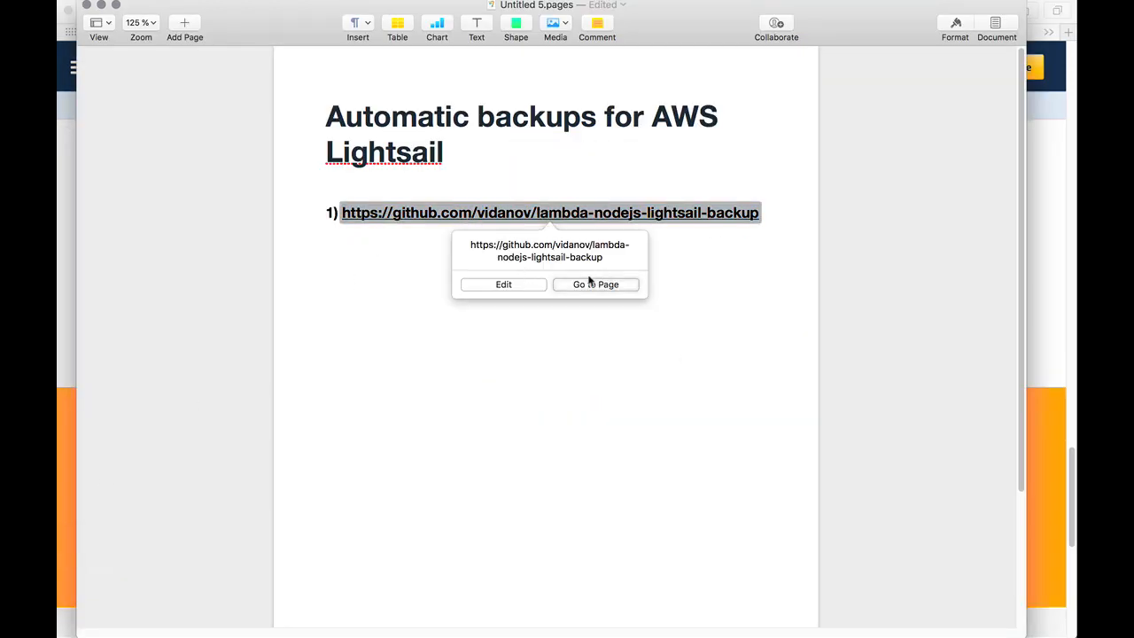
pyautogui.click(595, 284)
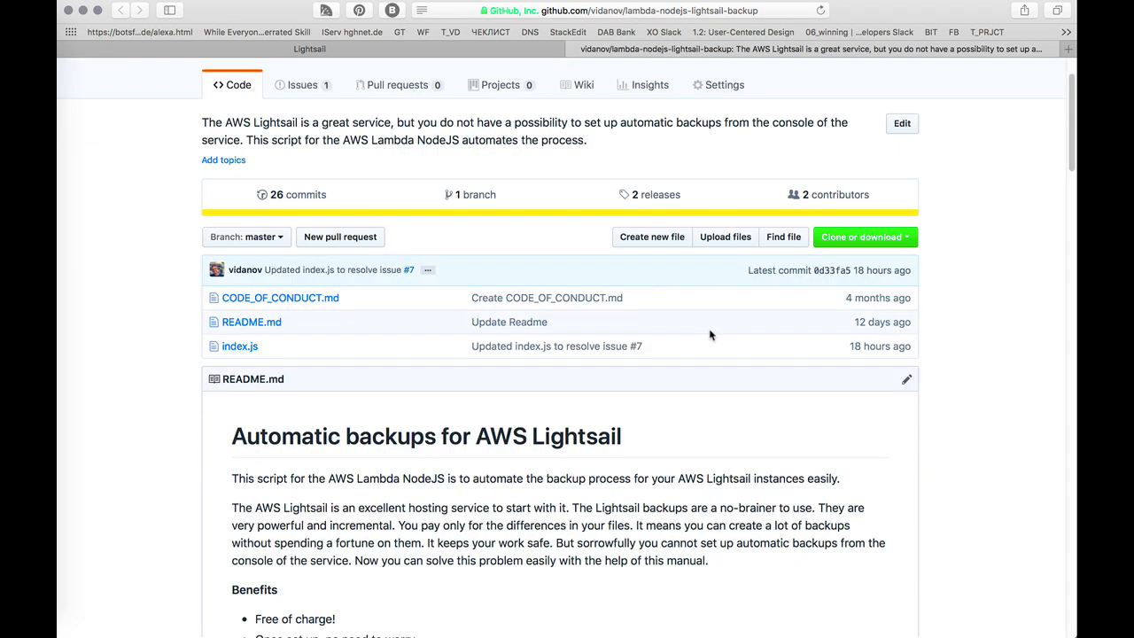
pyautogui.scroll(-3)
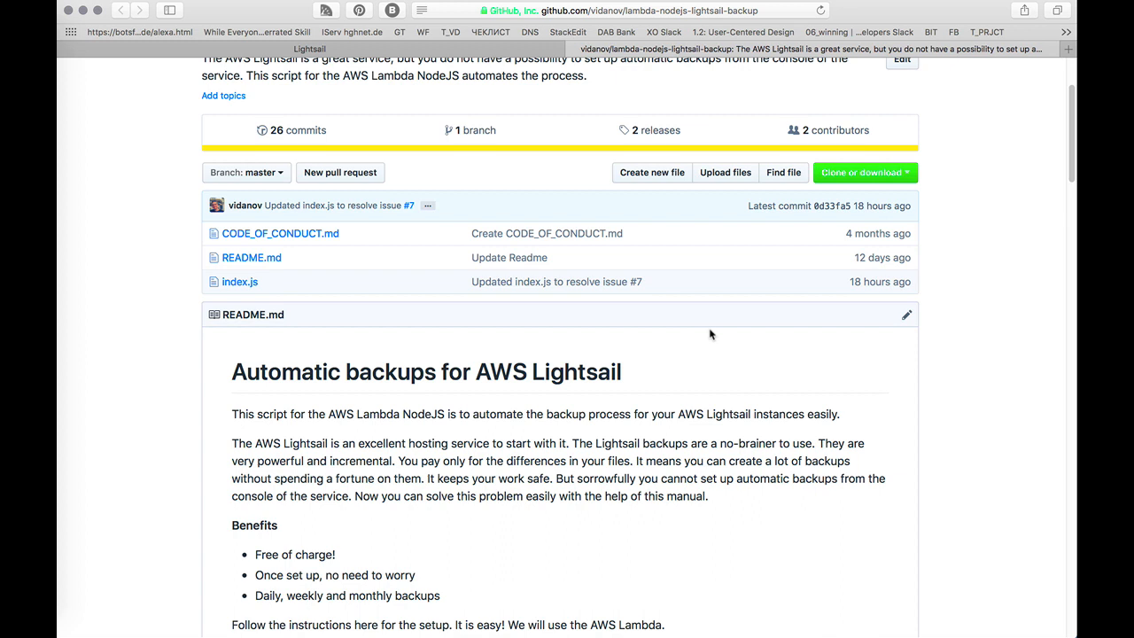
pyautogui.moveTo(670, 336)
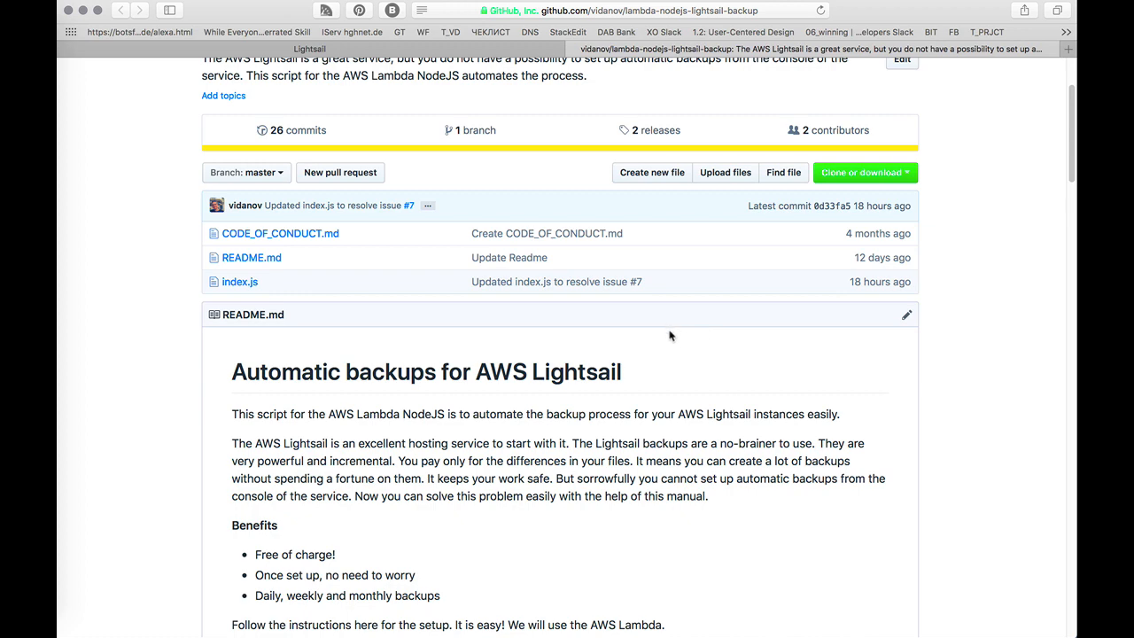
pyautogui.scroll(-3)
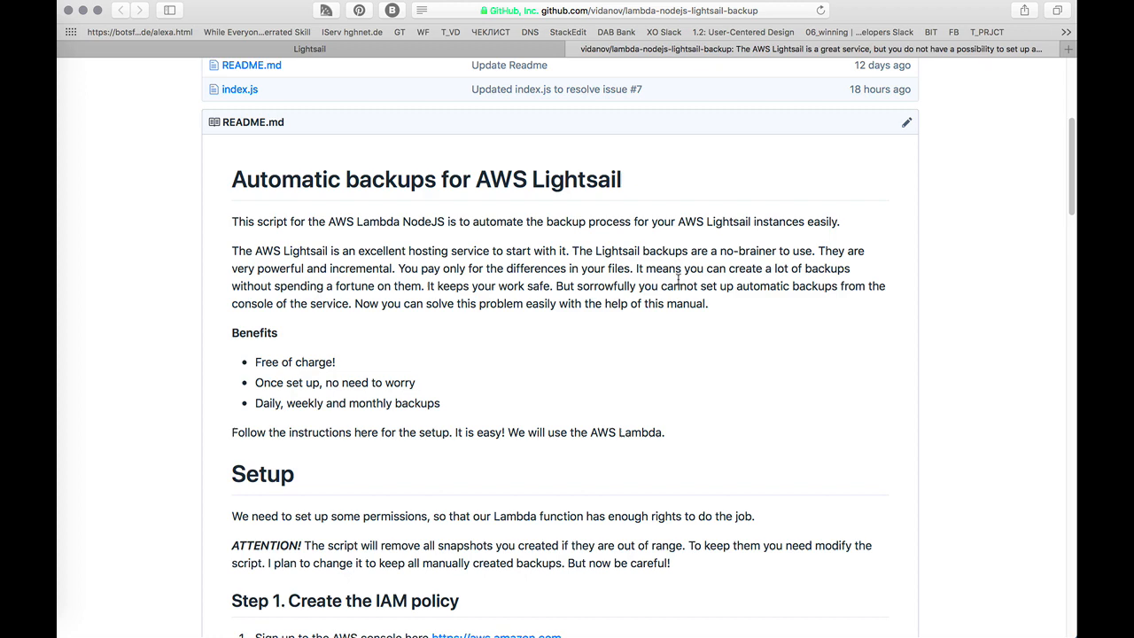
pyautogui.moveTo(650, 371)
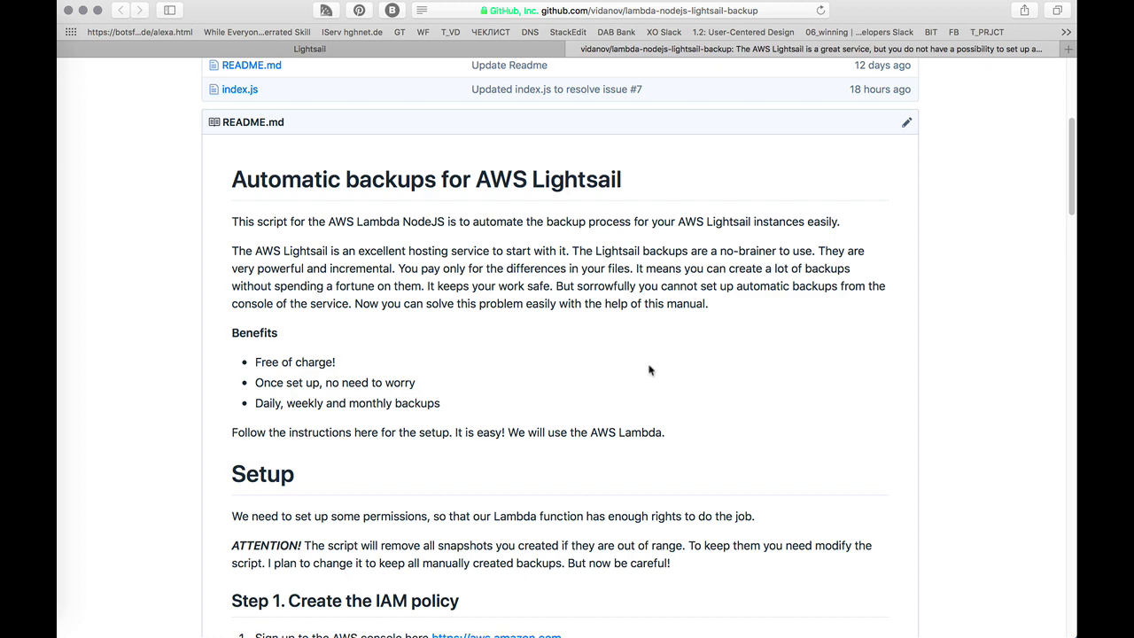
pyautogui.scroll(-3)
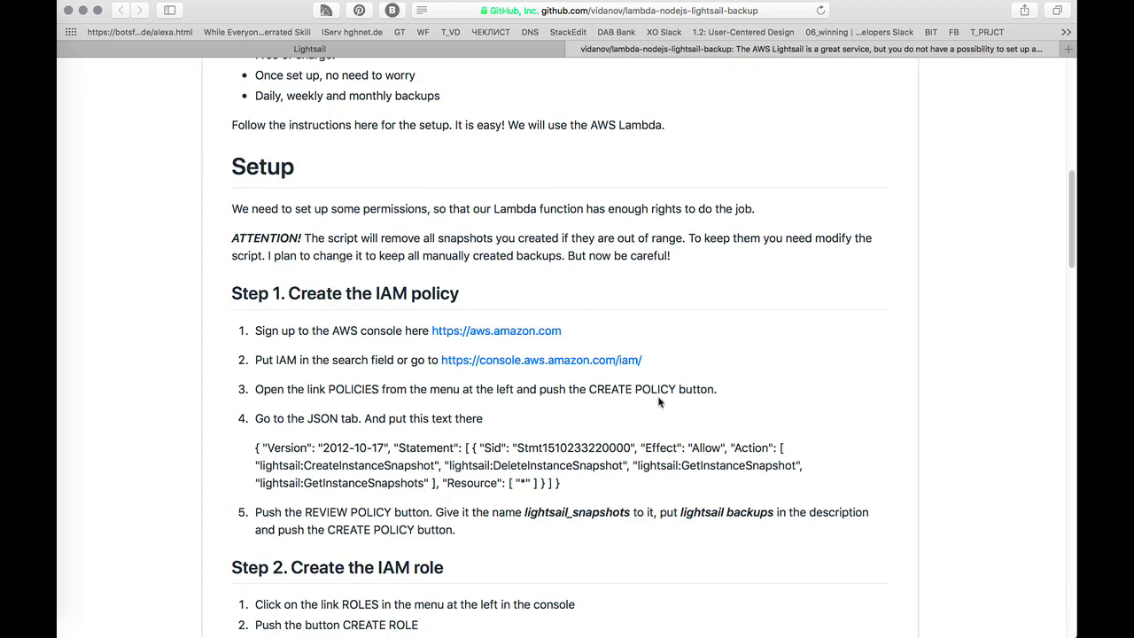
pyautogui.scroll(-3)
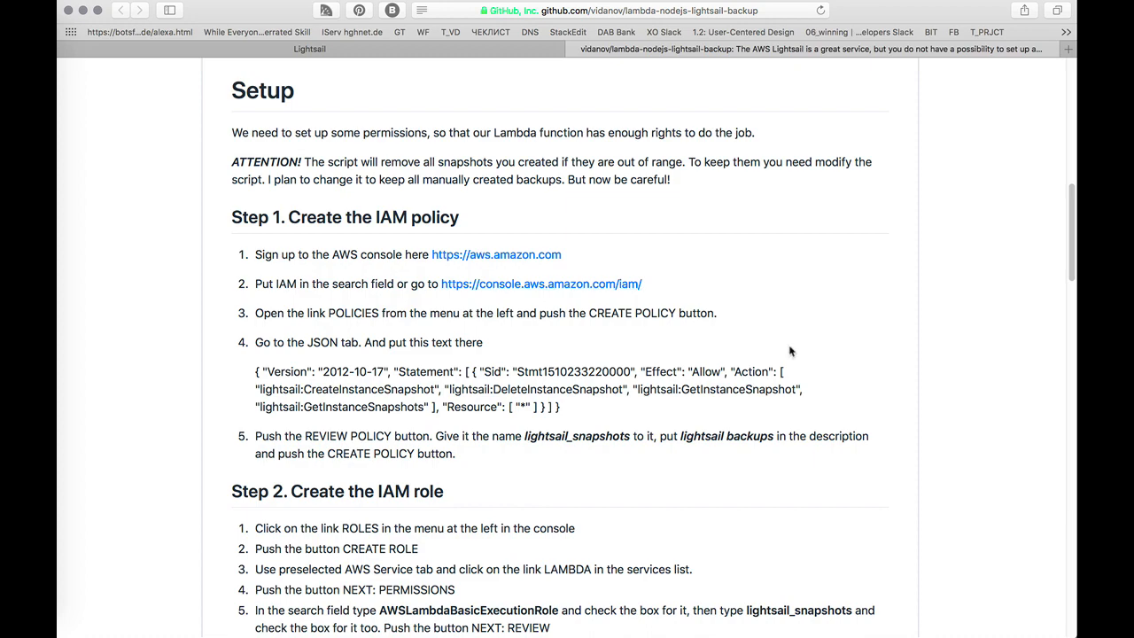
pyautogui.moveTo(787, 371)
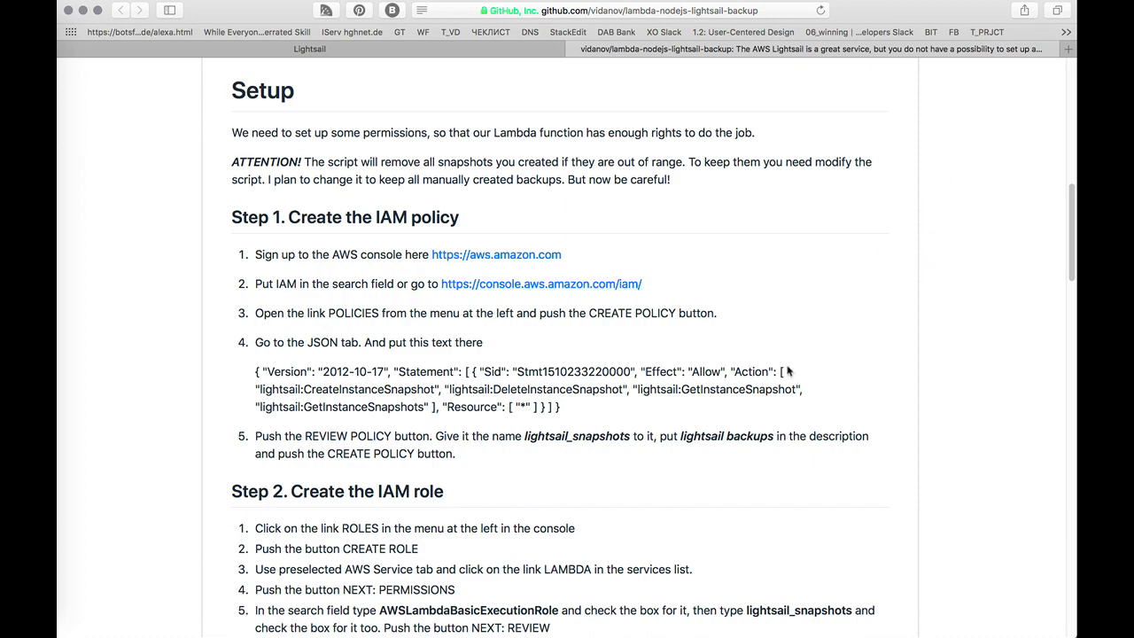
pyautogui.scroll(-3)
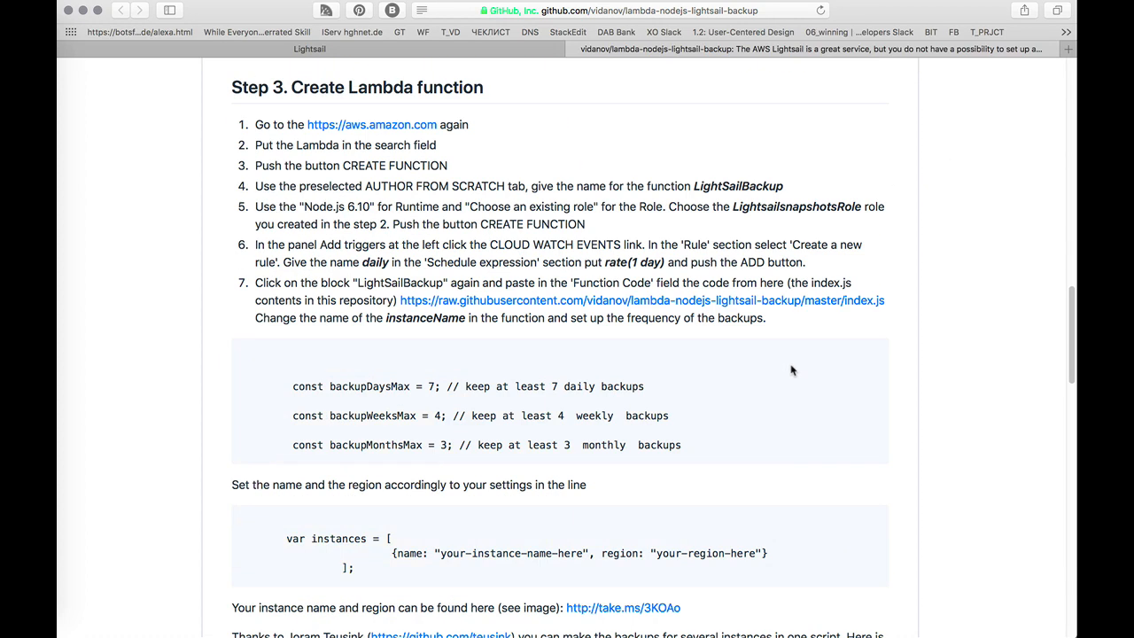
pyautogui.scroll(-3)
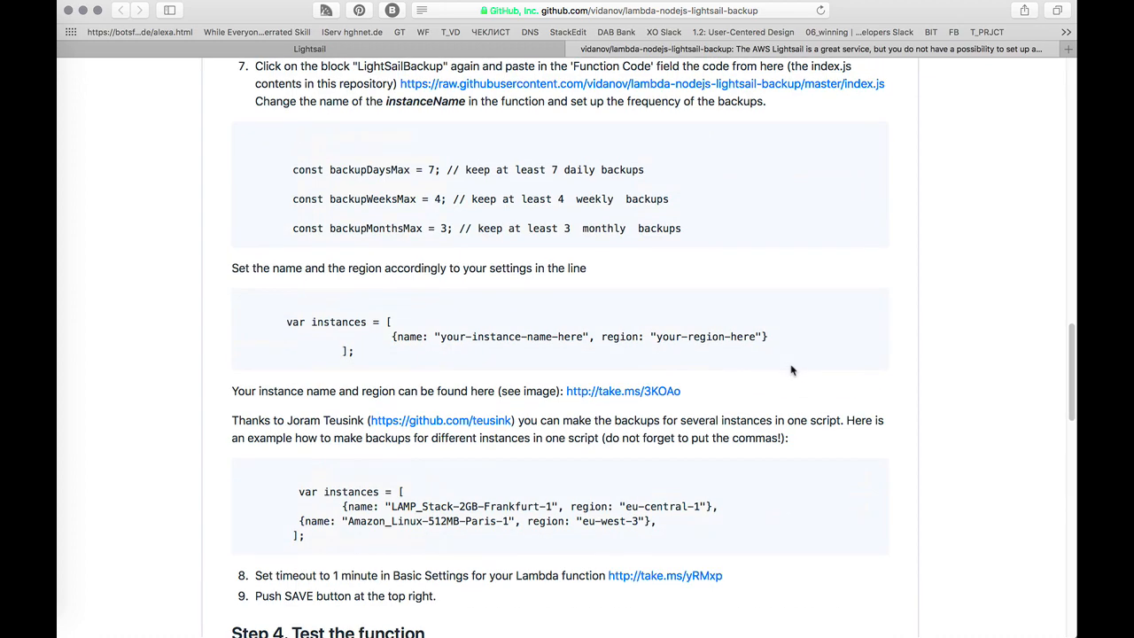
pyautogui.scroll(-3)
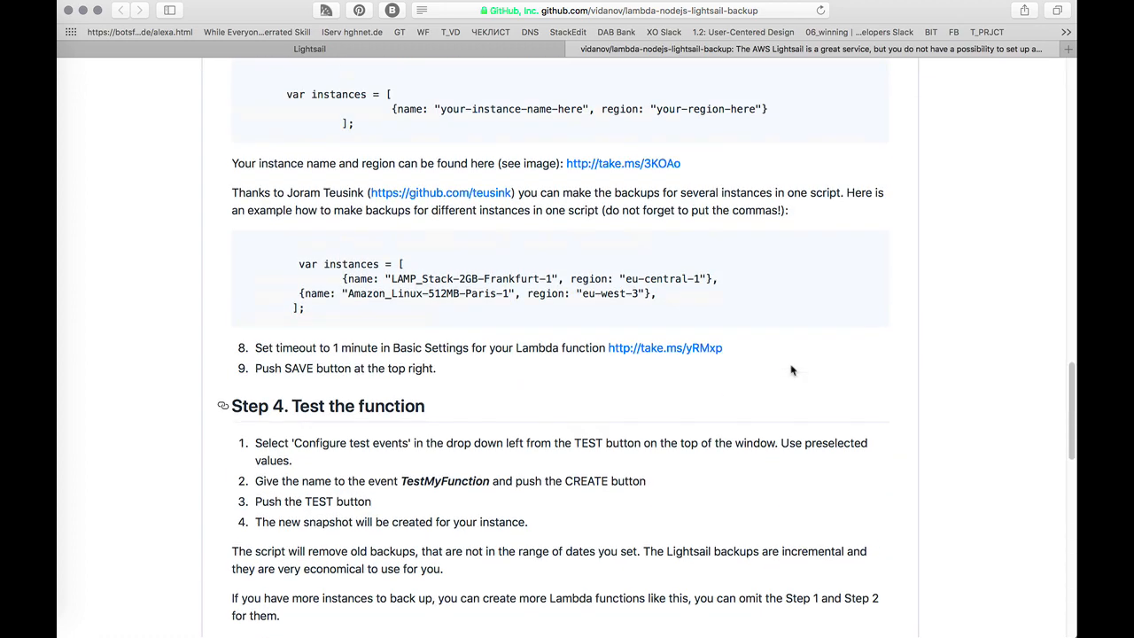
pyautogui.scroll(3)
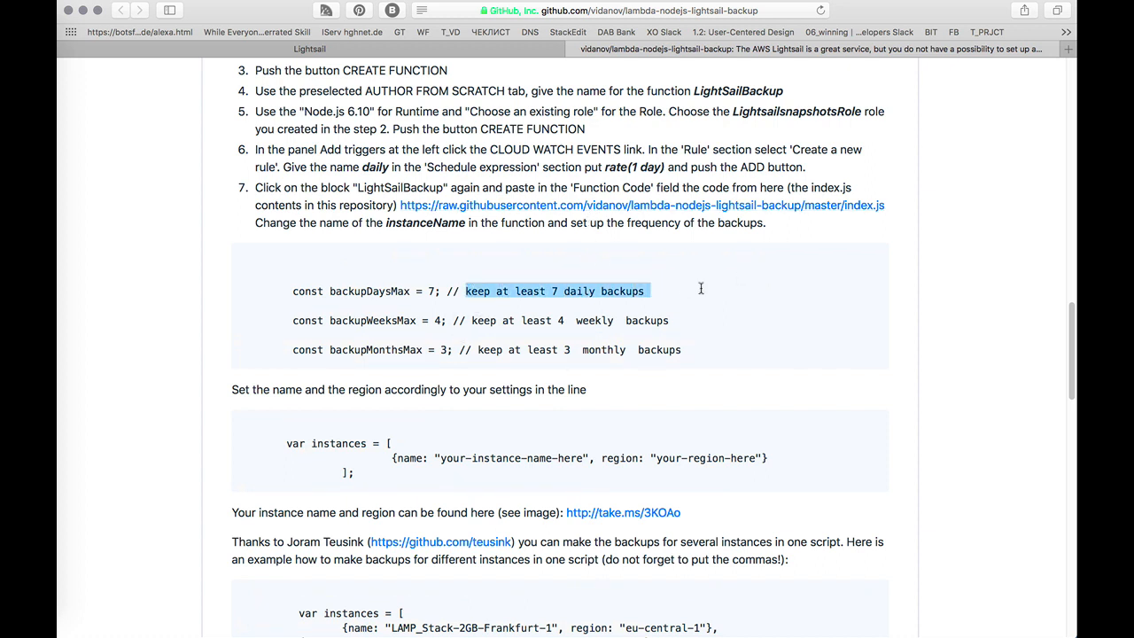
pyautogui.moveTo(699, 293)
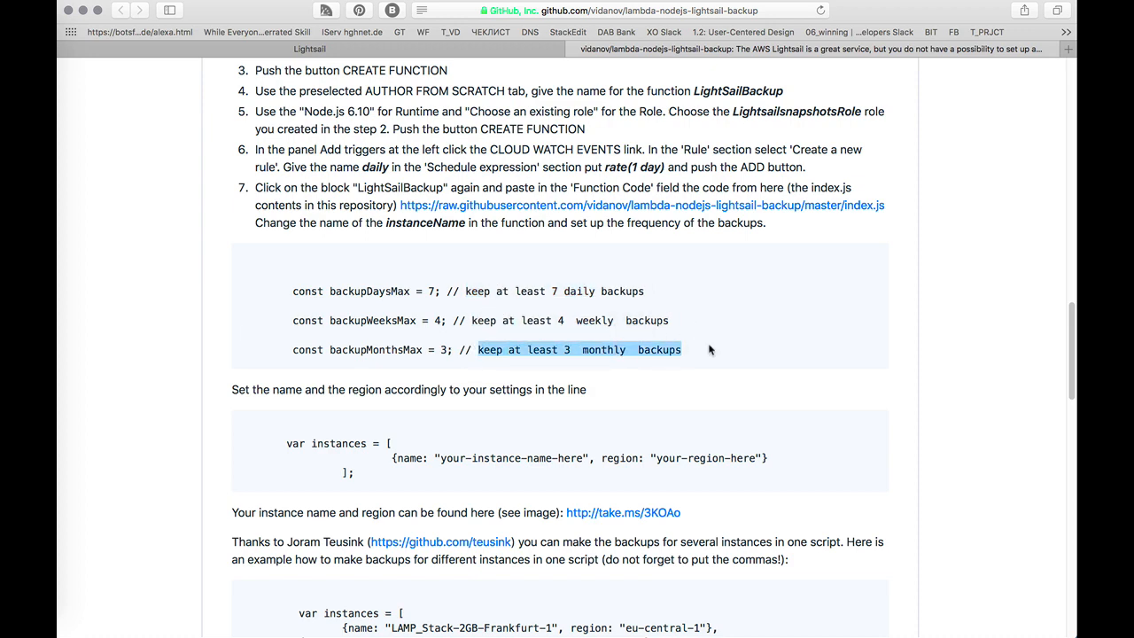
pyautogui.scroll(-3)
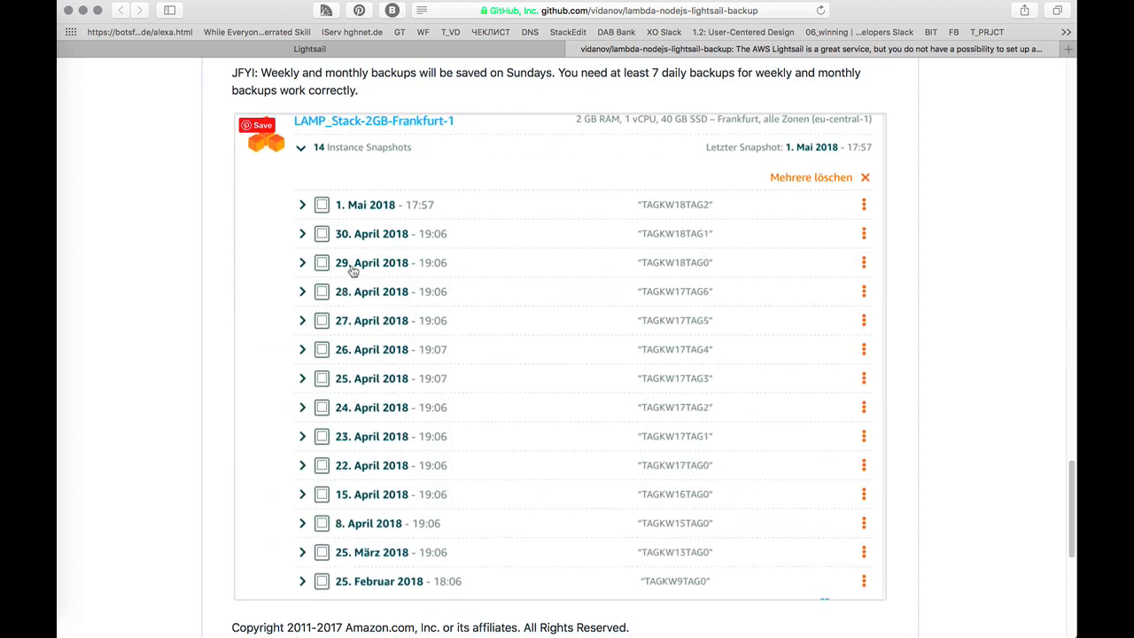
pyautogui.moveTo(541, 277)
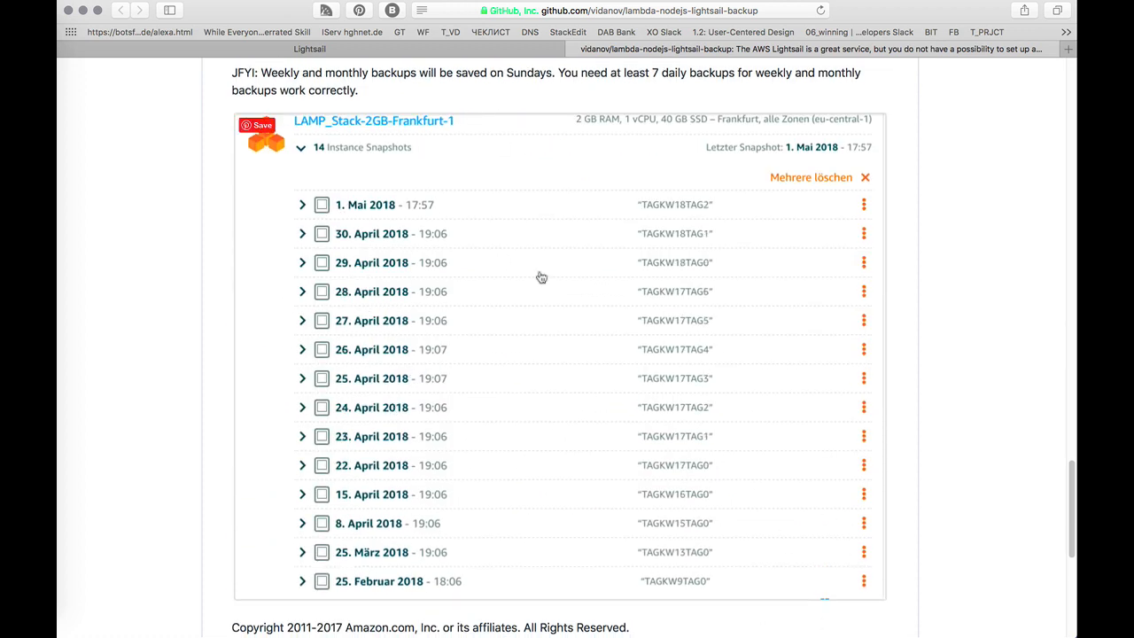
pyautogui.moveTo(399, 315)
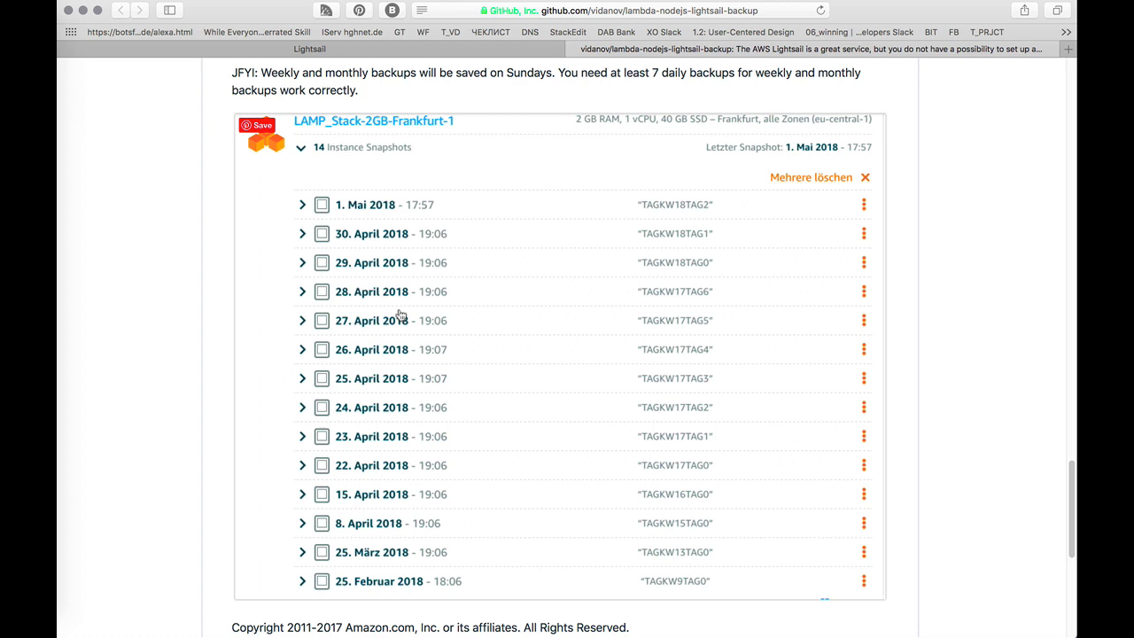
pyautogui.moveTo(616, 283)
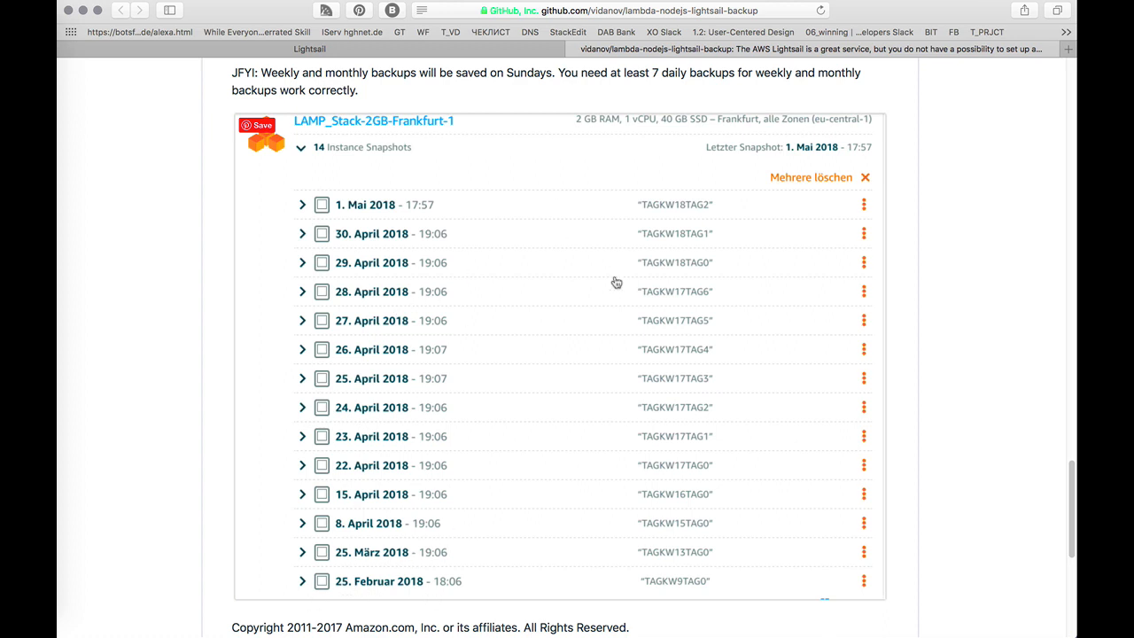
pyautogui.moveTo(387, 456)
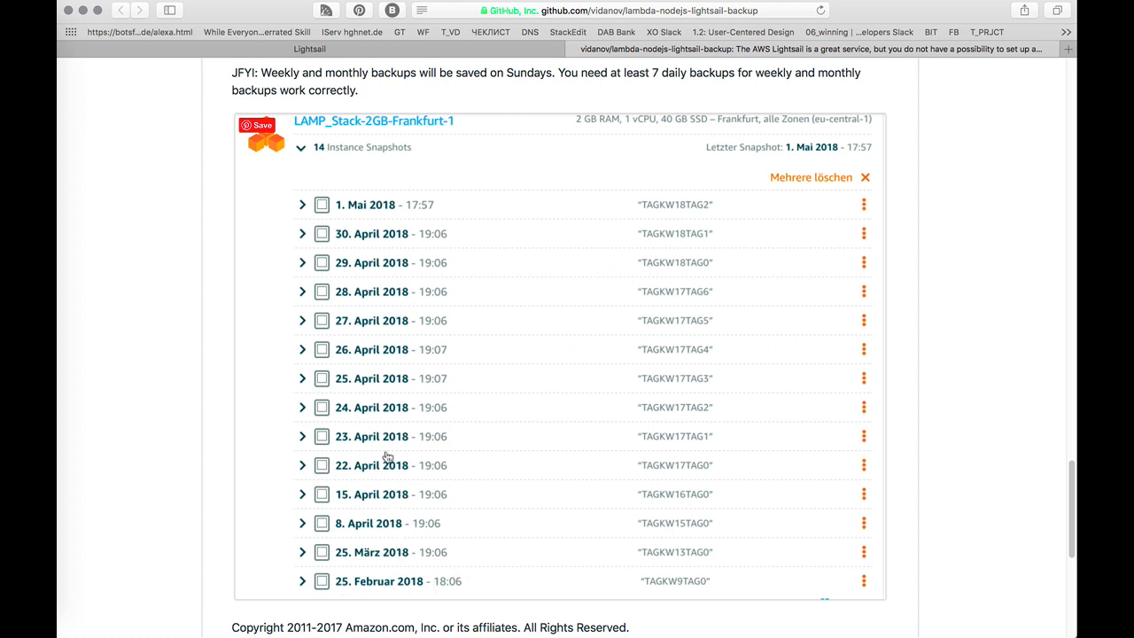
pyautogui.moveTo(729, 451)
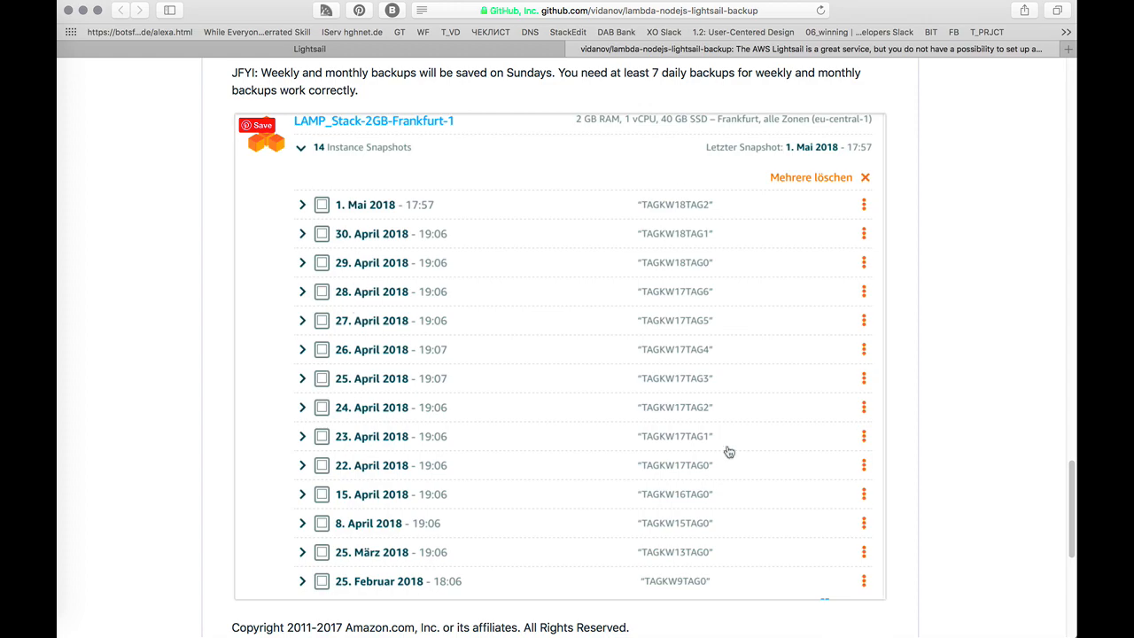
pyautogui.scroll(3)
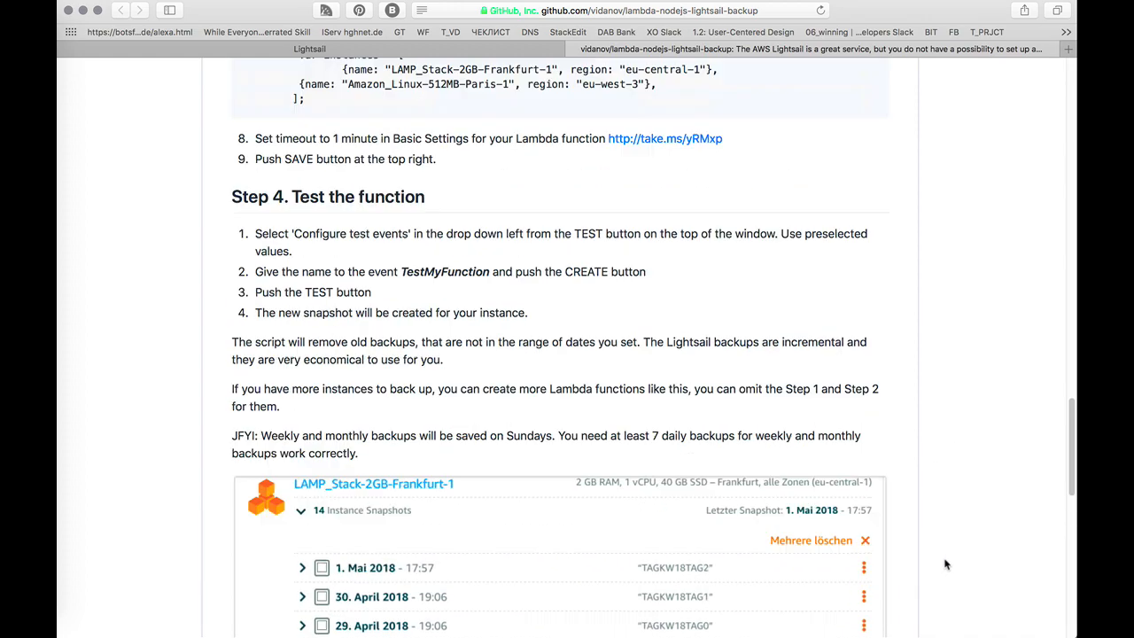
pyautogui.scroll(3)
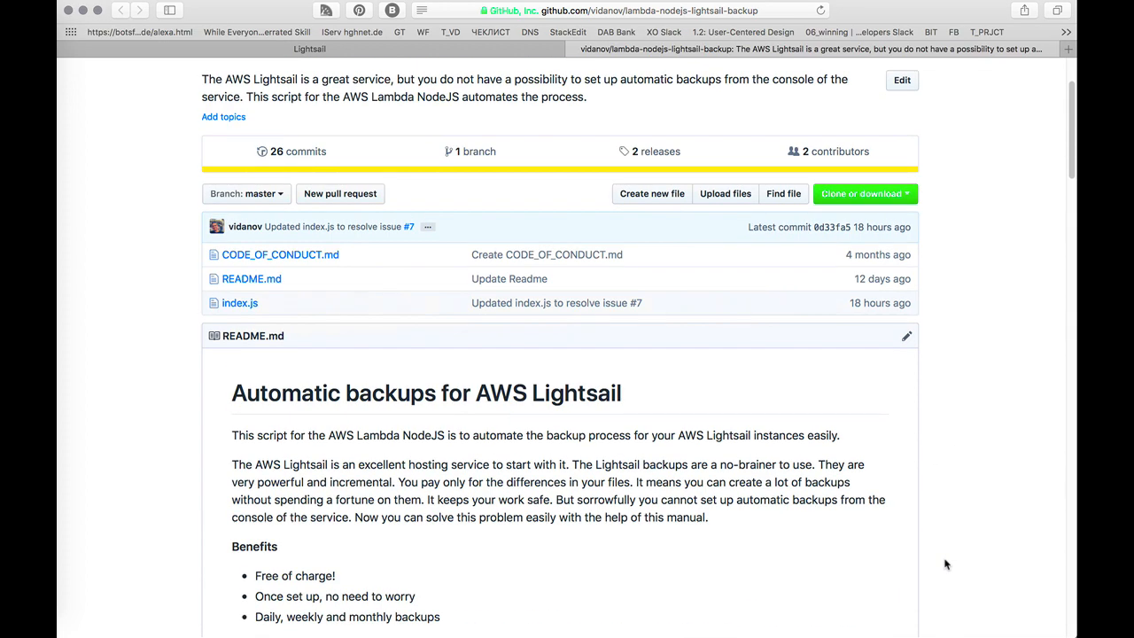
pyautogui.scroll(-3)
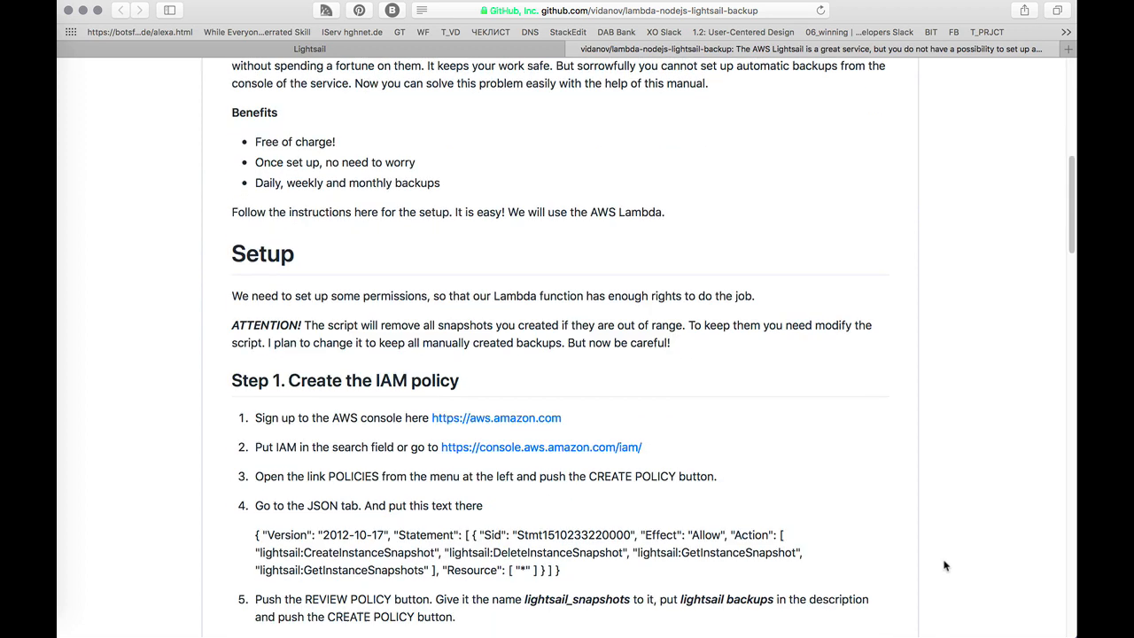
pyautogui.scroll(-3)
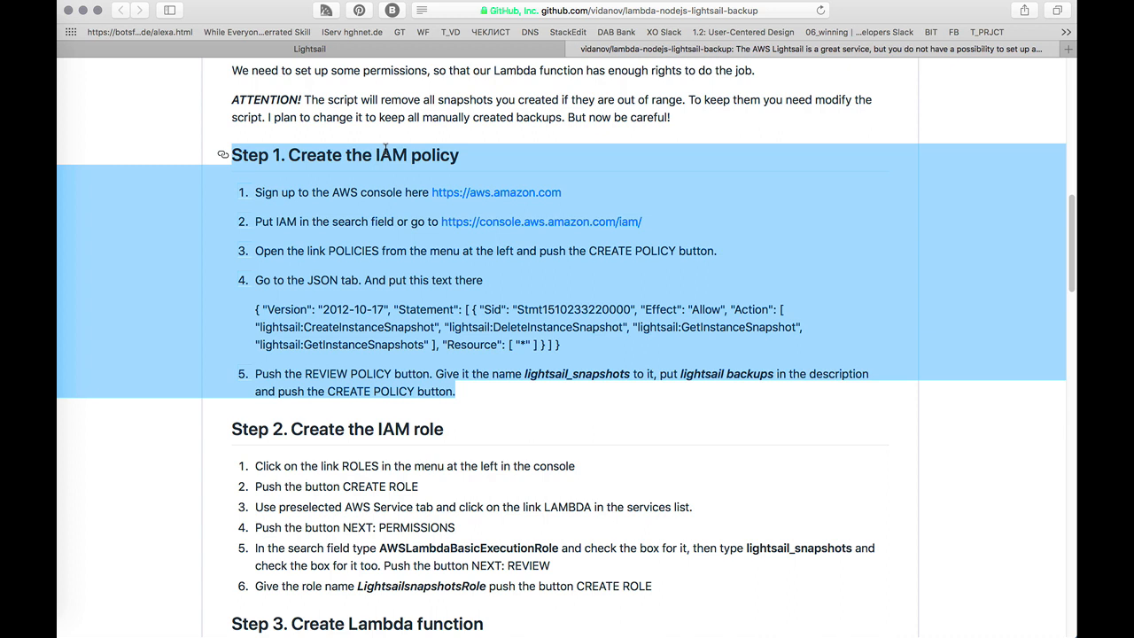
pyautogui.moveTo(371, 184)
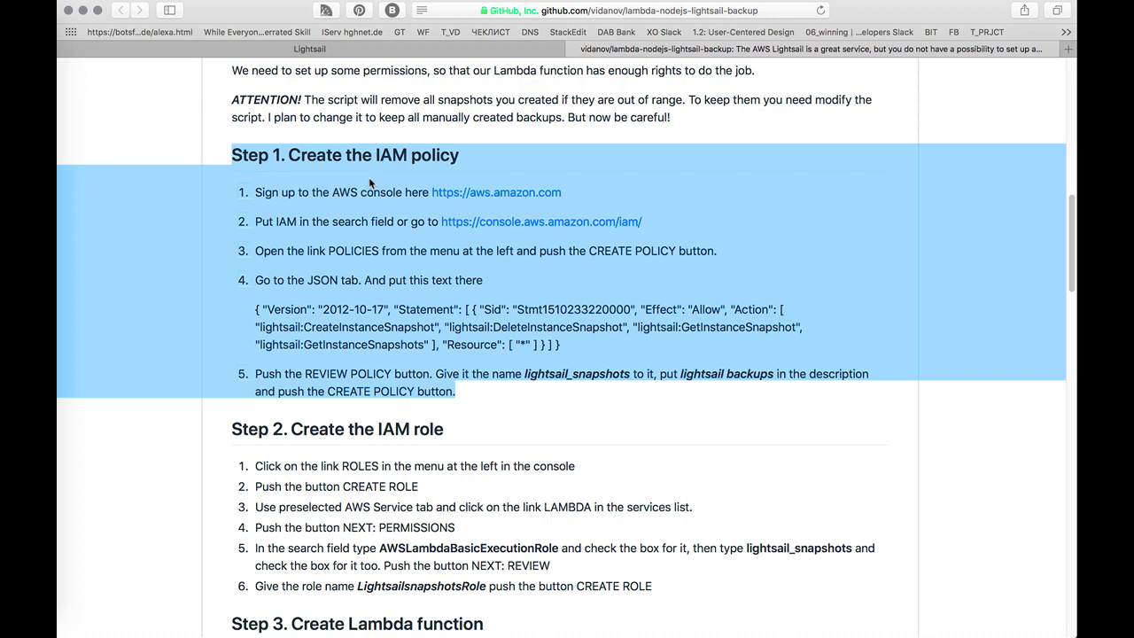
pyautogui.scroll(-3)
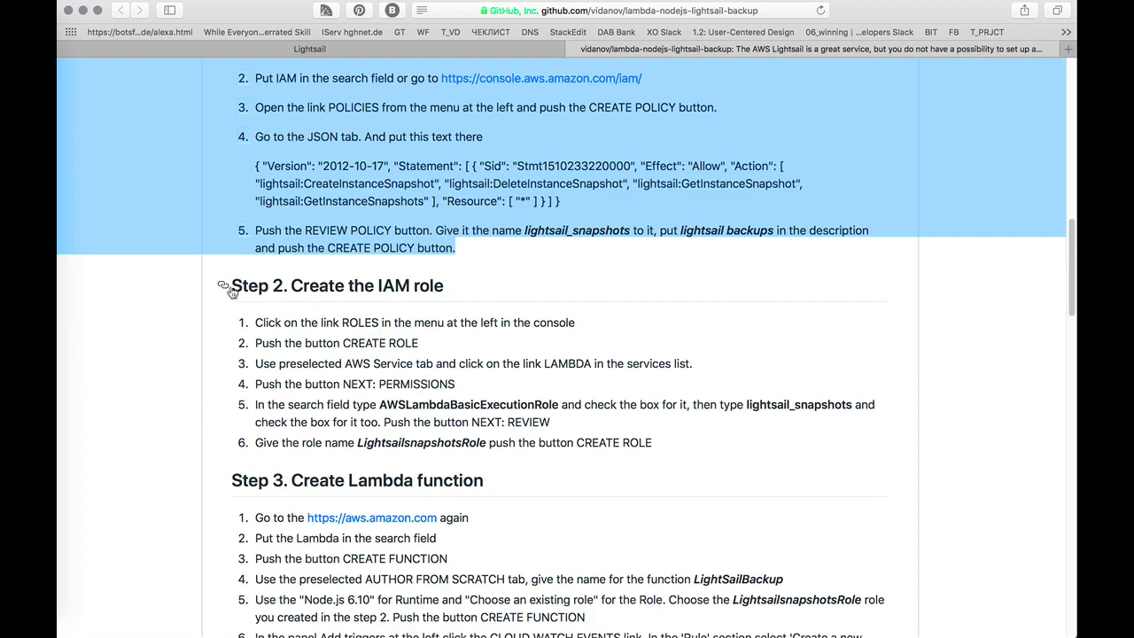
pyautogui.scroll(-3)
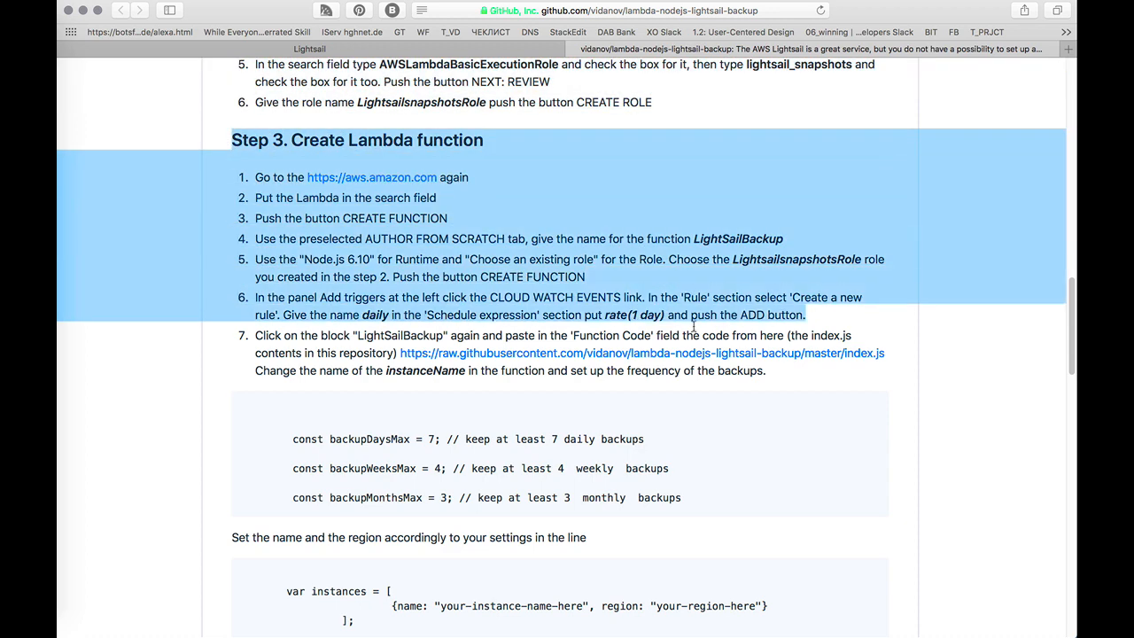
pyautogui.scroll(-3)
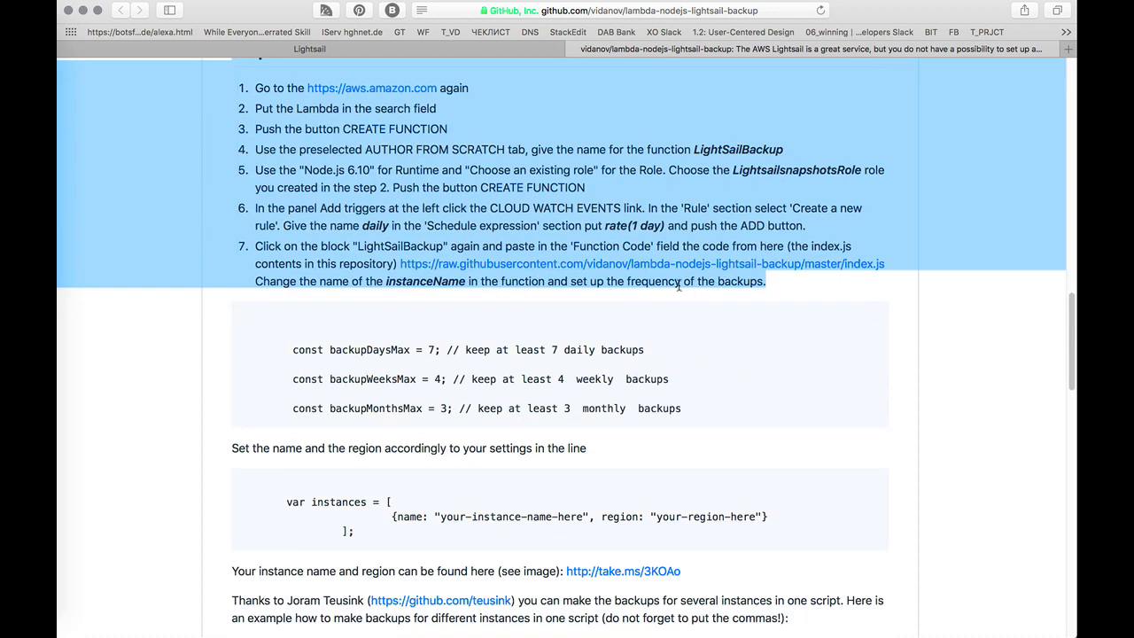
pyautogui.scroll(-3)
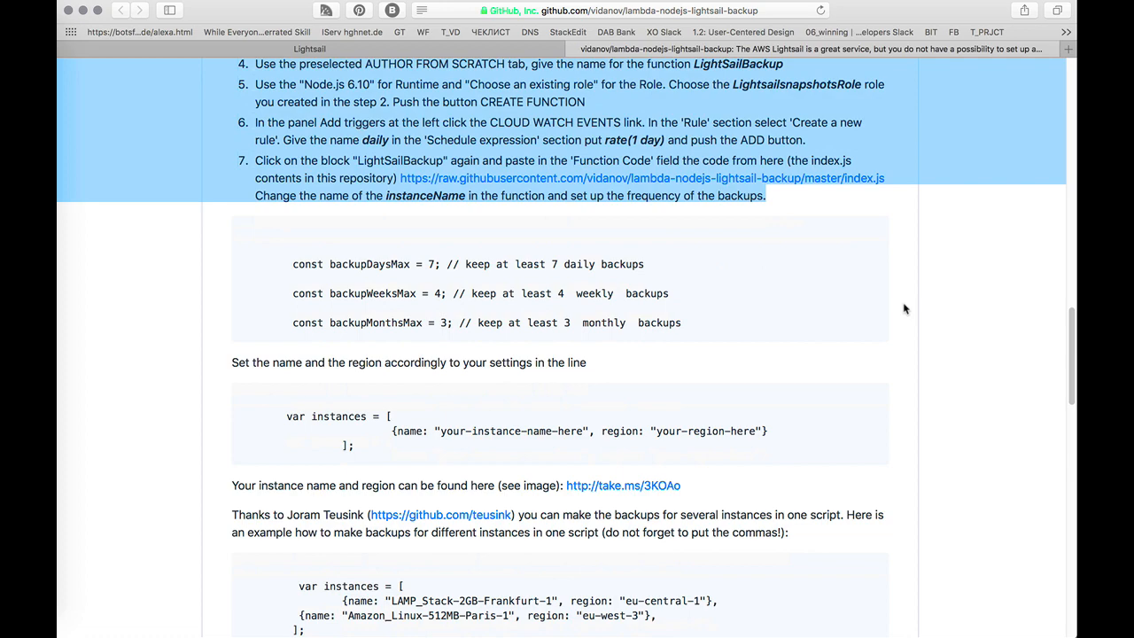
pyautogui.scroll(-3)
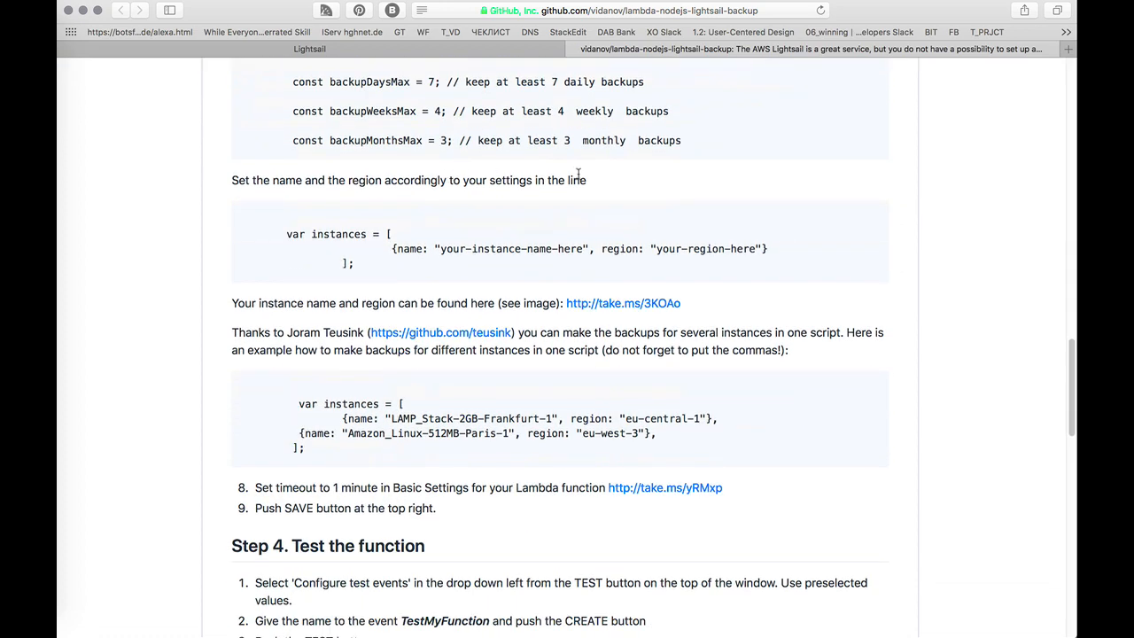
pyautogui.scroll(3)
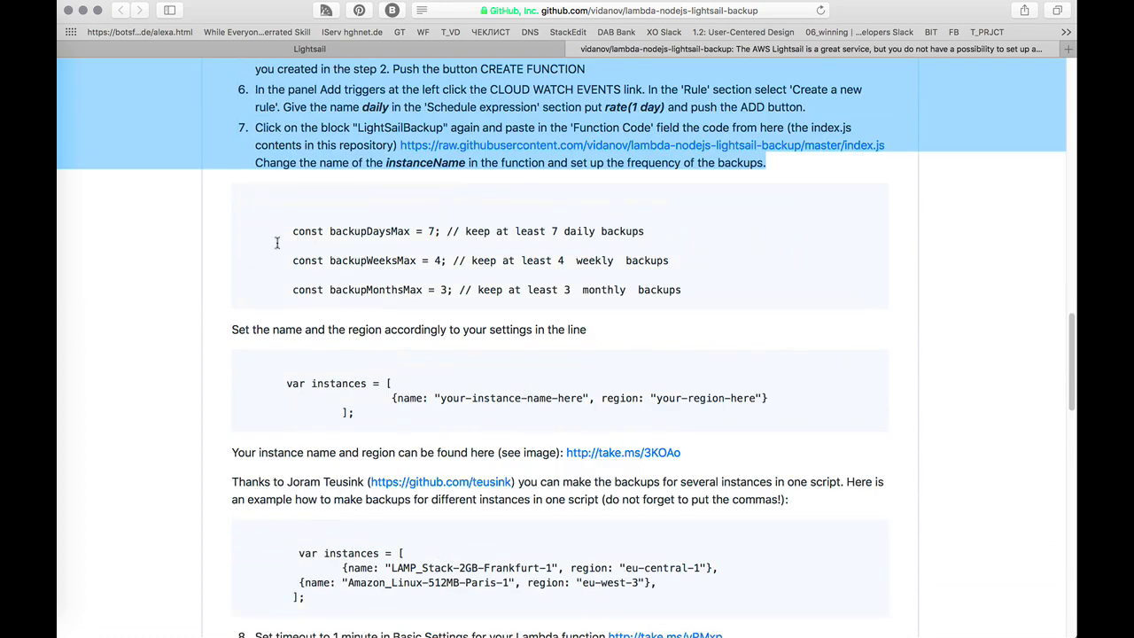
pyautogui.scroll(-3)
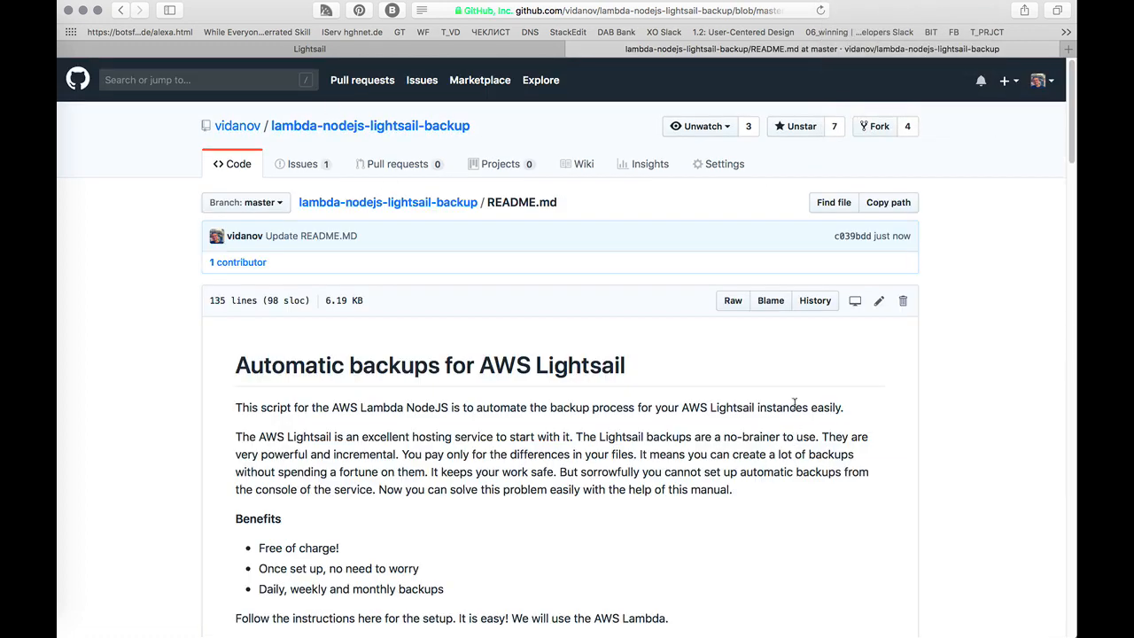
pyautogui.scroll(-3)
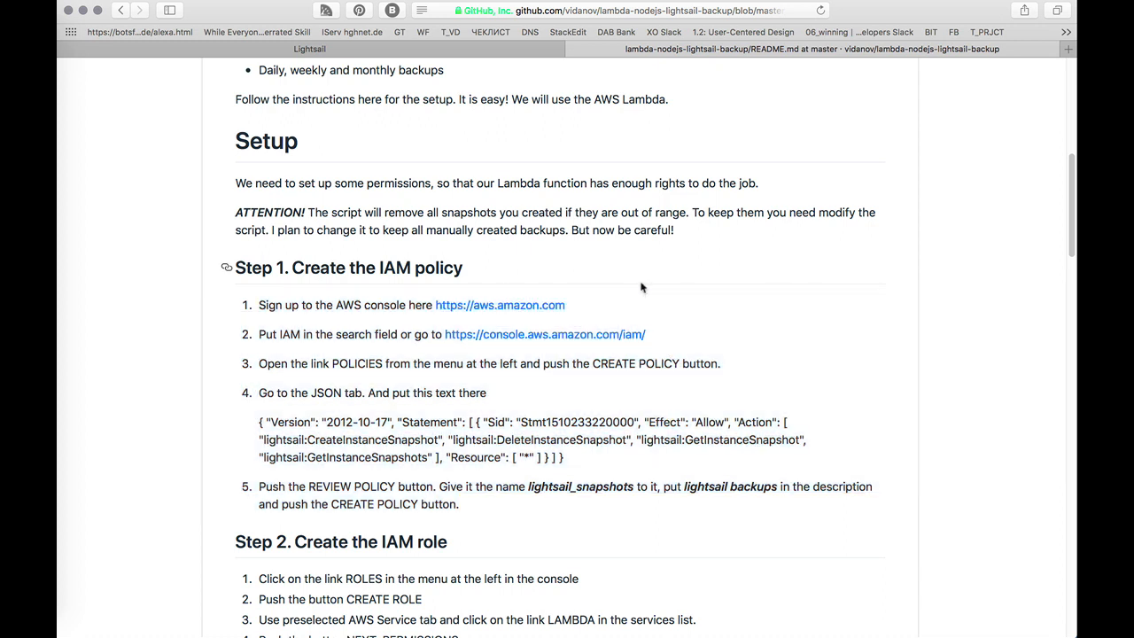
pyautogui.rightClick(500, 304)
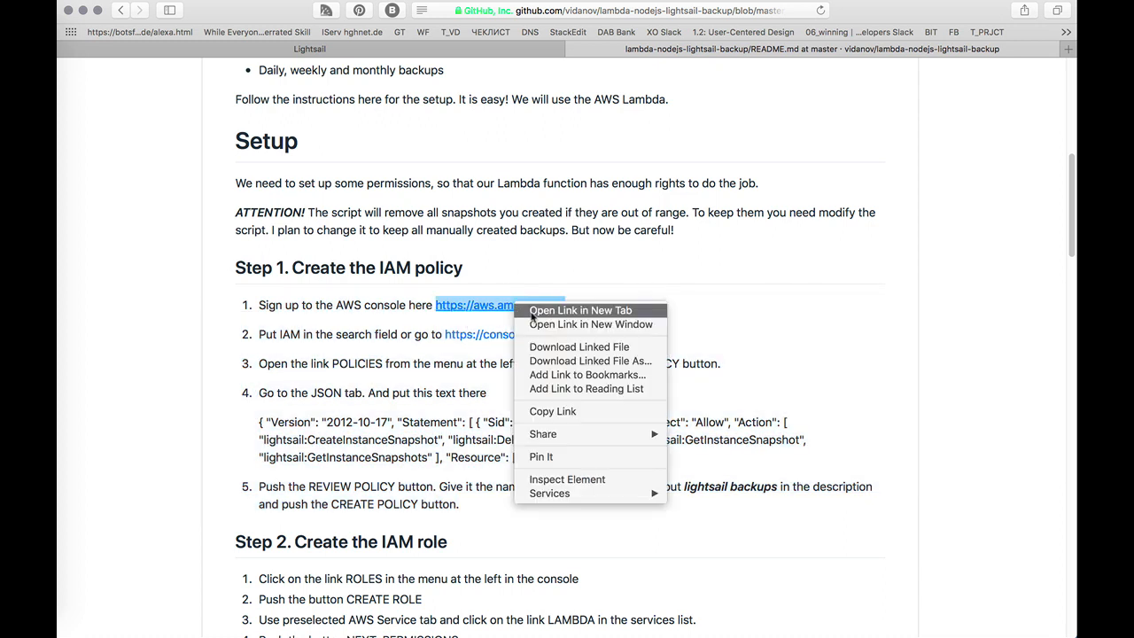
pyautogui.click(580, 310)
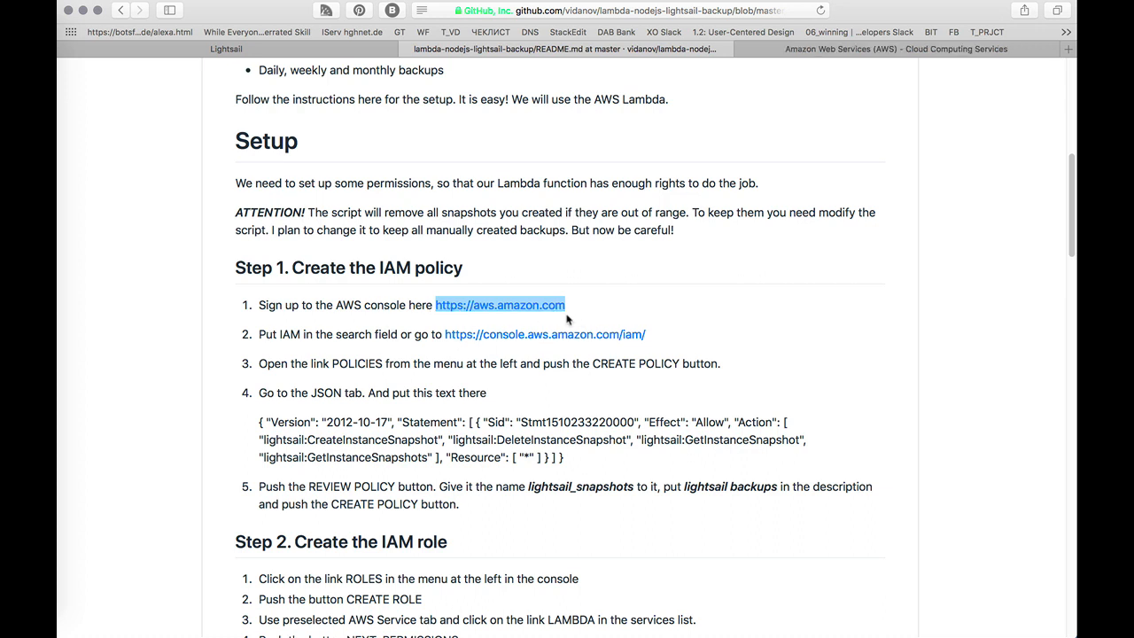
pyautogui.doubleClick(289, 334)
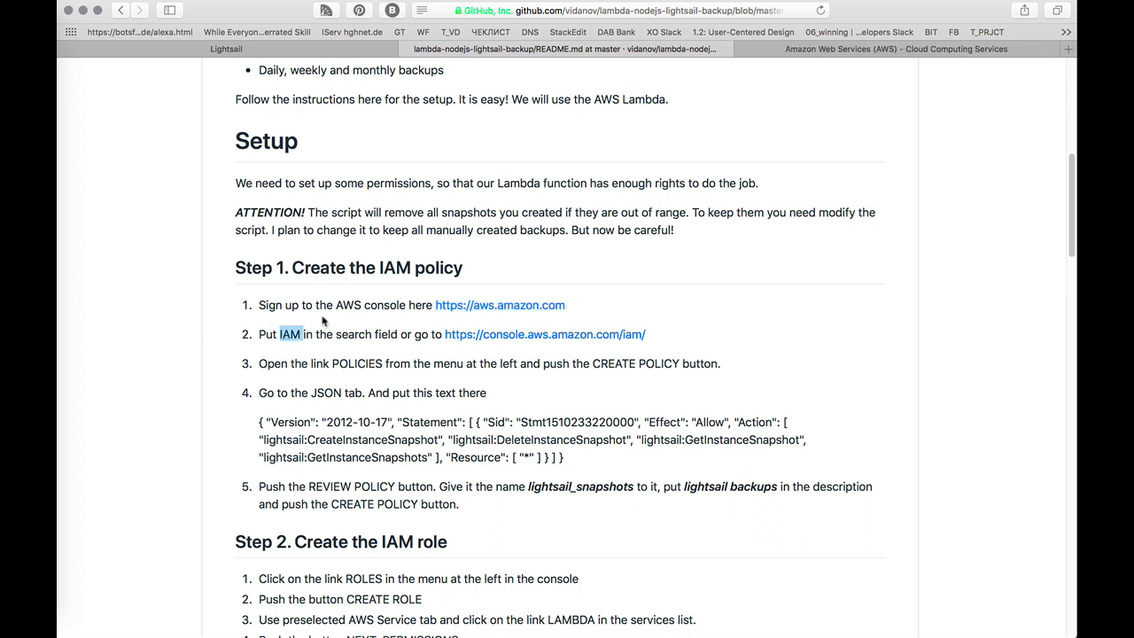
pyautogui.moveTo(330, 326)
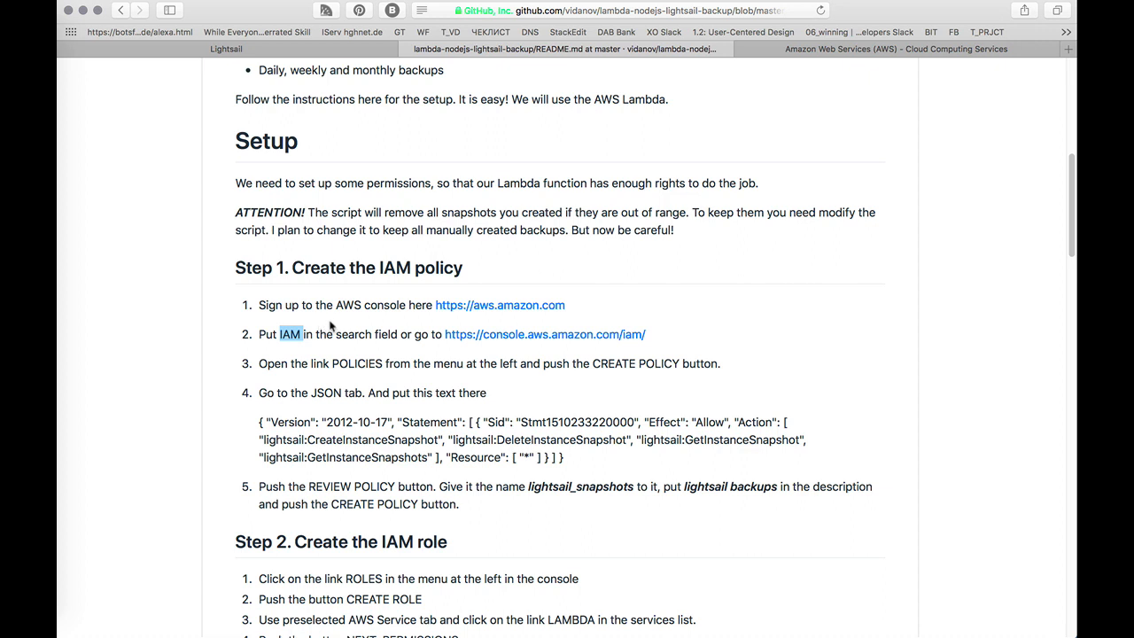
pyautogui.moveTo(619, 341)
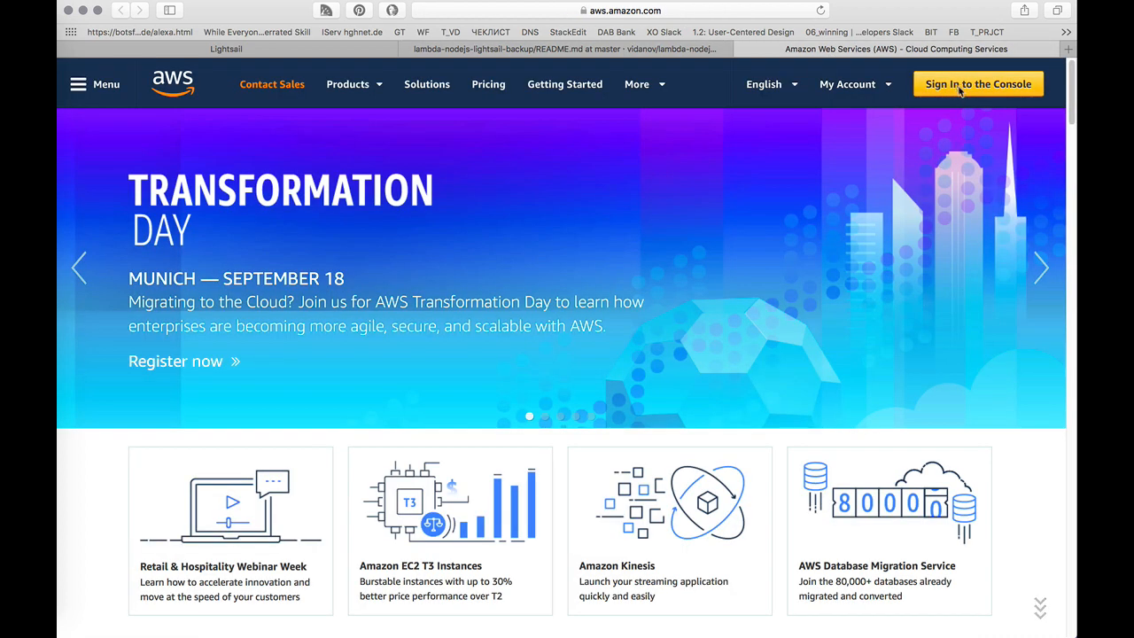
# Step: Sign in to the AWS console and search for IAM to reach its dashboard
pyautogui.click(978, 84)
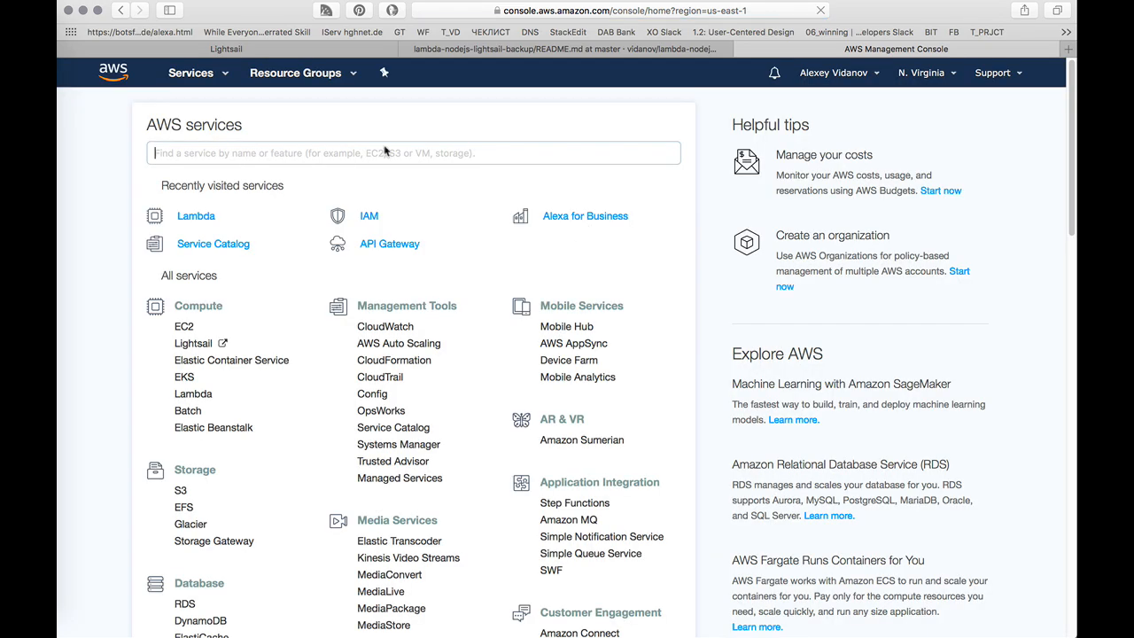
pyautogui.write('IA')
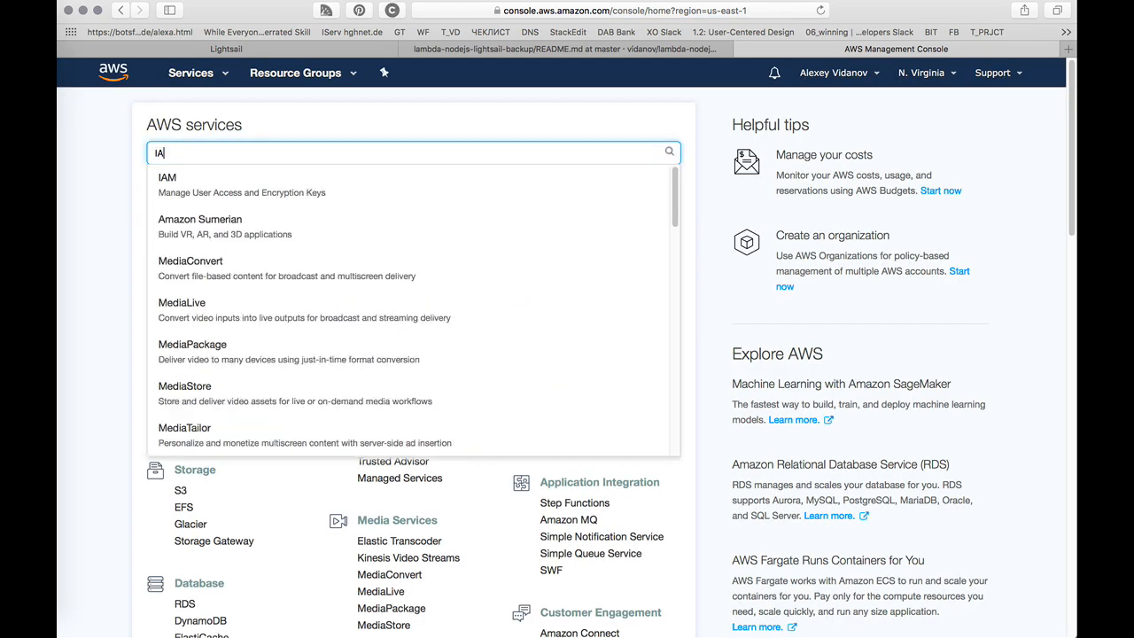
pyautogui.write('M')
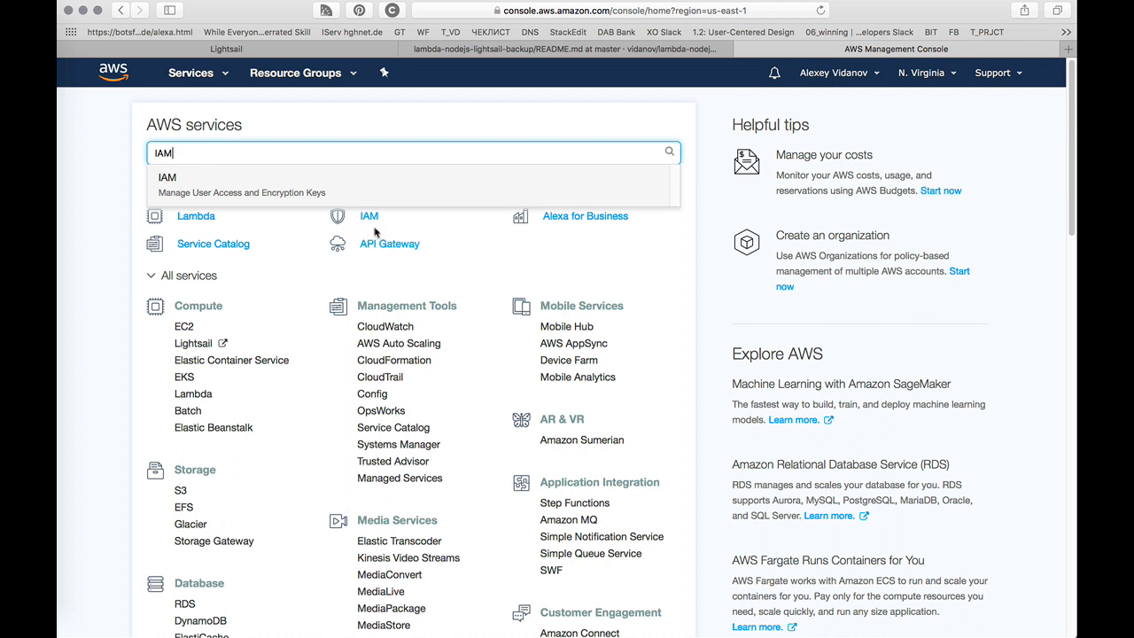
pyautogui.moveTo(235, 157)
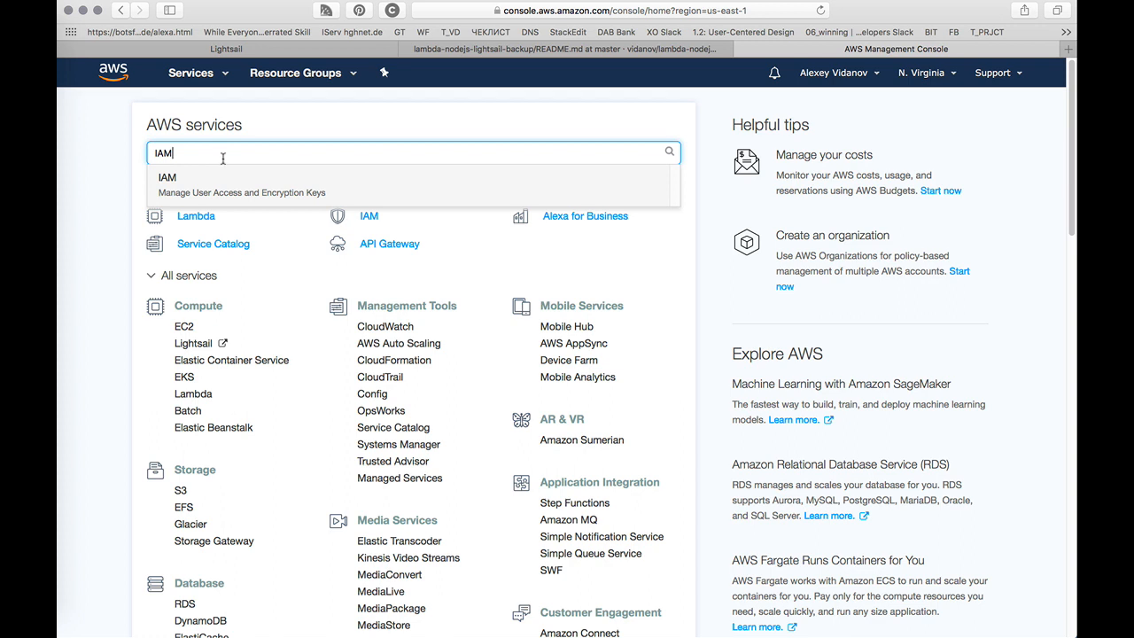
pyautogui.click(166, 184)
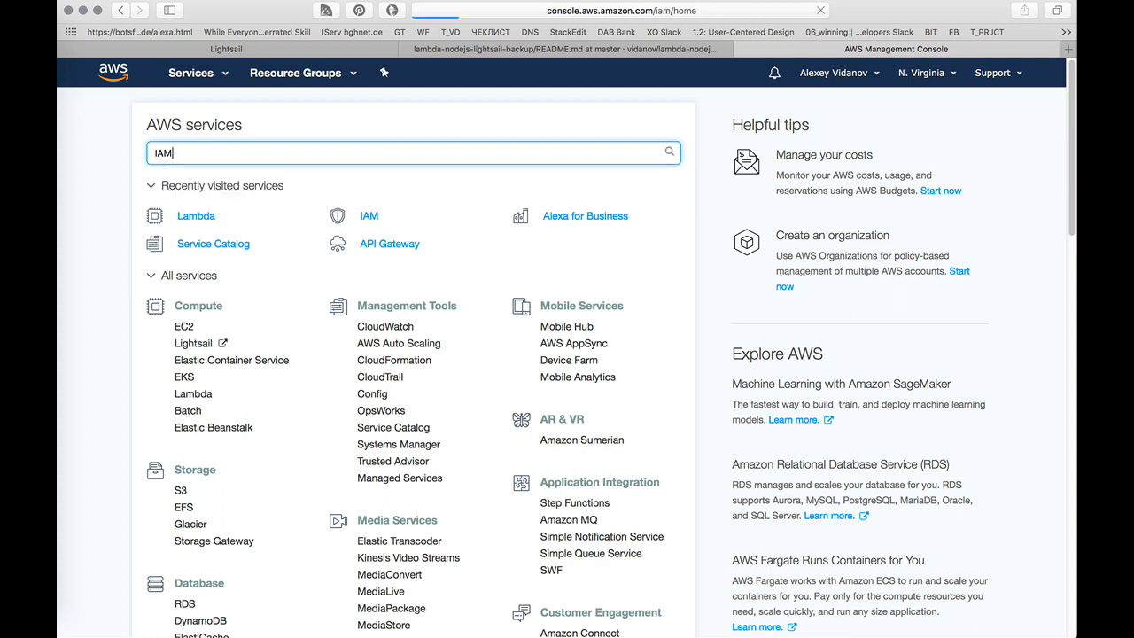
pyautogui.click(368, 215)
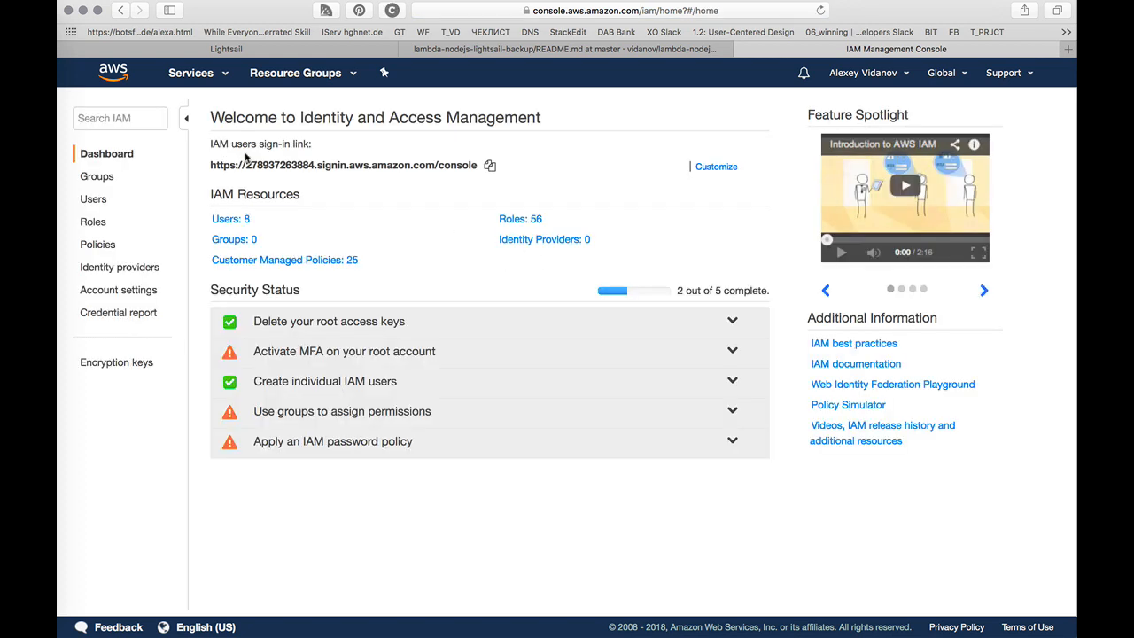
pyautogui.moveTo(322, 242)
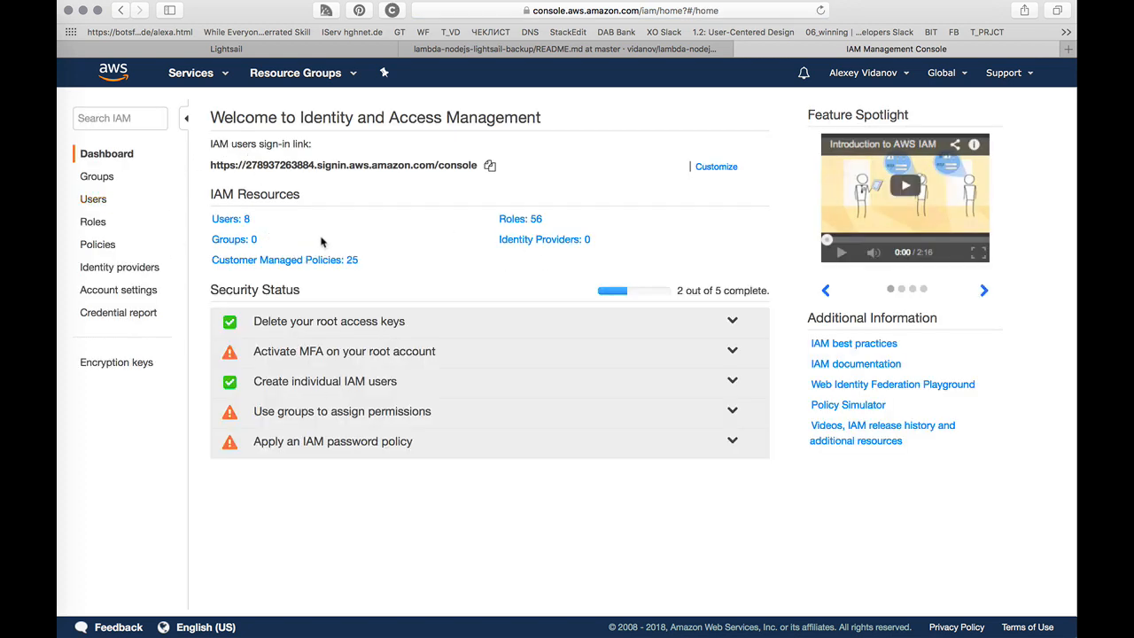
pyautogui.moveTo(97, 245)
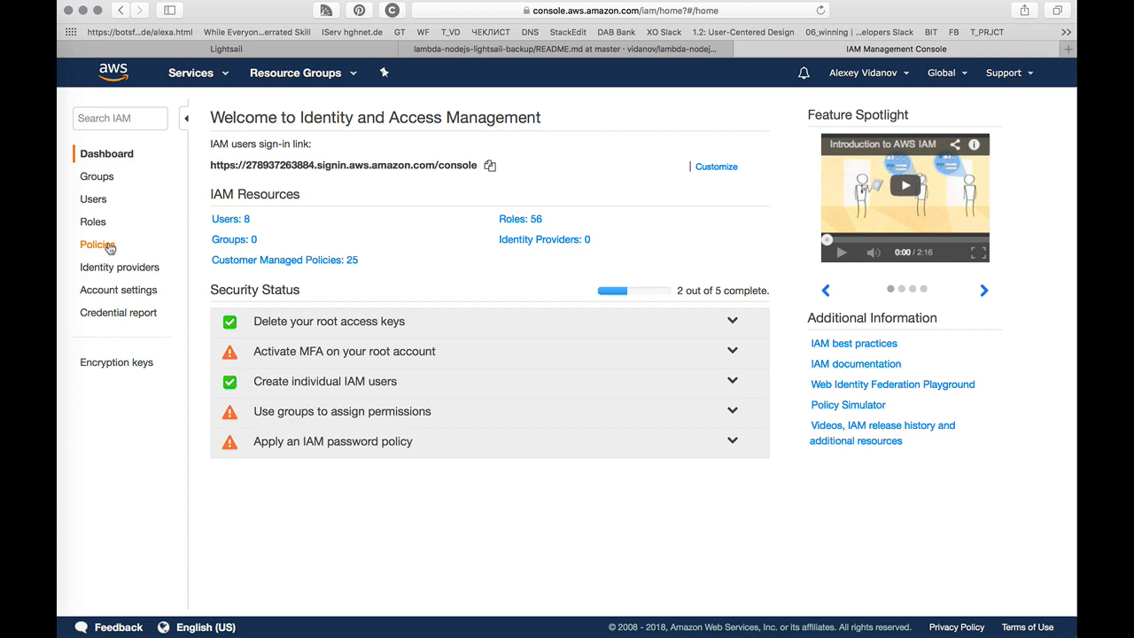
# Step: Create a new IAM policy and paste the README's Lightsail snapshot permissions into its JSON editor
pyautogui.click(98, 244)
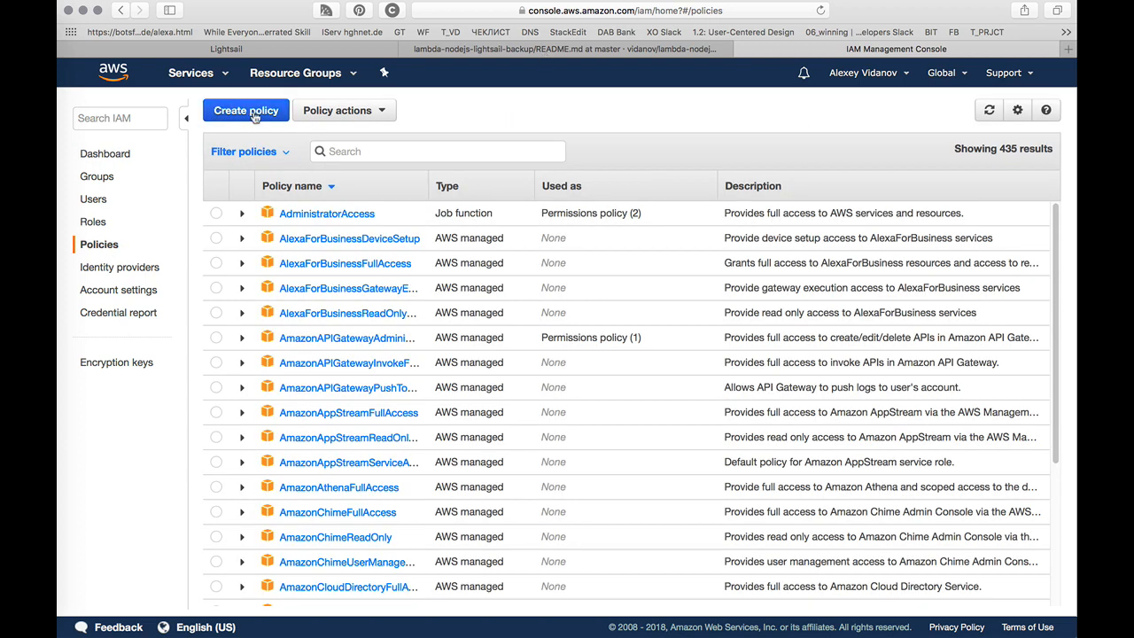
pyautogui.click(245, 110)
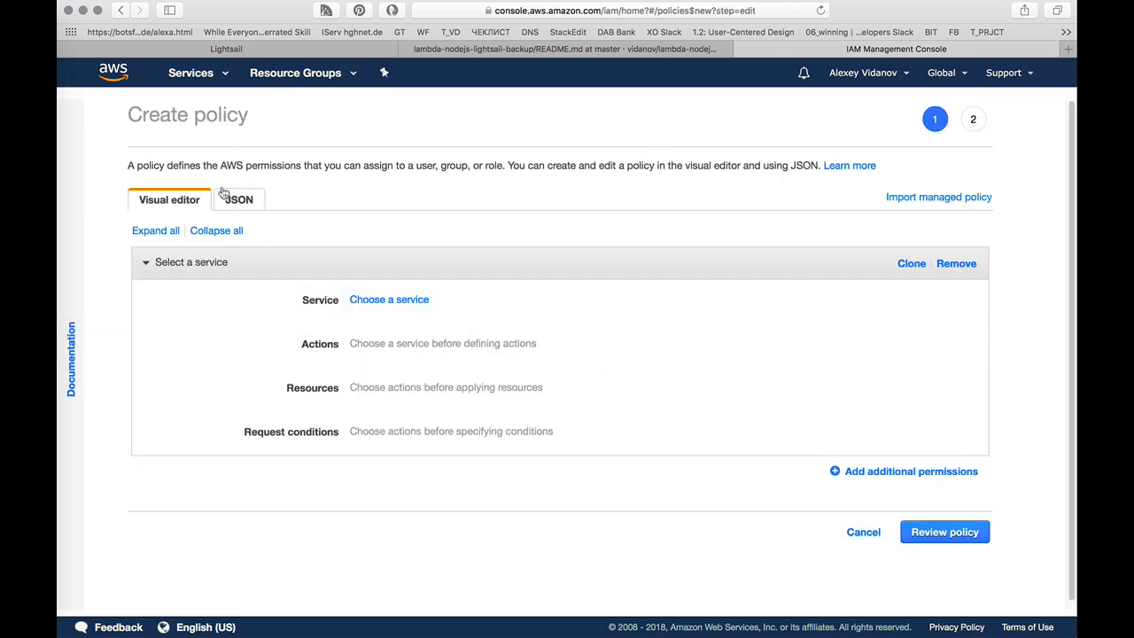
pyautogui.click(225, 48)
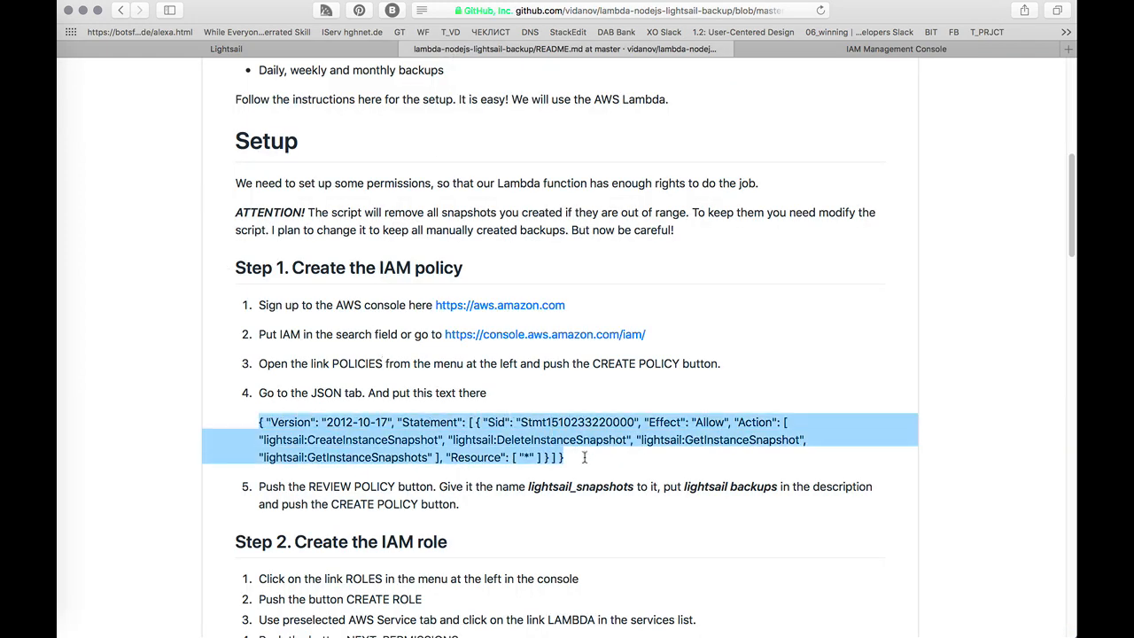
pyautogui.click(894, 49)
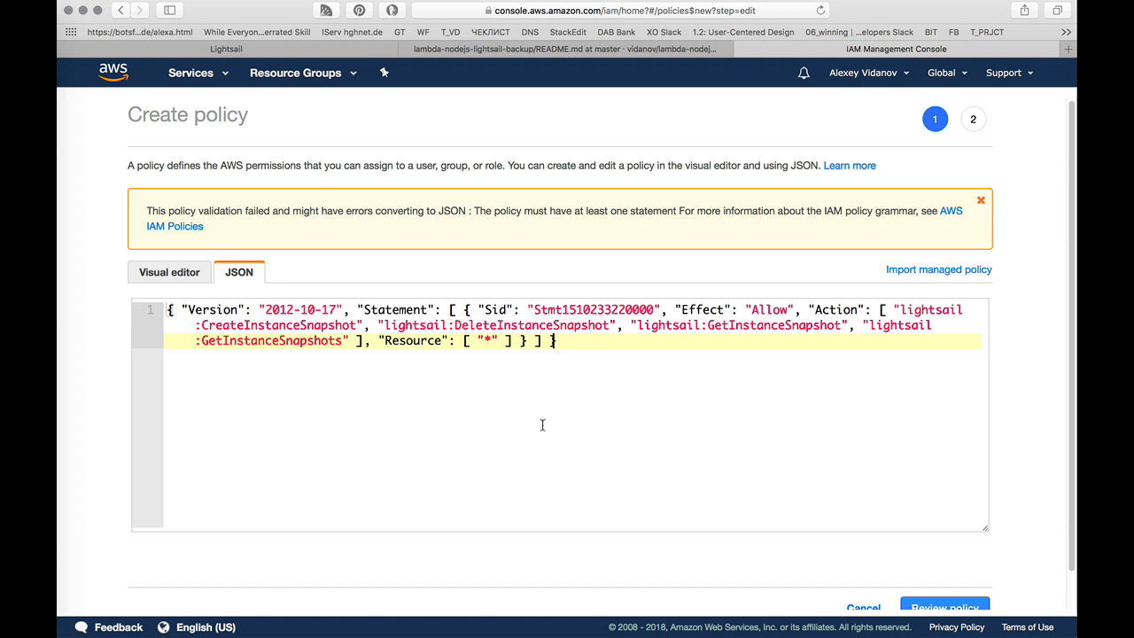
pyautogui.scroll(-3)
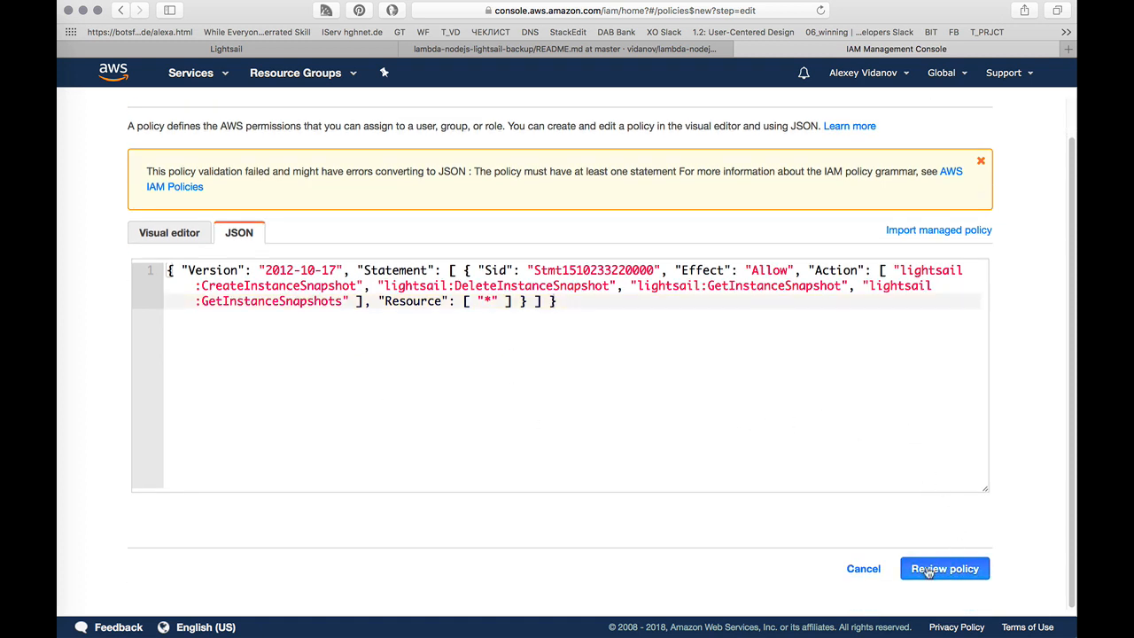
# Step: Advance to the review page and name the policy lightsail_snapshotsA, following the README
pyautogui.click(944, 567)
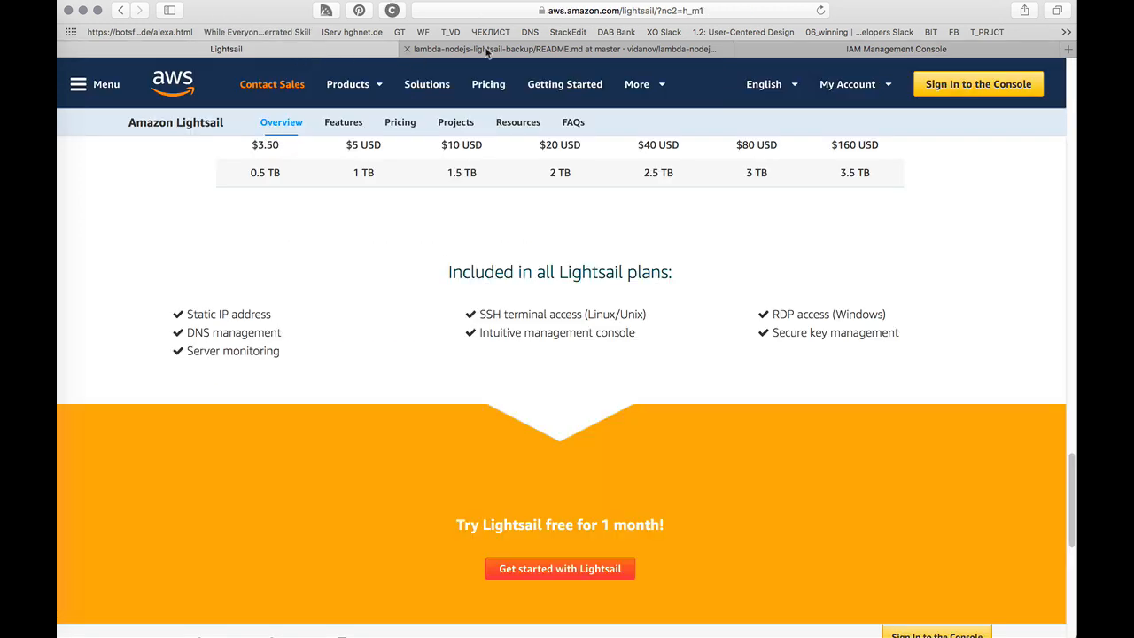
pyautogui.click(563, 49)
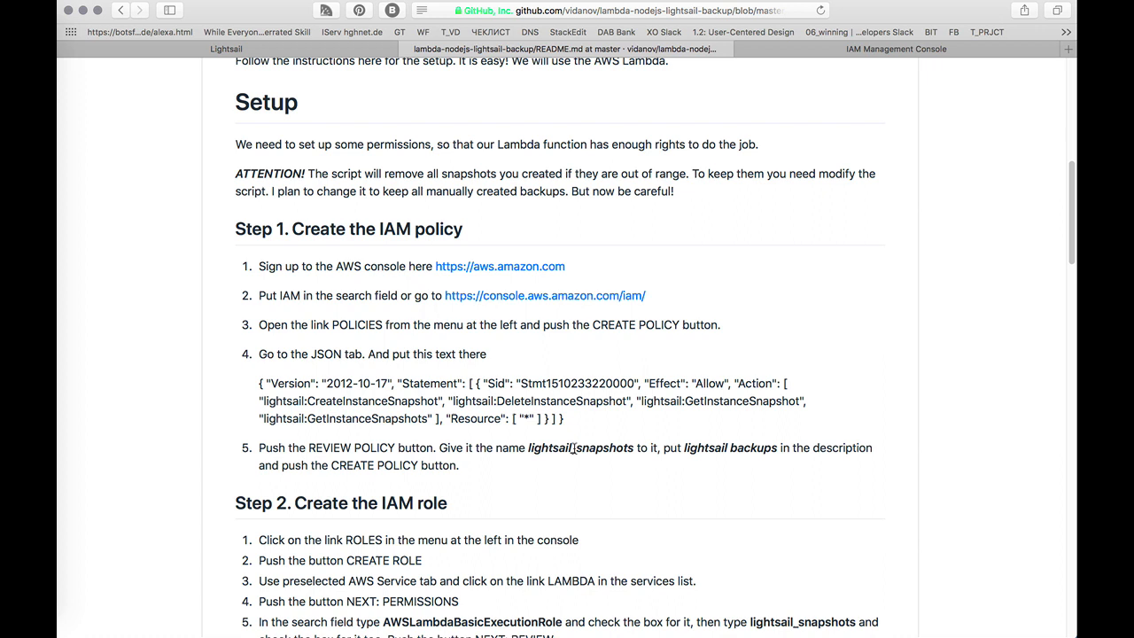
pyautogui.doubleClick(581, 447)
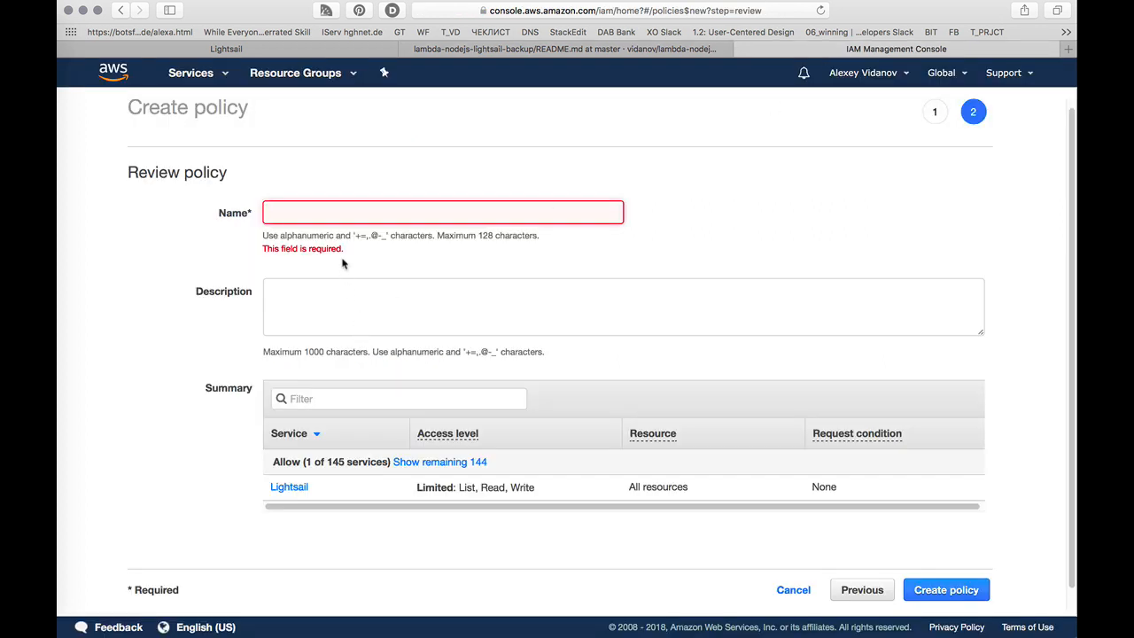
pyautogui.write('lightsail_snapshots')
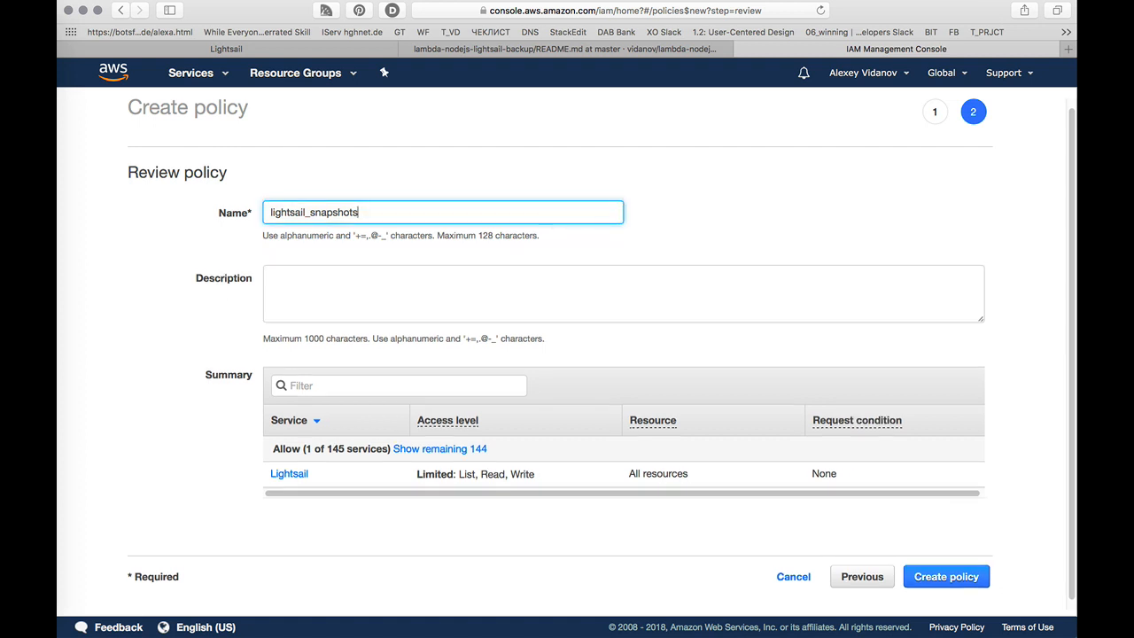
pyautogui.write('A')
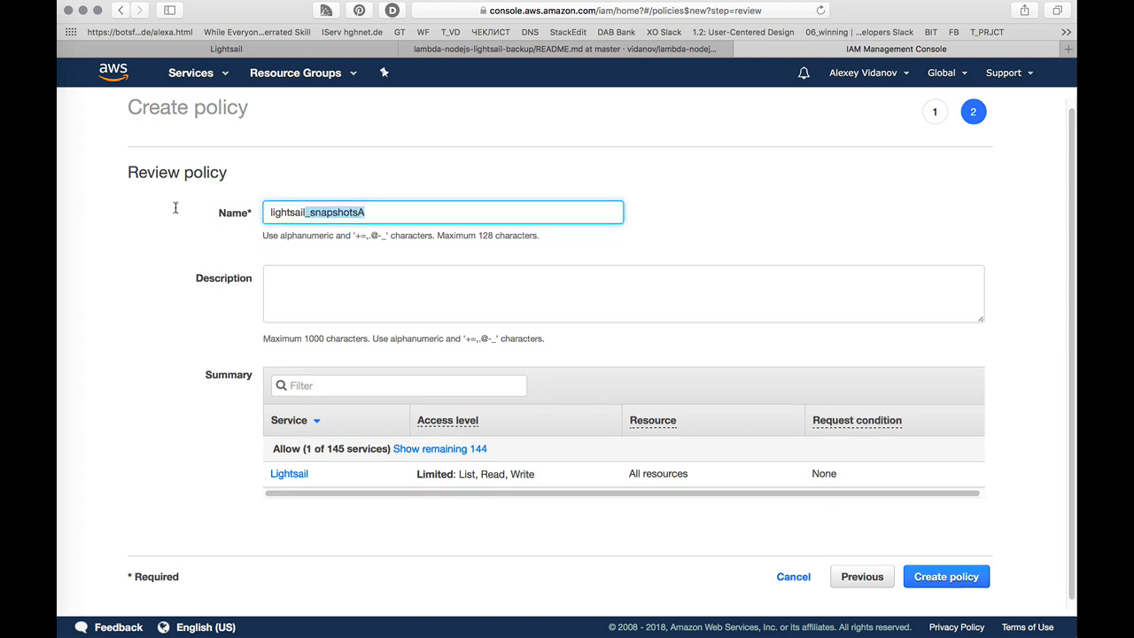
# Step: Add the description 'lightsail backups policy' and create the policy
pyautogui.click(566, 49)
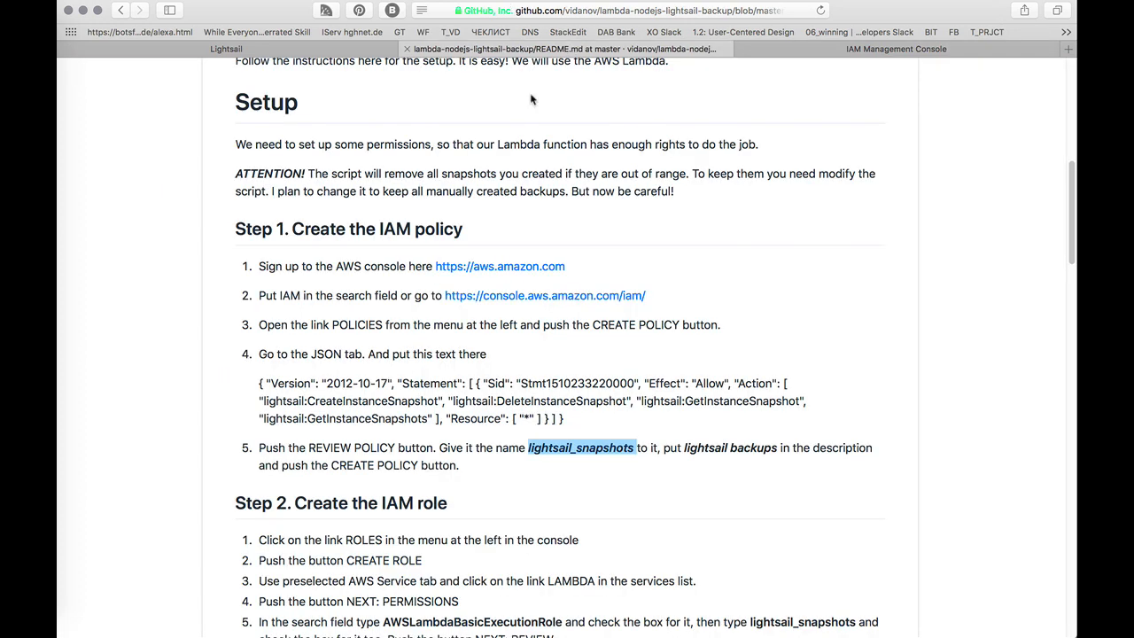
pyautogui.moveTo(584, 462)
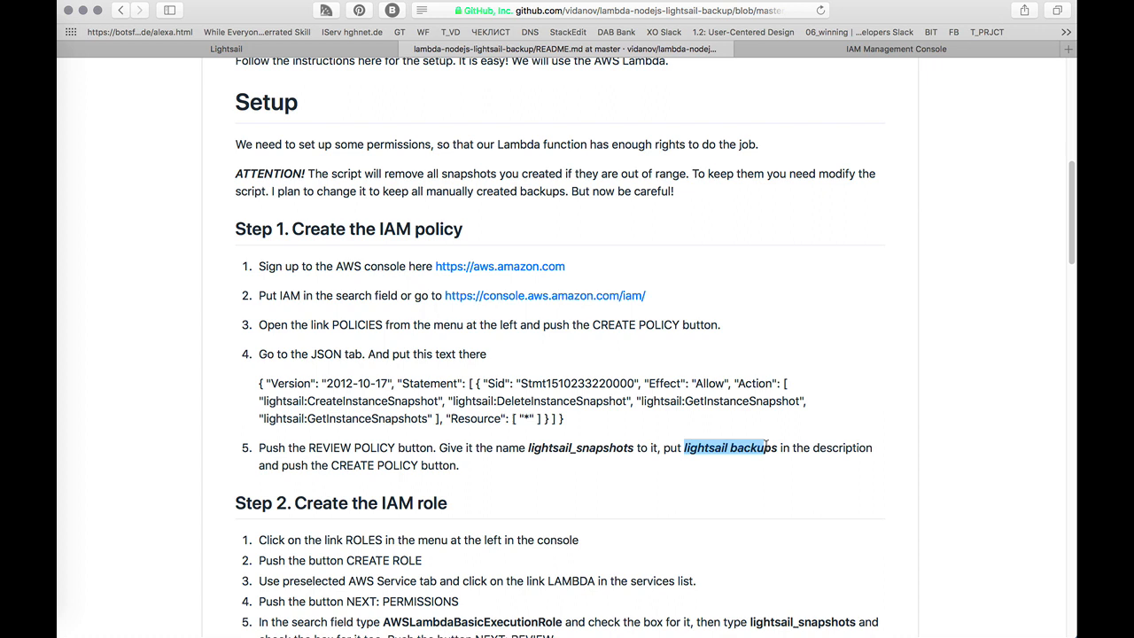
pyautogui.click(895, 48)
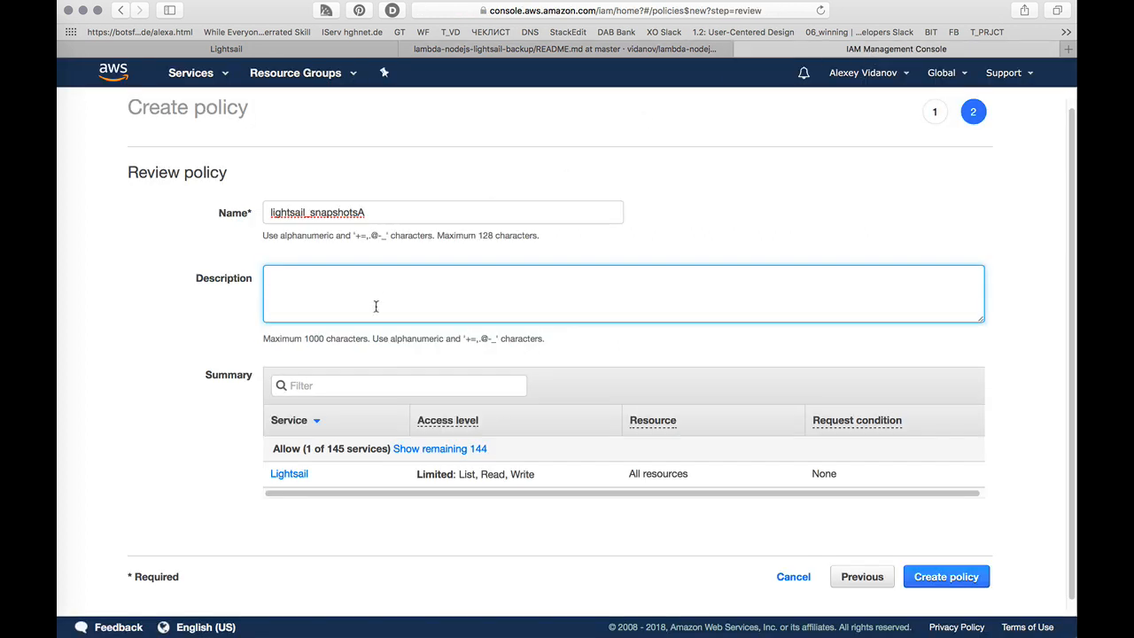
pyautogui.write('lightsail backups p')
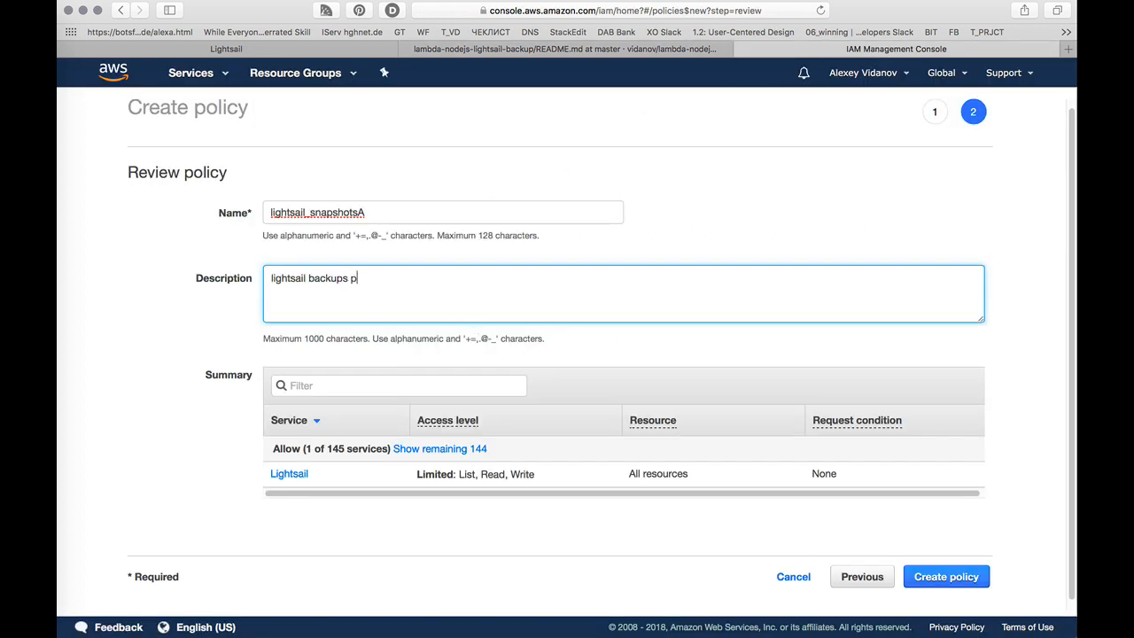
pyautogui.write('olicy')
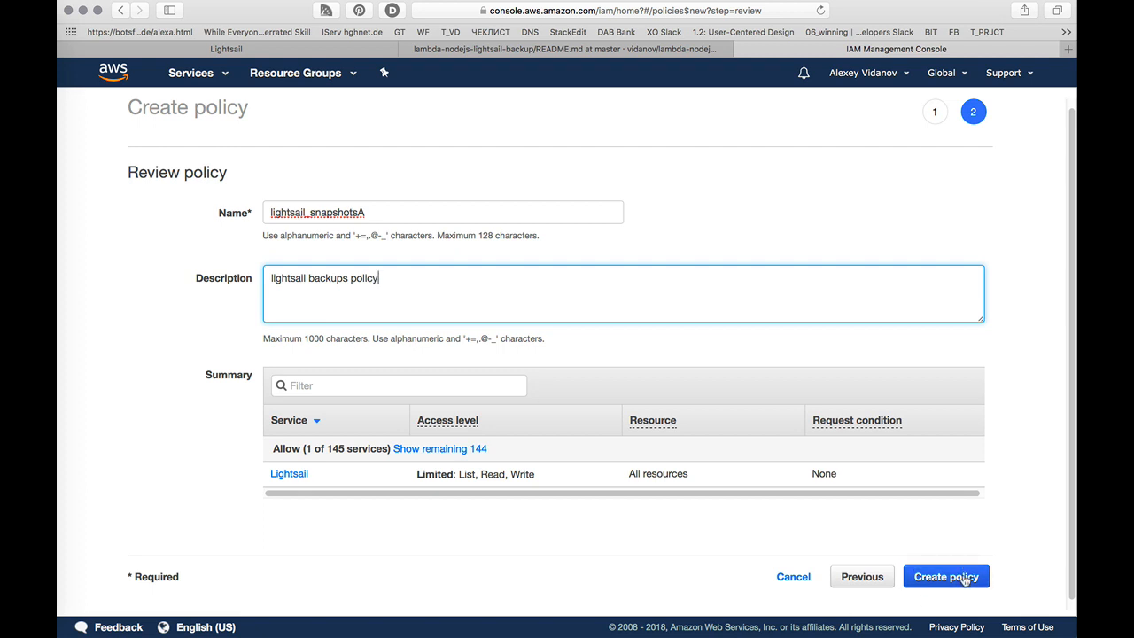
pyautogui.click(946, 577)
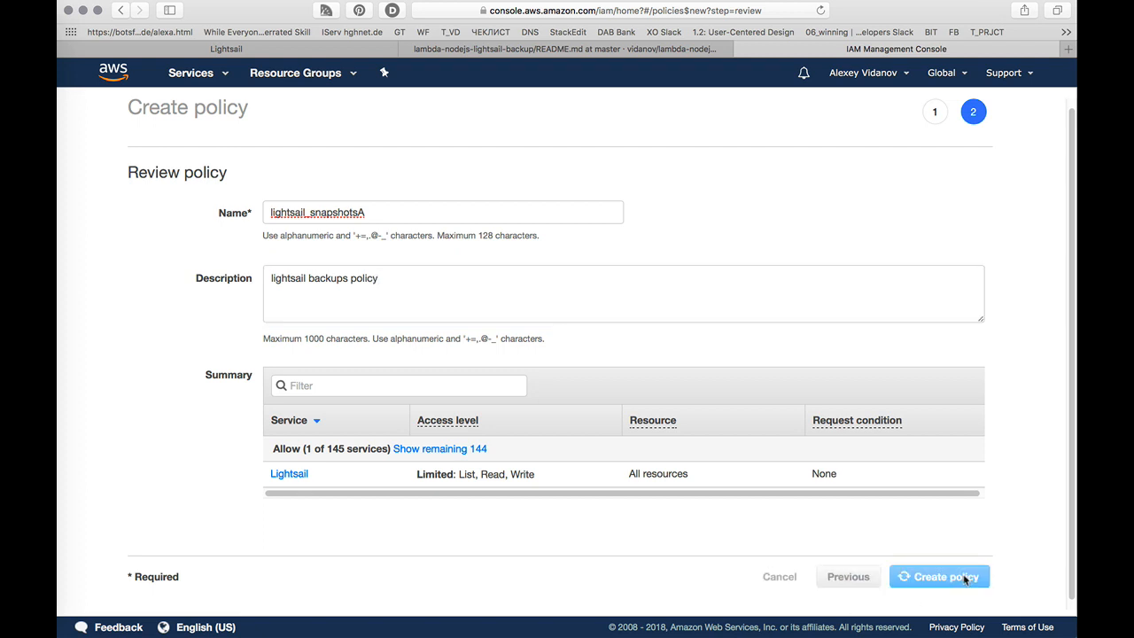
pyautogui.click(939, 575)
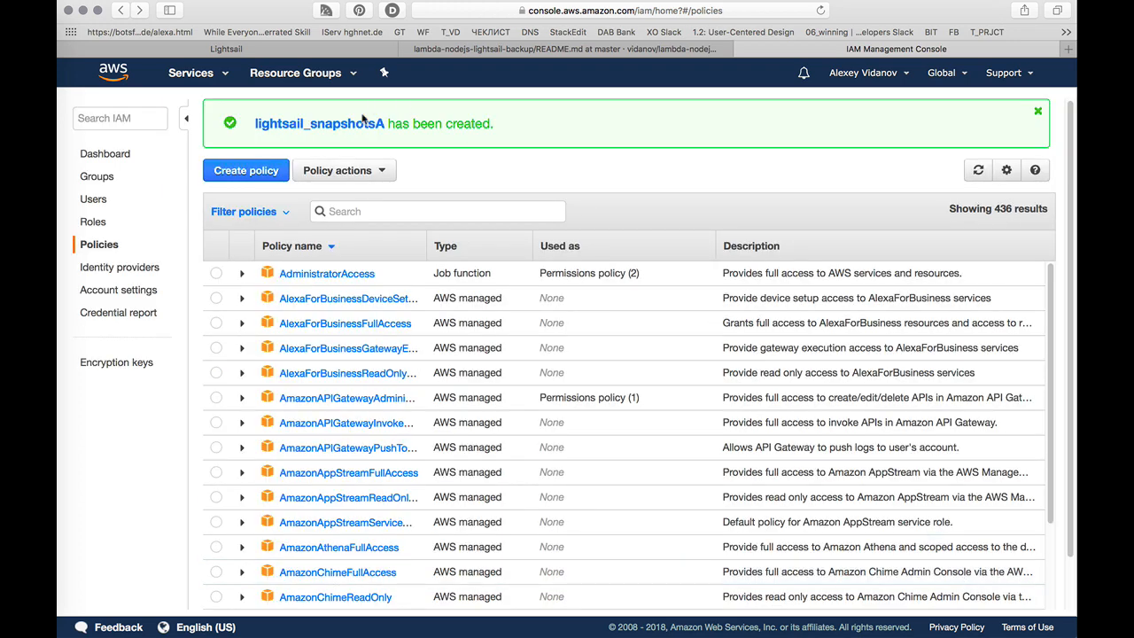
pyautogui.moveTo(107, 231)
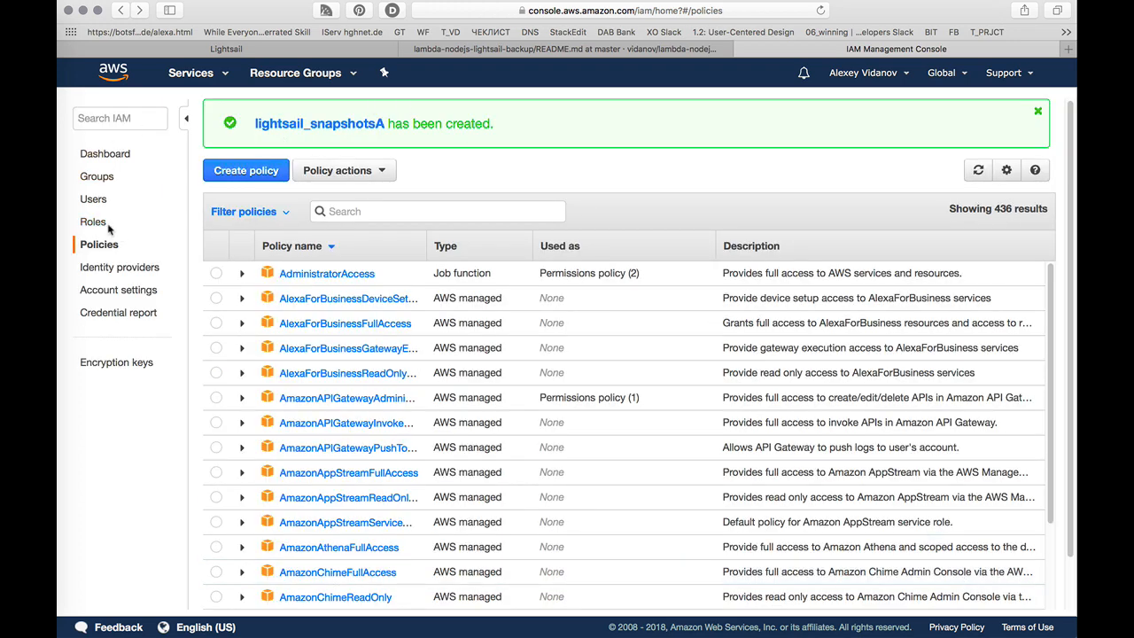
# Step: Start a new IAM role with Lambda as trusted service and continue to permissions
pyautogui.click(93, 221)
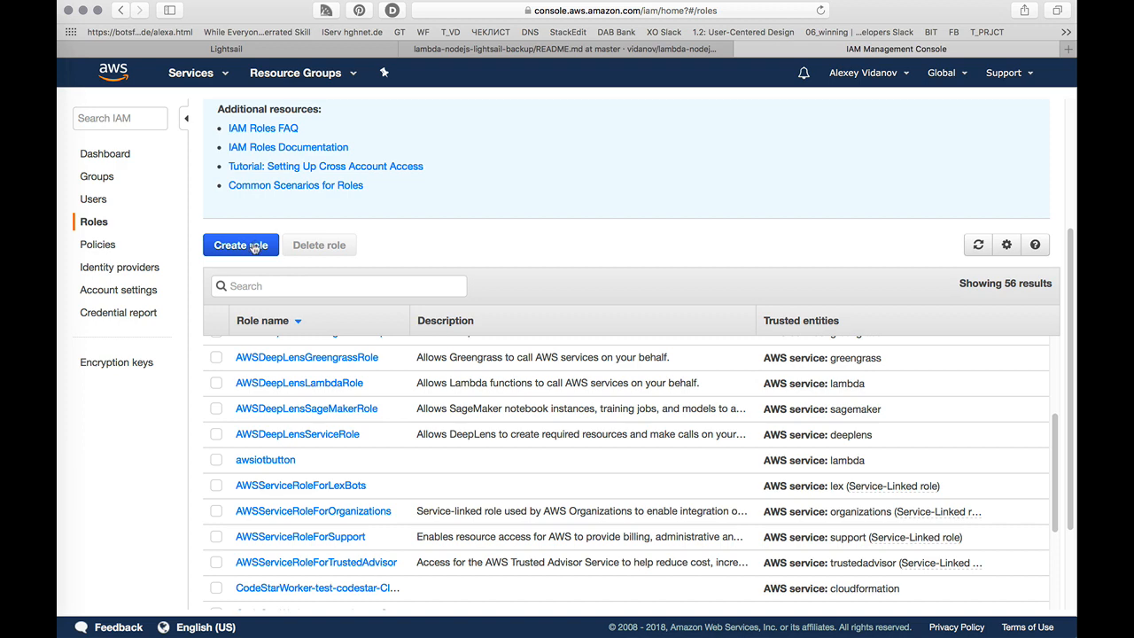
pyautogui.click(240, 245)
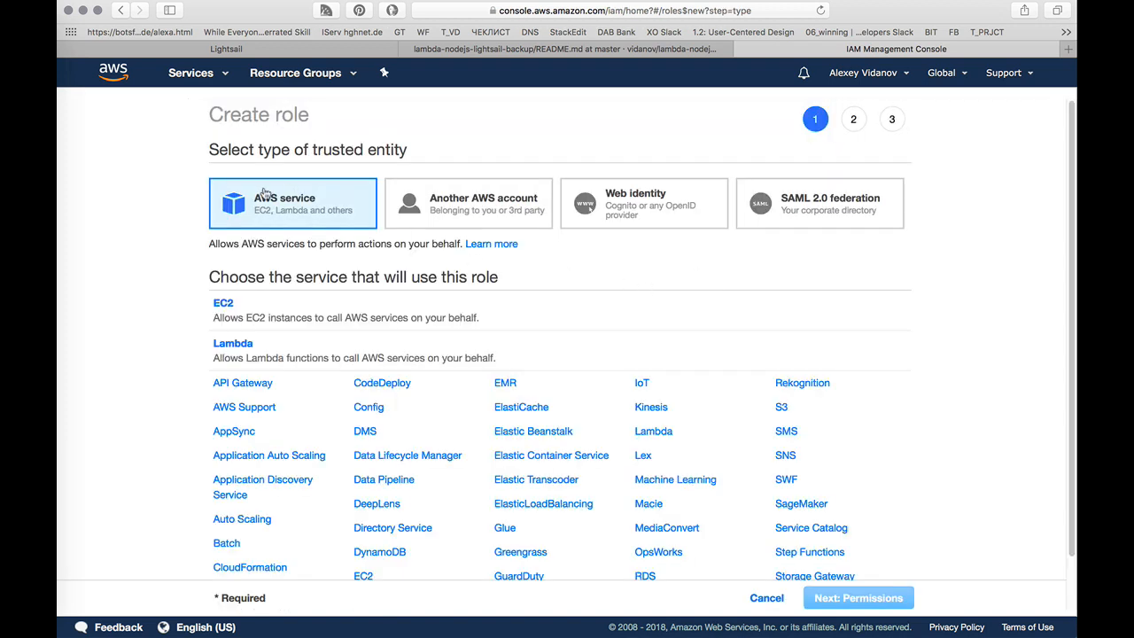
pyautogui.moveTo(335, 210)
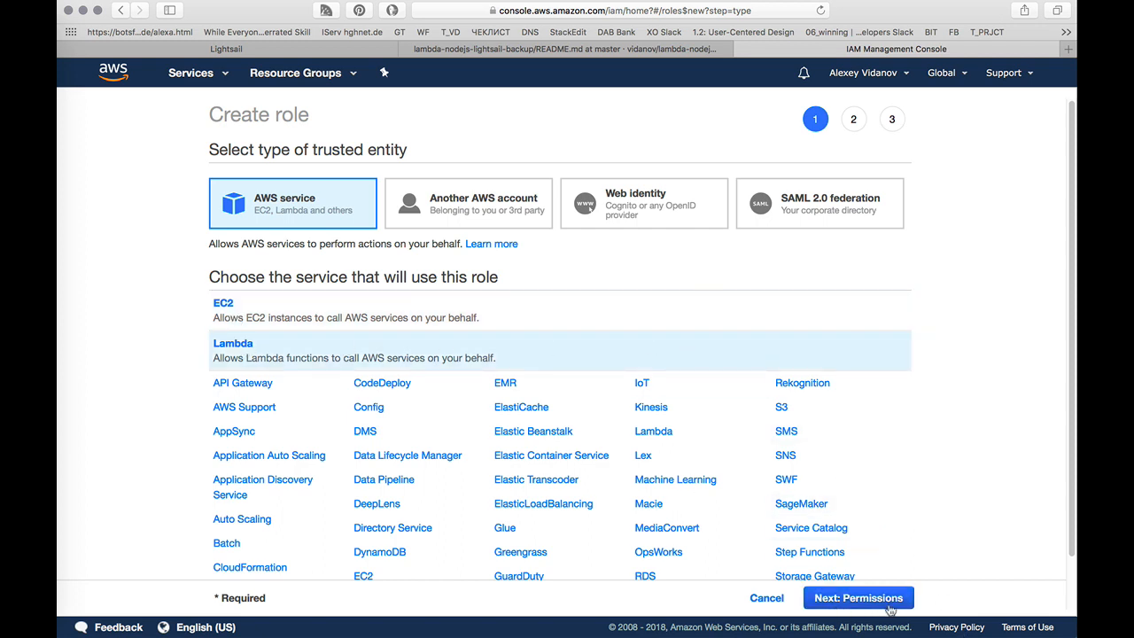
pyautogui.click(858, 597)
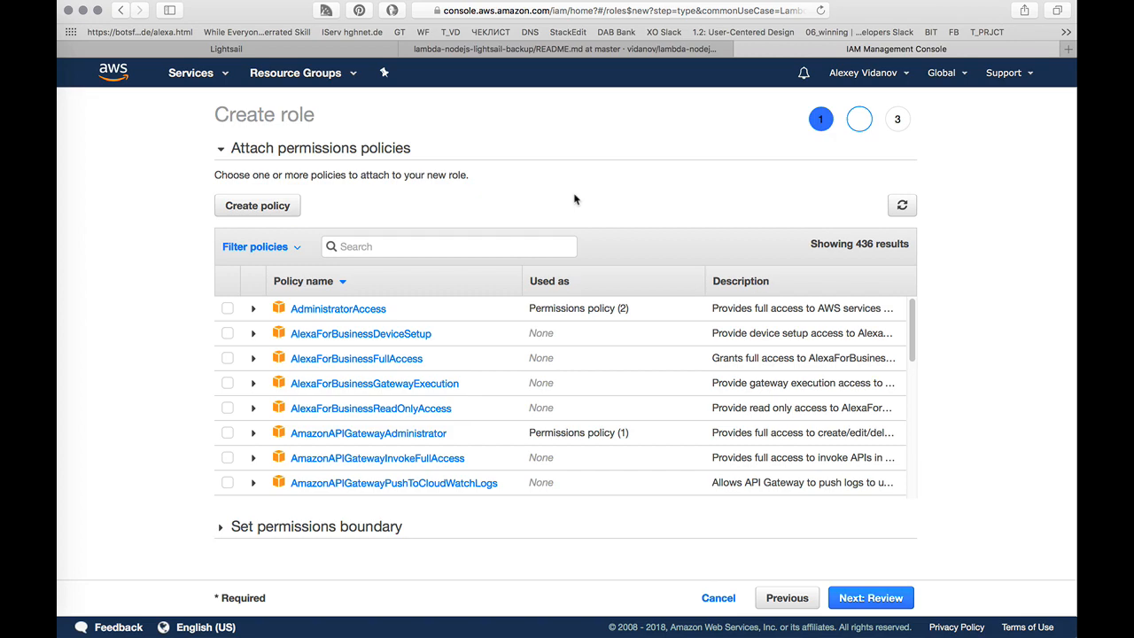
# Step: Locate and select the AWSLambdaBasicExecutionRole policy name in the README's Step 2
pyautogui.click(564, 49)
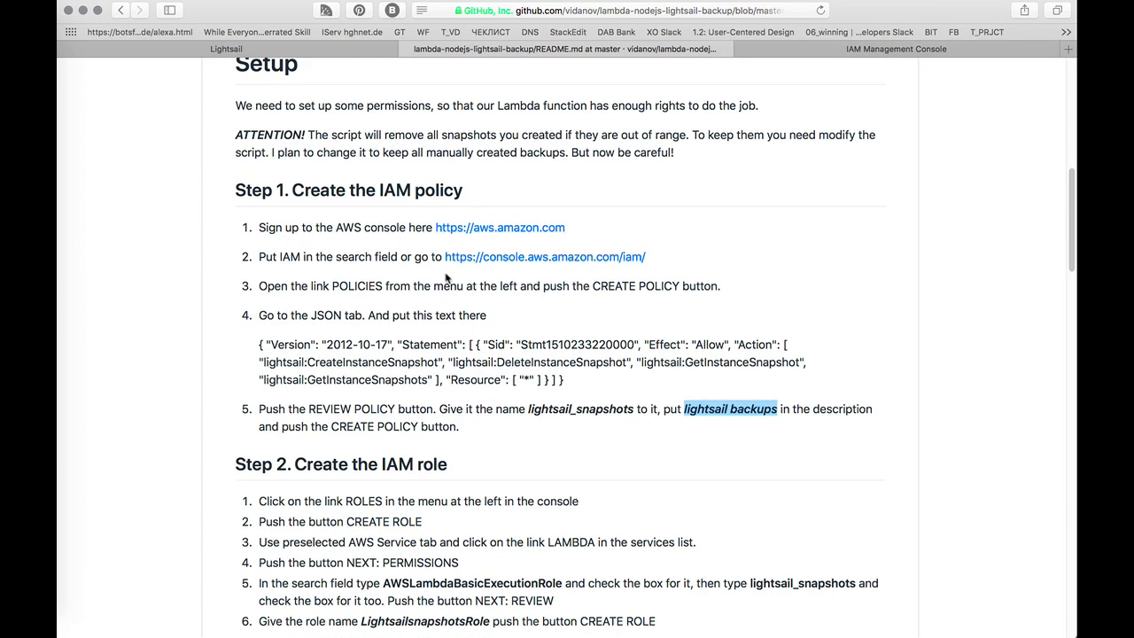
pyautogui.scroll(-3)
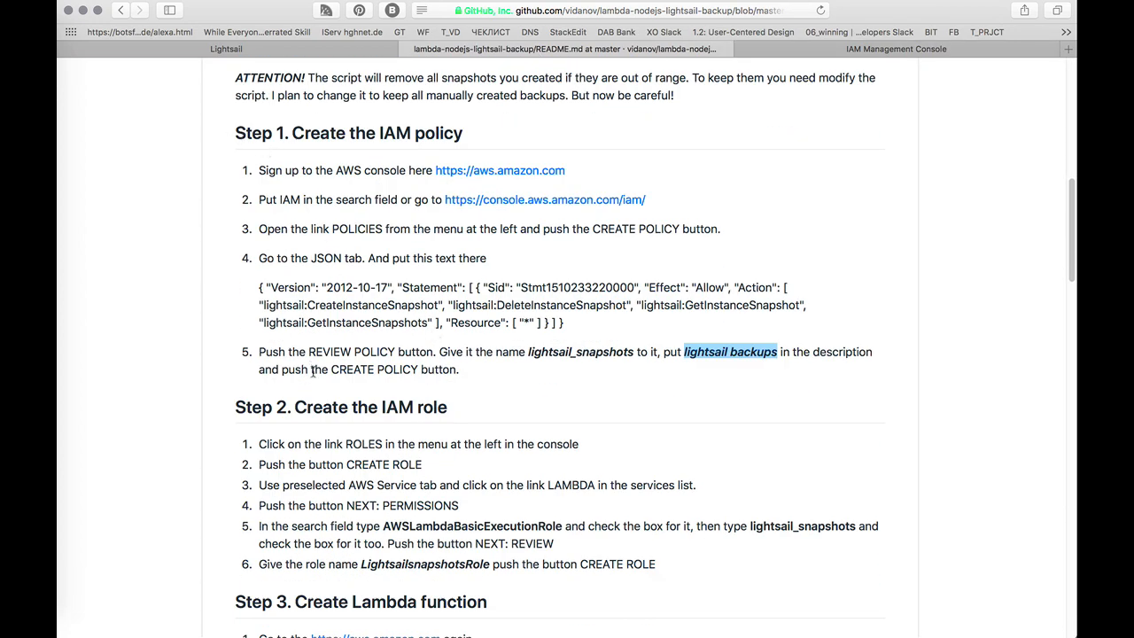
pyautogui.scroll(-3)
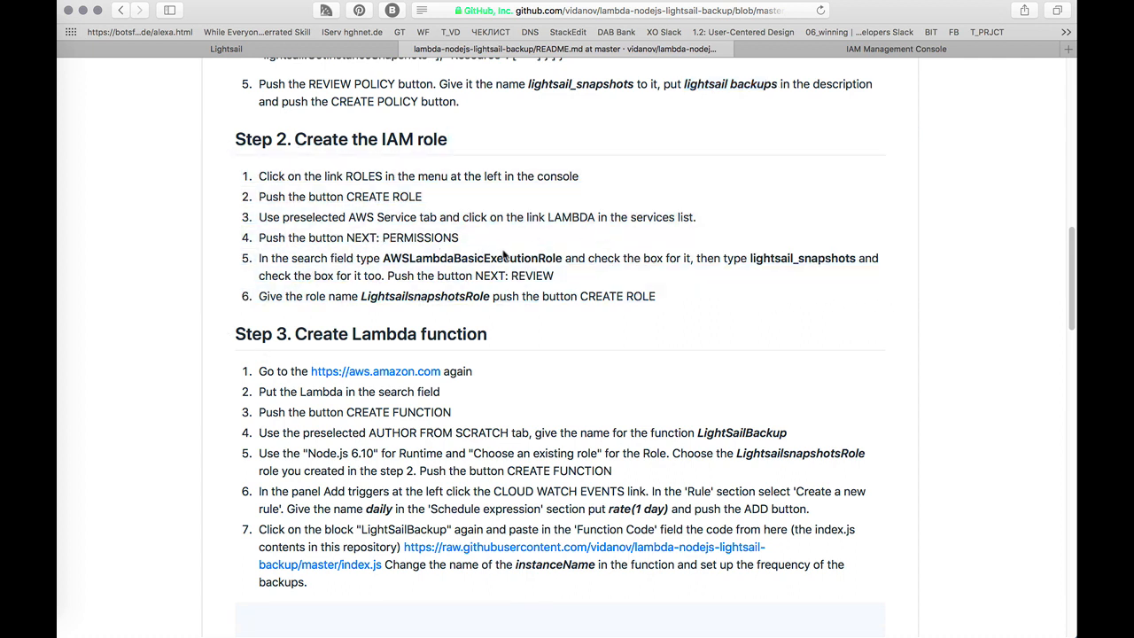
pyautogui.doubleClick(471, 258)
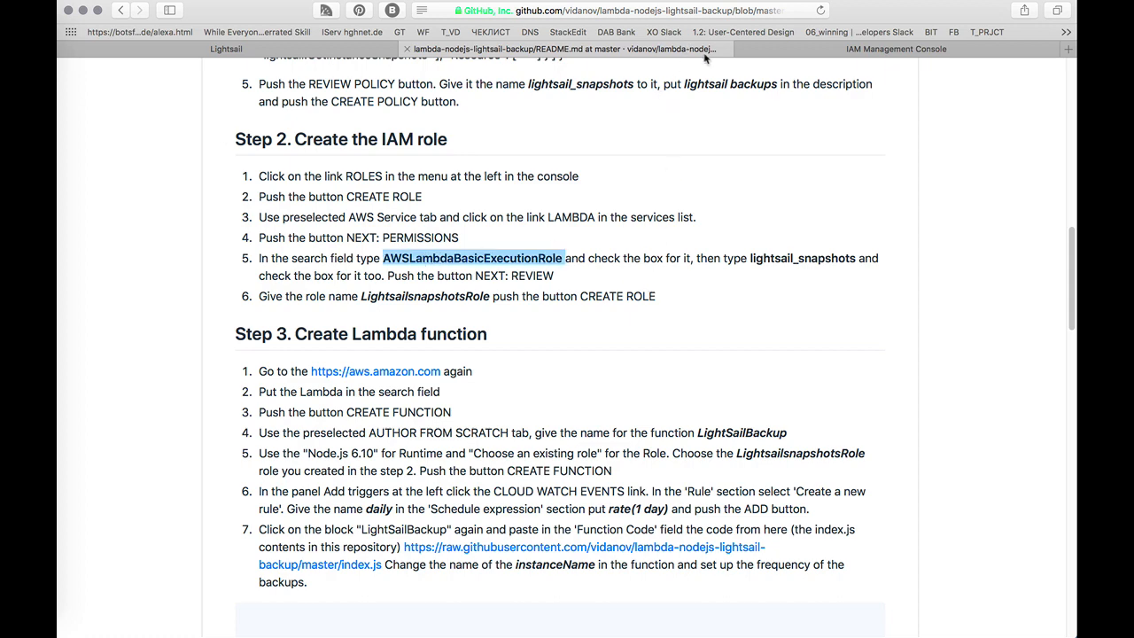
pyautogui.click(895, 49)
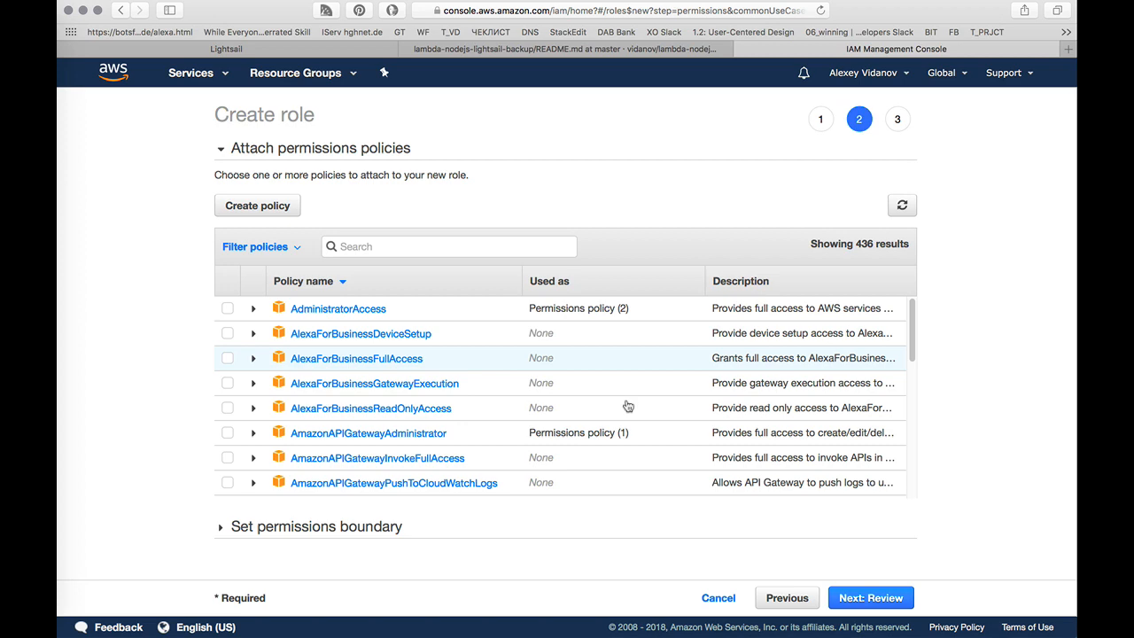
pyautogui.moveTo(526, 69)
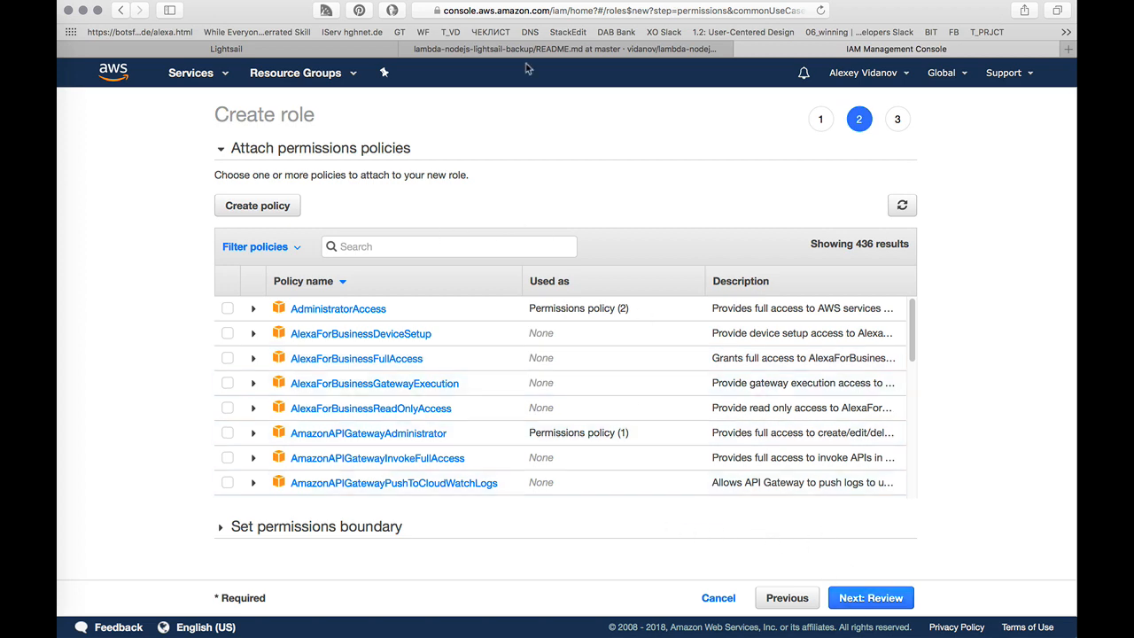
pyautogui.click(566, 49)
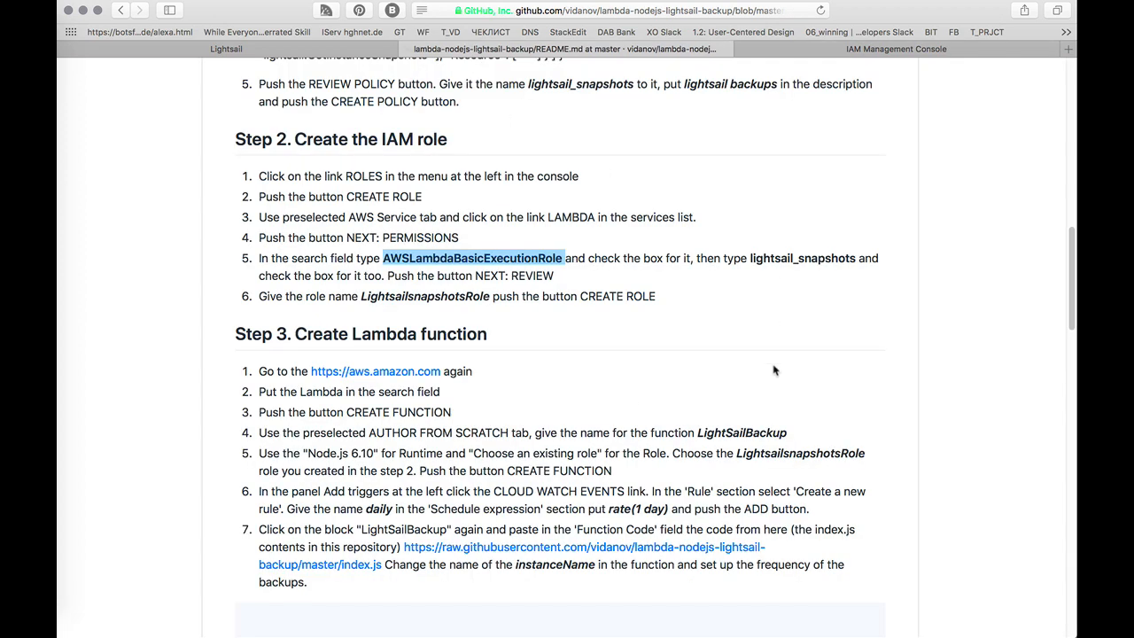
pyautogui.moveTo(246, 258)
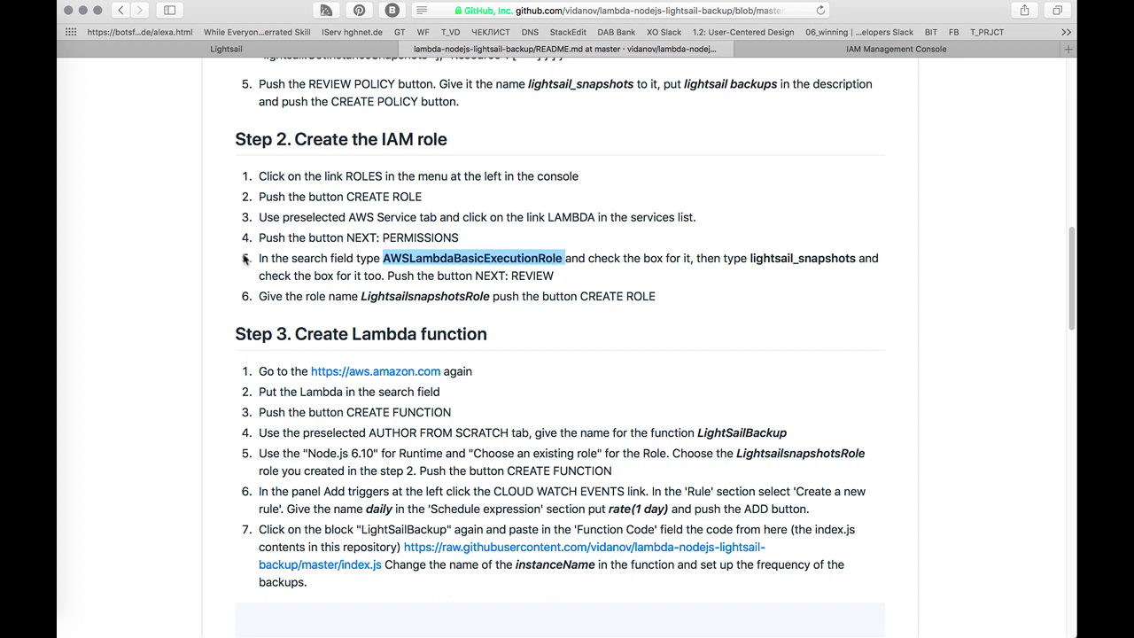
pyautogui.moveTo(544, 272)
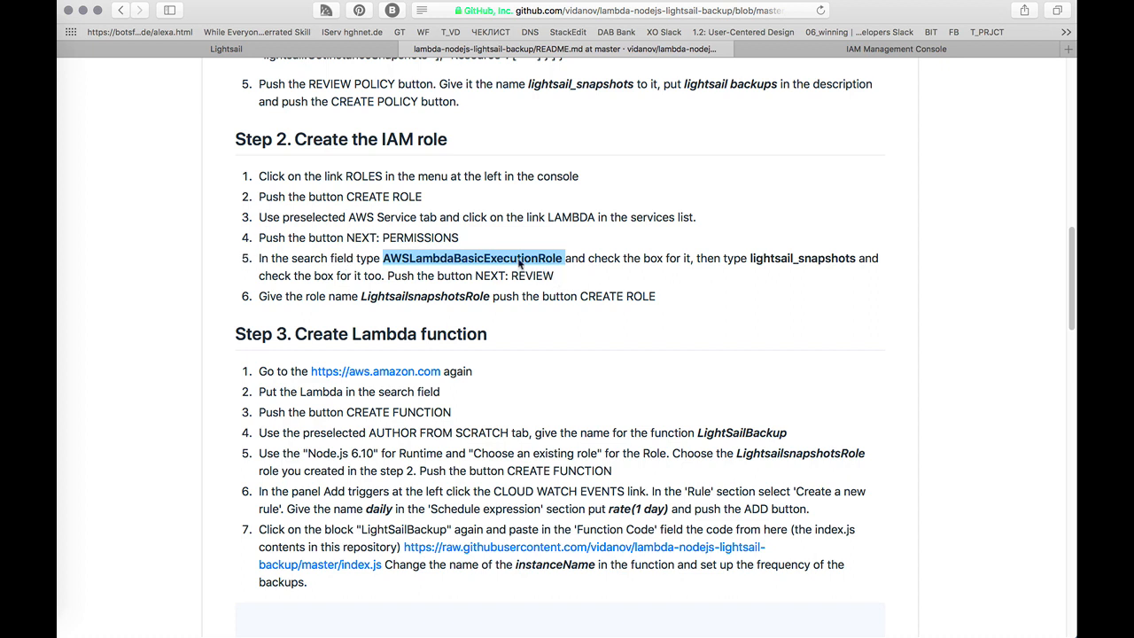
# Step: Search for and tick the AWSLambdaBasicExecutionRole and lightsail_snapshotsA policies for the role
pyautogui.click(895, 49)
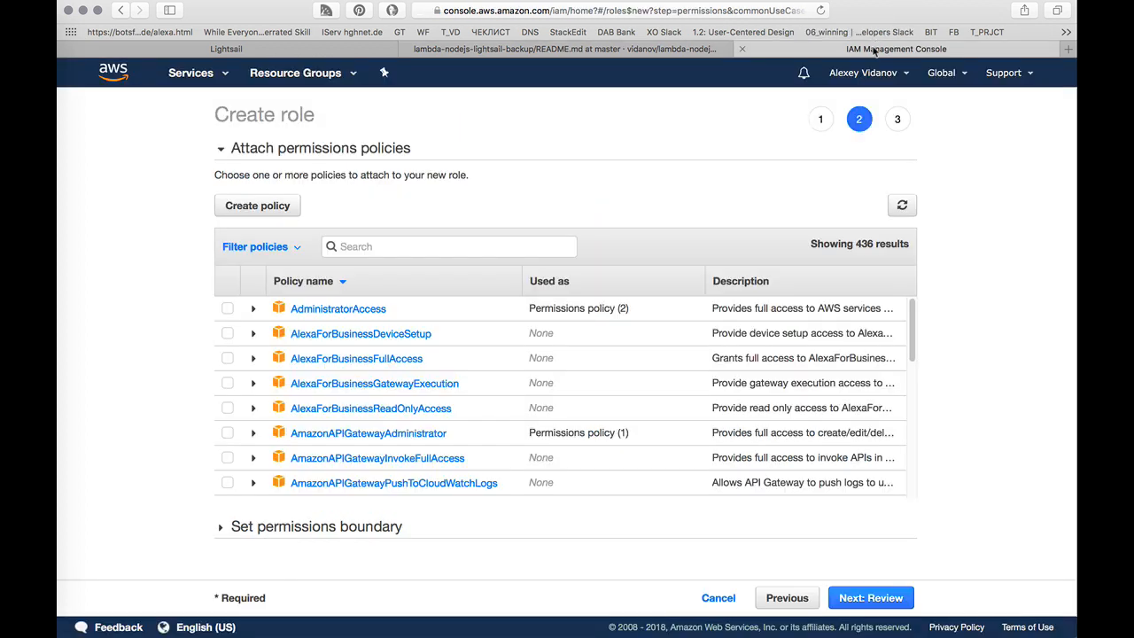
pyautogui.write('AWSLambdaBasicExecutionRole')
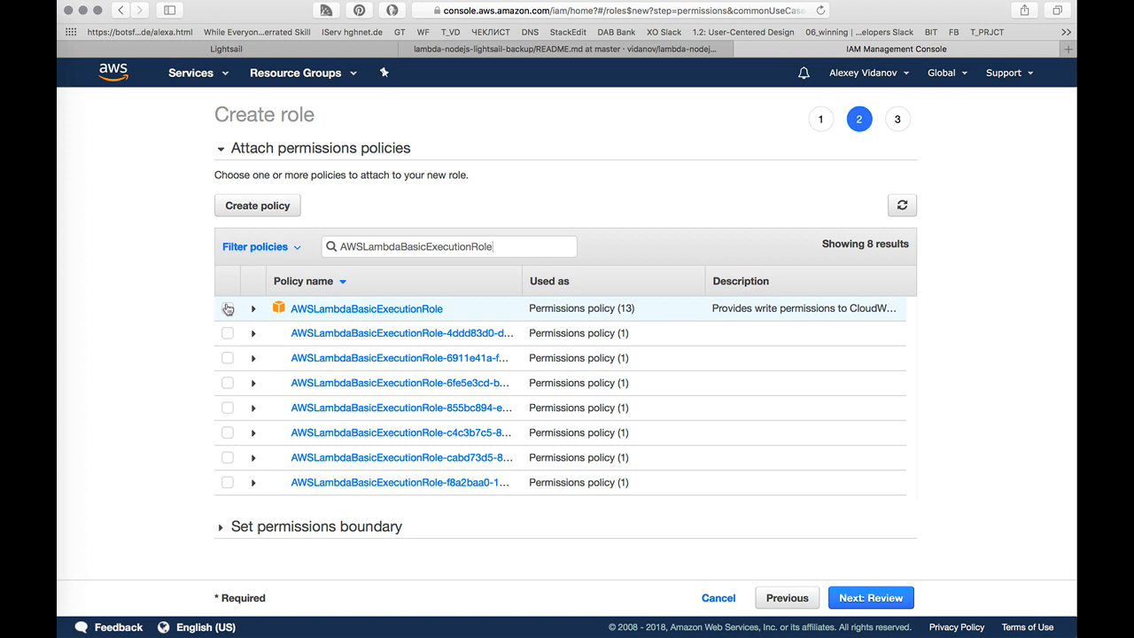
pyautogui.click(227, 308)
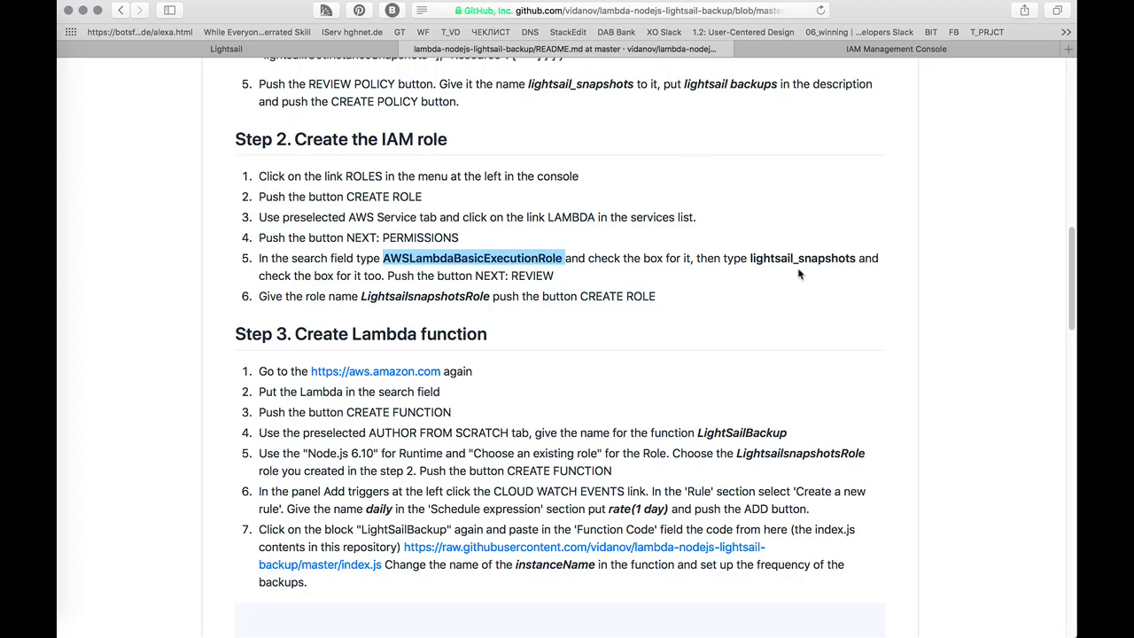
pyautogui.click(895, 48)
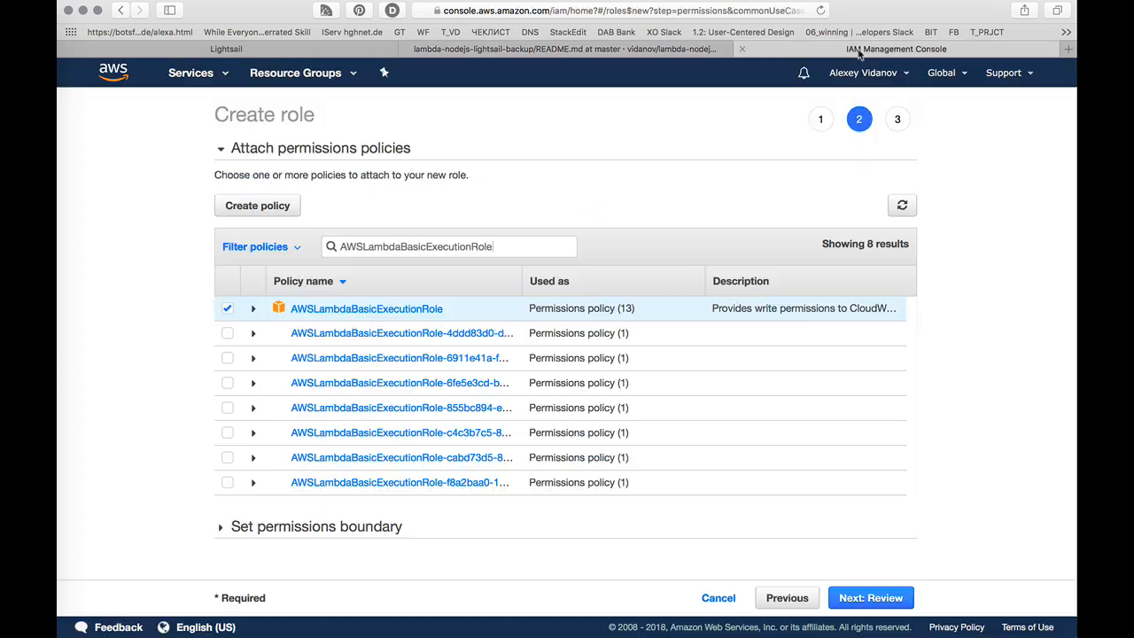
pyautogui.write('lightsail_snapshots')
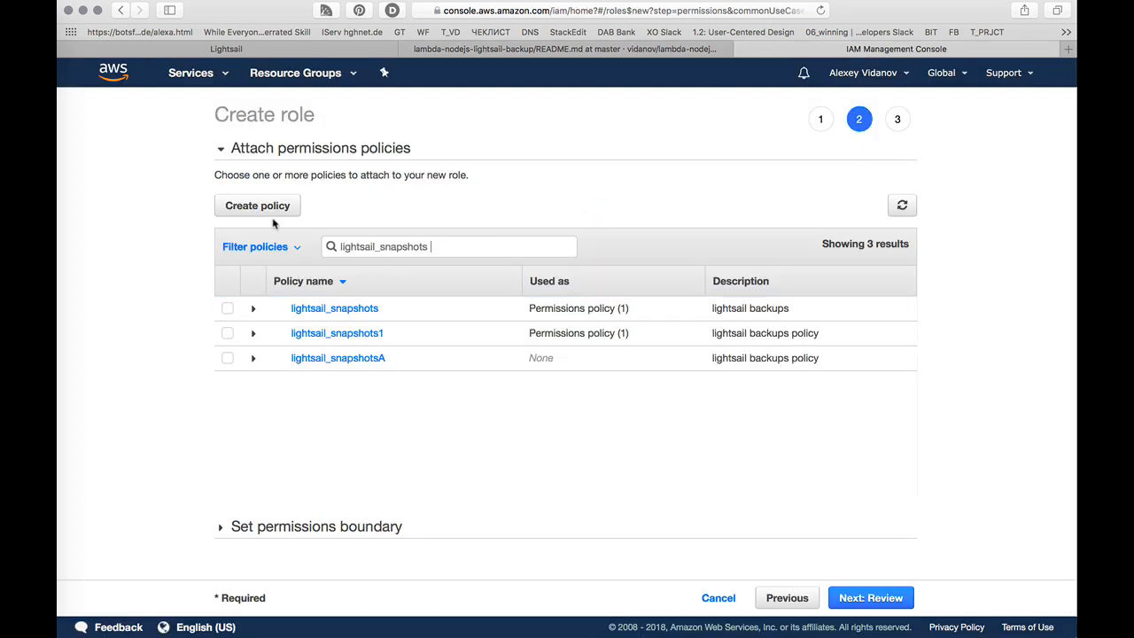
pyautogui.write('A')
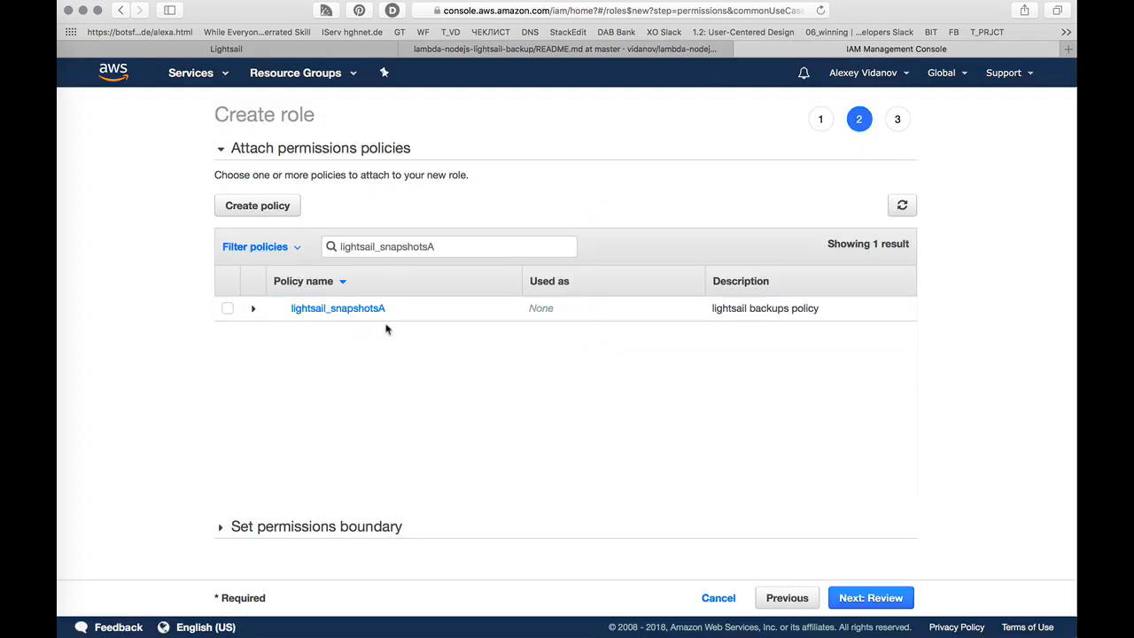
pyautogui.click(227, 307)
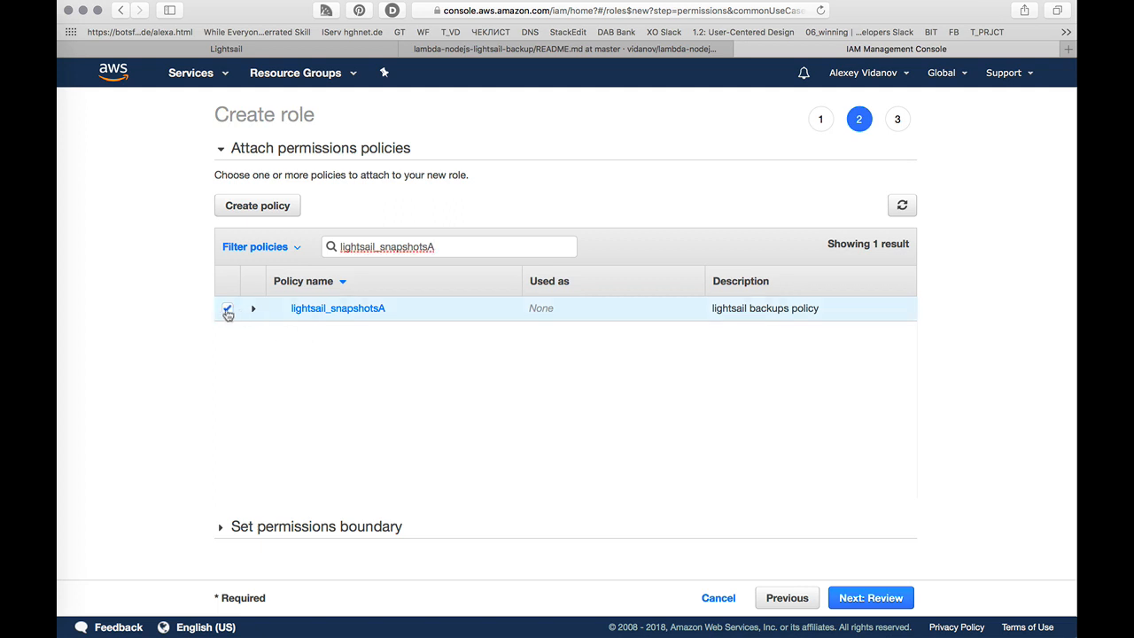
pyautogui.click(226, 308)
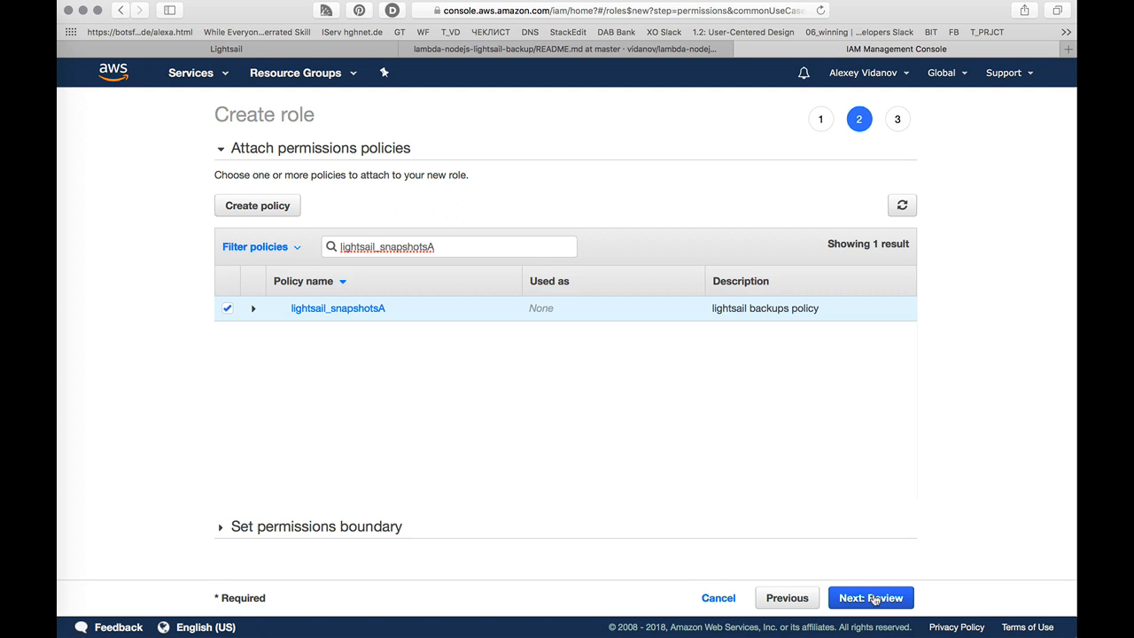
# Step: Review the role, name it LightsailsnapshotsRoleA, and create it
pyautogui.click(870, 597)
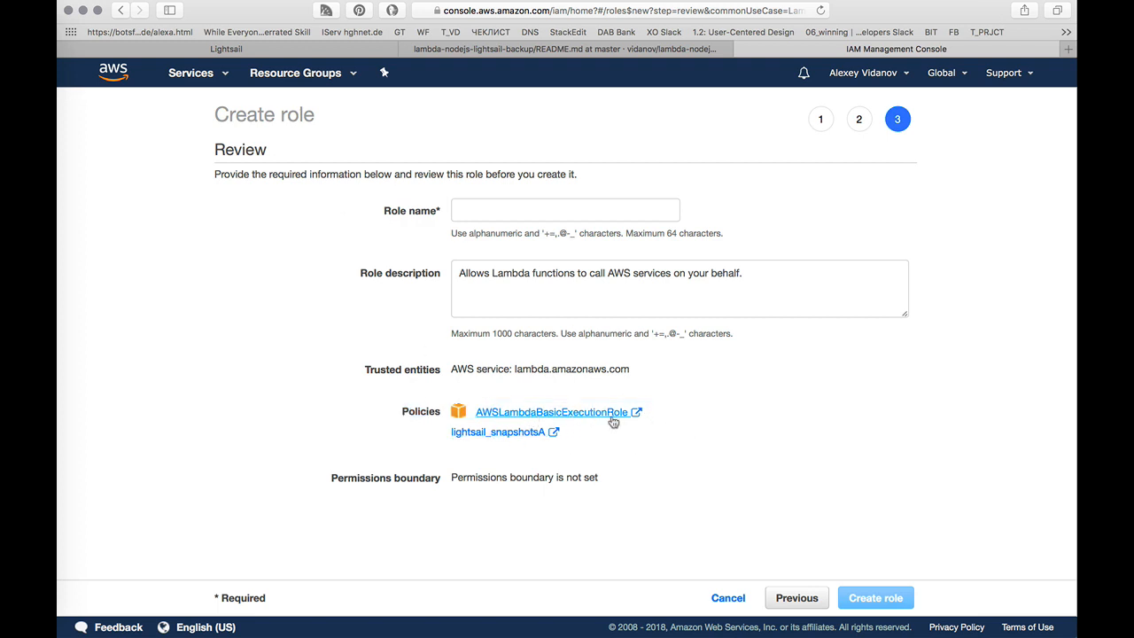
pyautogui.moveTo(553, 443)
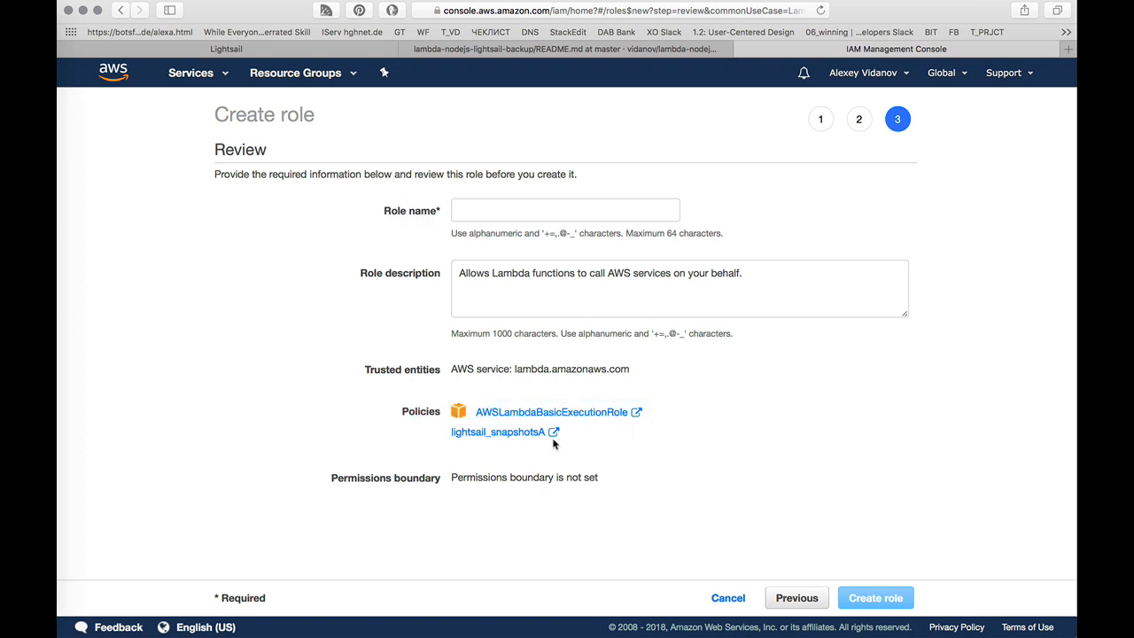
pyautogui.click(565, 210)
pyautogui.write('LightsailsnapshotsRole')
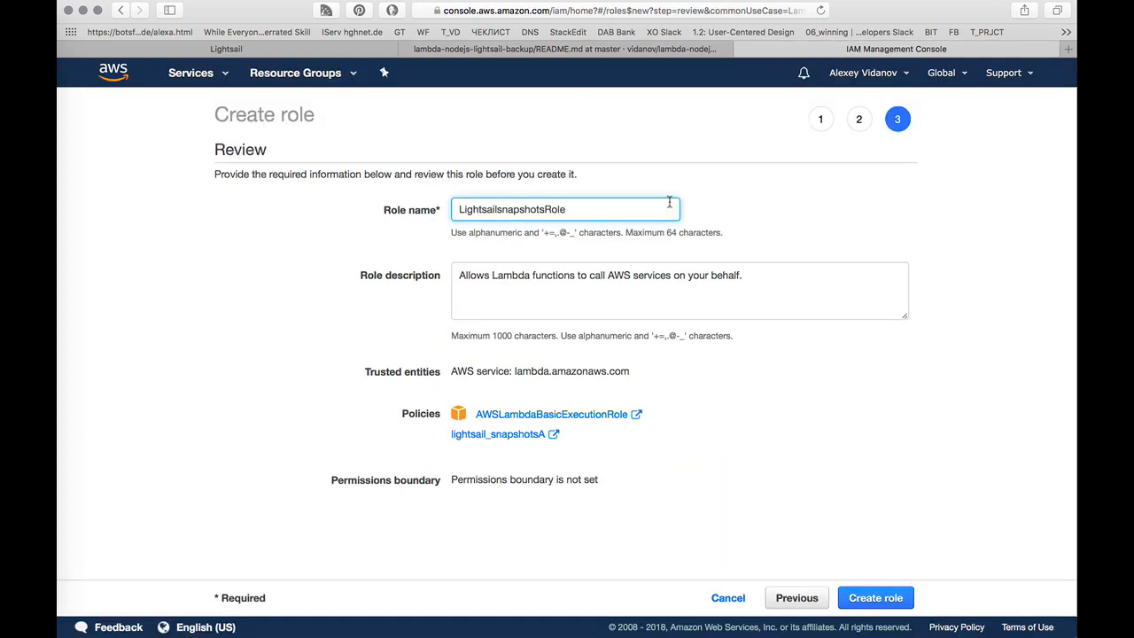
pyautogui.write('A')
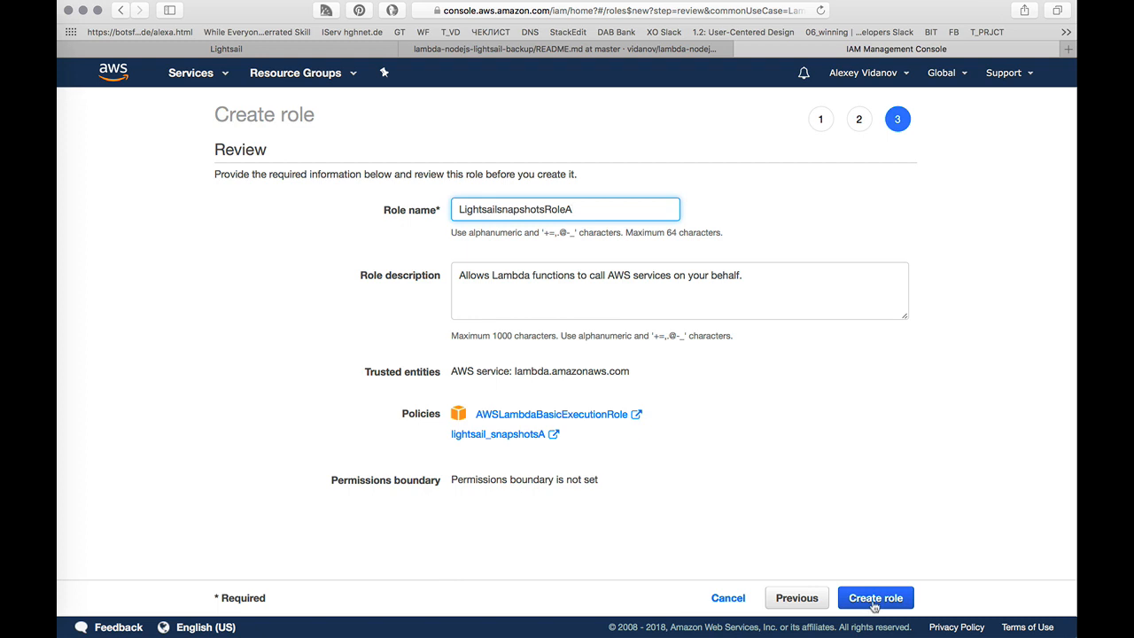
pyautogui.click(874, 597)
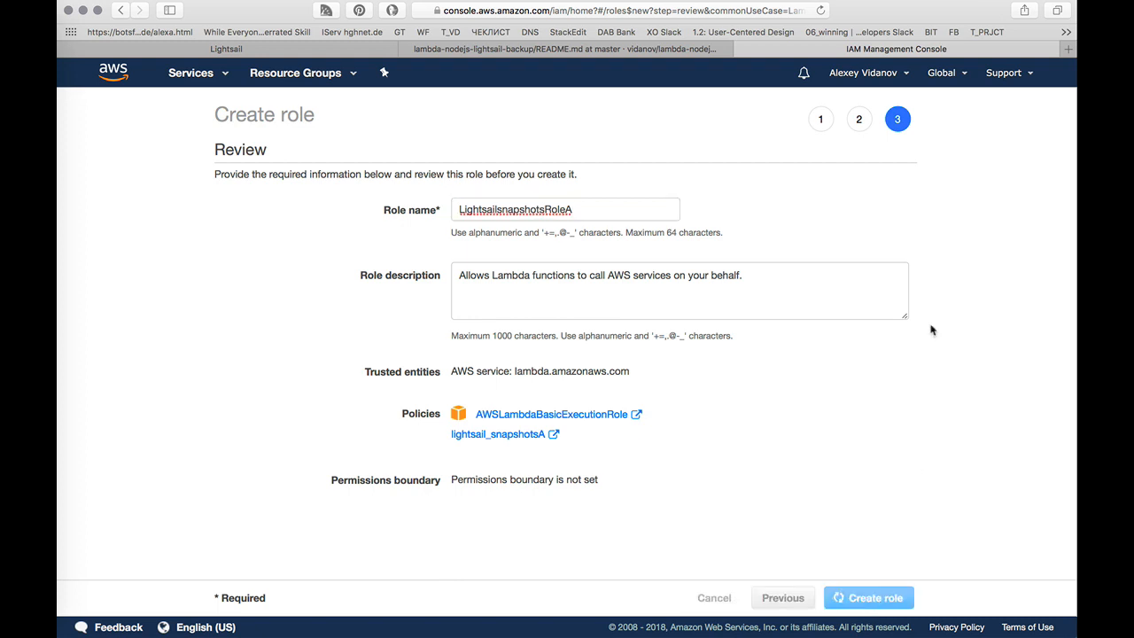
pyautogui.click(868, 597)
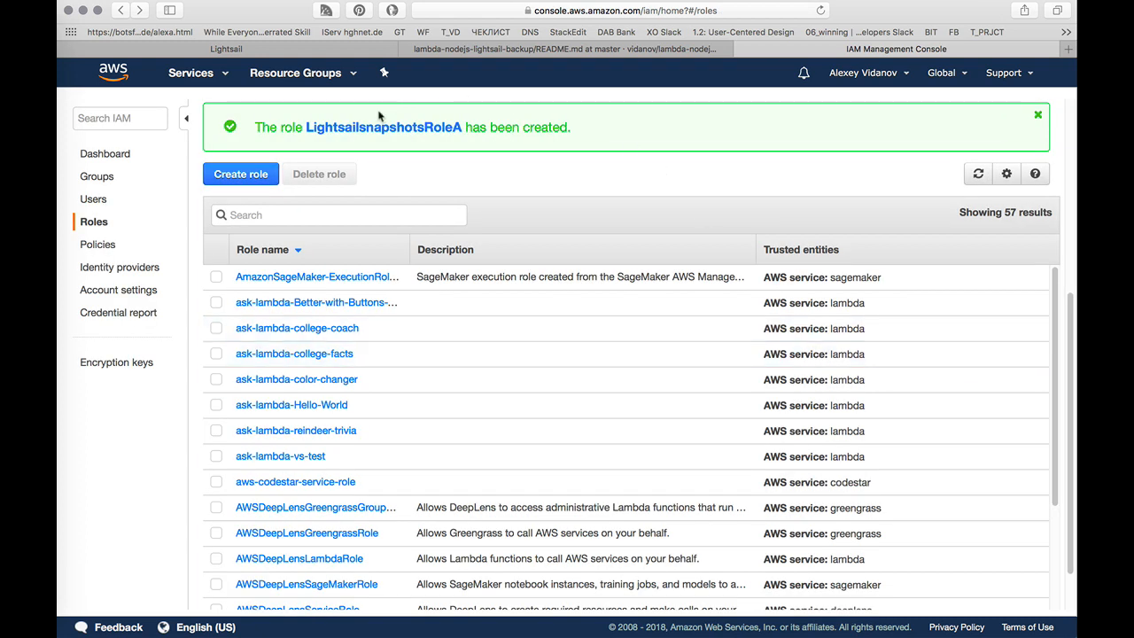
pyautogui.moveTo(567, 149)
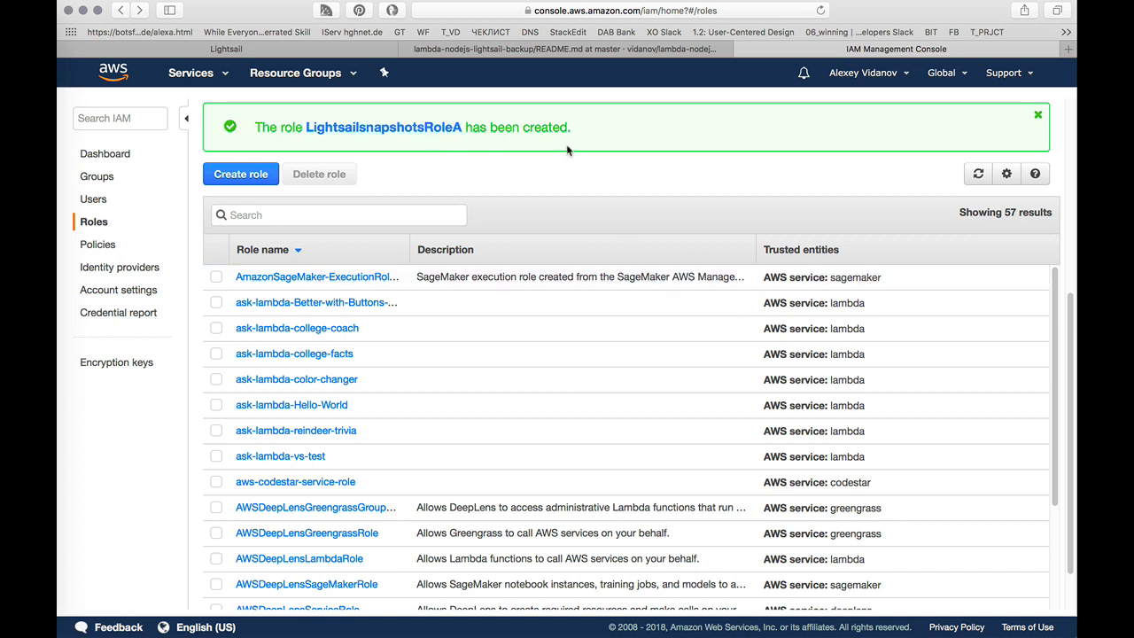
pyautogui.moveTo(451, 159)
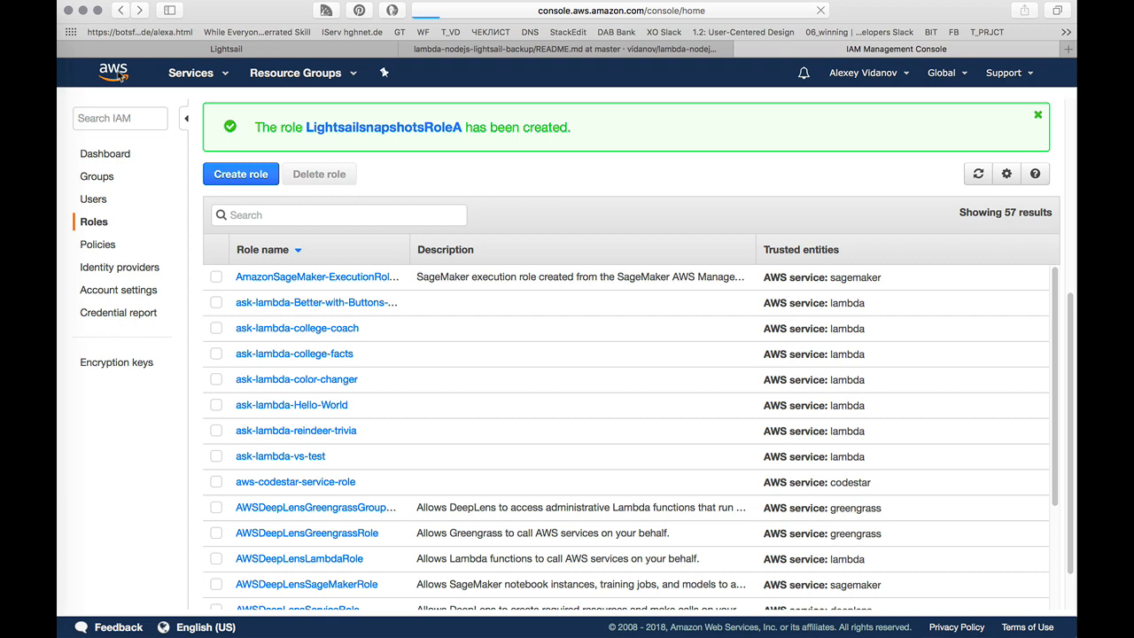
# Step: Return to the GitHub README and scroll to 'Step 3. Create Lambda function'
pyautogui.click(112, 72)
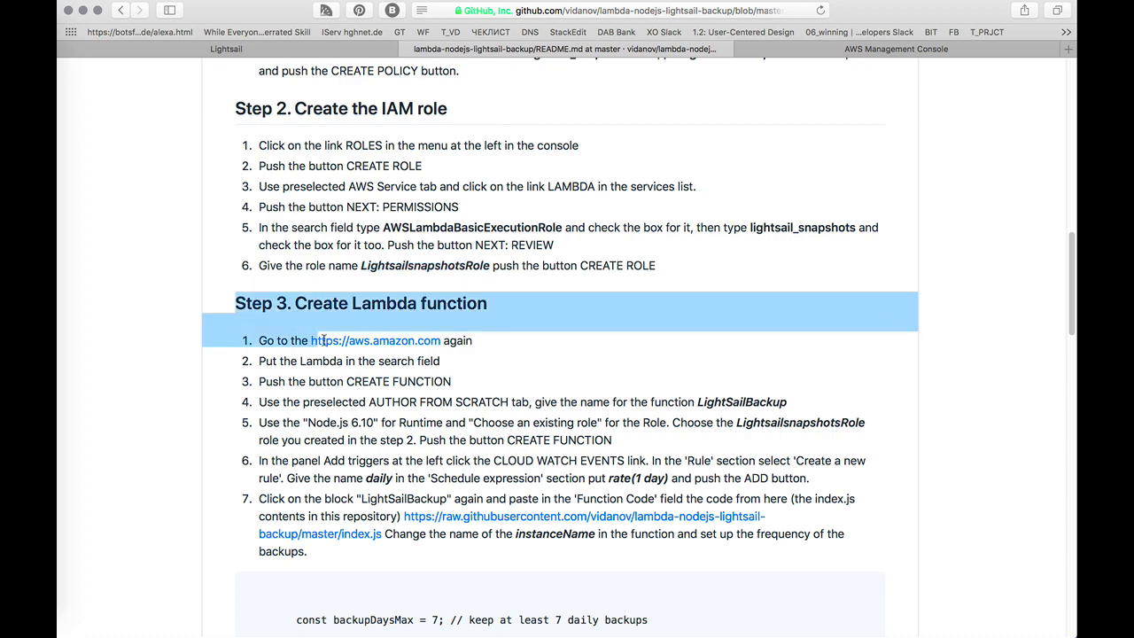
pyautogui.scroll(3)
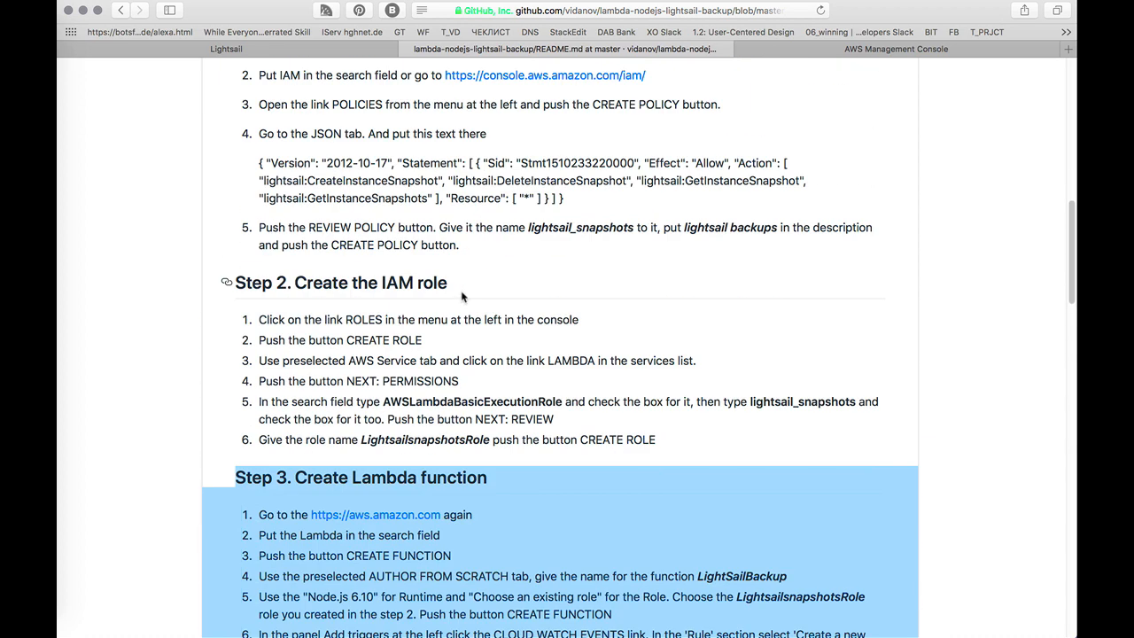
pyautogui.scroll(-3)
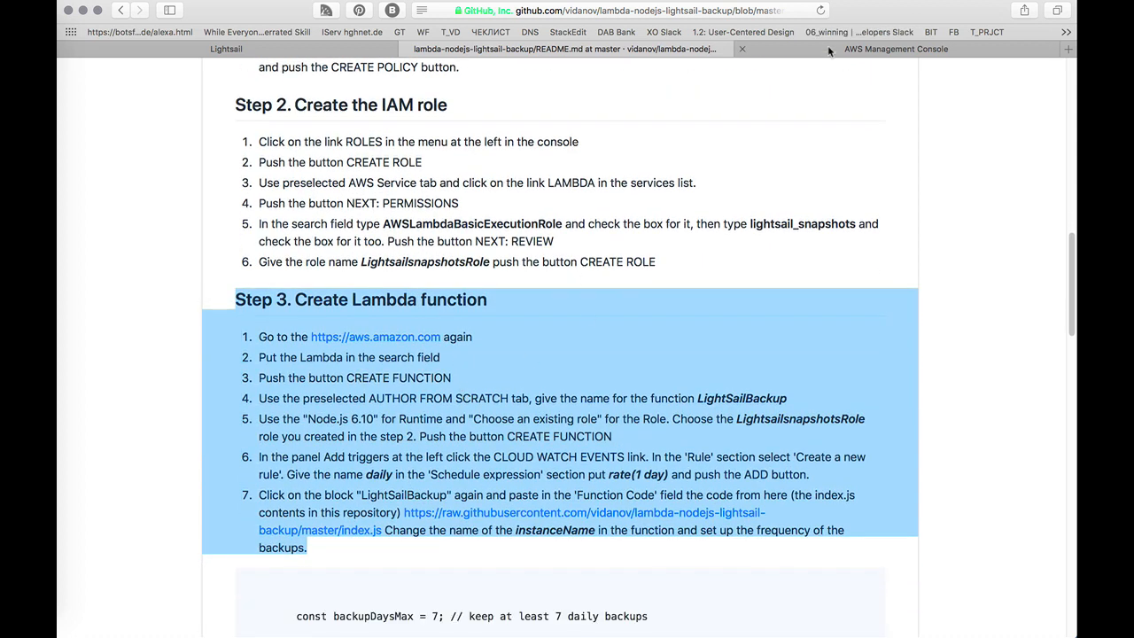
# Step: Find Lambda from the console home and start a new function from scratch
pyautogui.click(896, 48)
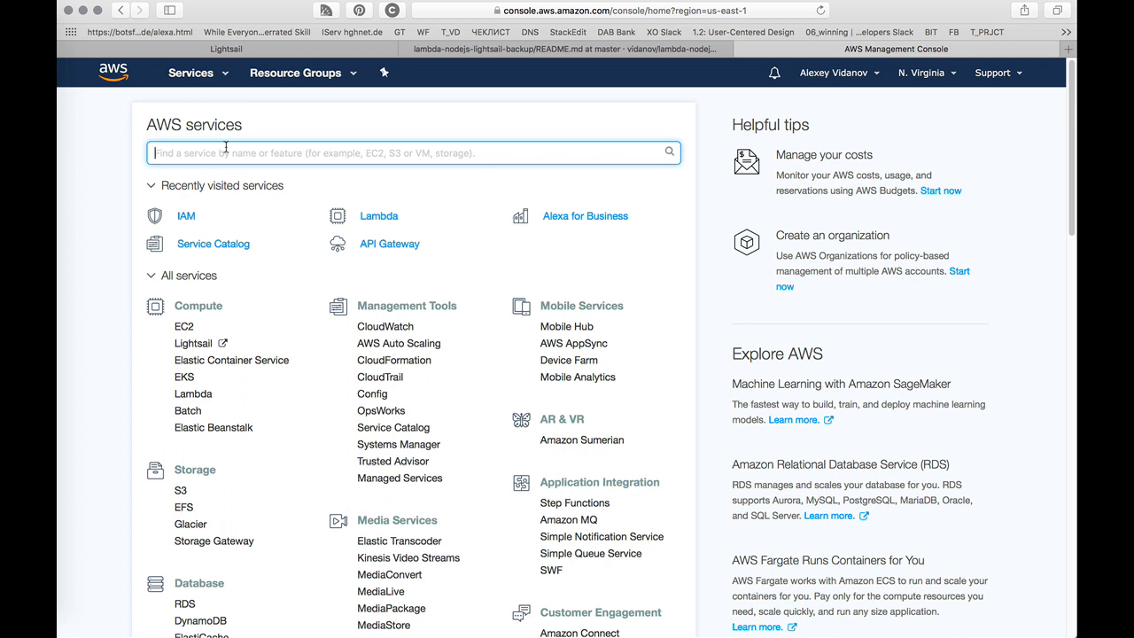
pyautogui.write('Lambda')
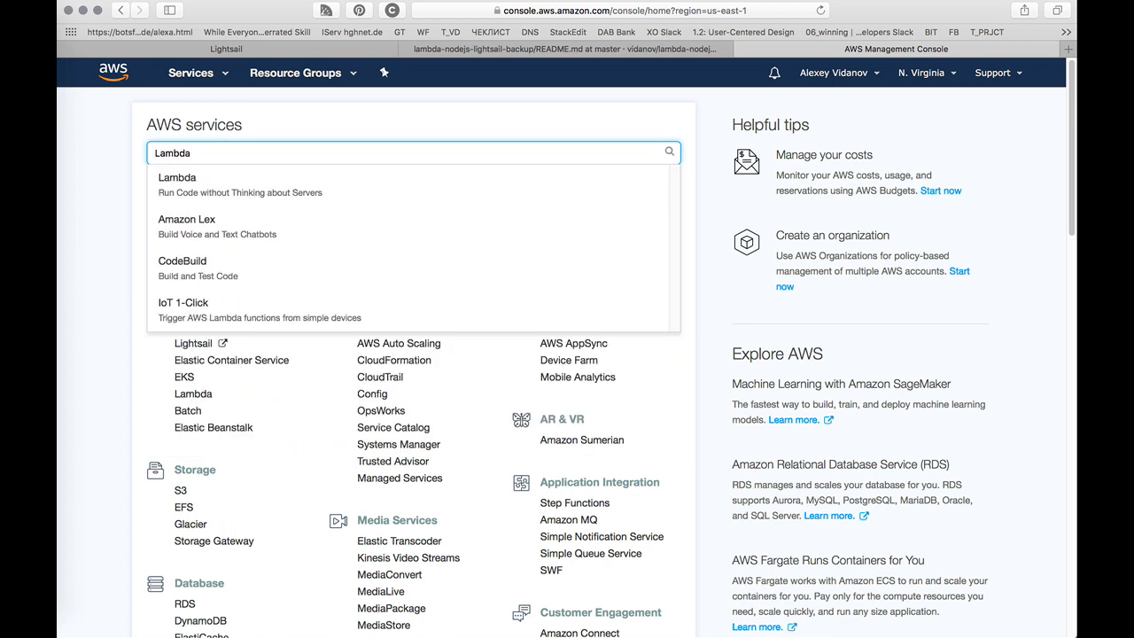
pyautogui.click(177, 184)
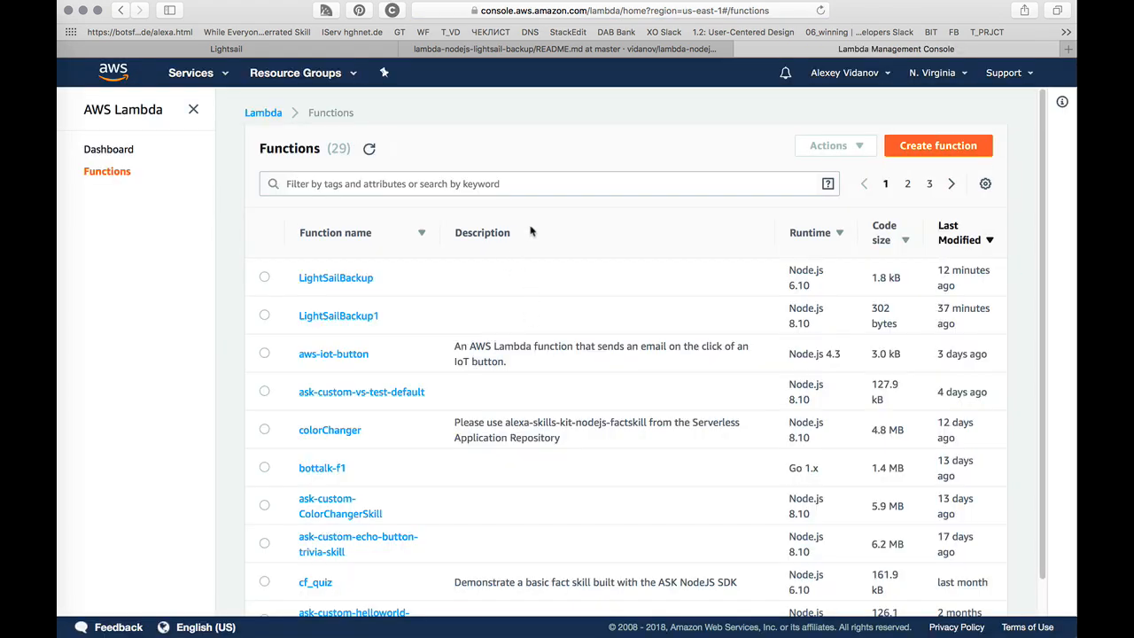
pyautogui.moveTo(950, 134)
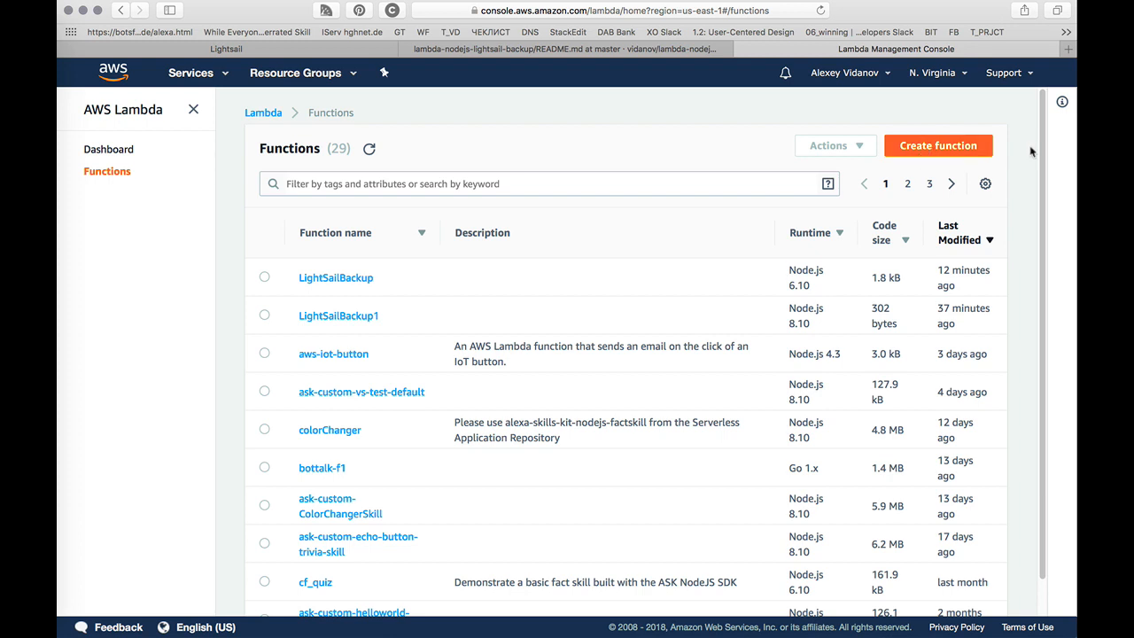
pyautogui.click(938, 145)
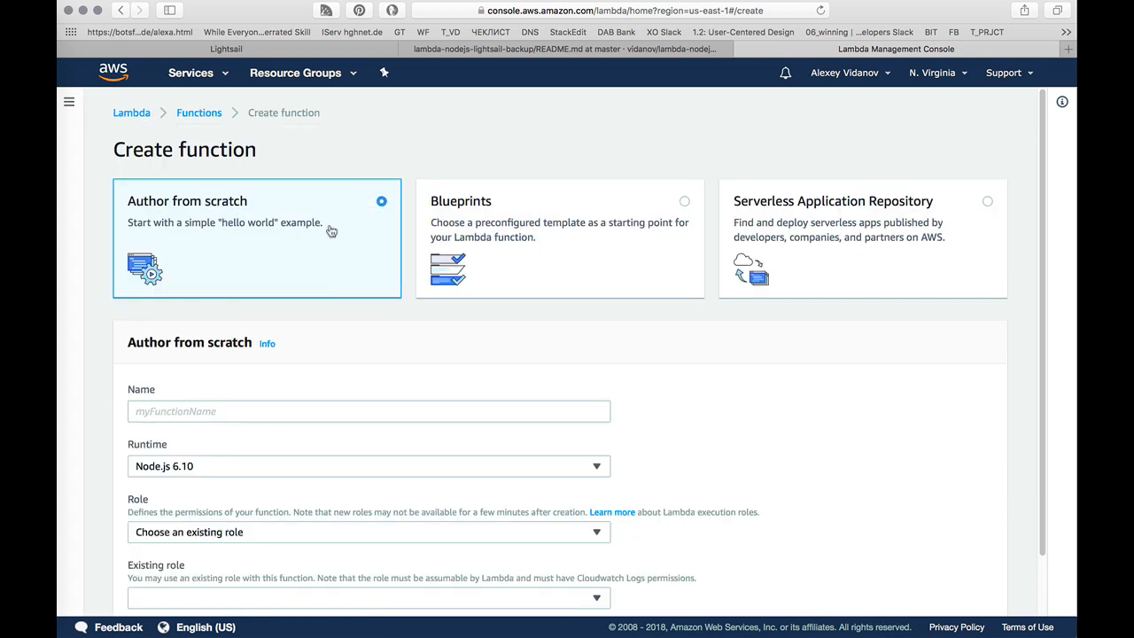
# Step: Create Node.js 6.10 function LightSailBackupA using existing role LightsailsnapshotsRoleA
pyautogui.scroll(-3)
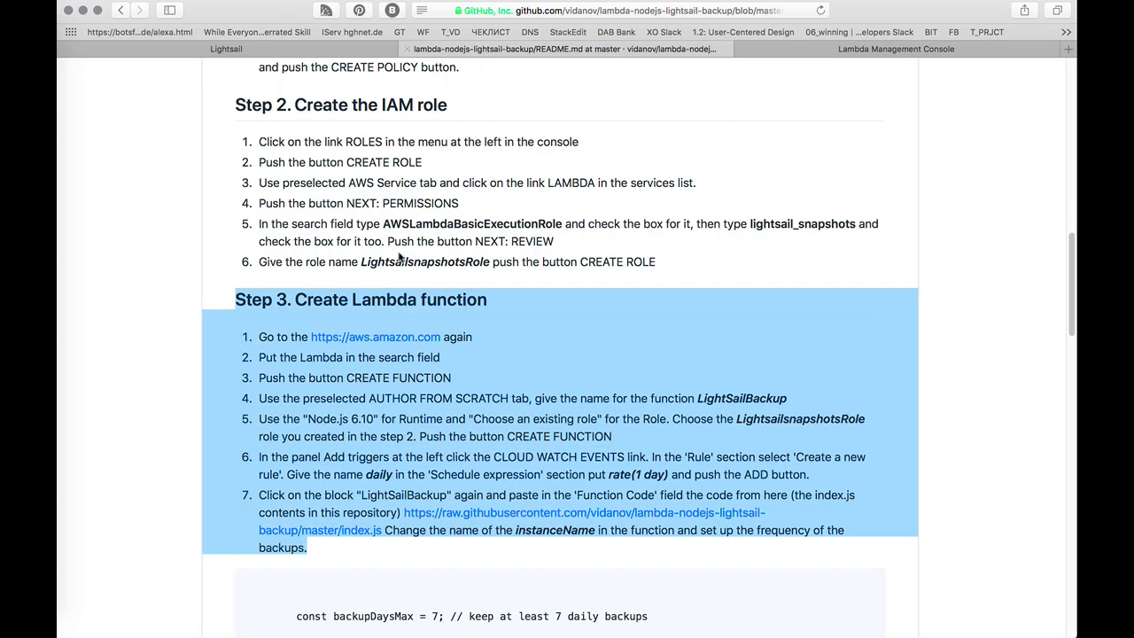
pyautogui.scroll(-3)
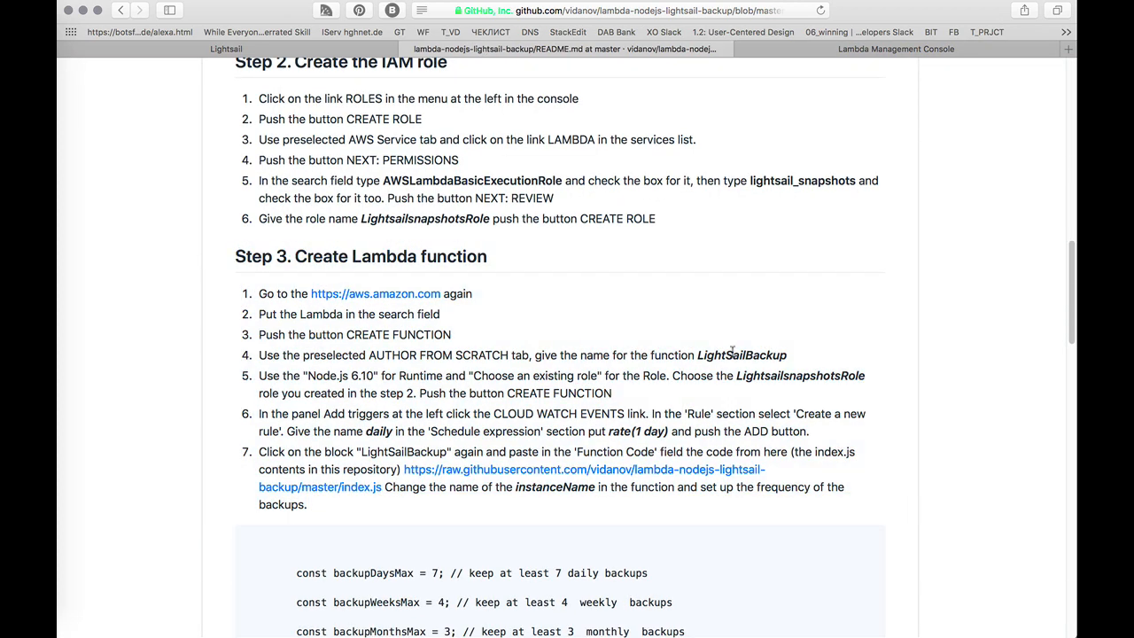
pyautogui.click(895, 49)
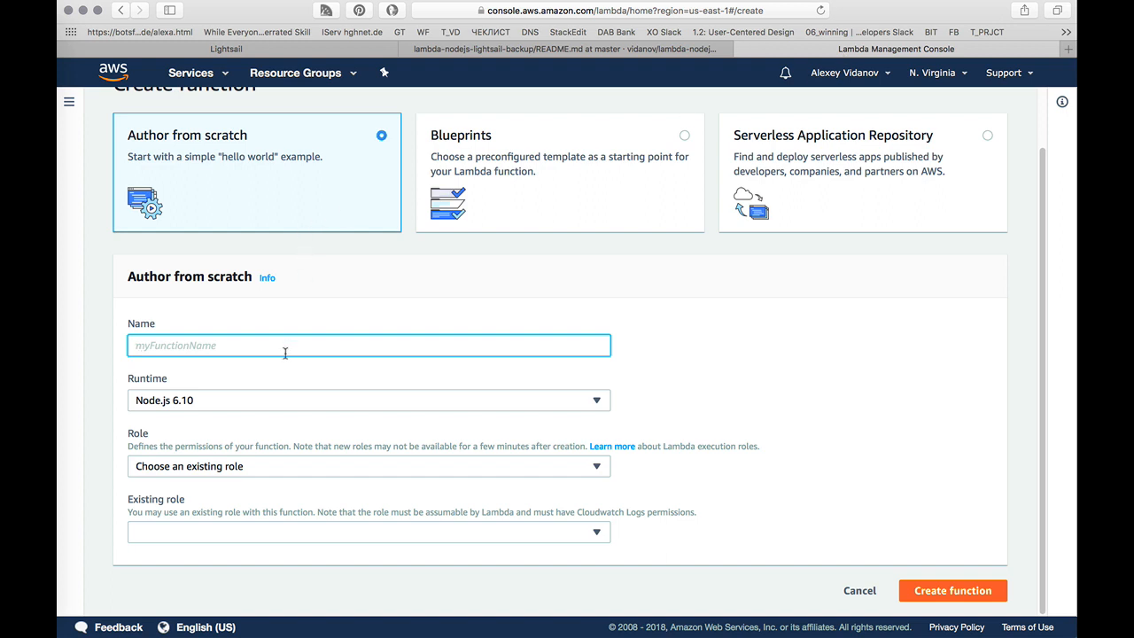
pyautogui.write('LightSailBackupA')
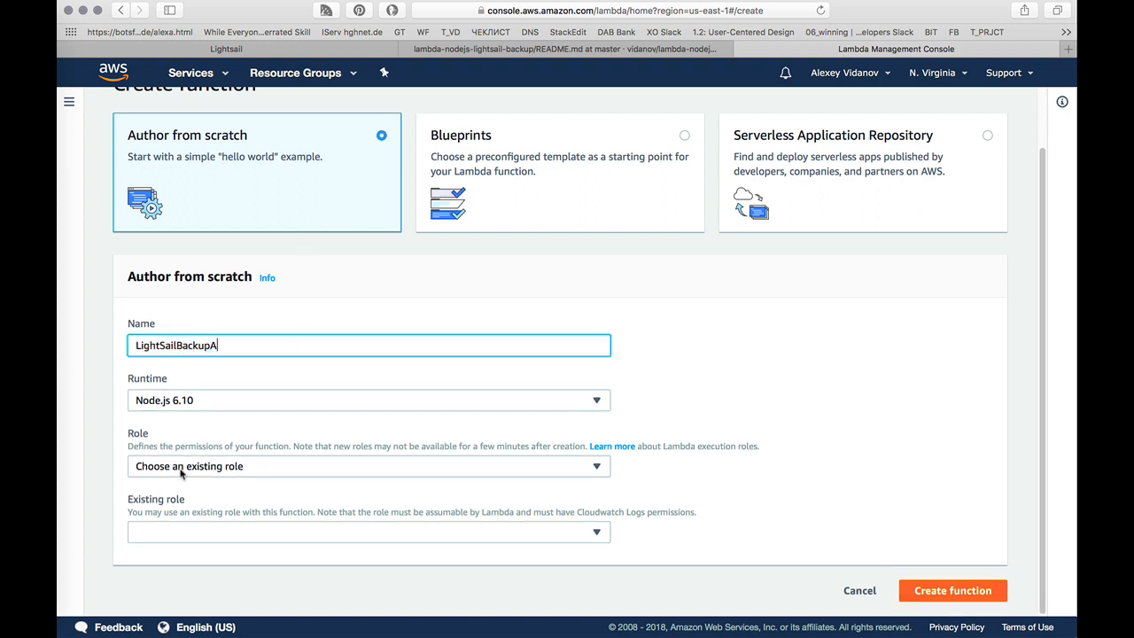
pyautogui.moveTo(326, 481)
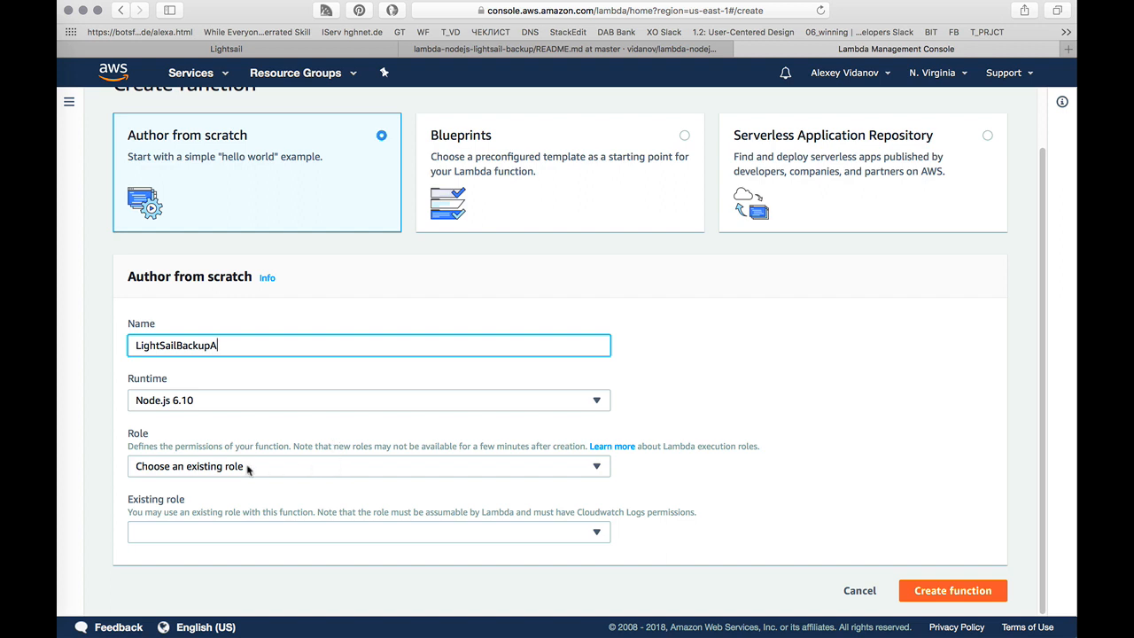
pyautogui.moveTo(167, 478)
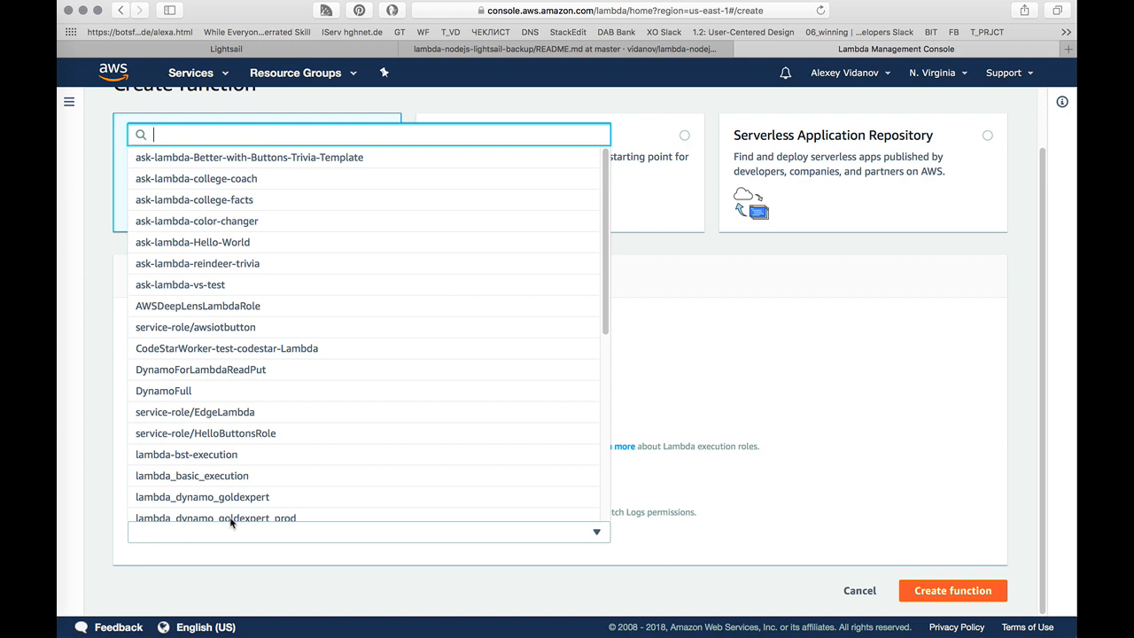
pyautogui.write('ligh')
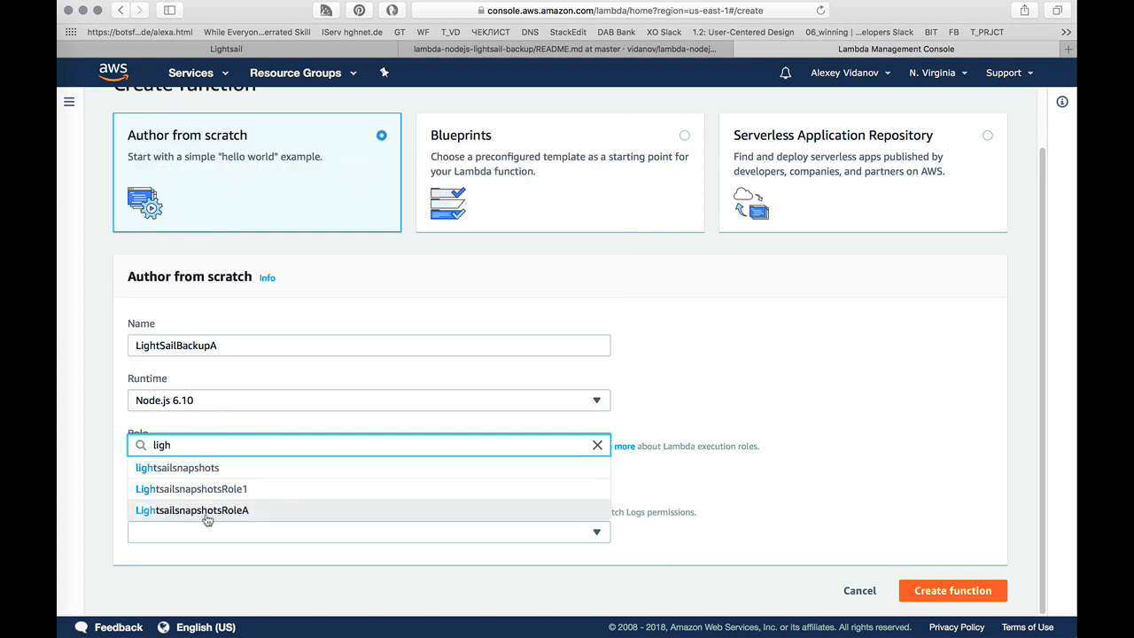
pyautogui.click(191, 510)
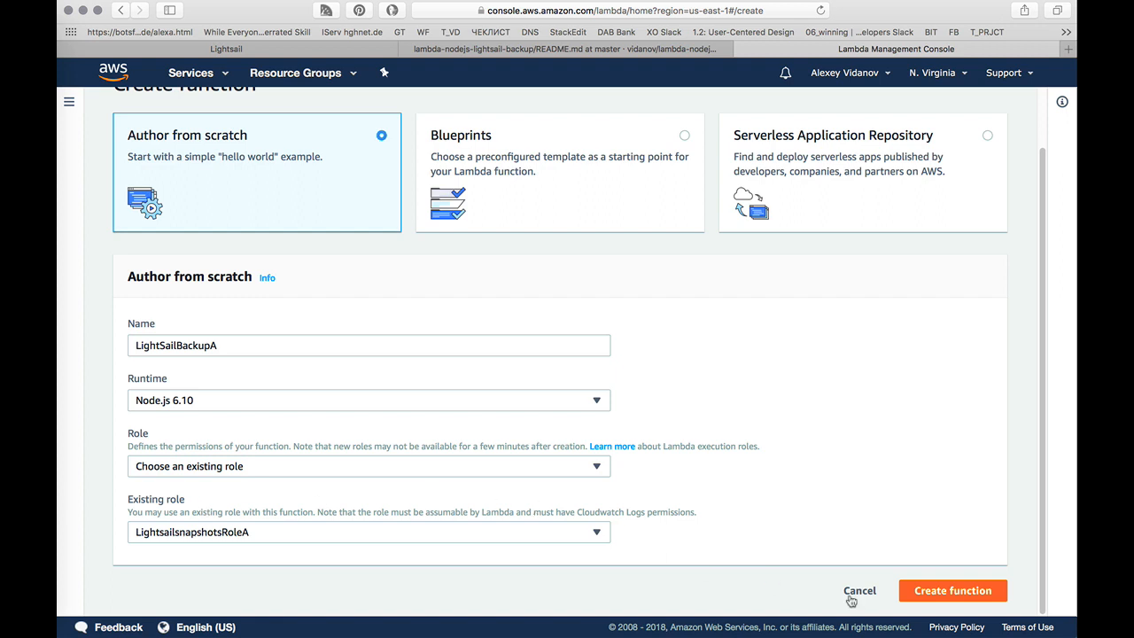
pyautogui.click(952, 590)
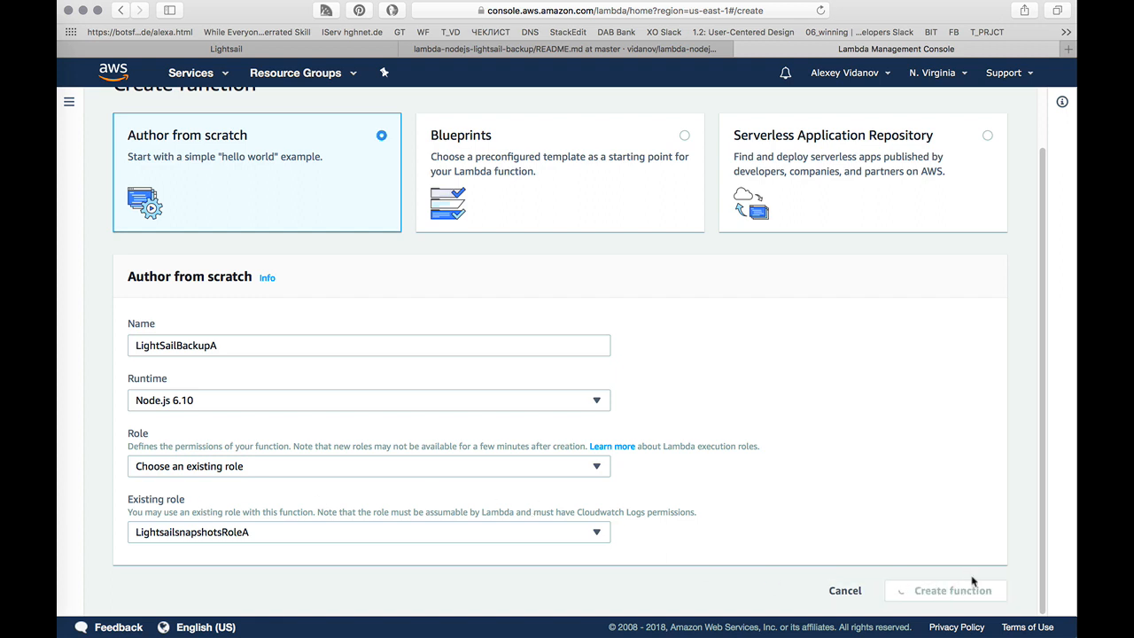
pyautogui.click(945, 590)
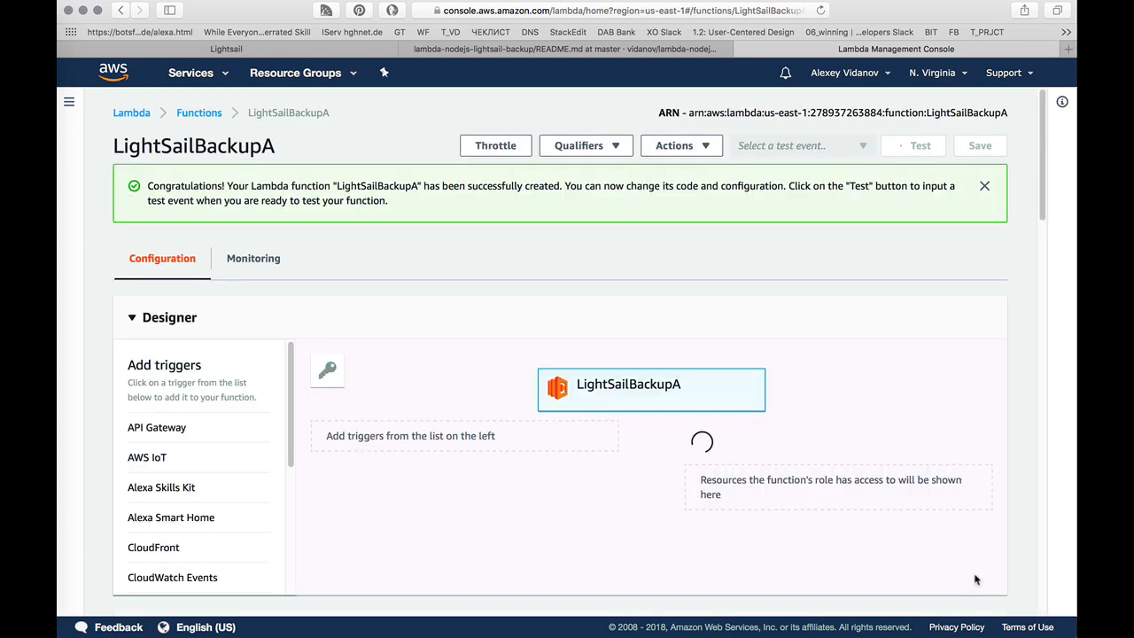
# Step: Review LightSailBackupA's Designer and starter code, then view the README's trigger instructions
pyautogui.scroll(-3)
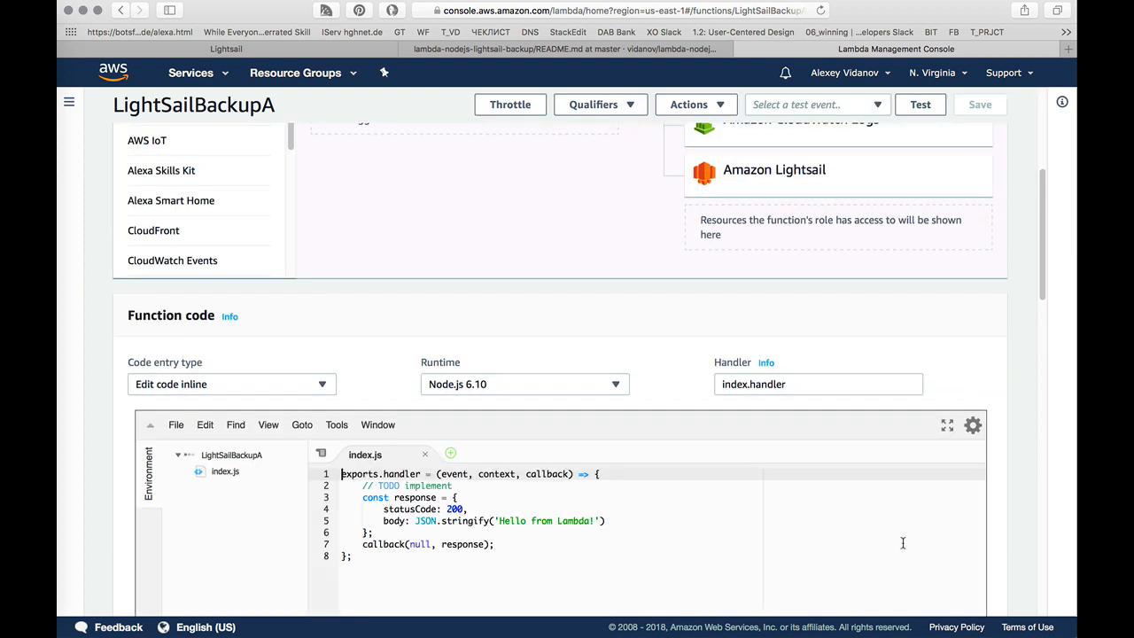
pyautogui.scroll(3)
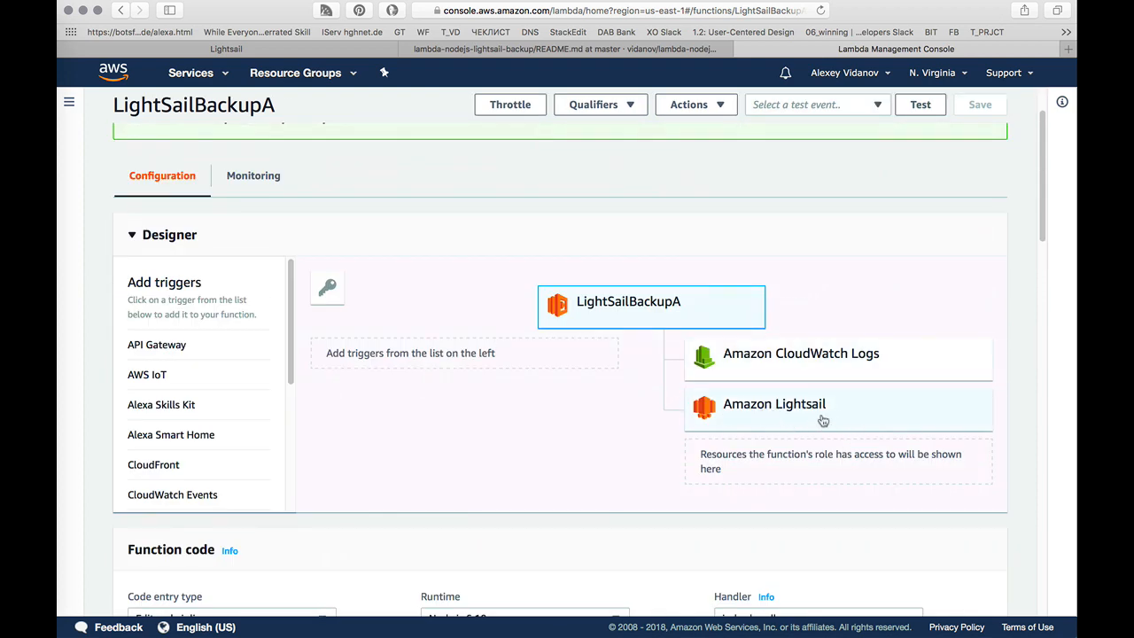
pyautogui.moveTo(863, 503)
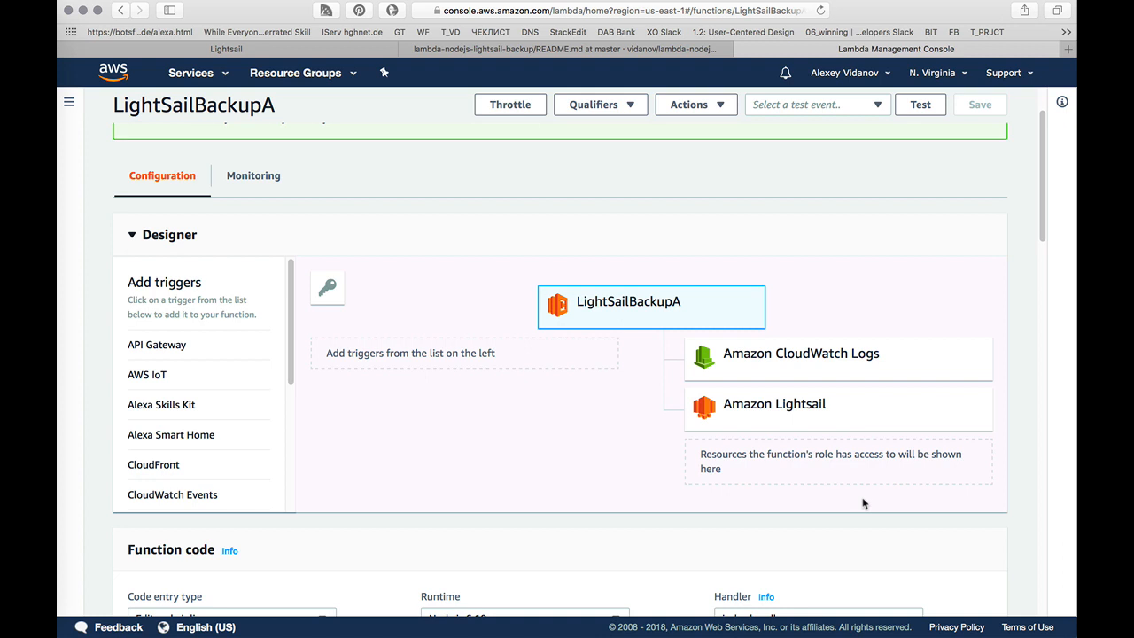
pyautogui.moveTo(841, 410)
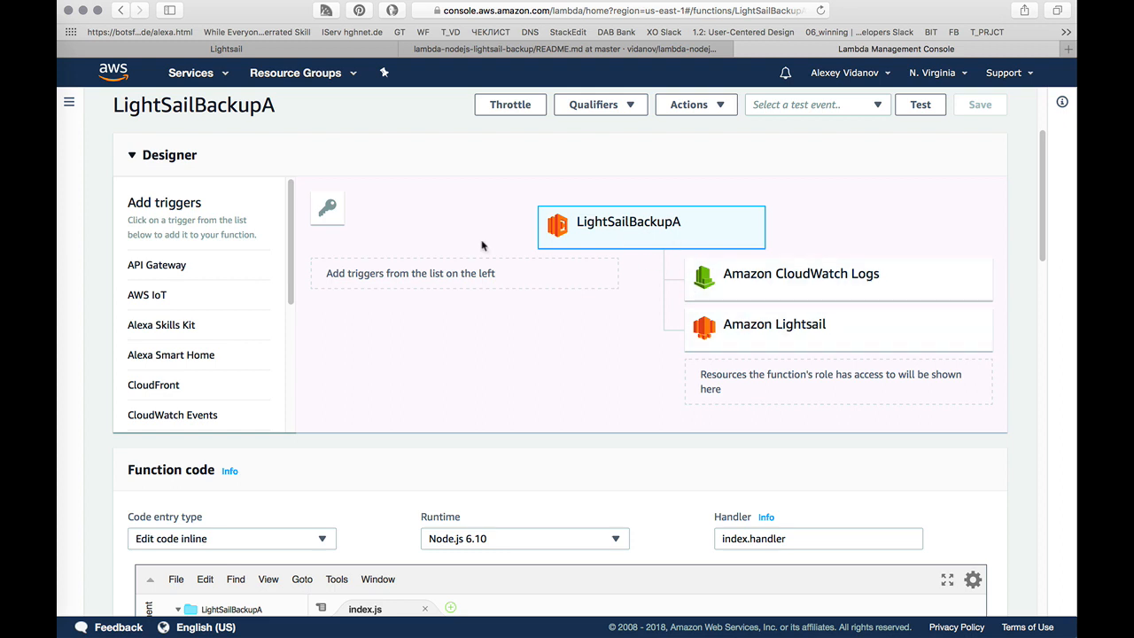
pyautogui.moveTo(697, 241)
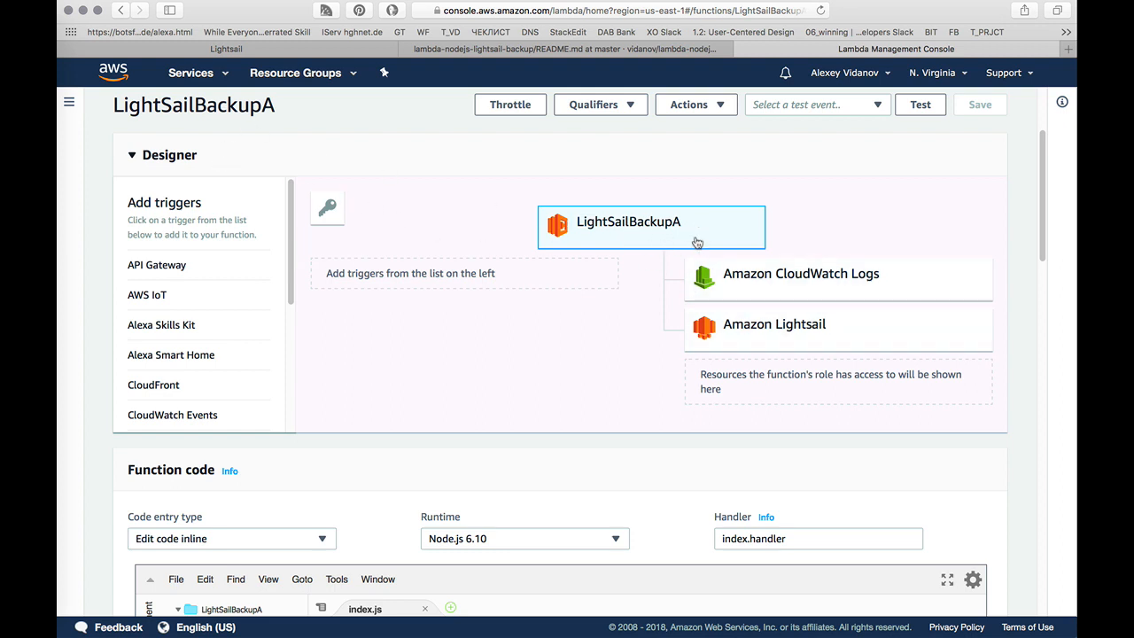
pyautogui.moveTo(890, 342)
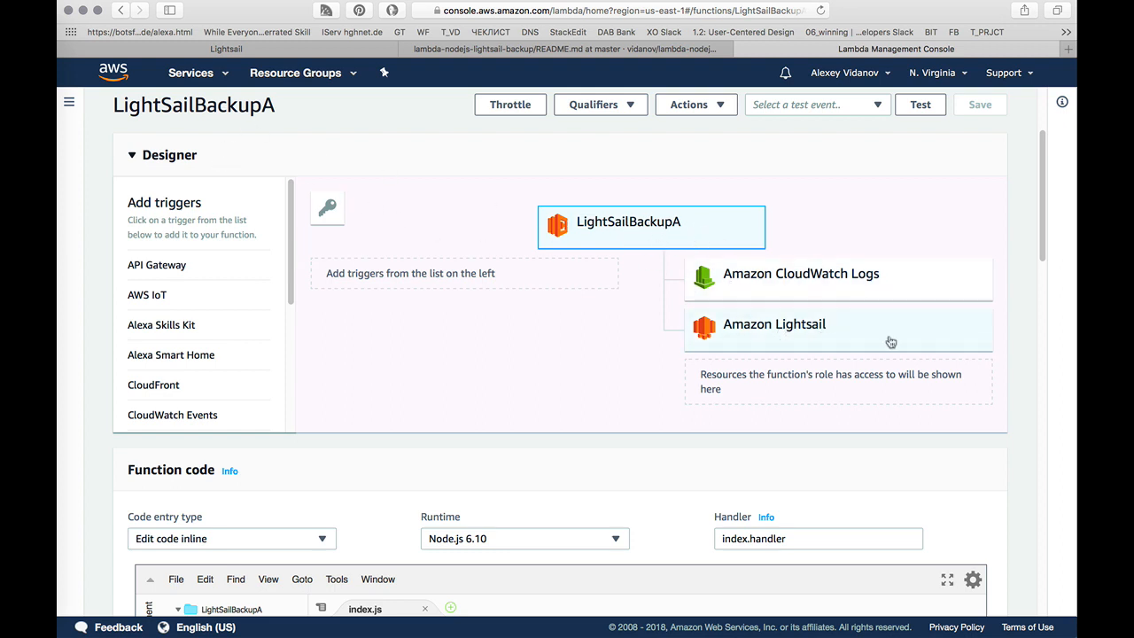
pyautogui.scroll(-3)
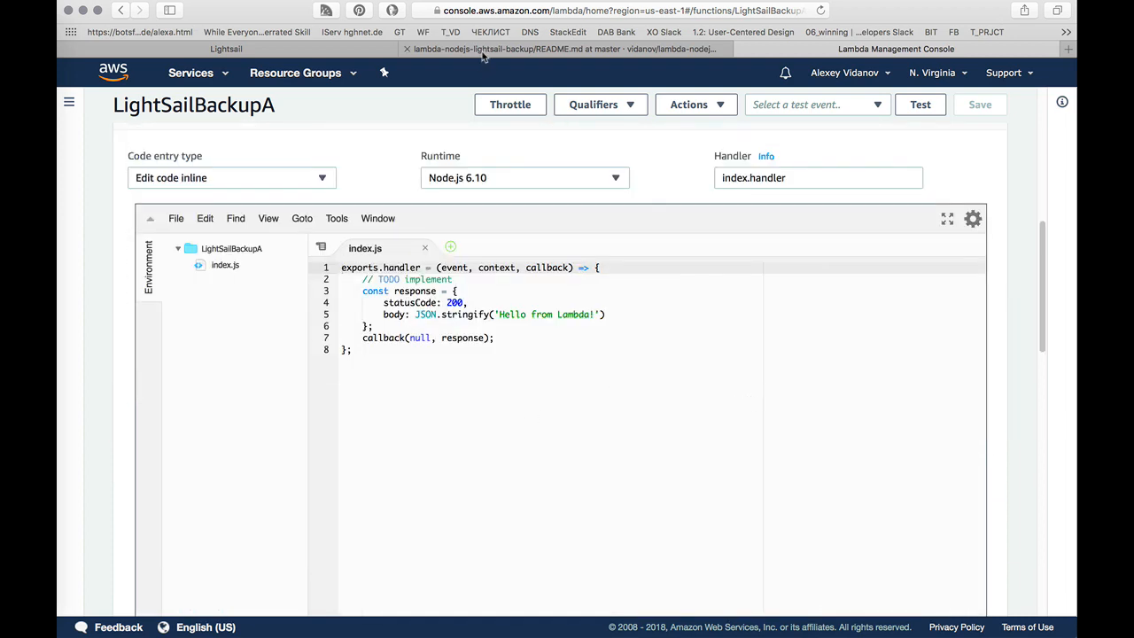
pyautogui.click(567, 49)
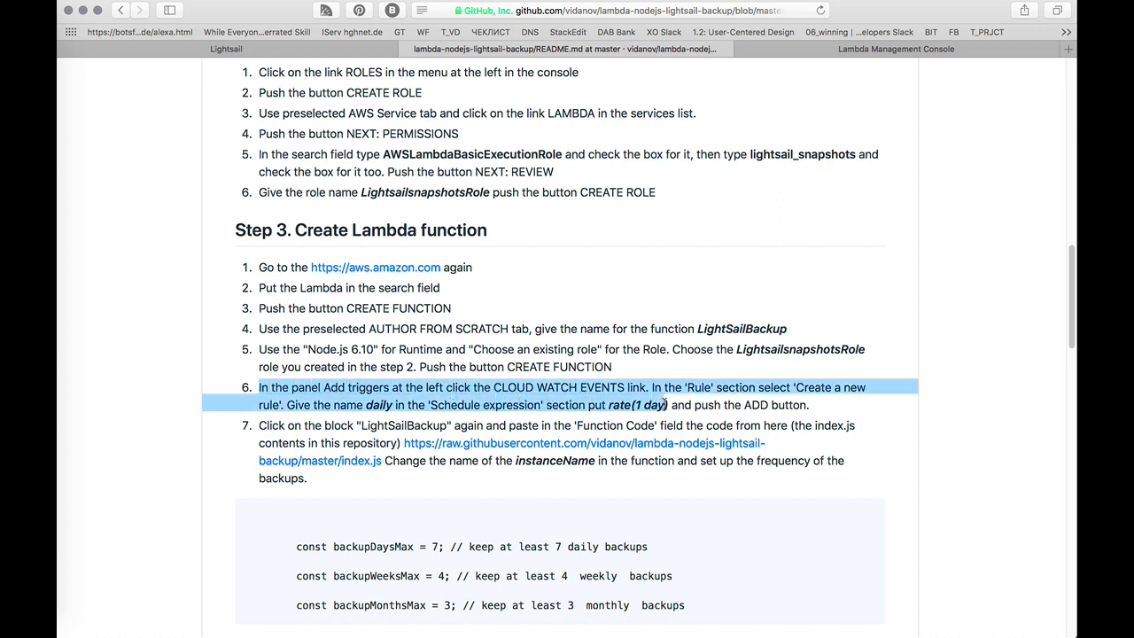
pyautogui.moveTo(822, 404)
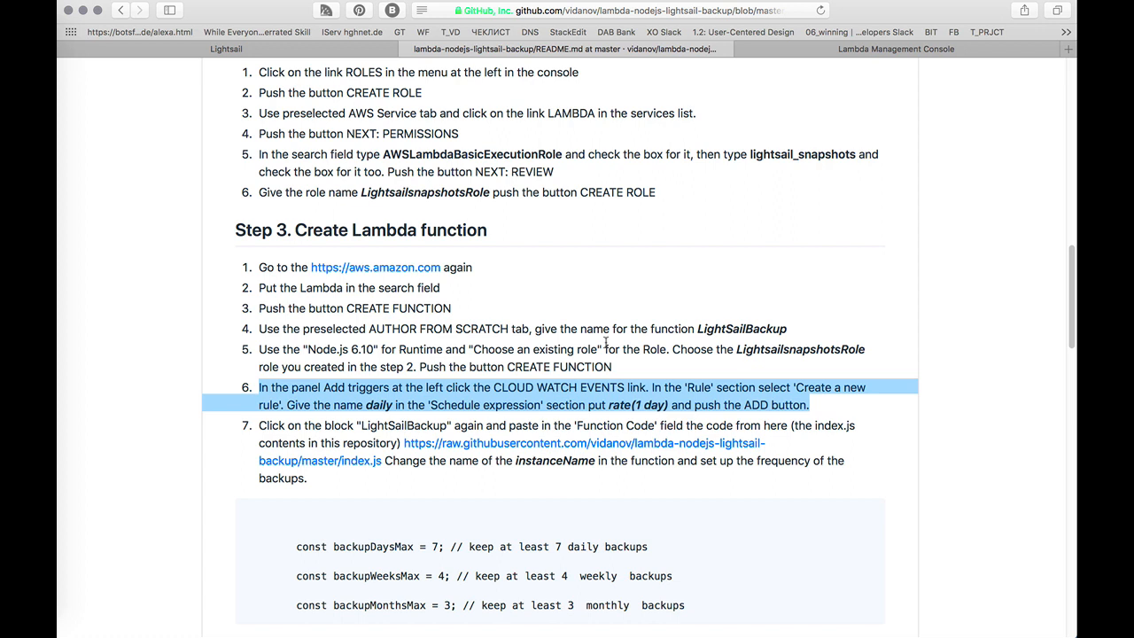
pyautogui.moveTo(915, 25)
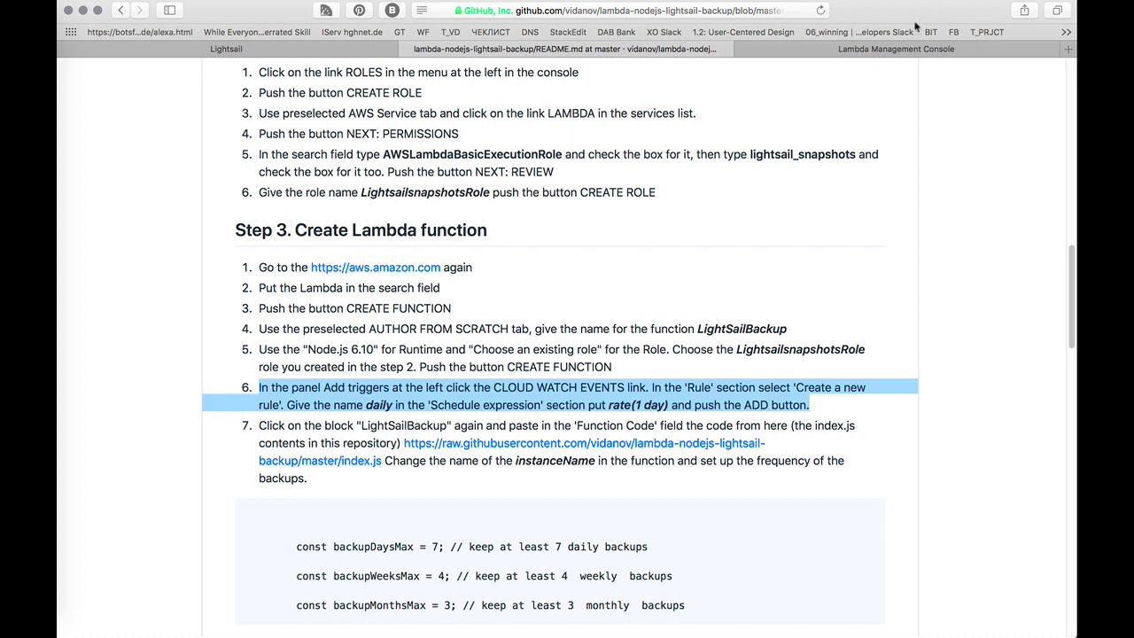
# Step: Return from the README's step 6 to the LightSailBackupA function page
pyautogui.click(895, 49)
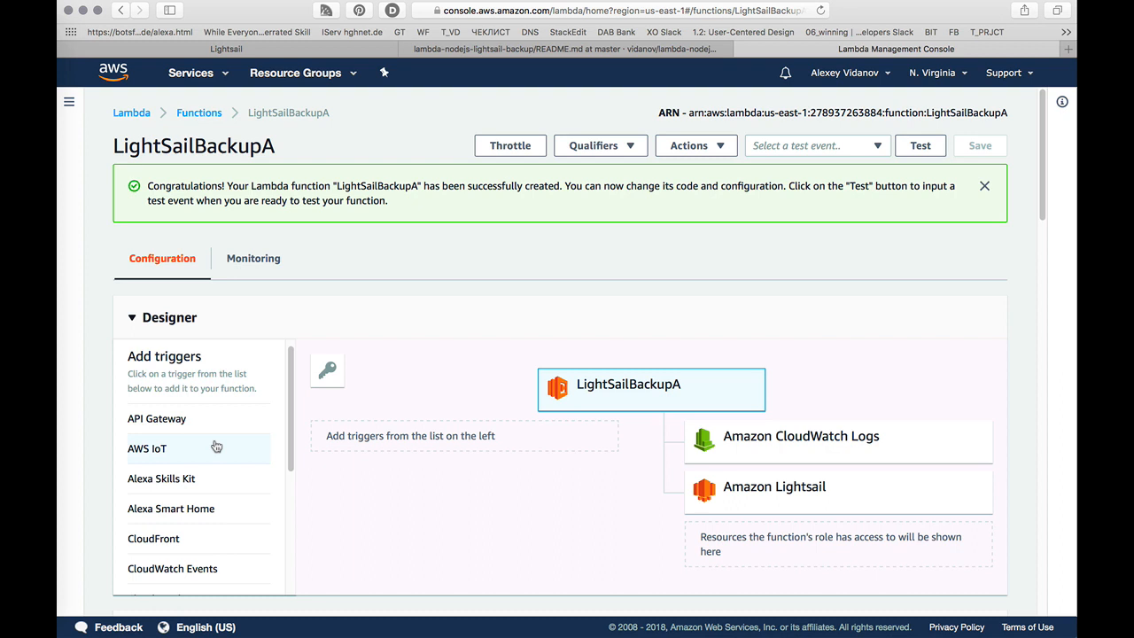
# Step: Add a CloudWatch Events trigger to LightSailBackupA and choose to create a new rule
pyautogui.scroll(-3)
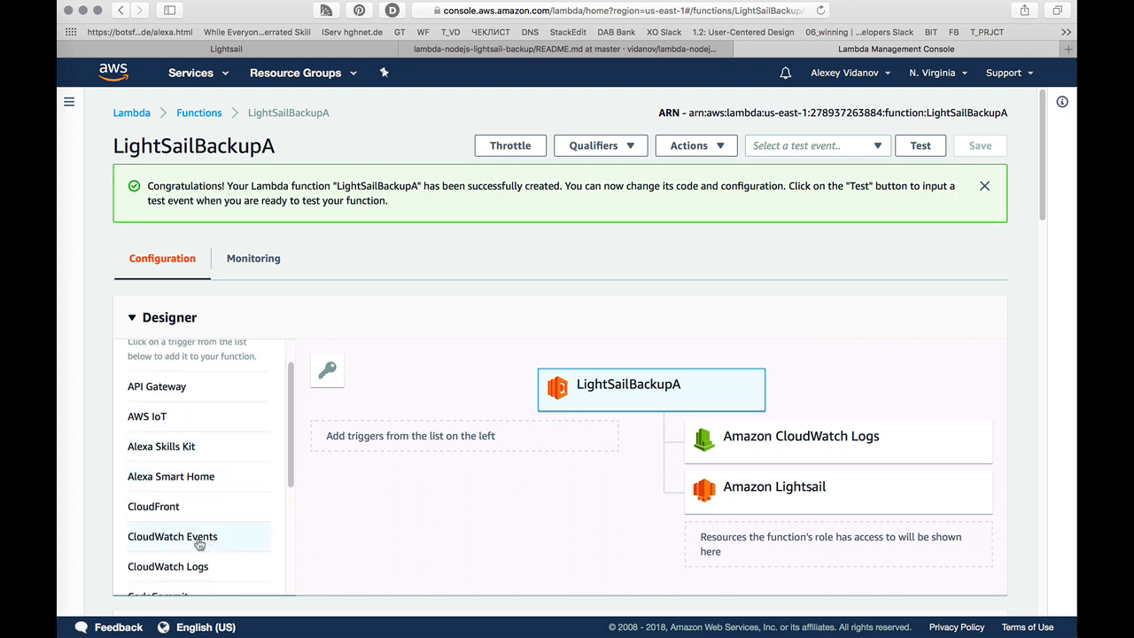
pyautogui.moveTo(189, 539)
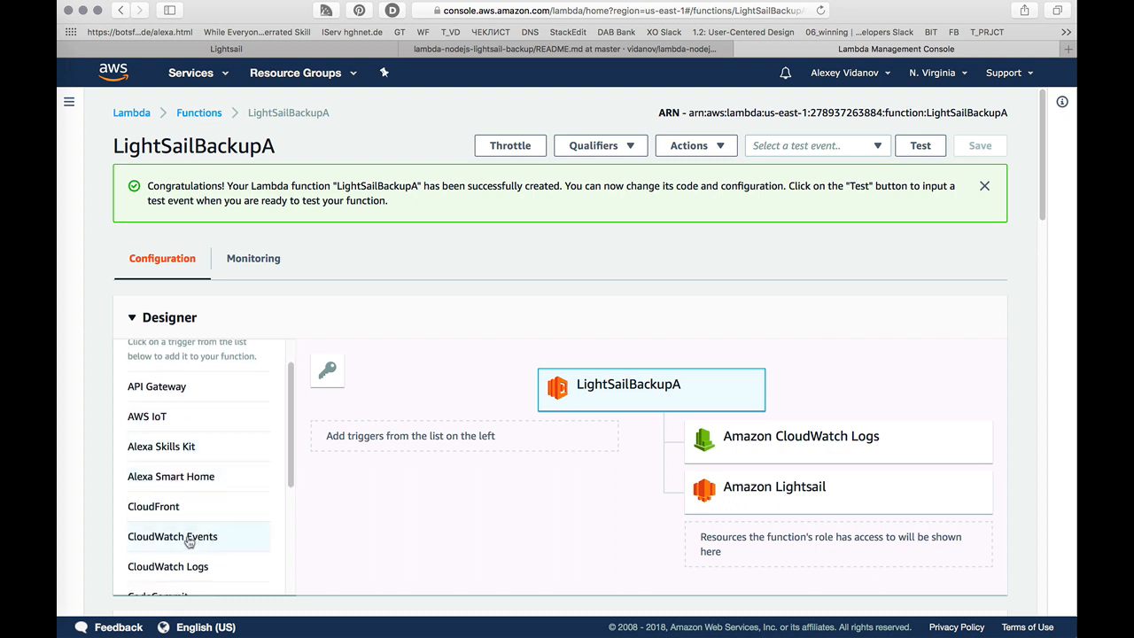
pyautogui.click(171, 536)
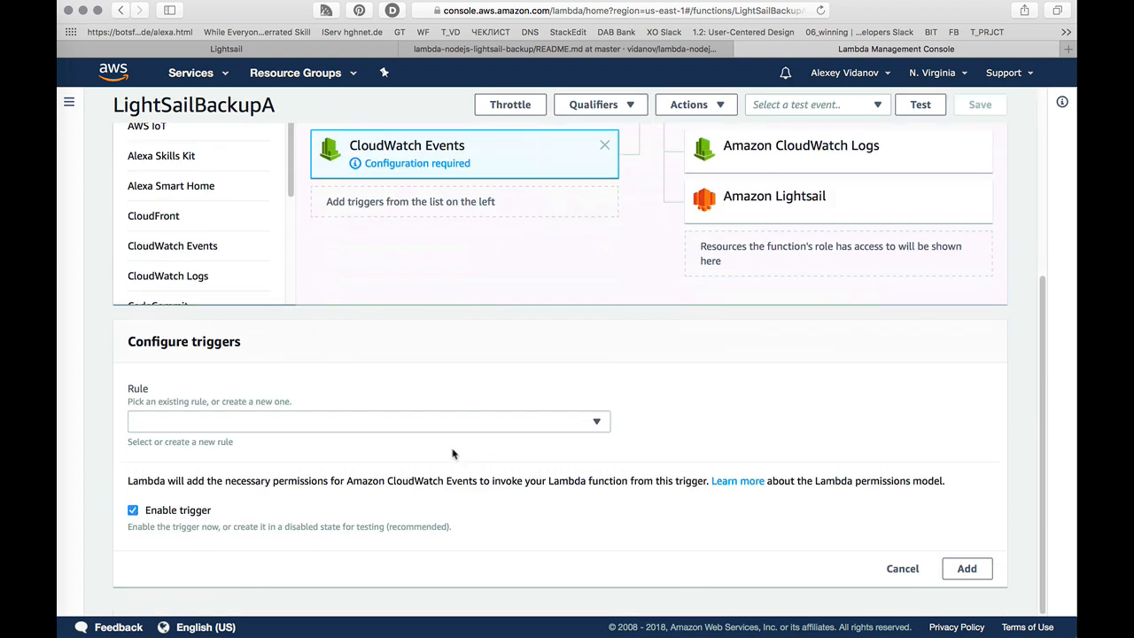
pyautogui.moveTo(487, 381)
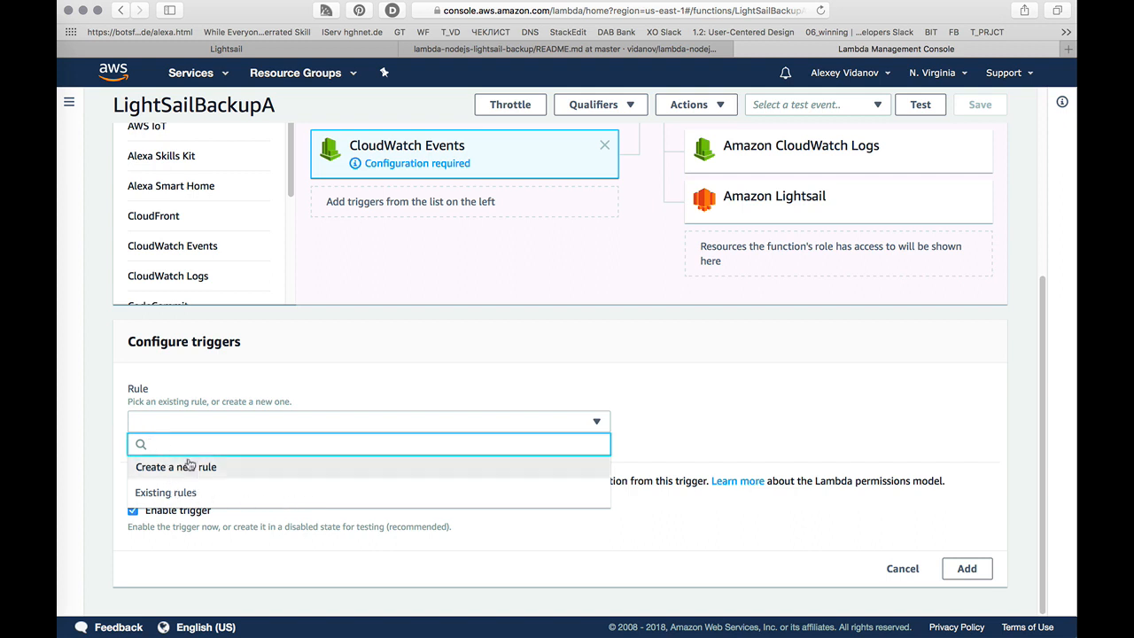
pyautogui.write('1')
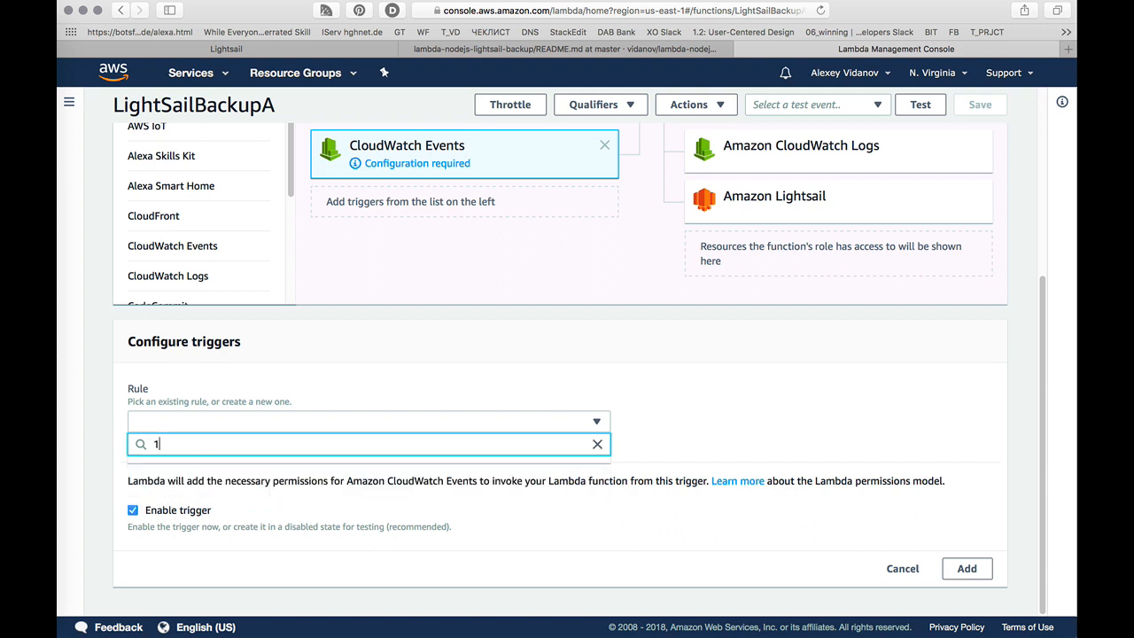
pyautogui.write('d')
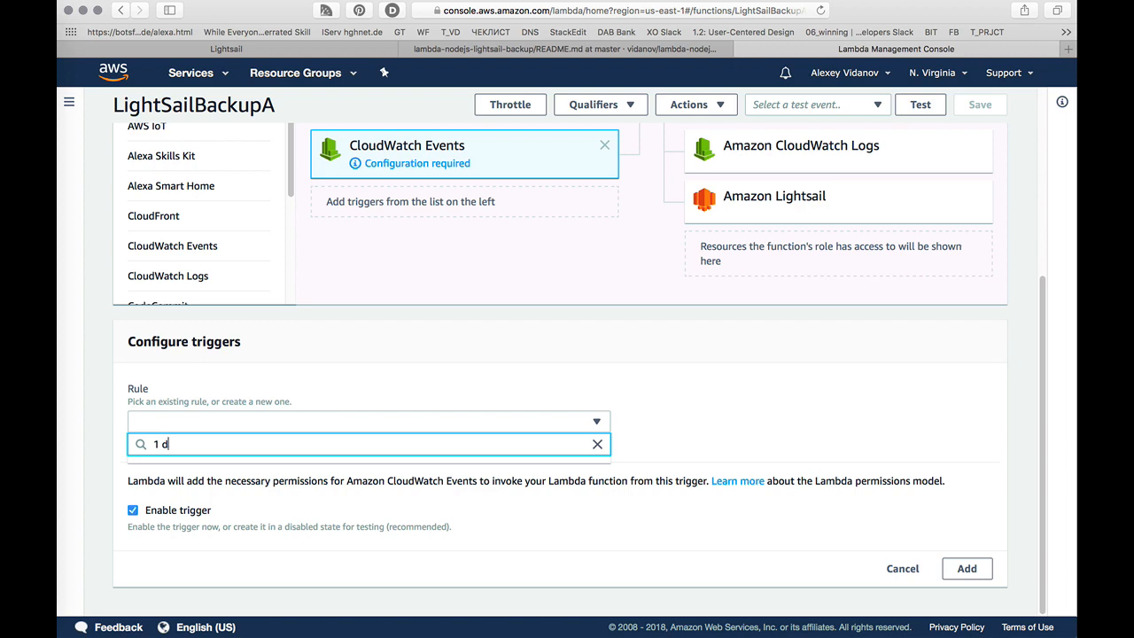
pyautogui.press('Backspace')
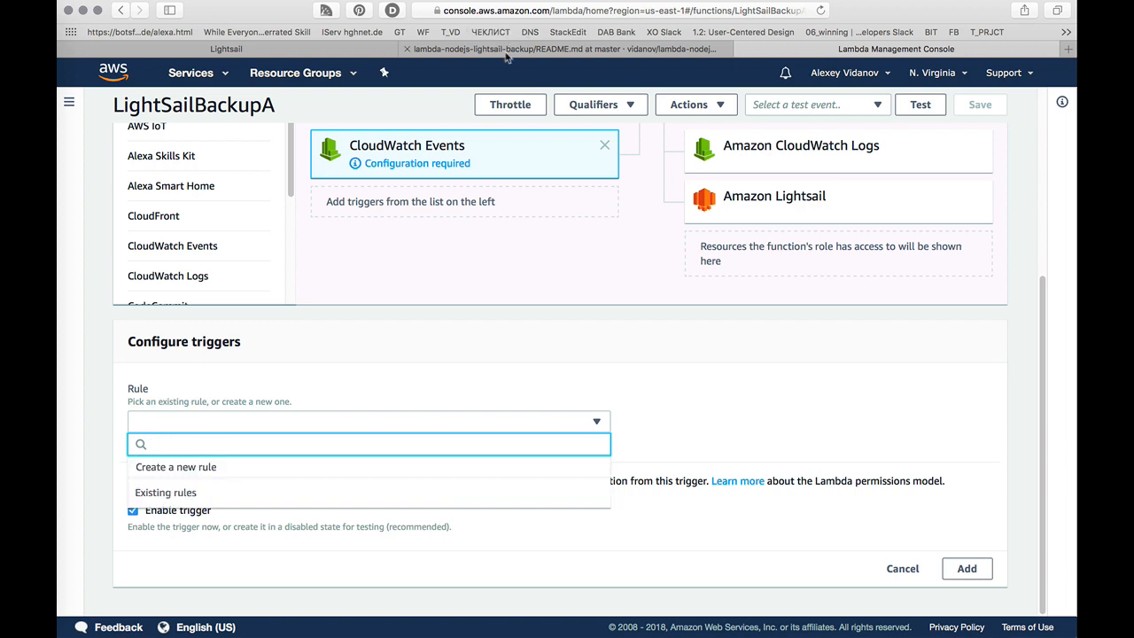
pyautogui.click(563, 49)
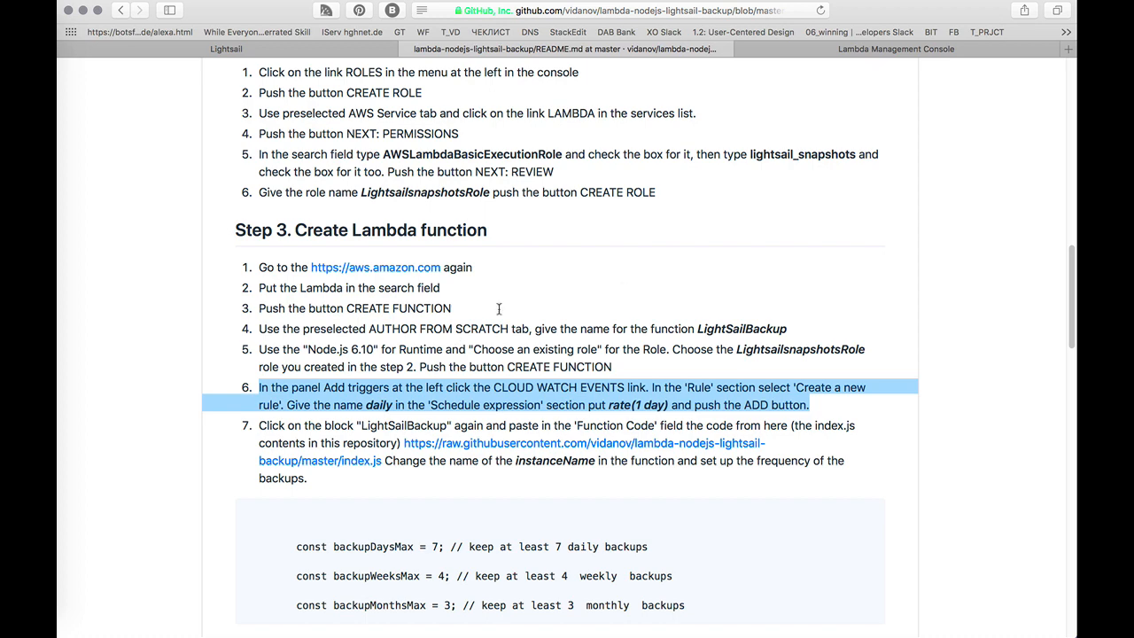
pyautogui.click(896, 48)
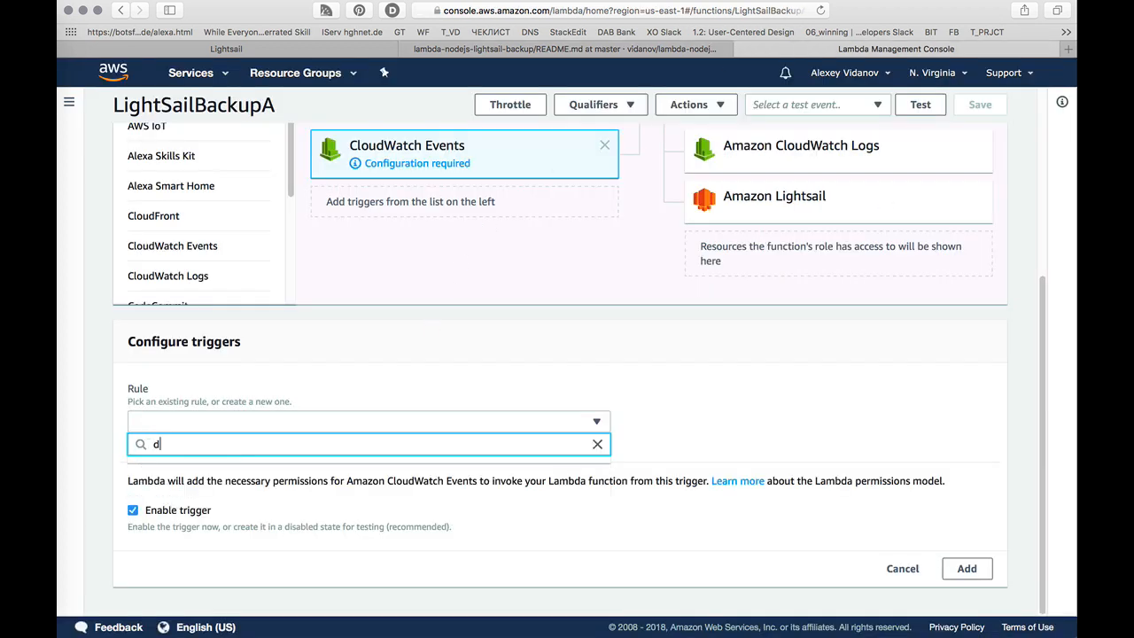
pyautogui.write('ailz')
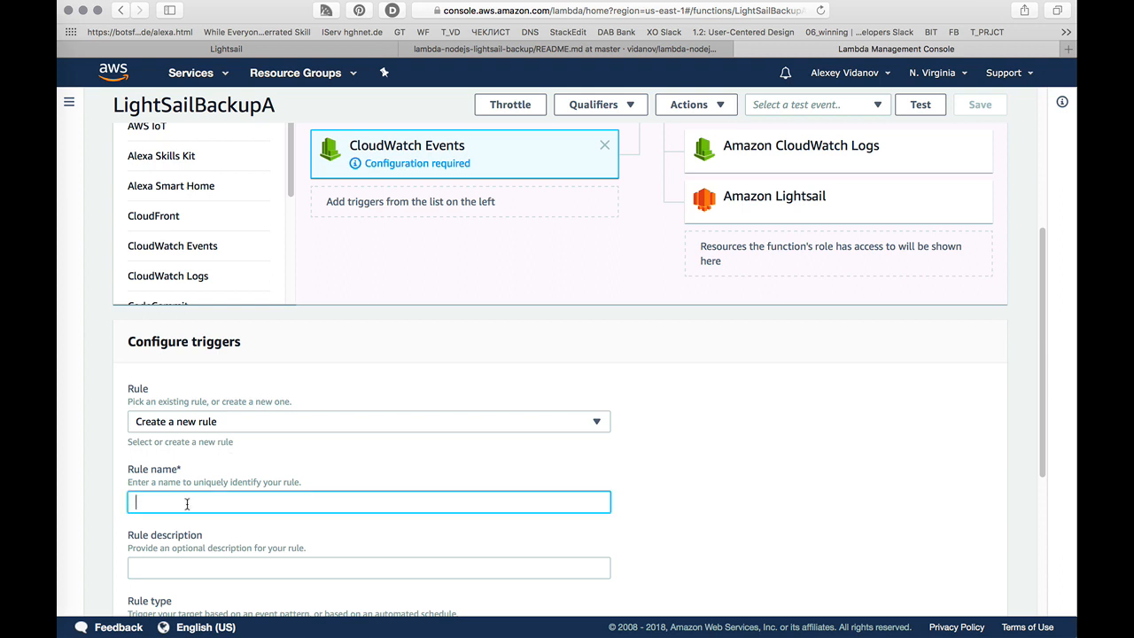
# Step: Name the rule 'daily' with schedule expression rate(1 day), verifying against the README
pyautogui.write('daily')
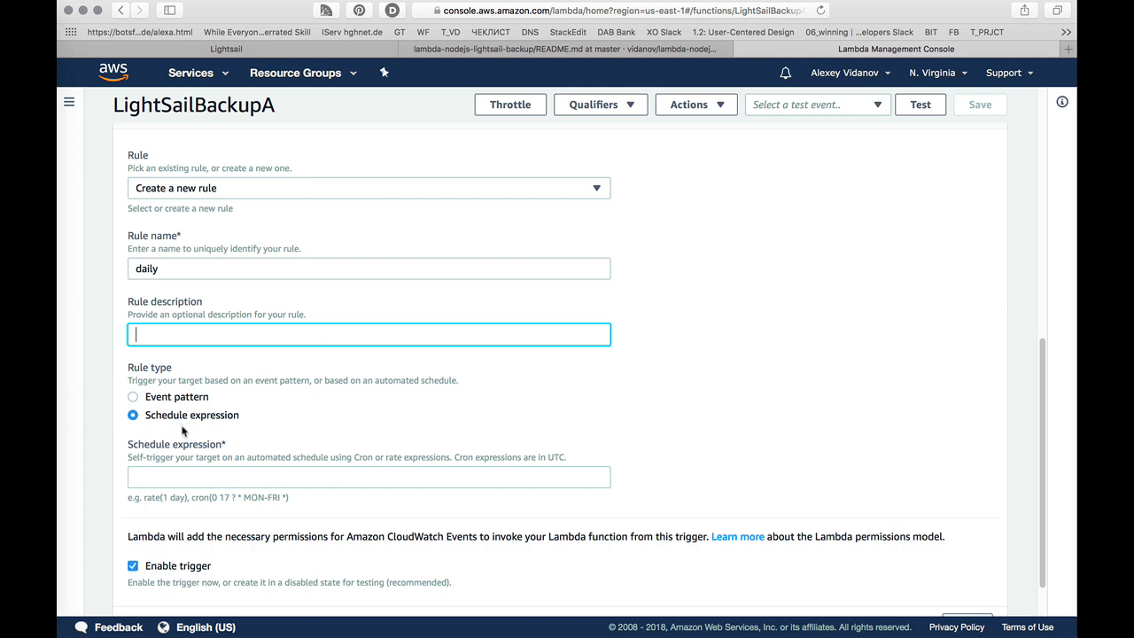
pyautogui.scroll(-3)
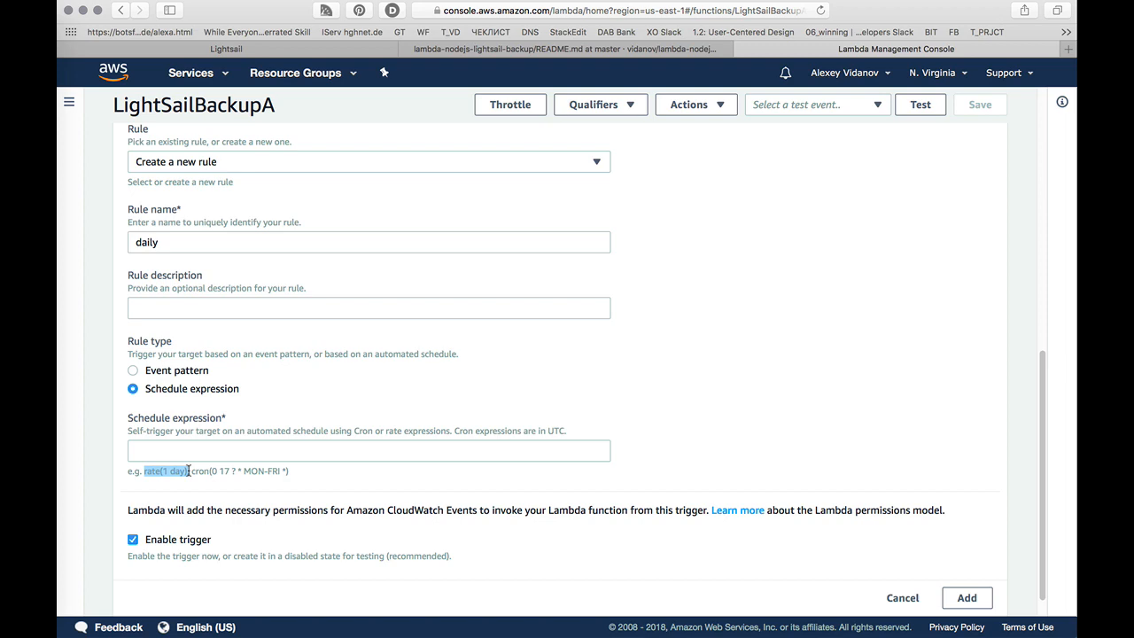
pyautogui.write('rate(1 day)')
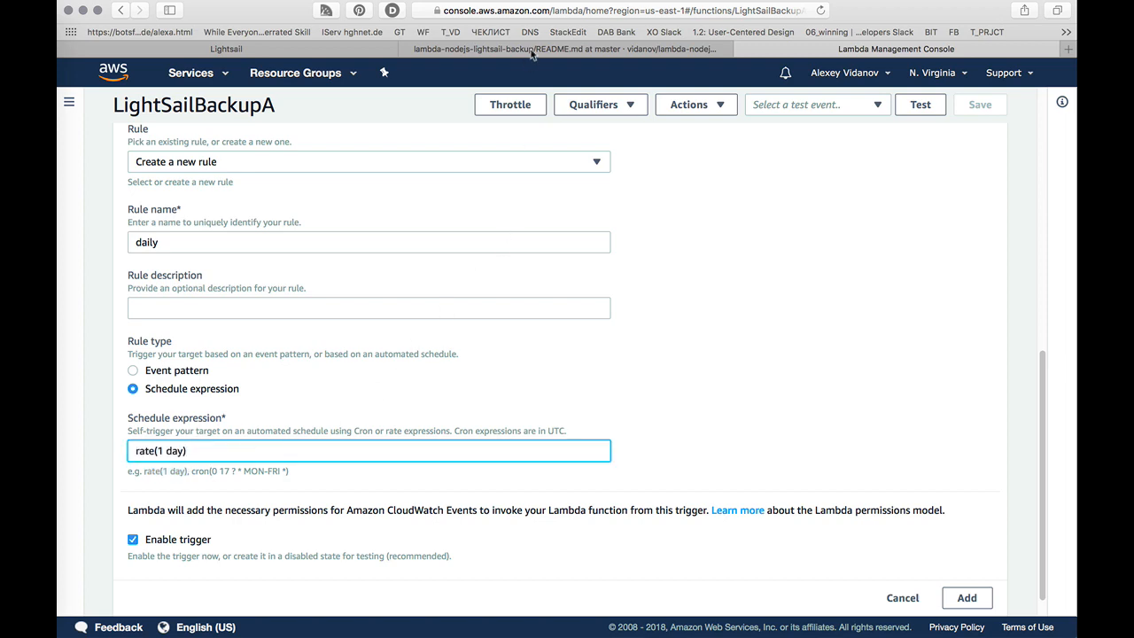
pyautogui.click(565, 49)
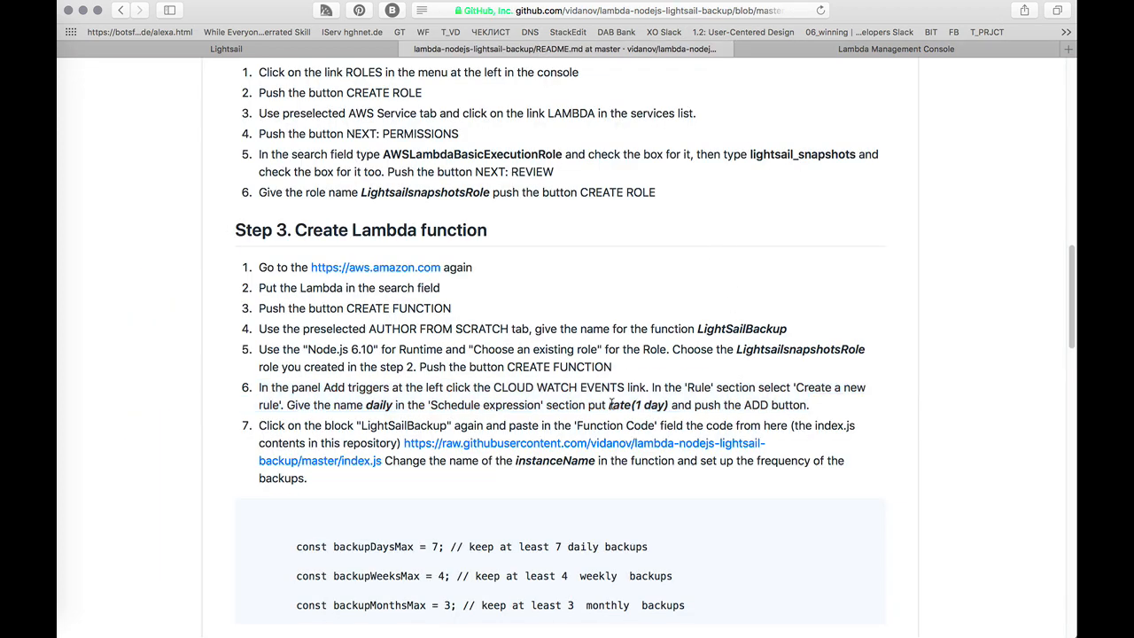
pyautogui.moveTo(311, 409)
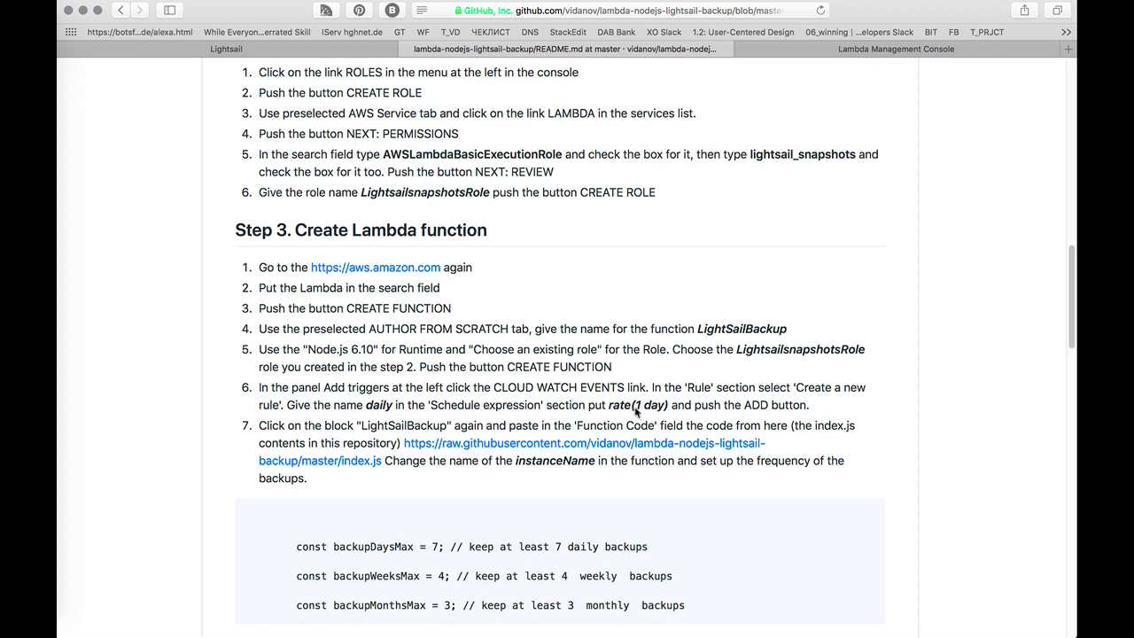
pyautogui.moveTo(733, 57)
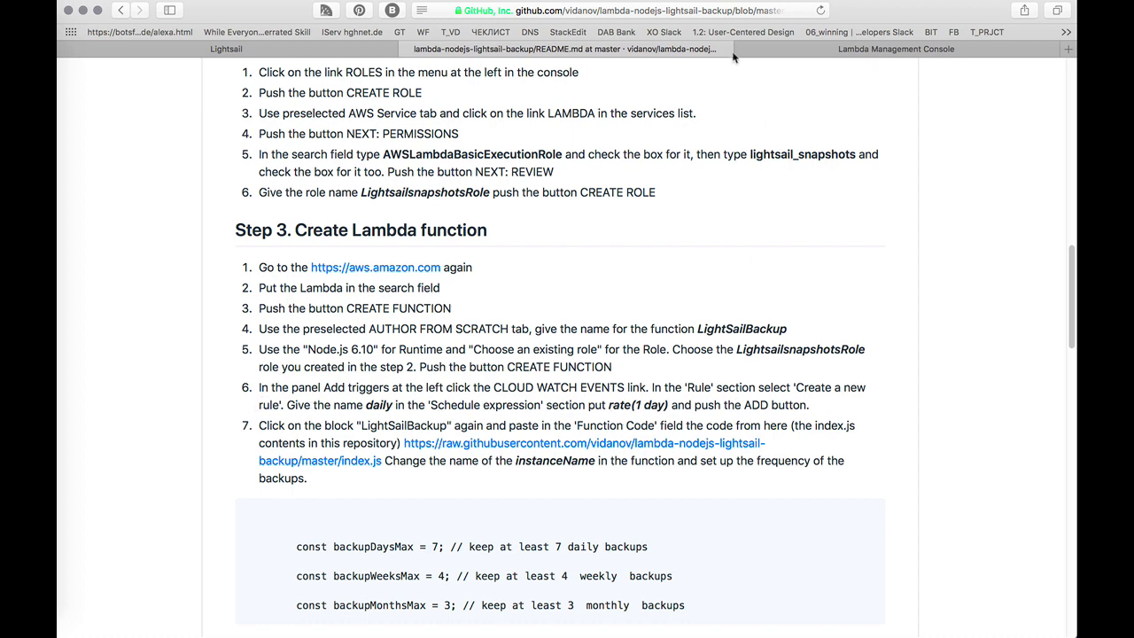
pyautogui.click(895, 49)
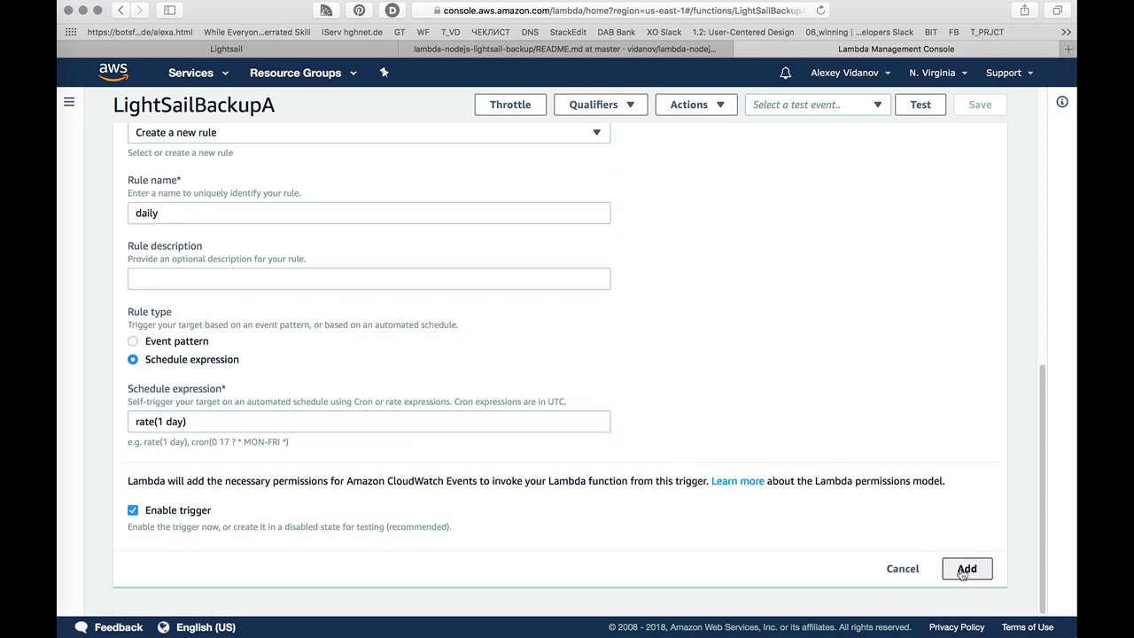
# Step: Add and save the daily trigger, then bring up LightSailBackupA's function code
pyautogui.click(966, 568)
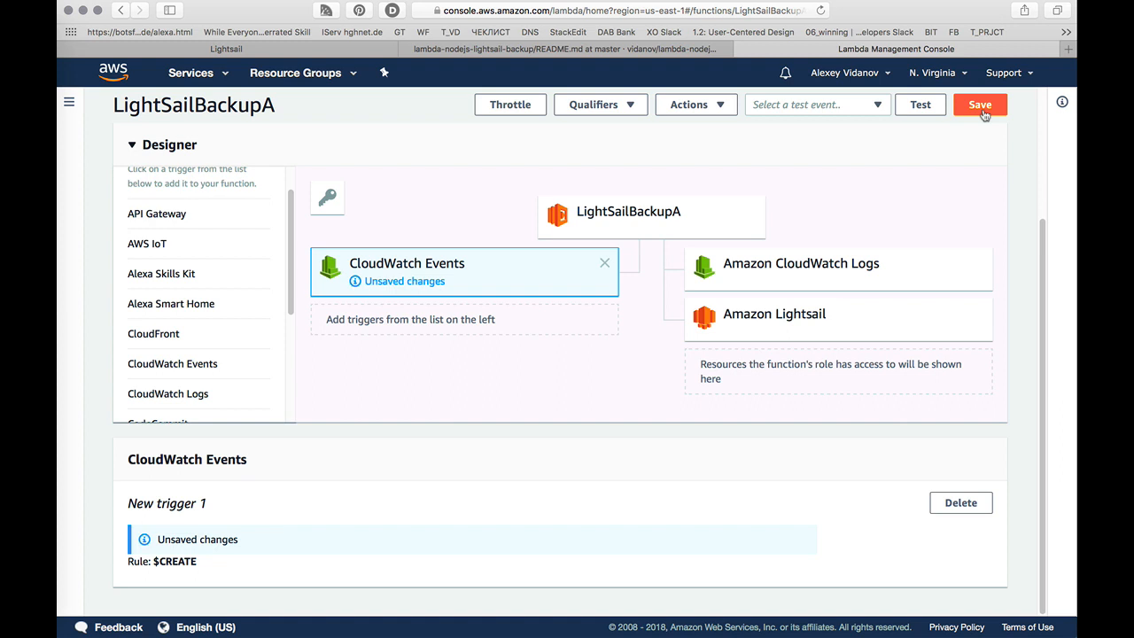
pyautogui.click(980, 105)
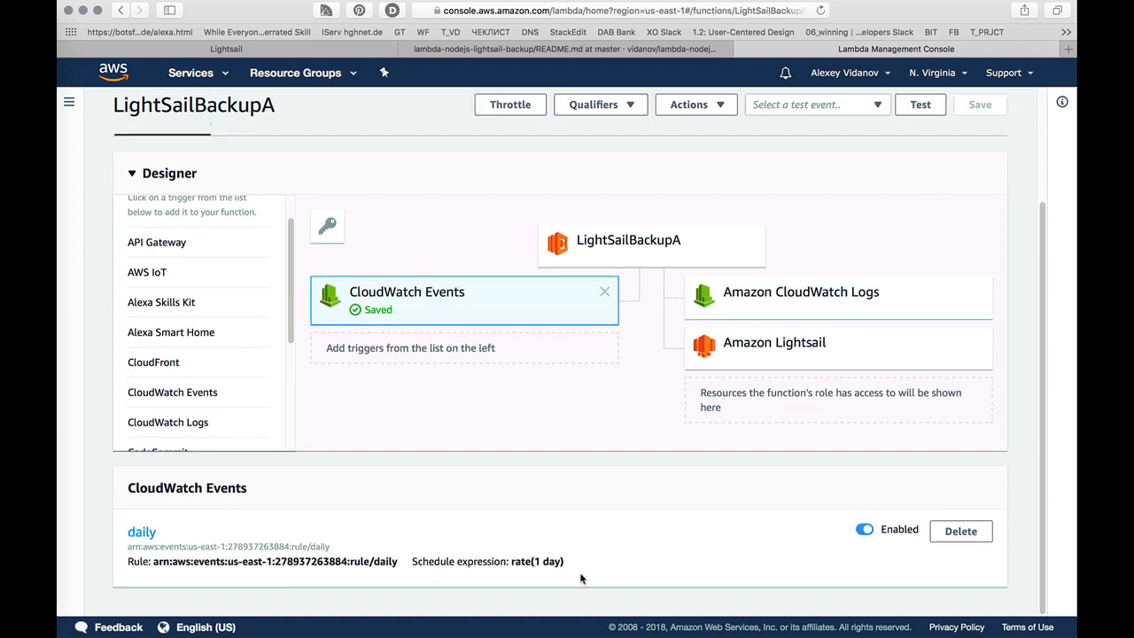
pyautogui.moveTo(516, 401)
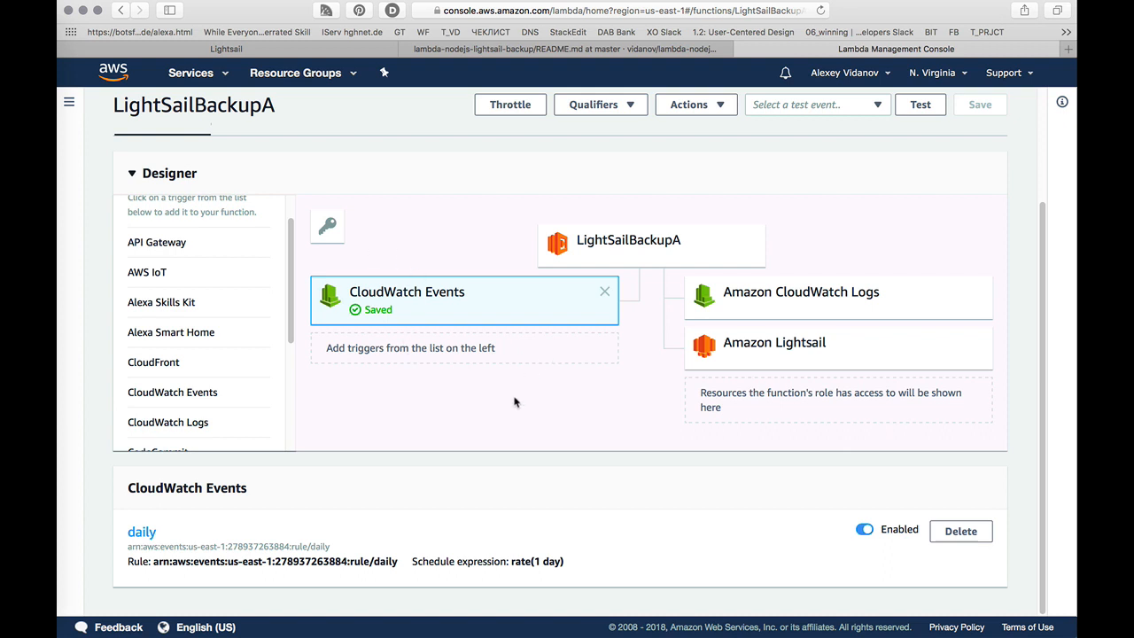
pyautogui.moveTo(718, 202)
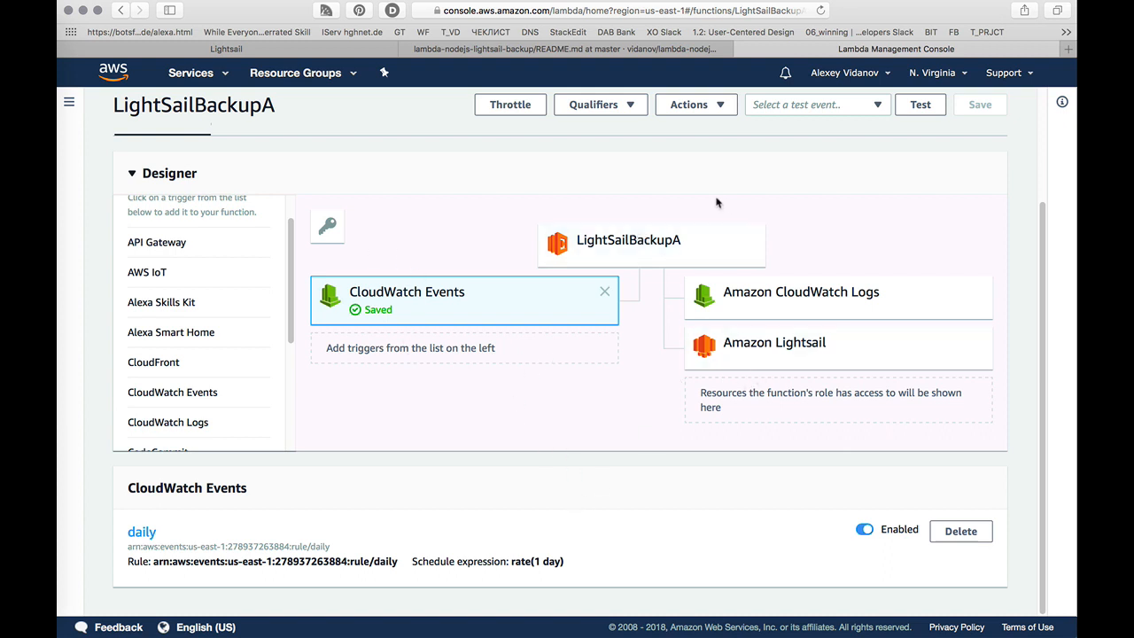
pyautogui.moveTo(668, 269)
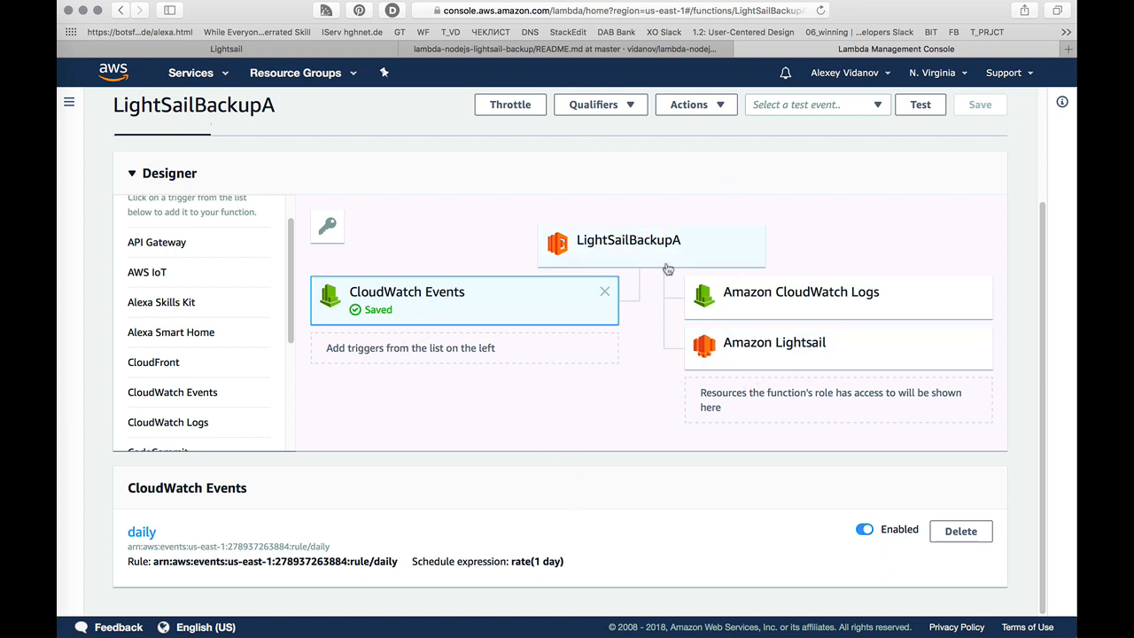
pyautogui.click(651, 244)
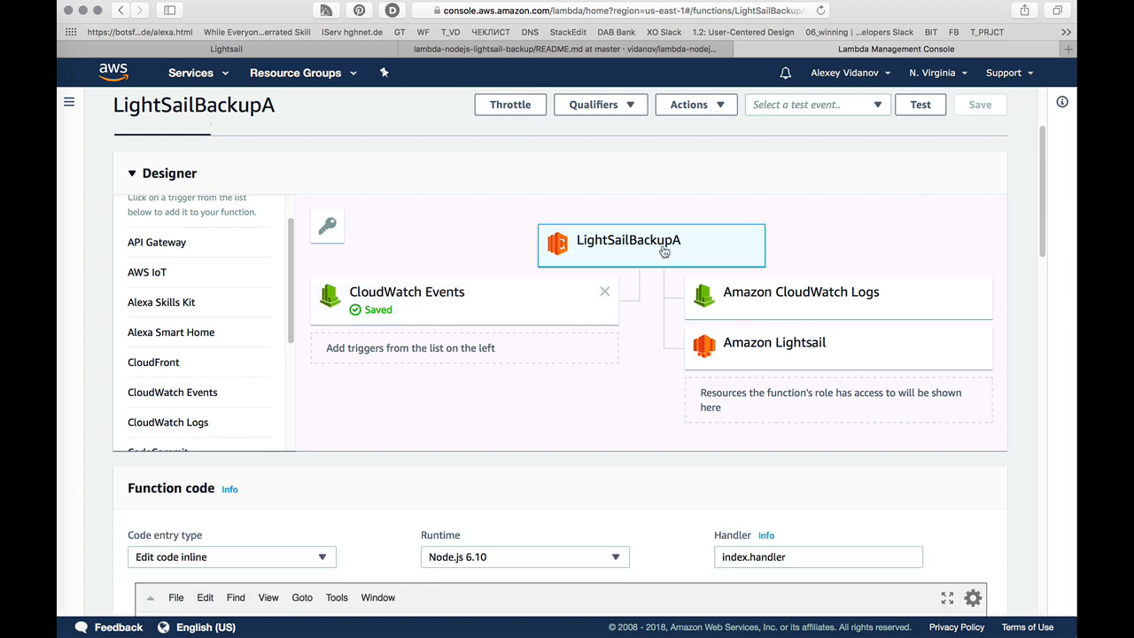
pyautogui.scroll(-3)
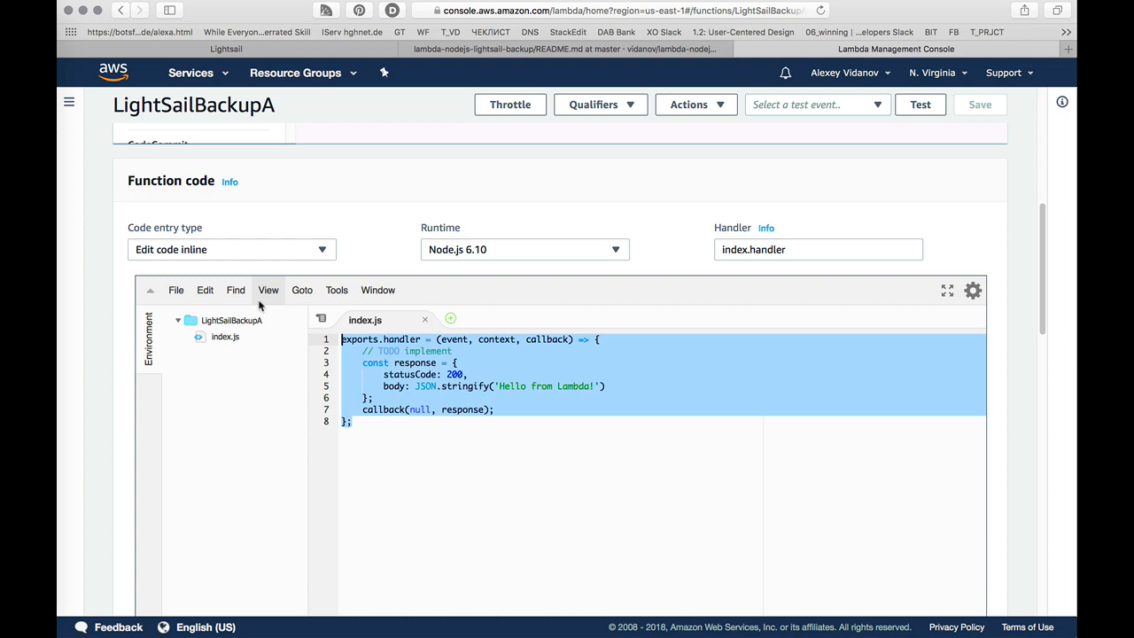
# Step: Paste the repository's raw index.js backup script into LightSailBackupA's inline editor
pyautogui.click(562, 49)
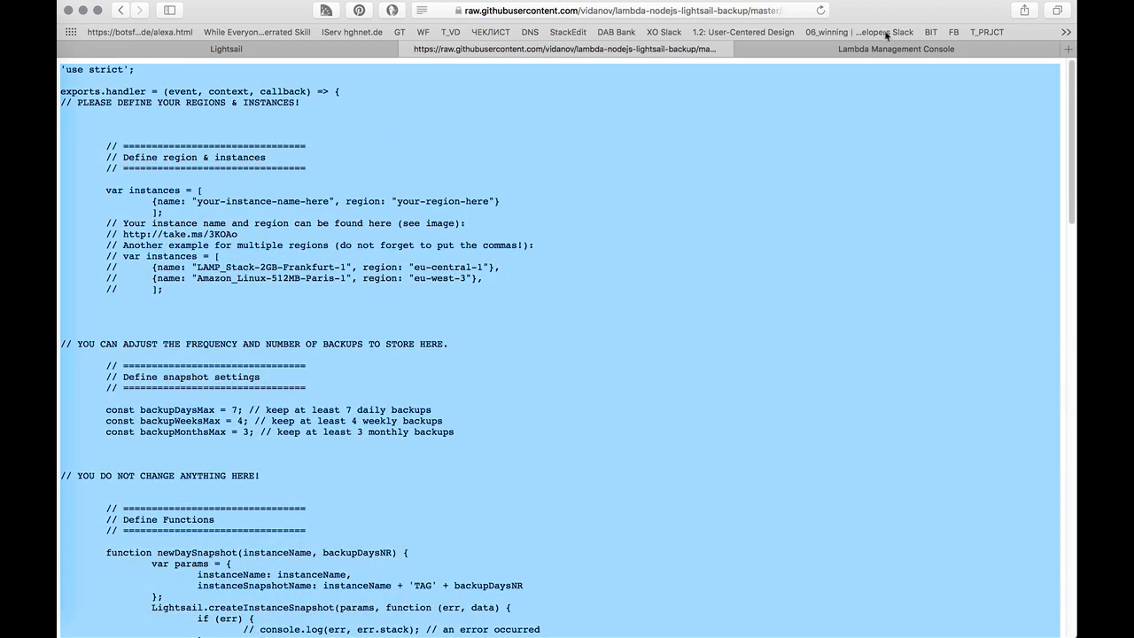
pyautogui.moveTo(381, 508)
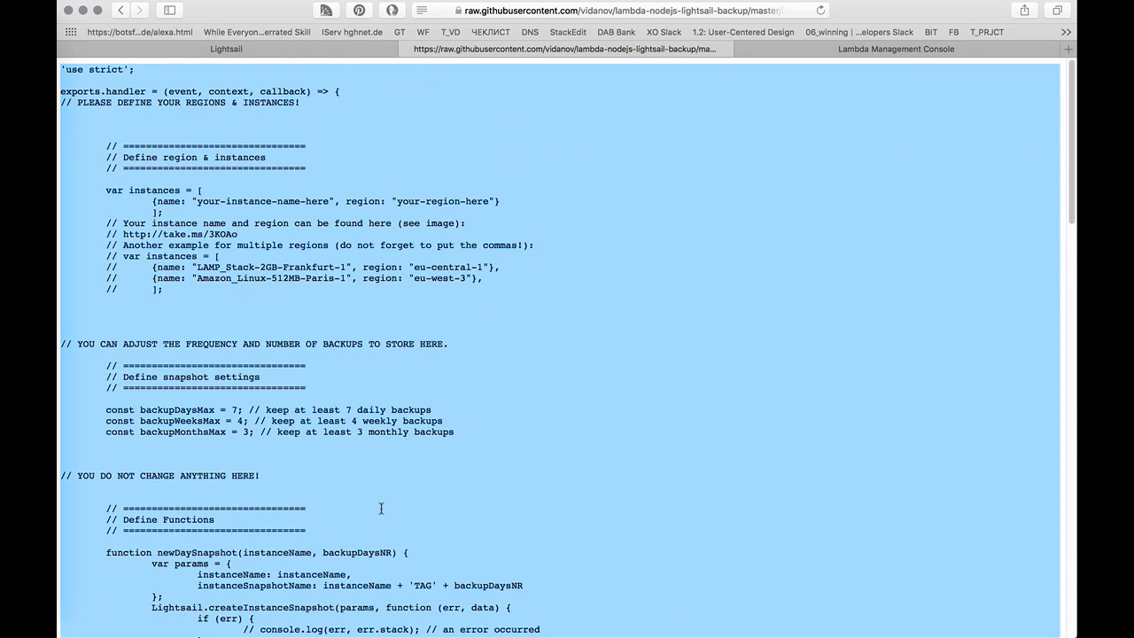
pyautogui.click(894, 48)
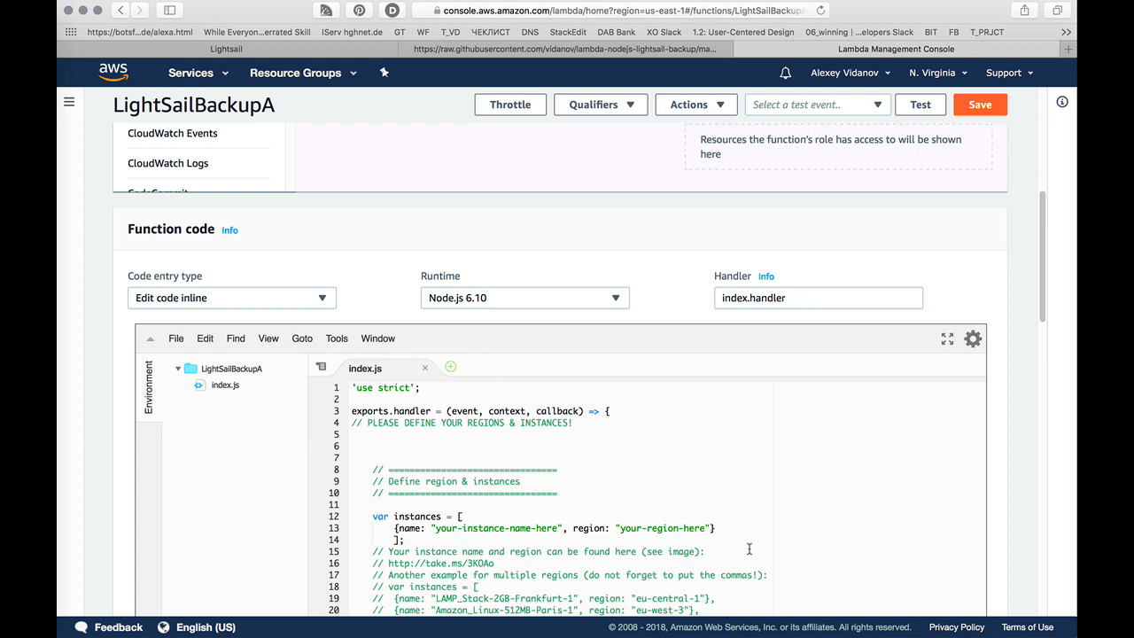
pyautogui.scroll(-3)
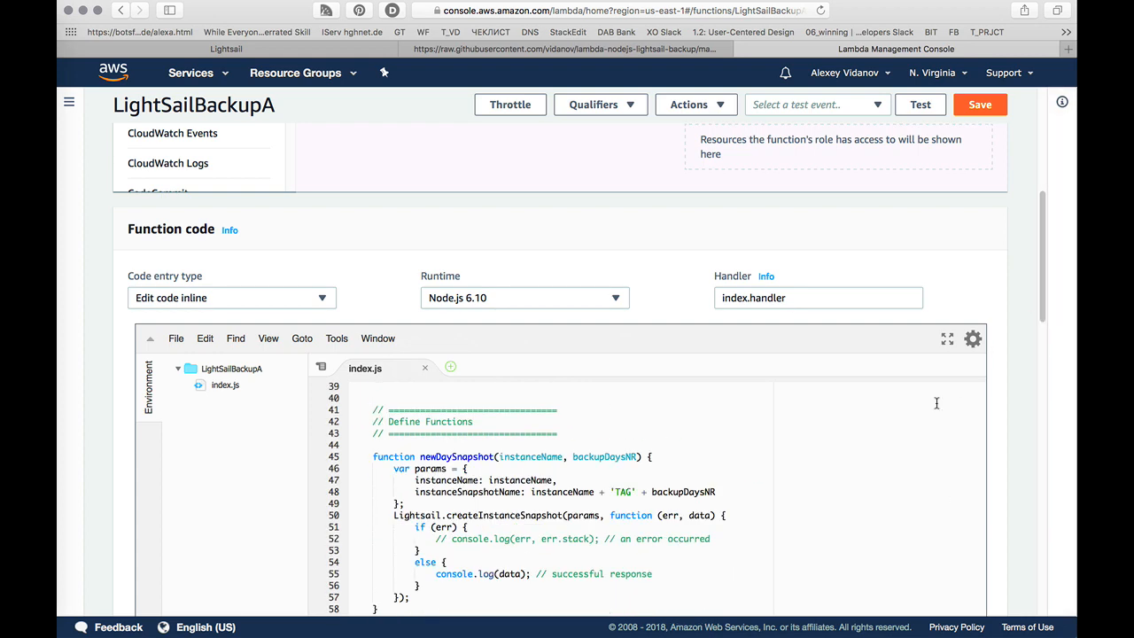
pyautogui.scroll(3)
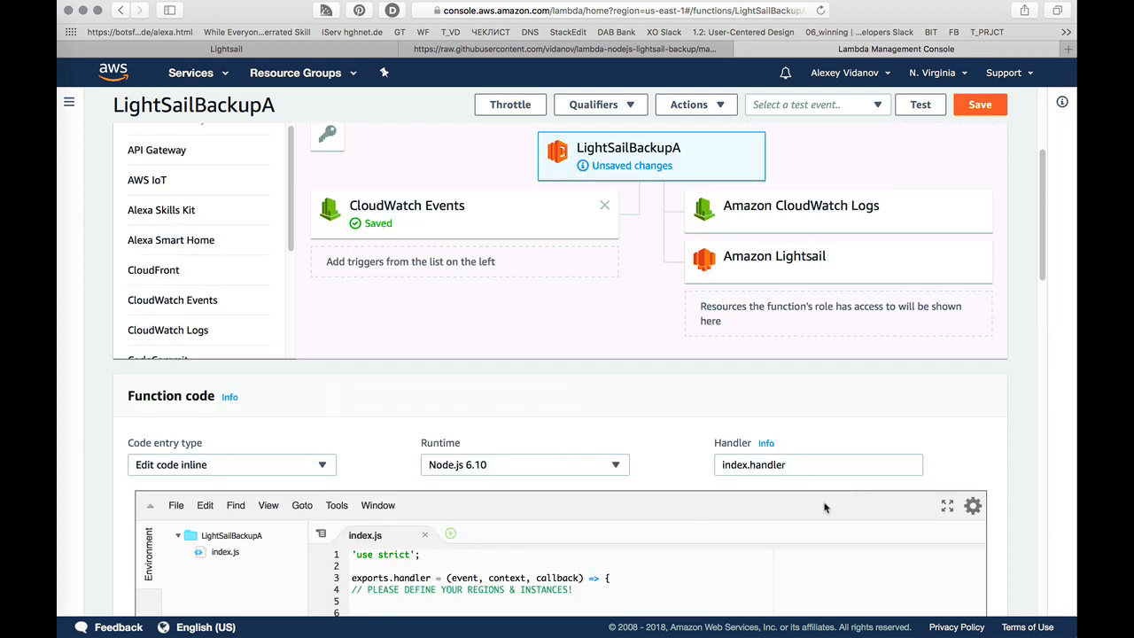
pyautogui.scroll(-3)
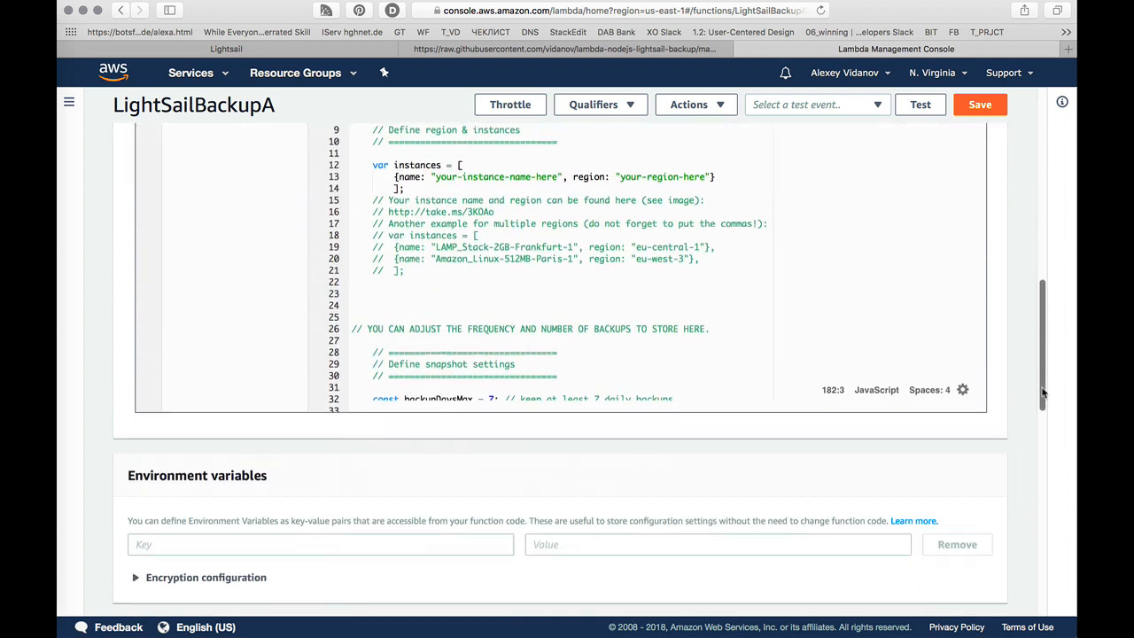
pyautogui.scroll(3)
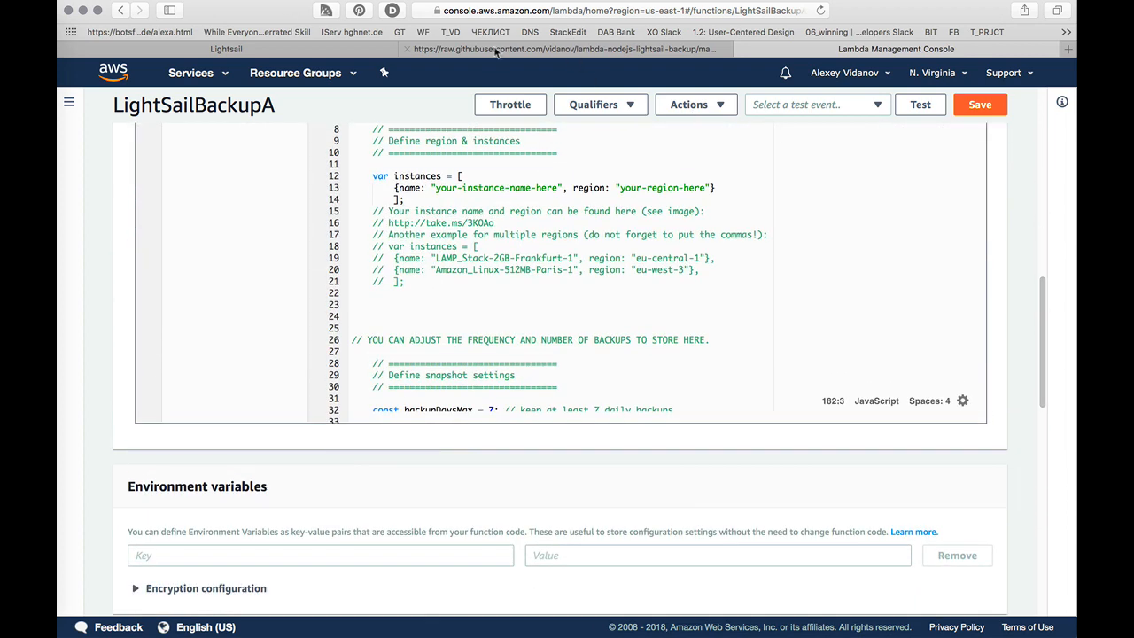
# Step: Select the three backup frequency setting lines in the repository instructions
pyautogui.click(563, 49)
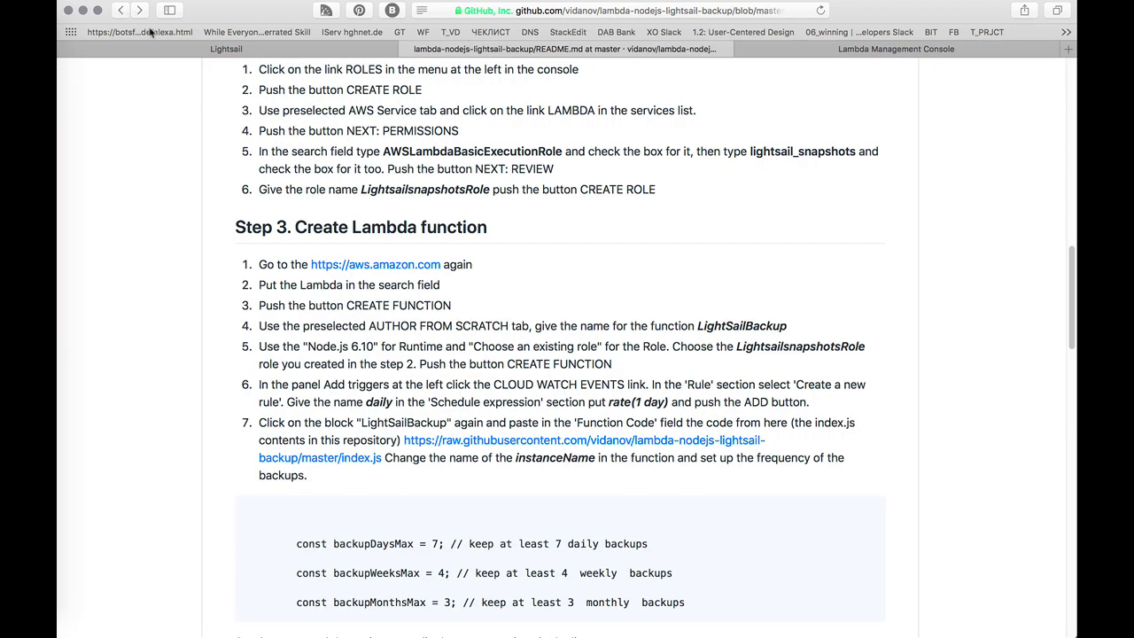
pyautogui.scroll(-3)
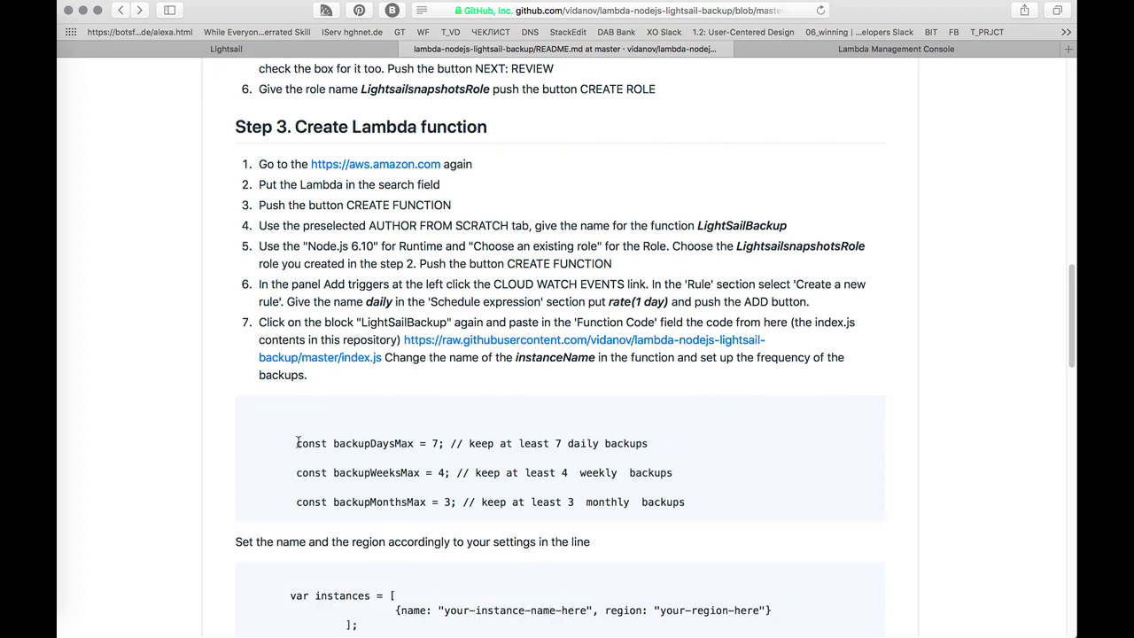
pyautogui.moveTo(295, 443); pyautogui.dragTo(708, 501)
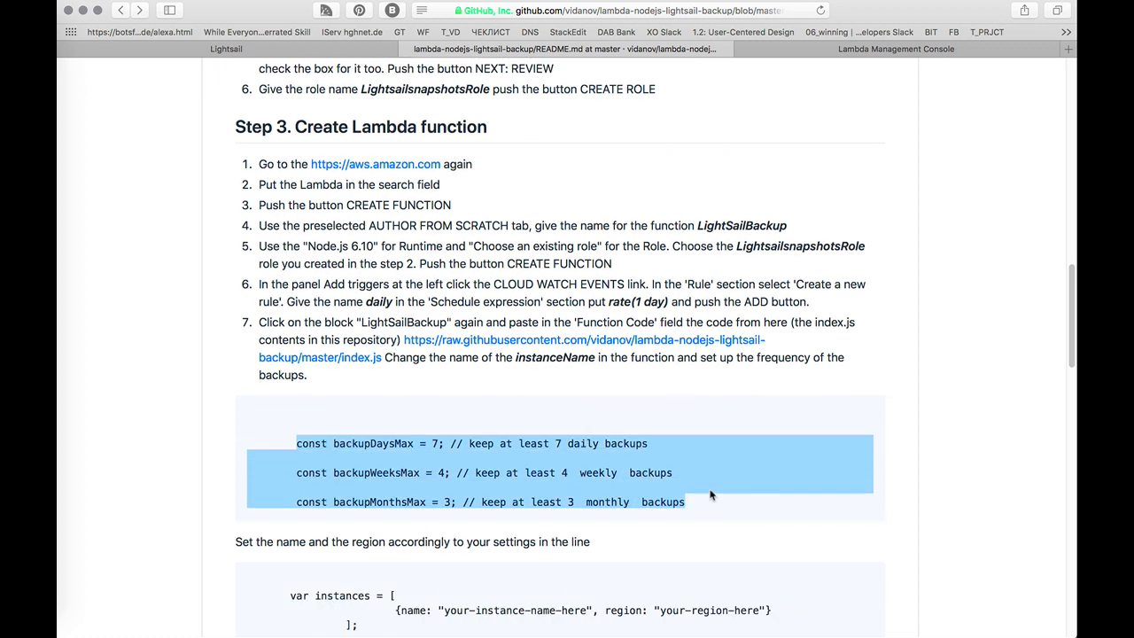
# Step: Locate the instances block in index.js and select its placeholder instance name
pyautogui.click(894, 49)
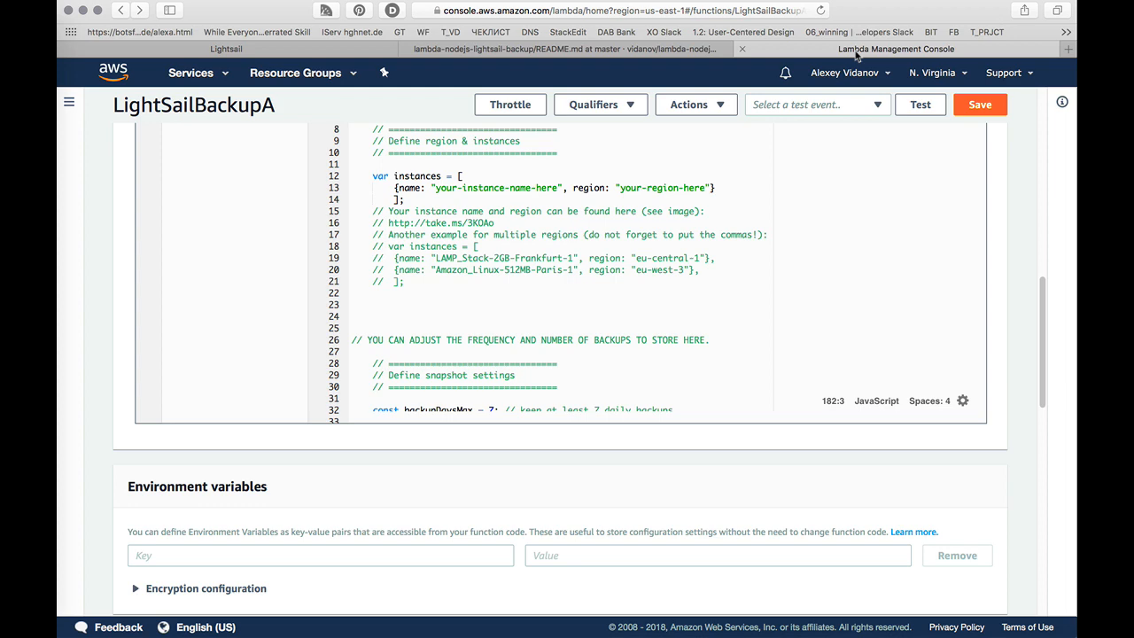
pyautogui.scroll(-3)
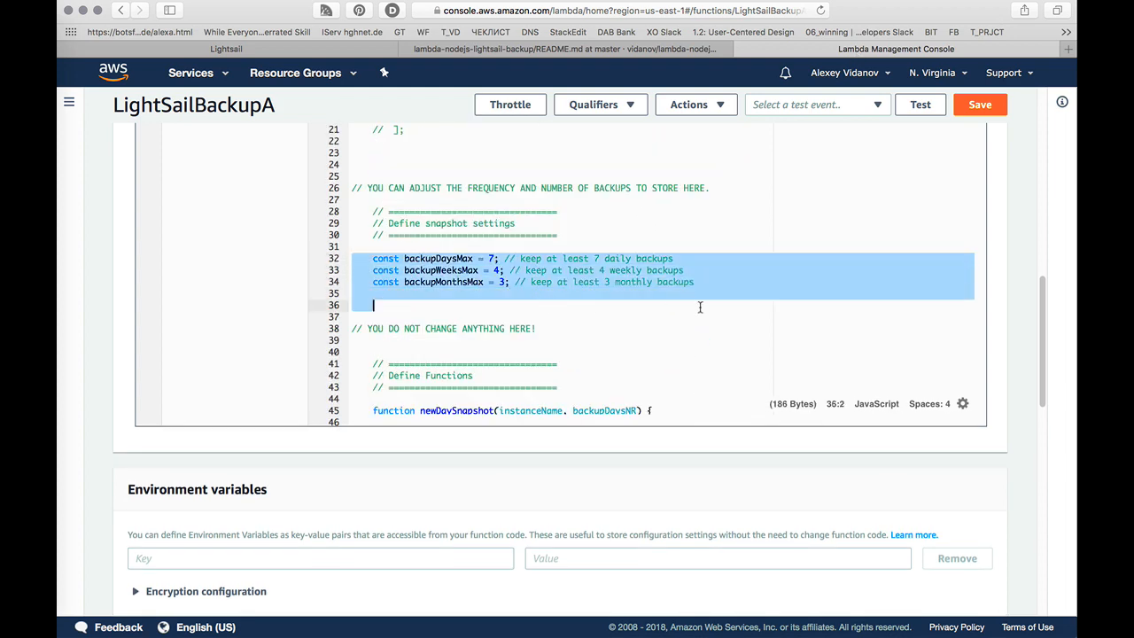
pyautogui.scroll(3)
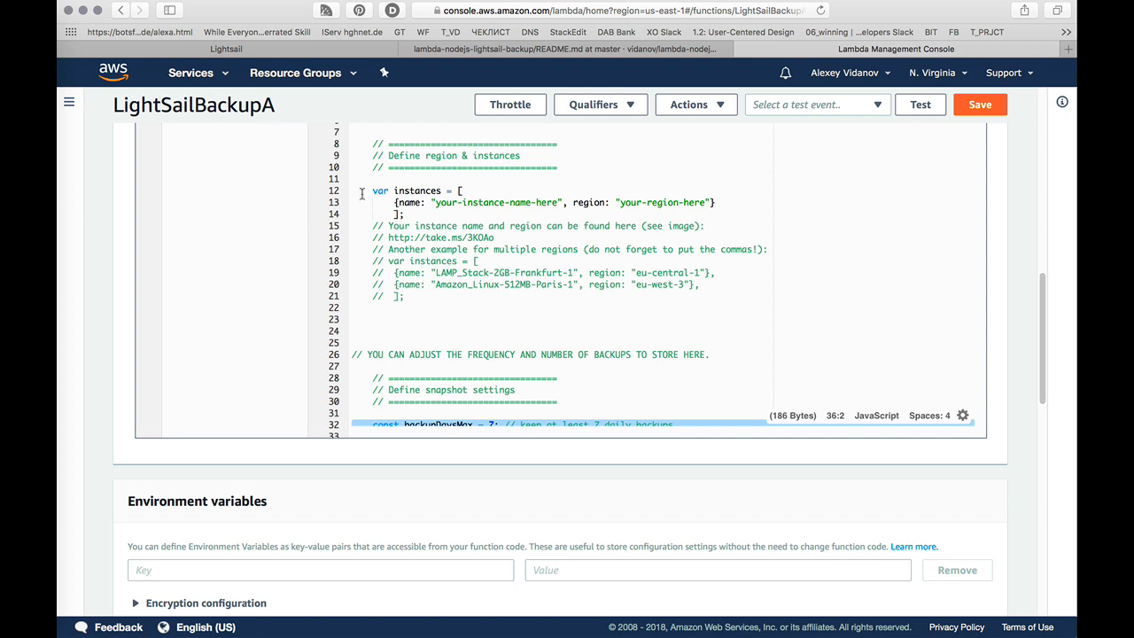
pyautogui.moveTo(362, 191); pyautogui.dragTo(405, 214)
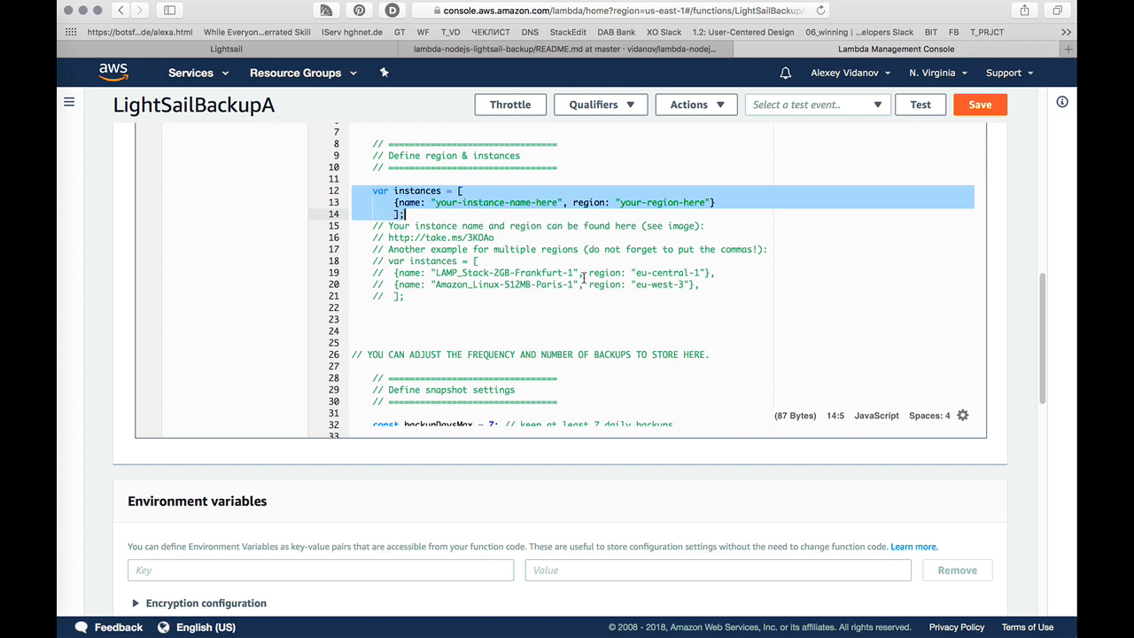
pyautogui.click(408, 213)
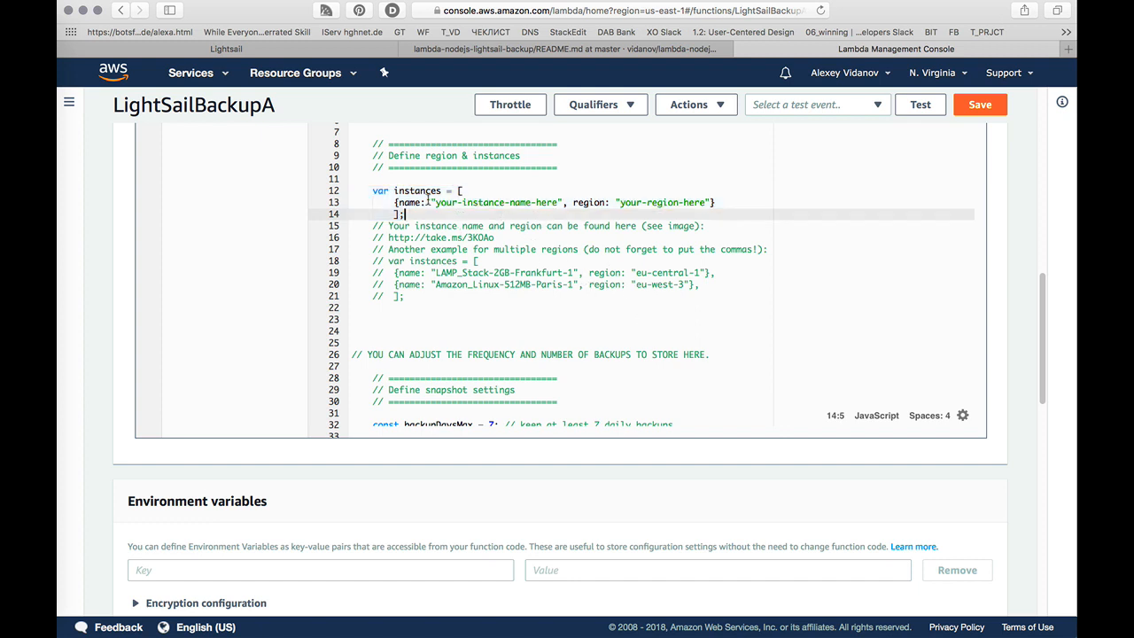
pyautogui.doubleClick(496, 202)
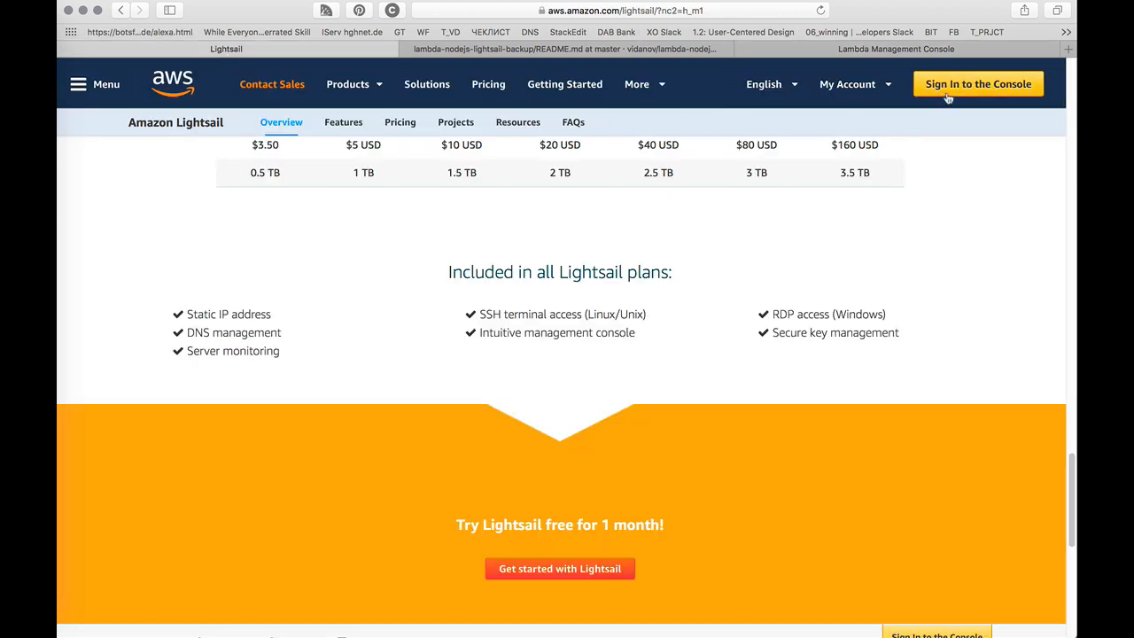
# Step: Sign in to the console and search for and open Lightsail
pyautogui.click(978, 84)
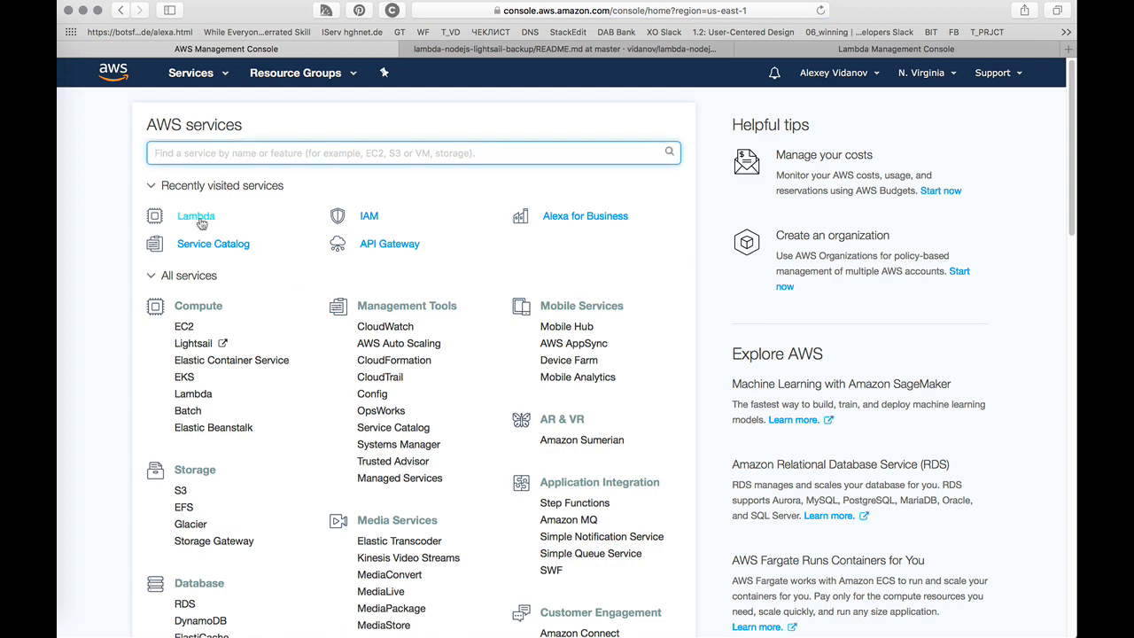
pyautogui.click(195, 215)
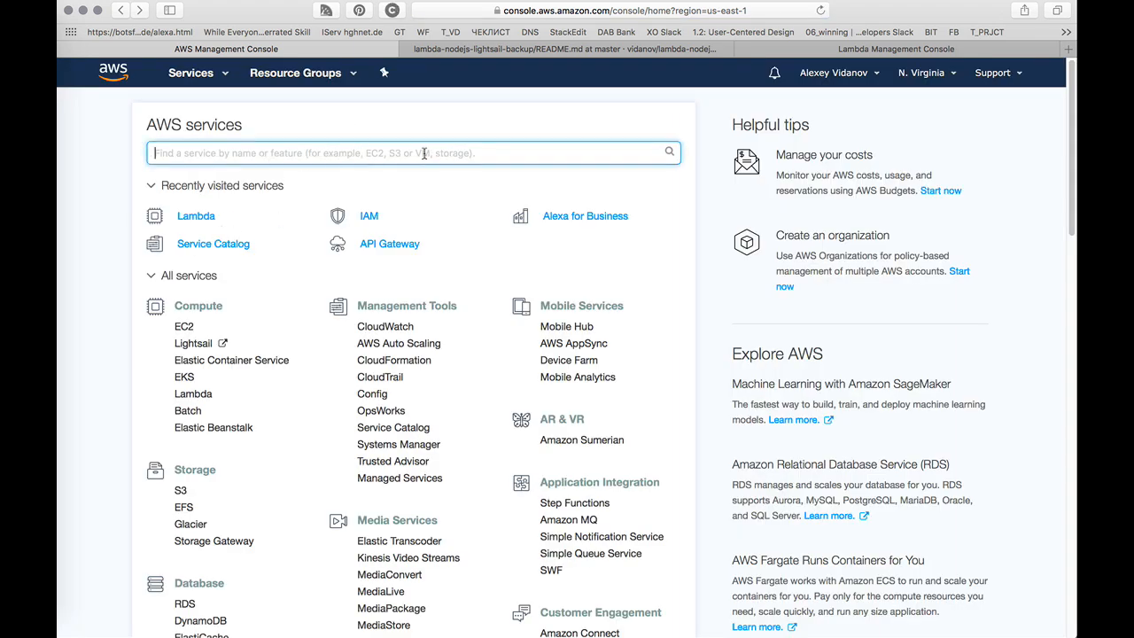
pyautogui.write('light')
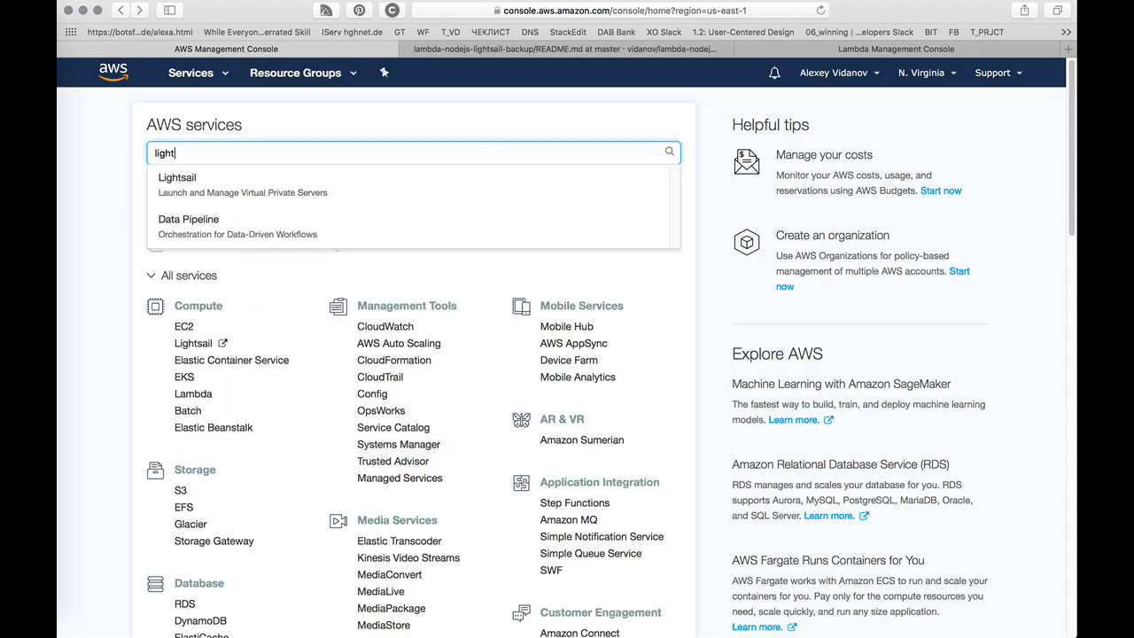
pyautogui.click(176, 177)
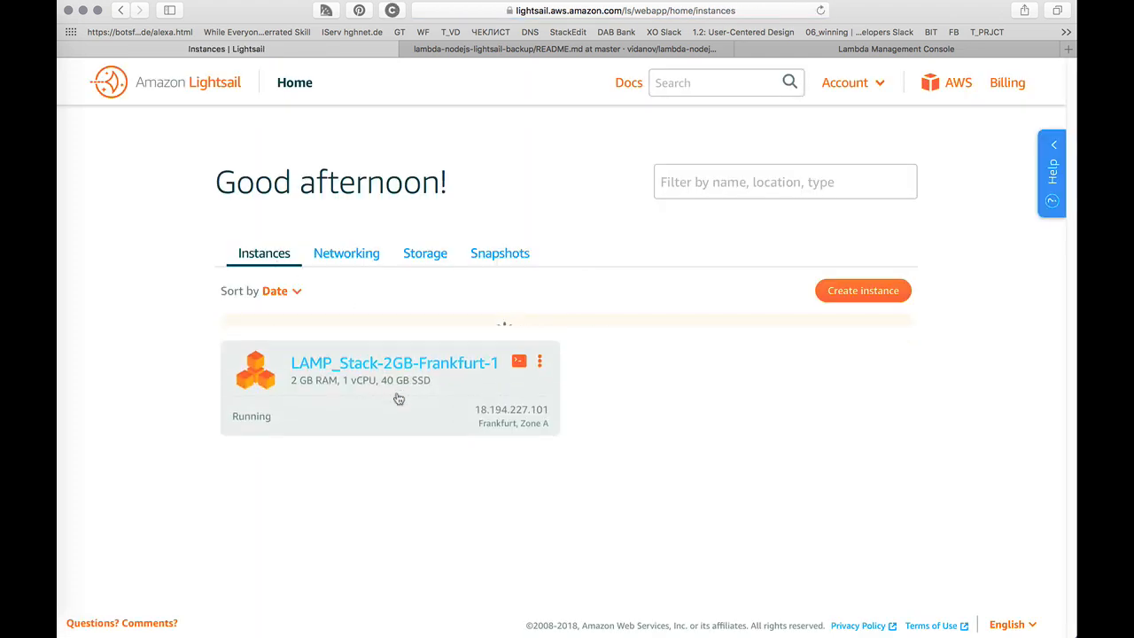
# Step: Set the instance name to LAMP_Stack-2GB-Frankfurt-1 and select region eu-central-1
pyautogui.click(394, 362)
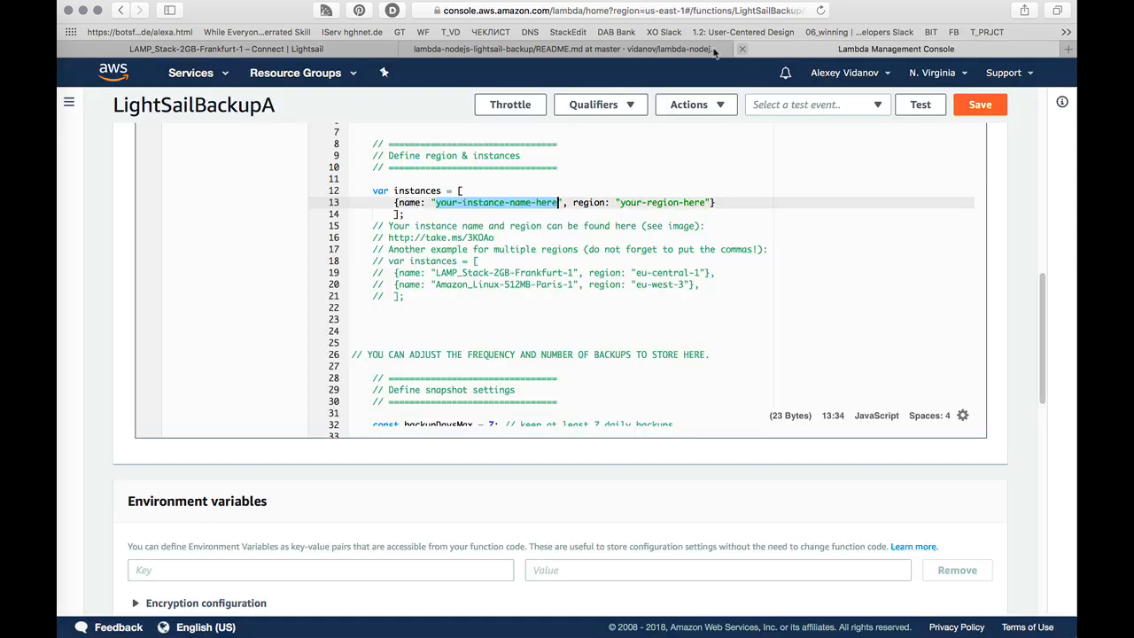
pyautogui.write('LAMP_Stack-2GB-Frankfurt-1')
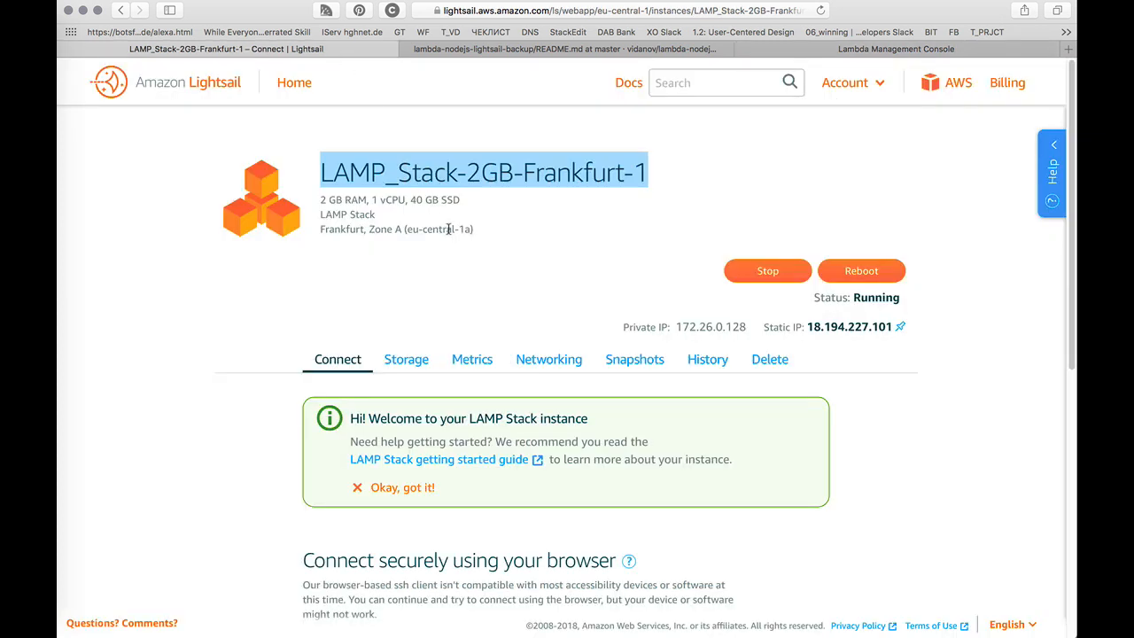
pyautogui.doubleClick(432, 228)
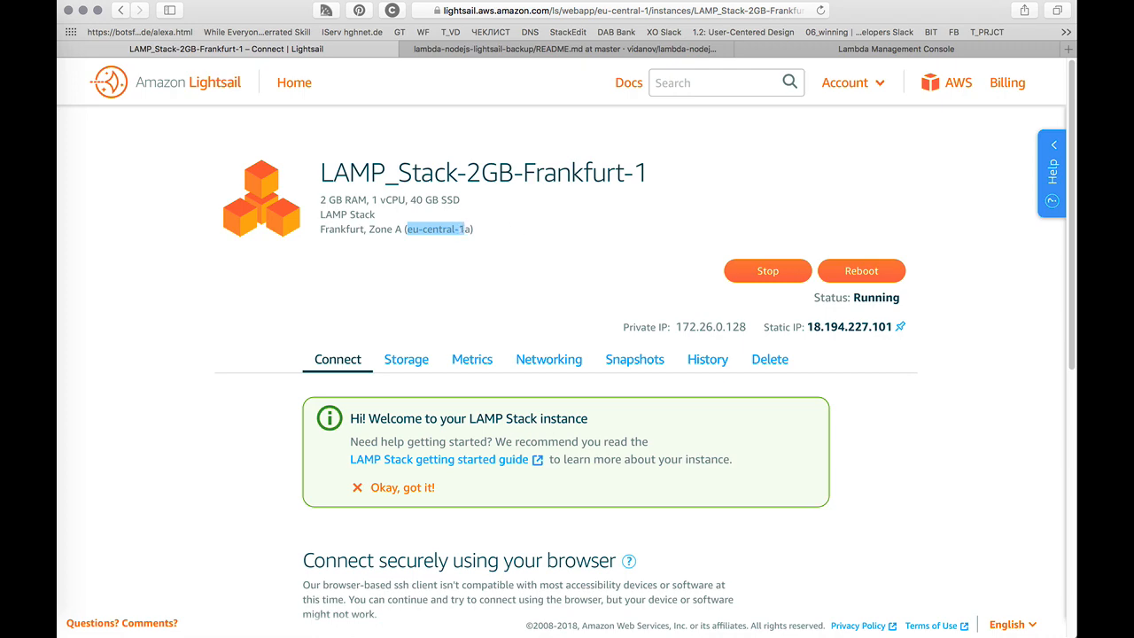
pyautogui.moveTo(702, 49)
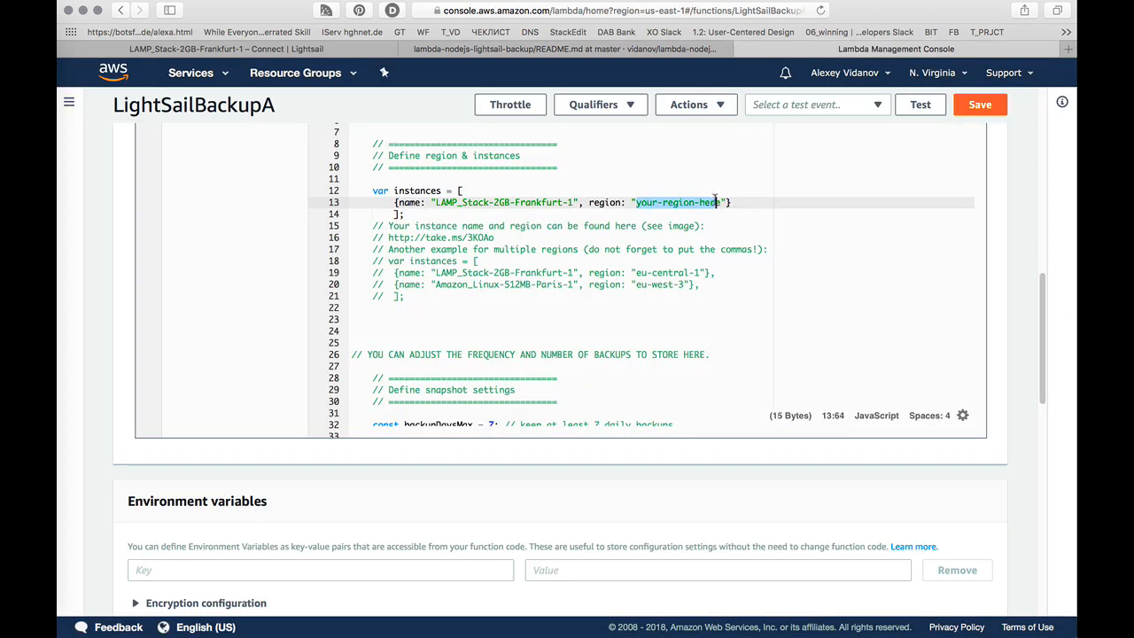
# Step: Delete the Amazon_Linux-512MB-Paris-1 entry, leaving LAMP_Stack-2GB-Frankfurt-1 in eu-central-1
pyautogui.write('eu-central-1')
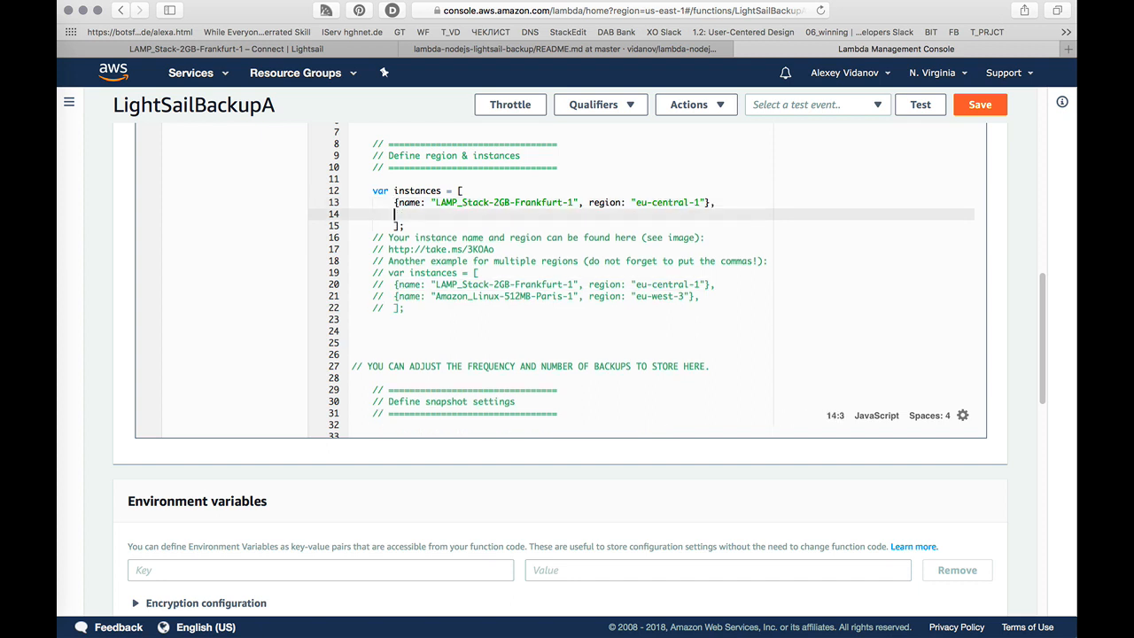
pyautogui.write('{name: "LAMP_Stack-2GB-Frankfurt-1", region: "eu-central-1"},')
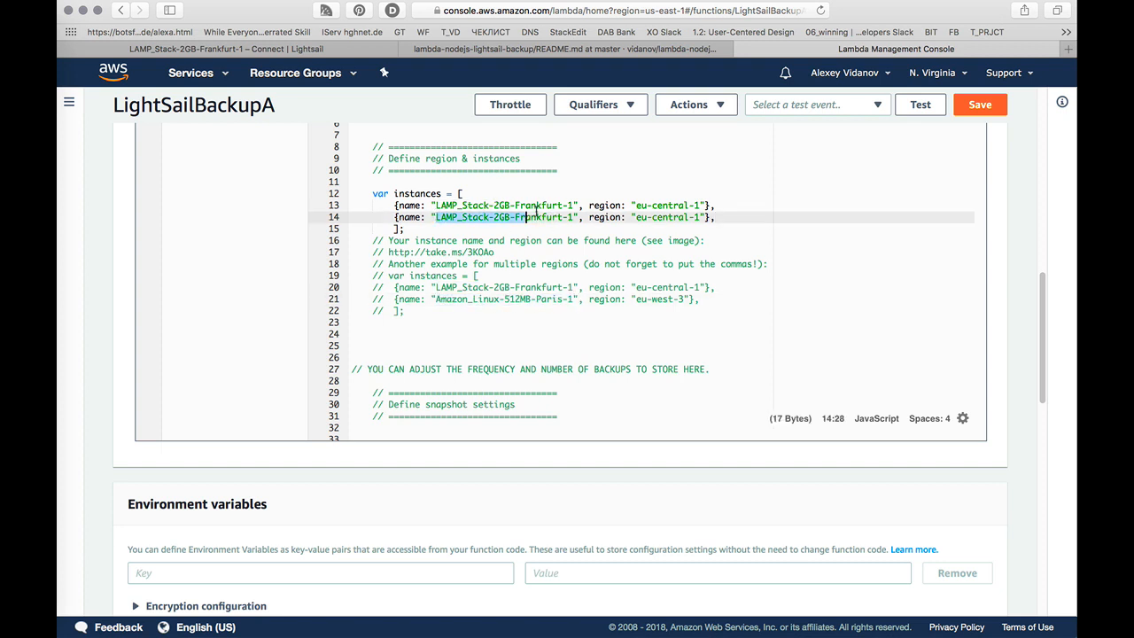
pyautogui.write('Amazon_Linux-512MB-Paris-1')
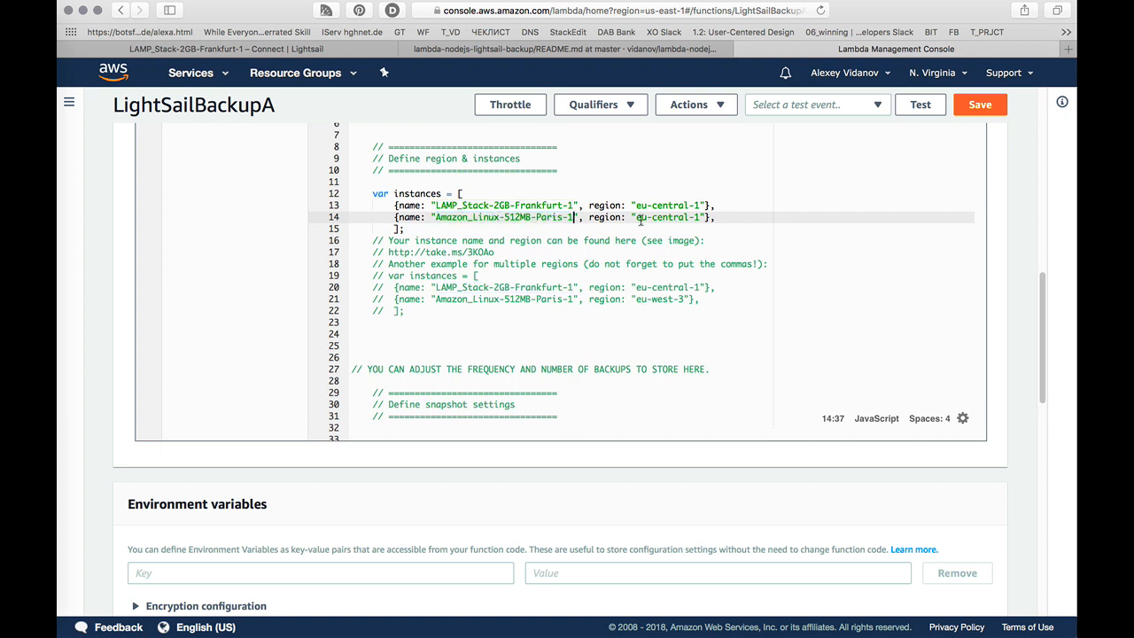
pyautogui.click(721, 217)
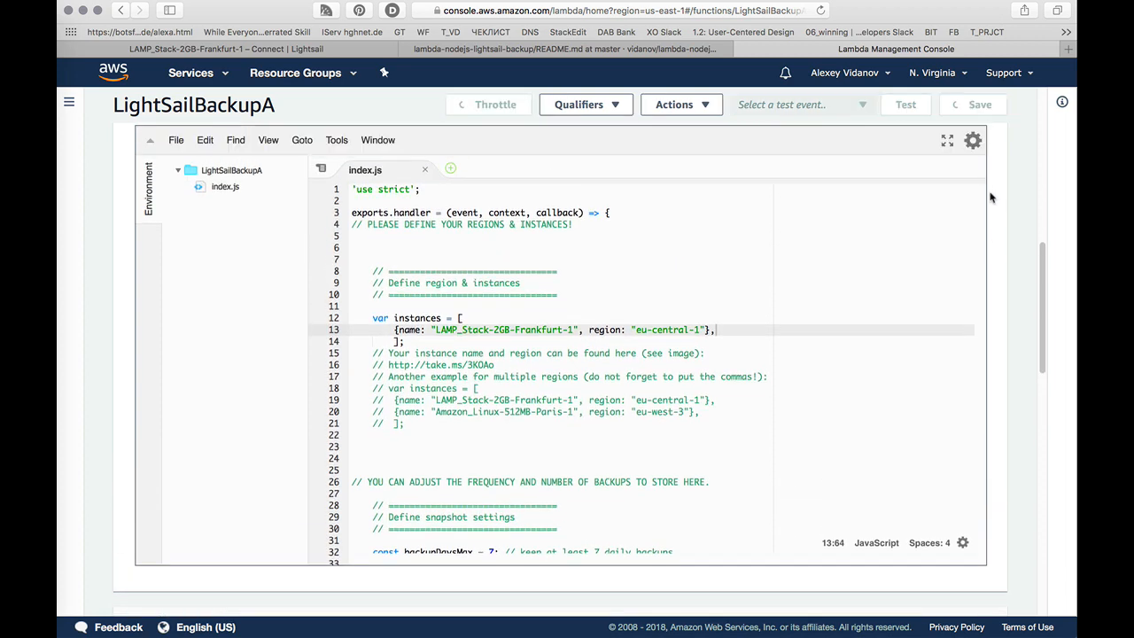
# Step: Increase Basic settings timeout to 1 min 3 sec and save LightSailBackupA
pyautogui.scroll(-3)
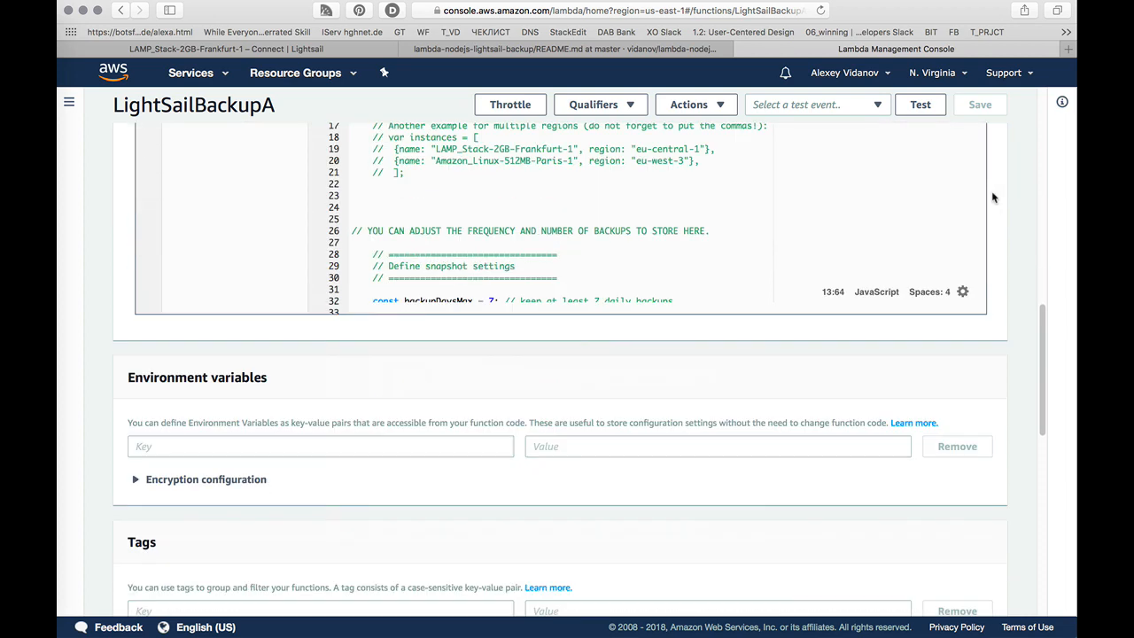
pyautogui.scroll(-3)
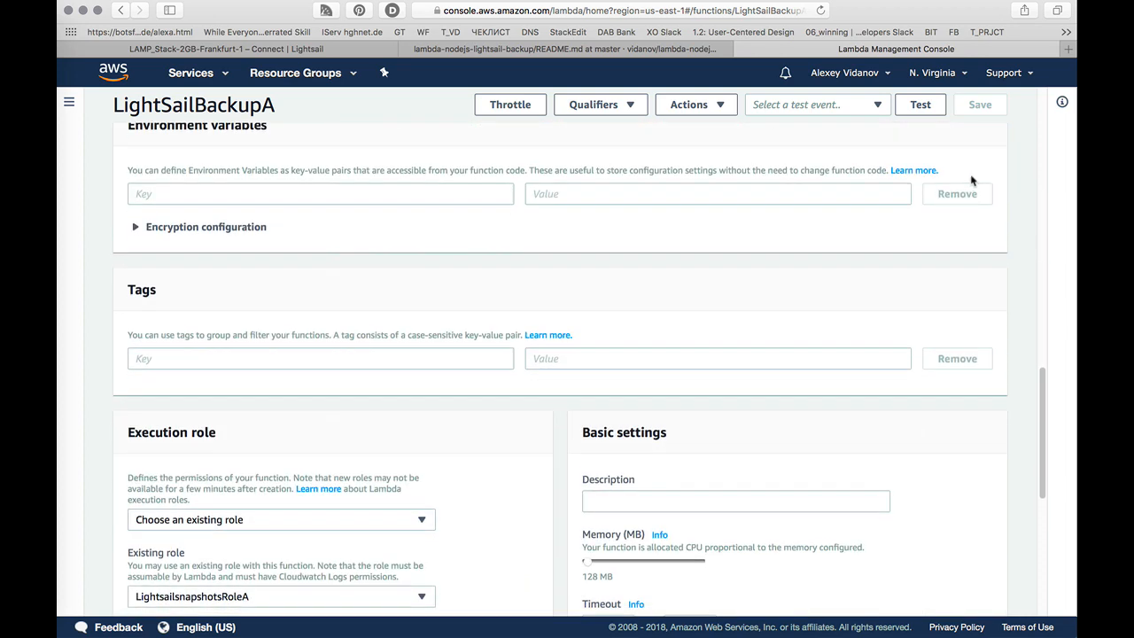
pyautogui.scroll(-3)
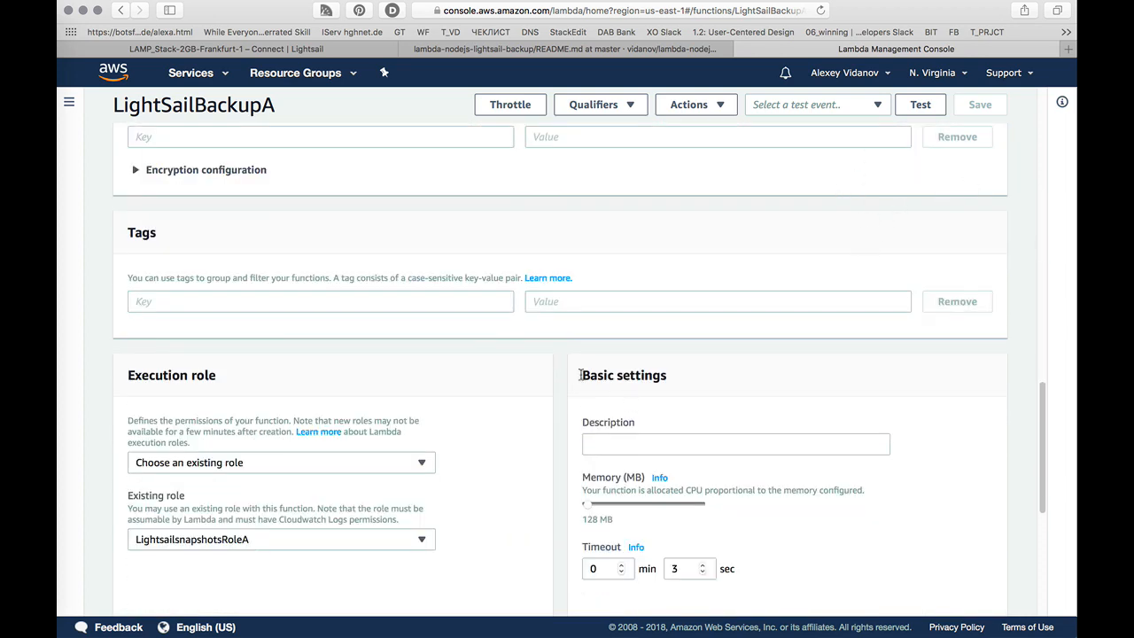
pyautogui.scroll(-3)
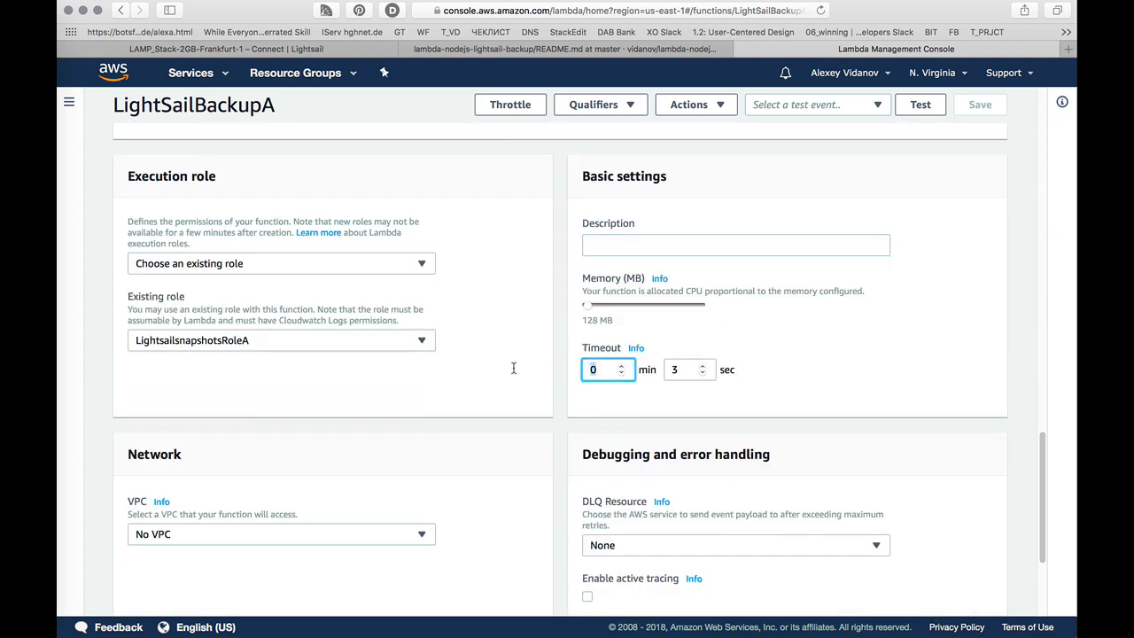
pyautogui.click(621, 365)
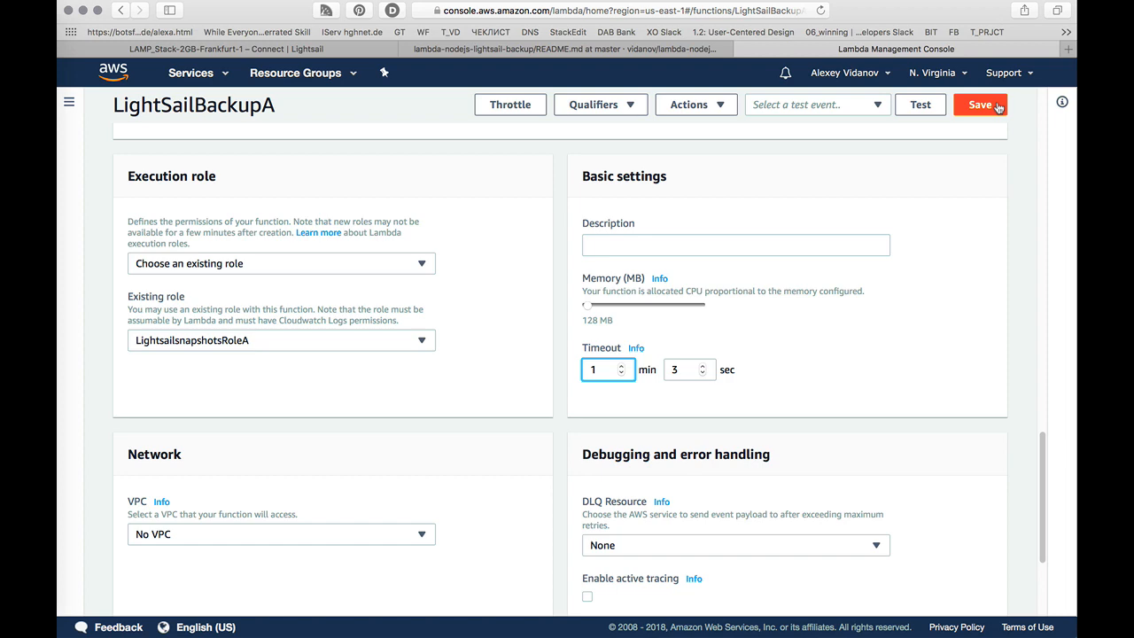
pyautogui.click(980, 104)
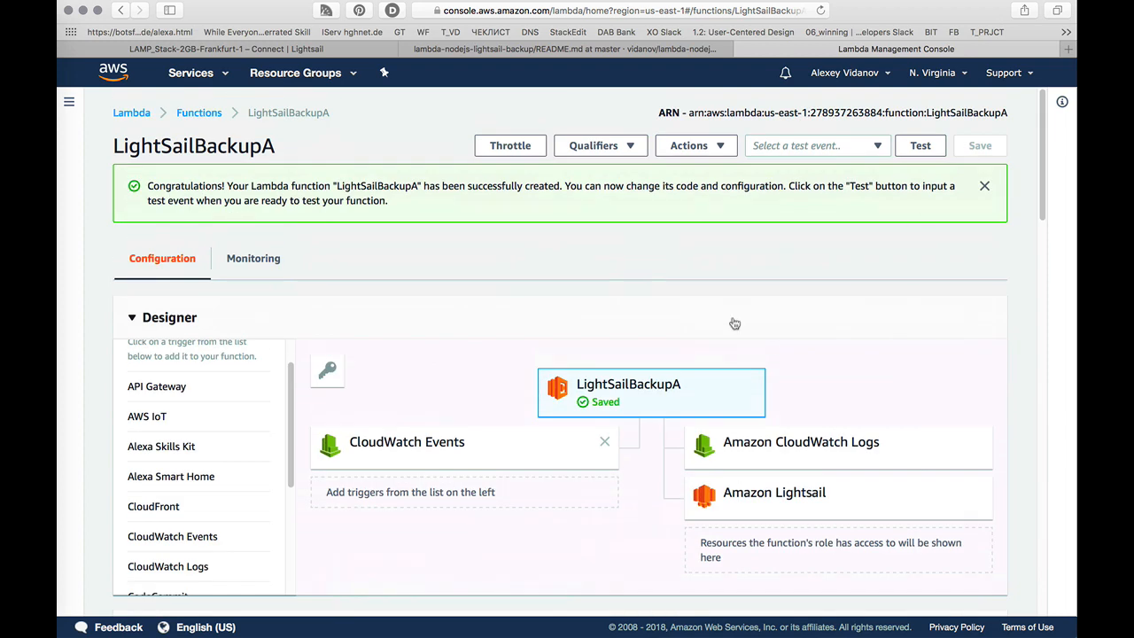
pyautogui.scroll(-3)
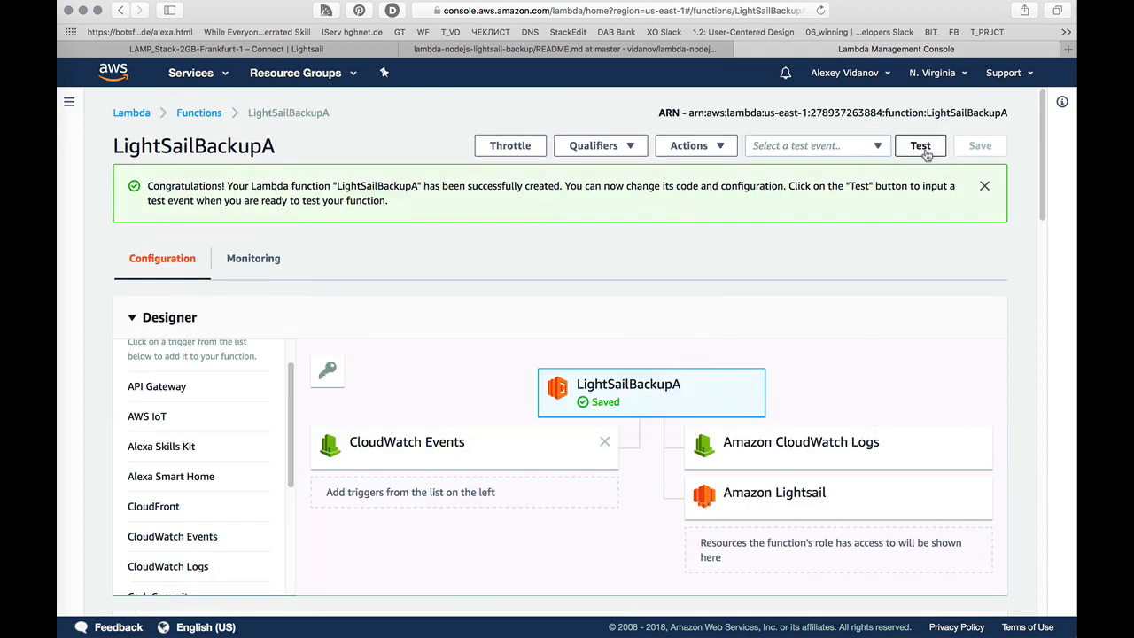
# Step: Create a Hello World test event named 'LightSailTest'
pyautogui.click(920, 145)
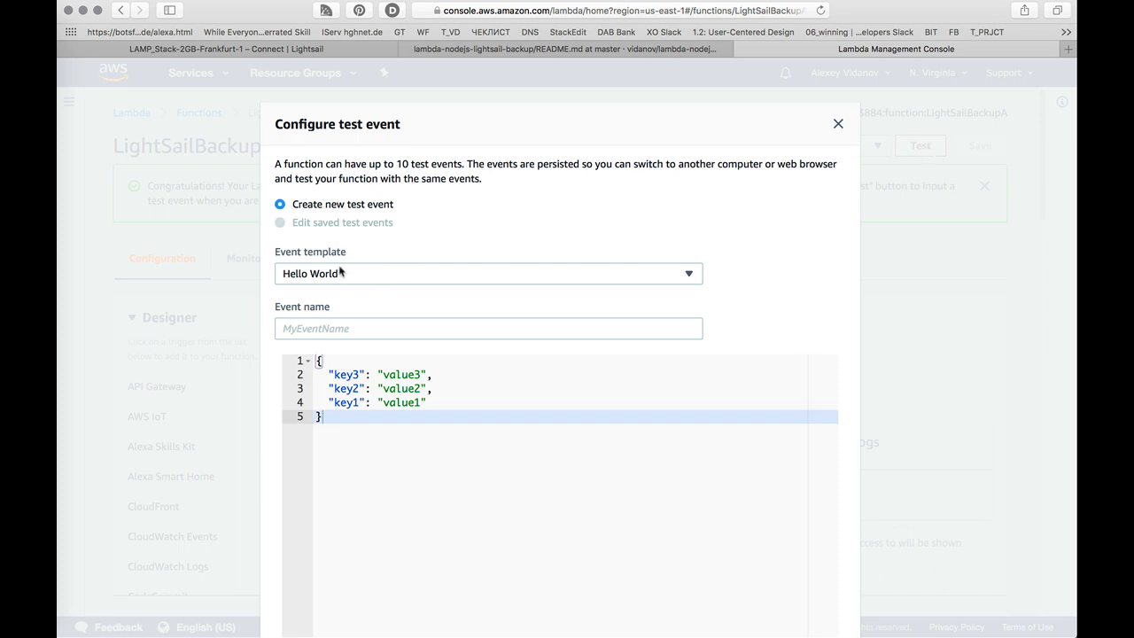
pyautogui.click(488, 328)
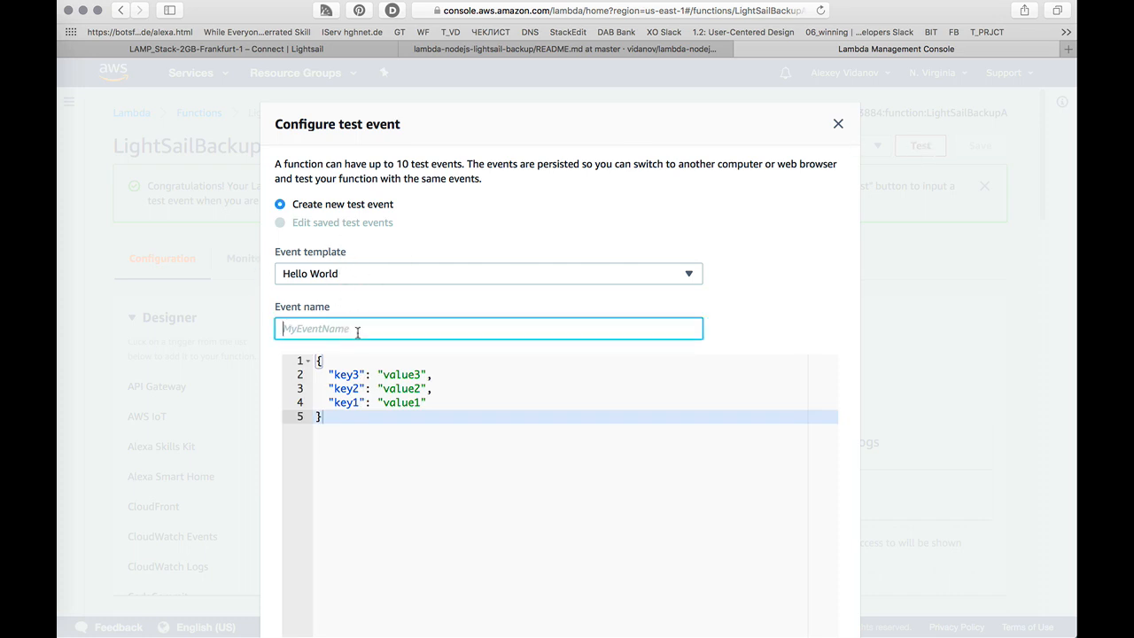
pyautogui.write('Light')
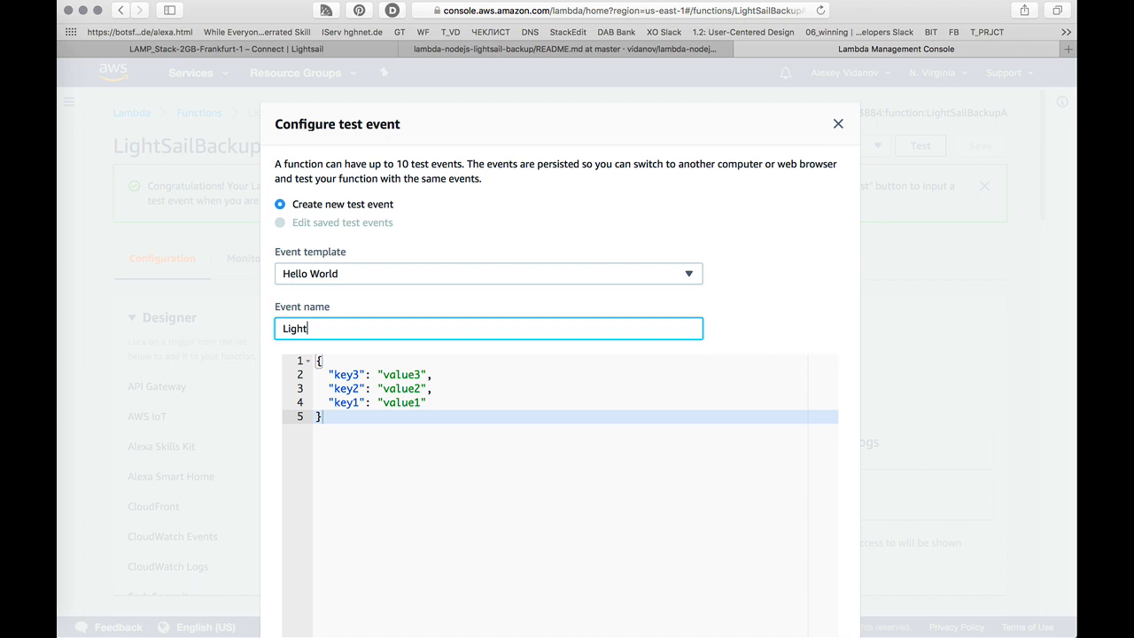
pyautogui.write('SailTe')
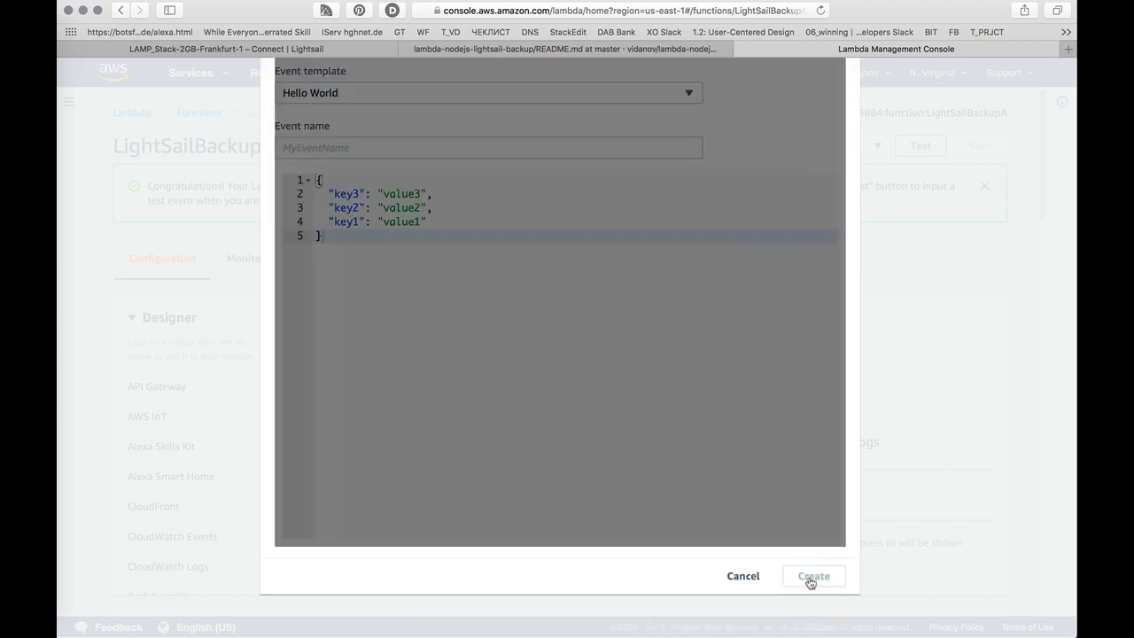
pyautogui.click(813, 575)
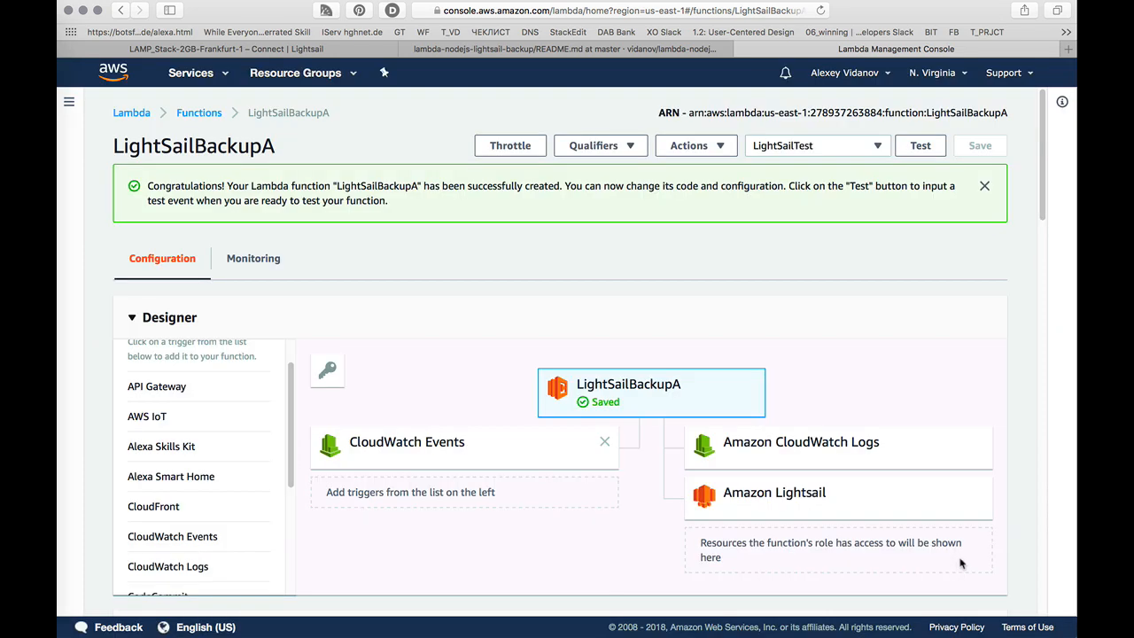
pyautogui.moveTo(104, 51)
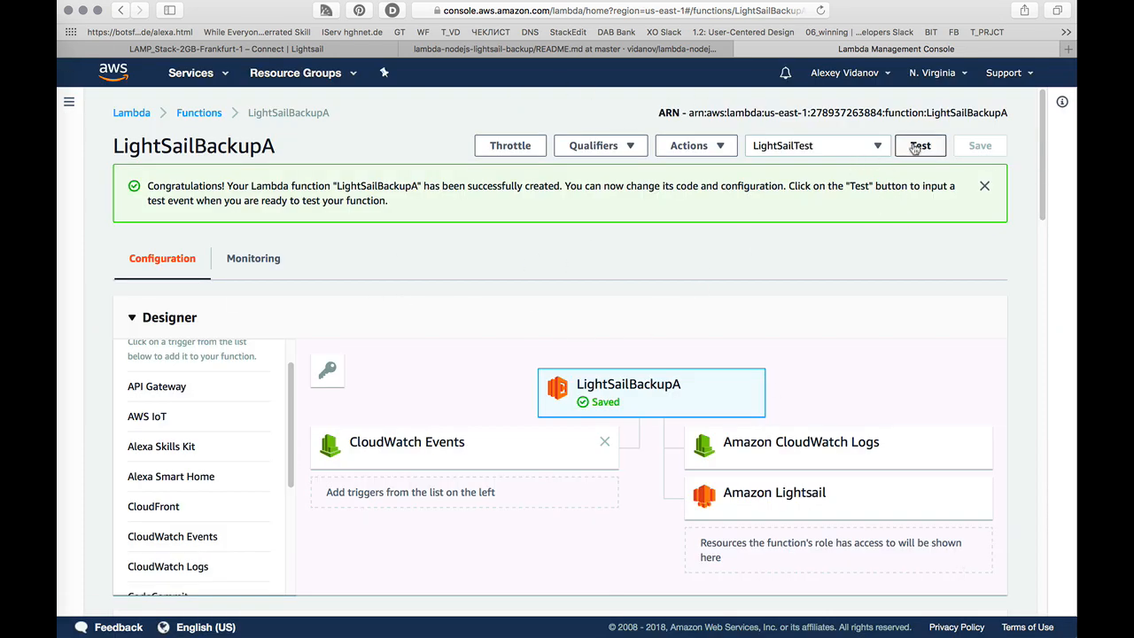
# Step: Run the LightSailTest event and review the log output listing the kept snapshots and tags
pyautogui.click(919, 145)
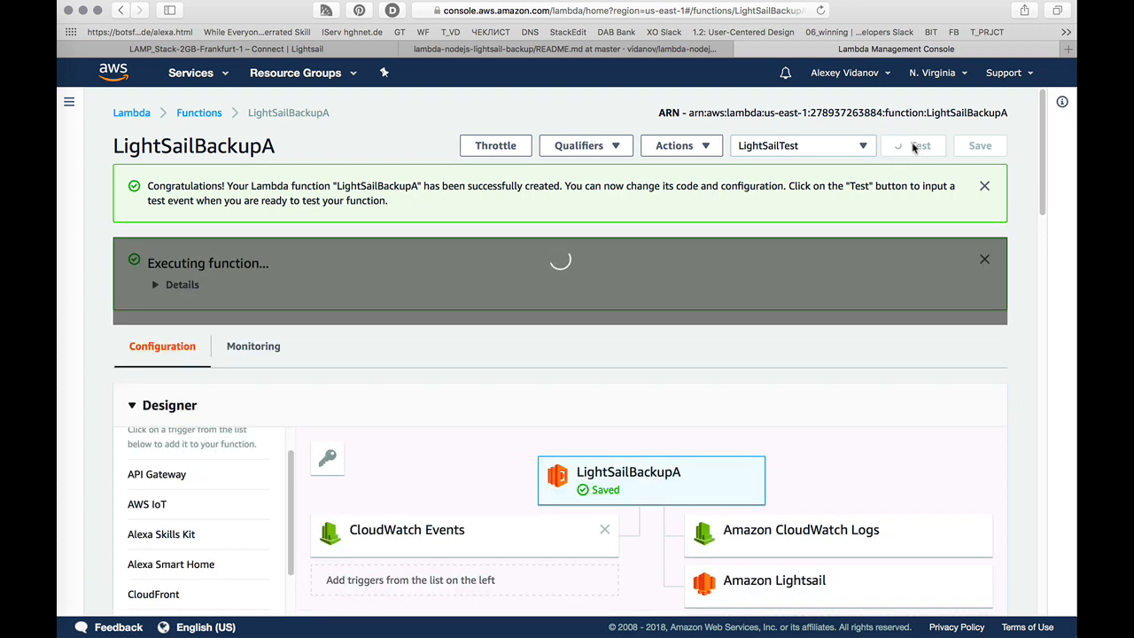
pyautogui.moveTo(927, 266)
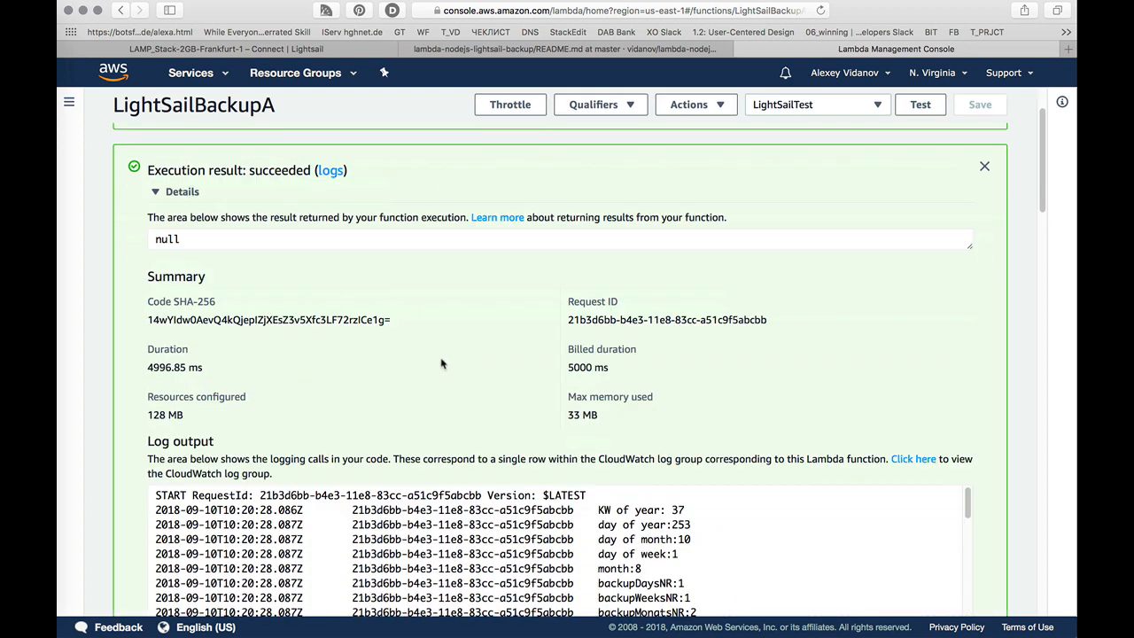
pyautogui.scroll(-3)
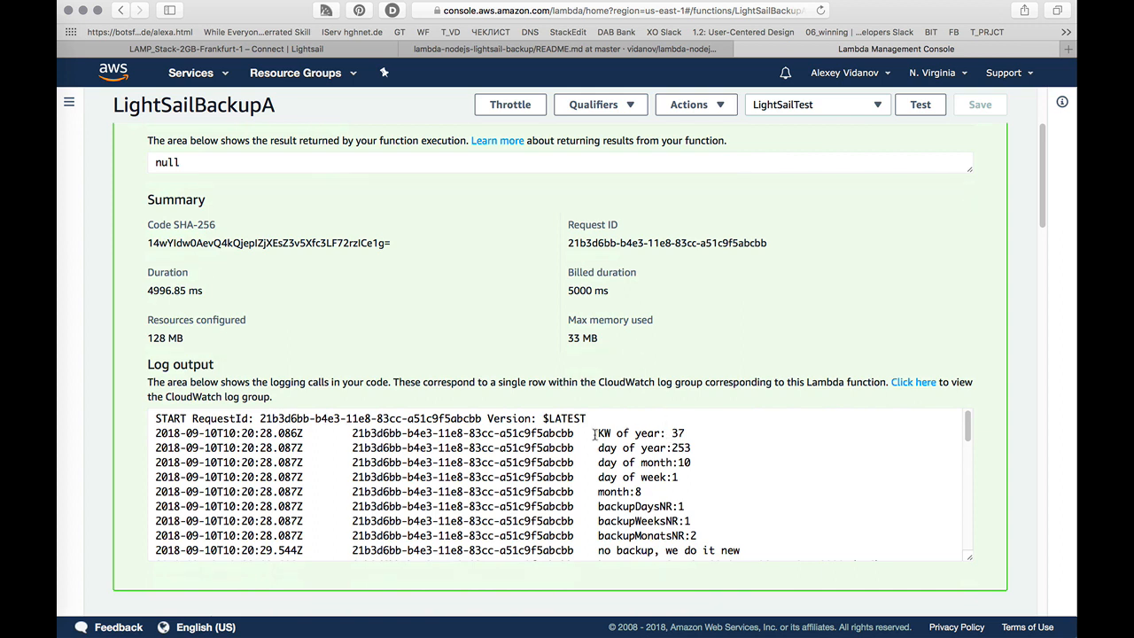
pyautogui.doubleClick(640, 432)
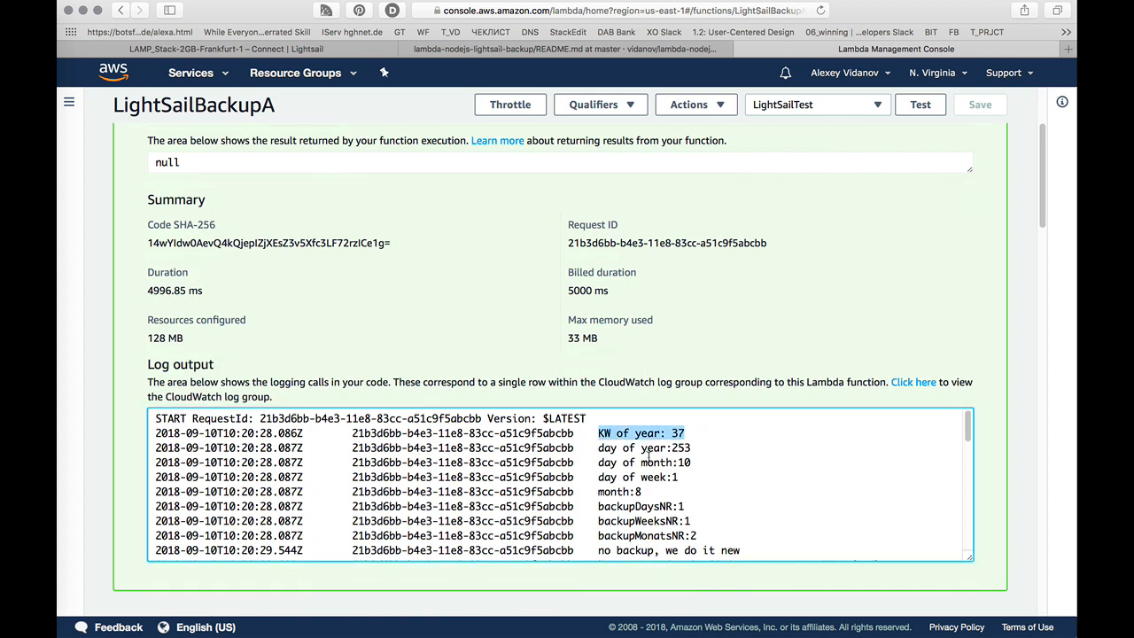
pyautogui.moveTo(598, 447); pyautogui.dragTo(691, 462)
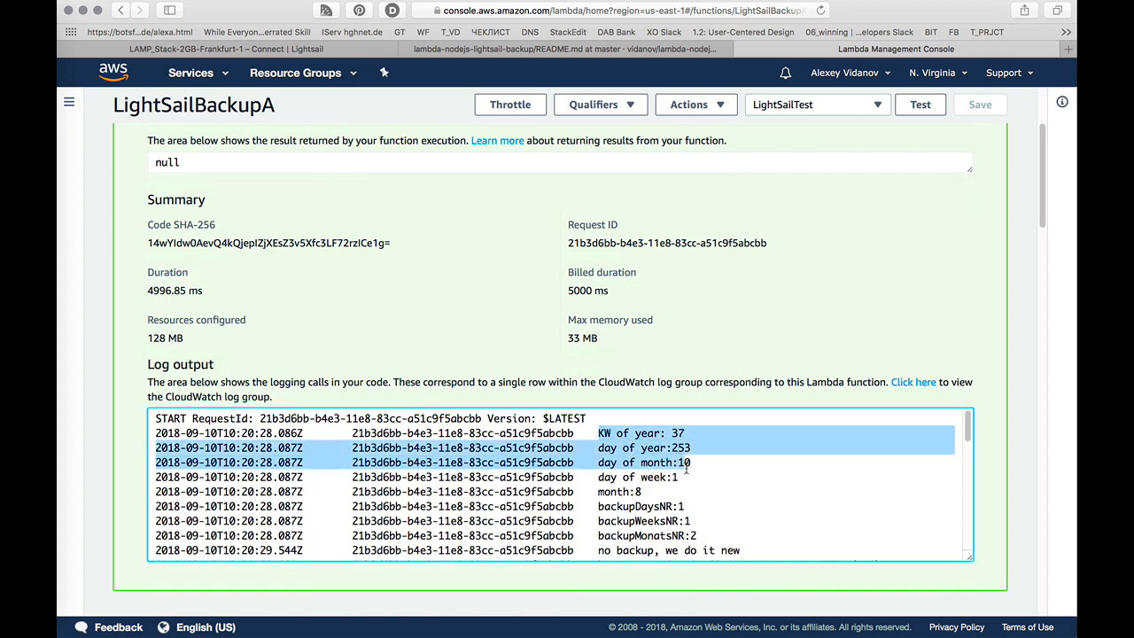
pyautogui.scroll(-3)
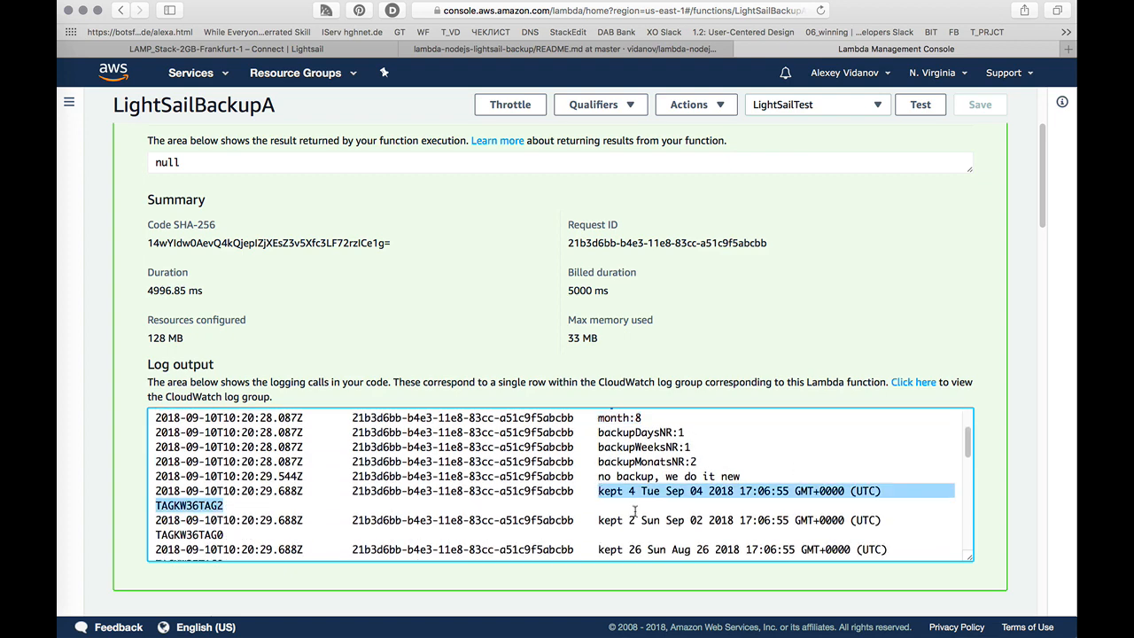
pyautogui.scroll(-3)
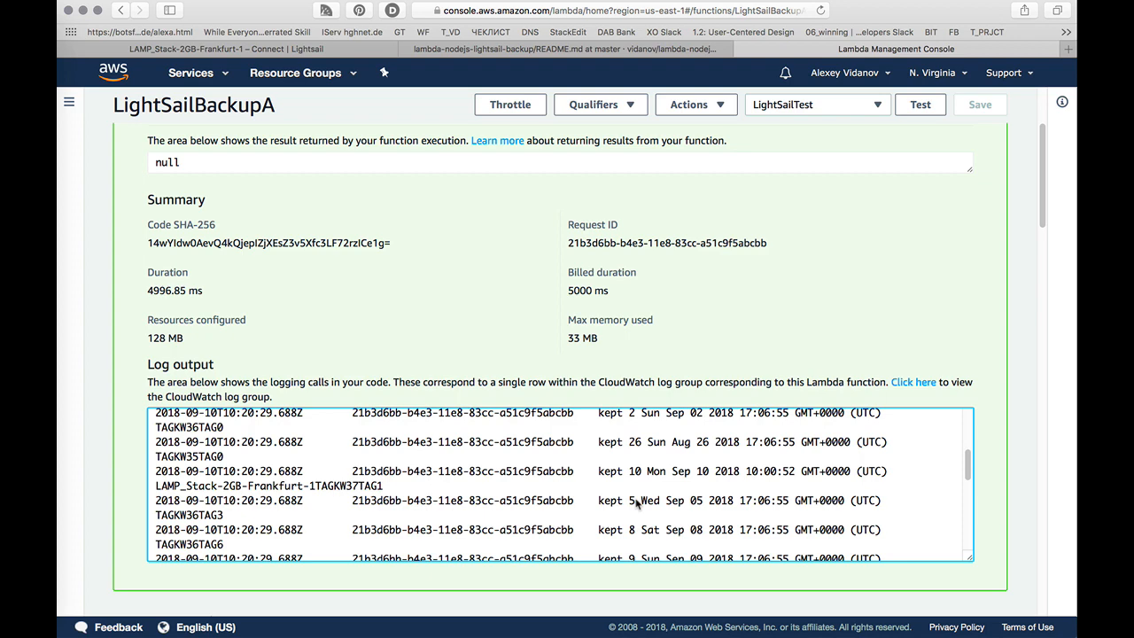
pyautogui.scroll(-3)
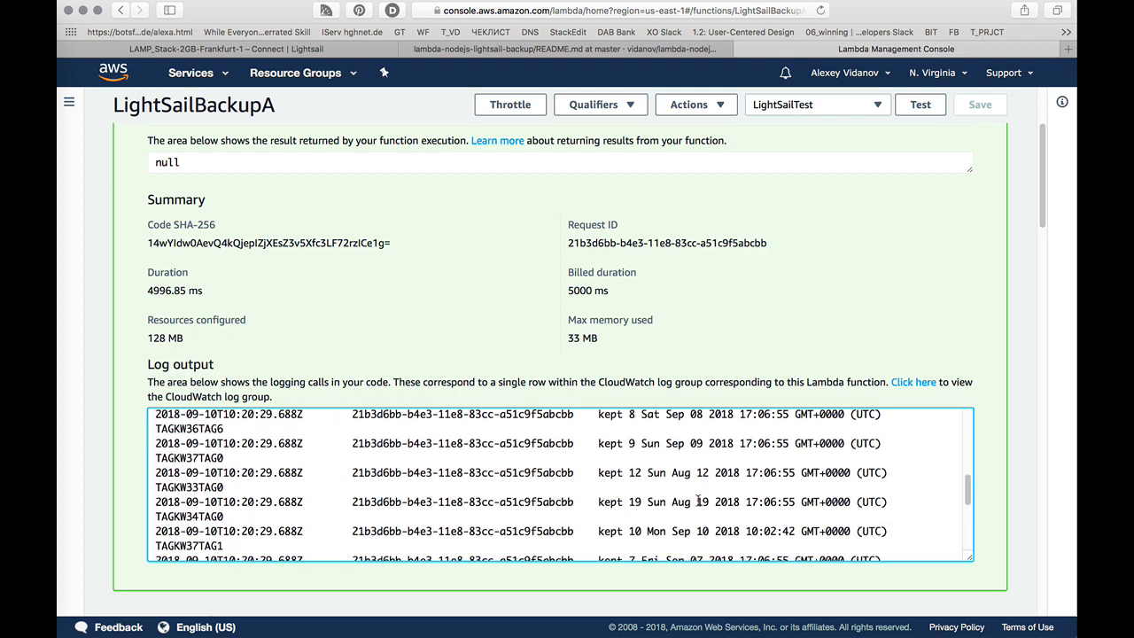
pyautogui.scroll(-3)
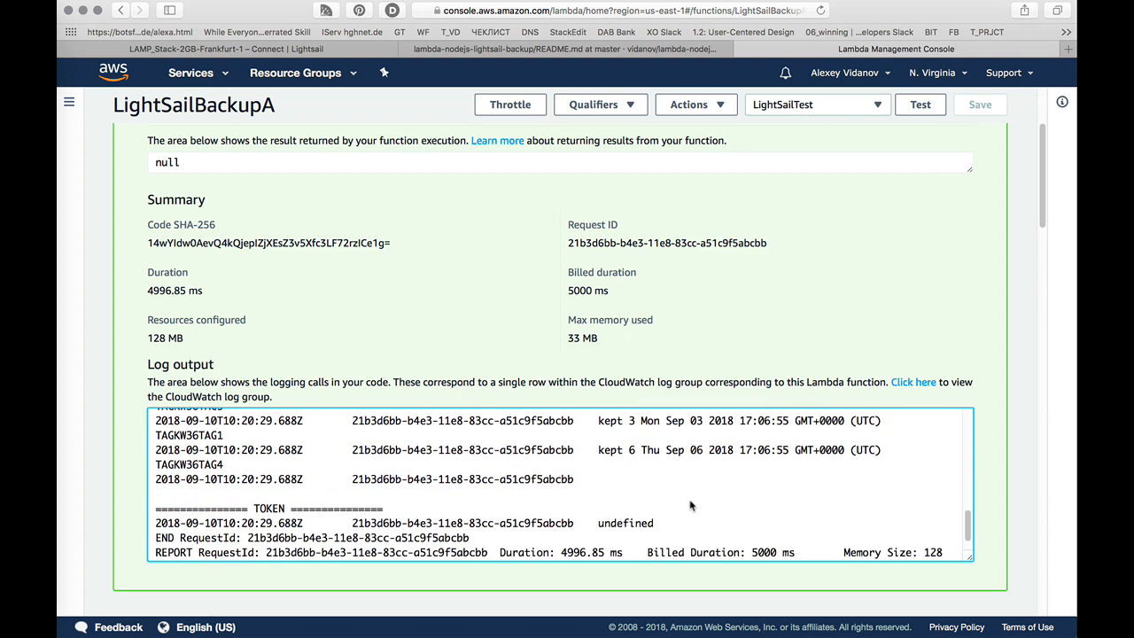
pyautogui.scroll(-3)
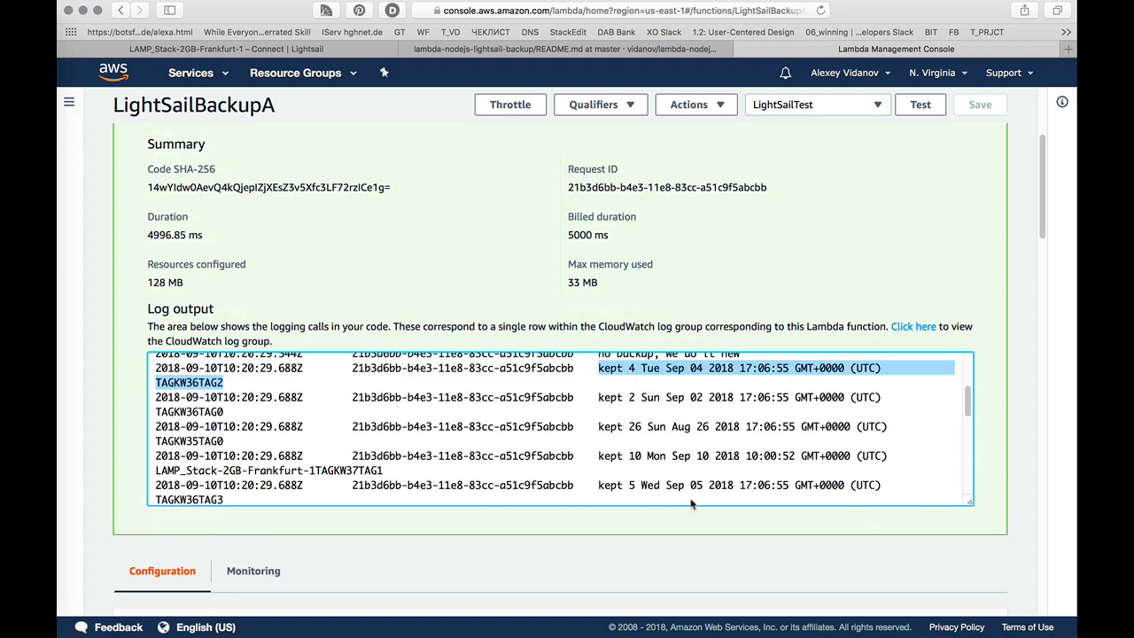
pyautogui.scroll(3)
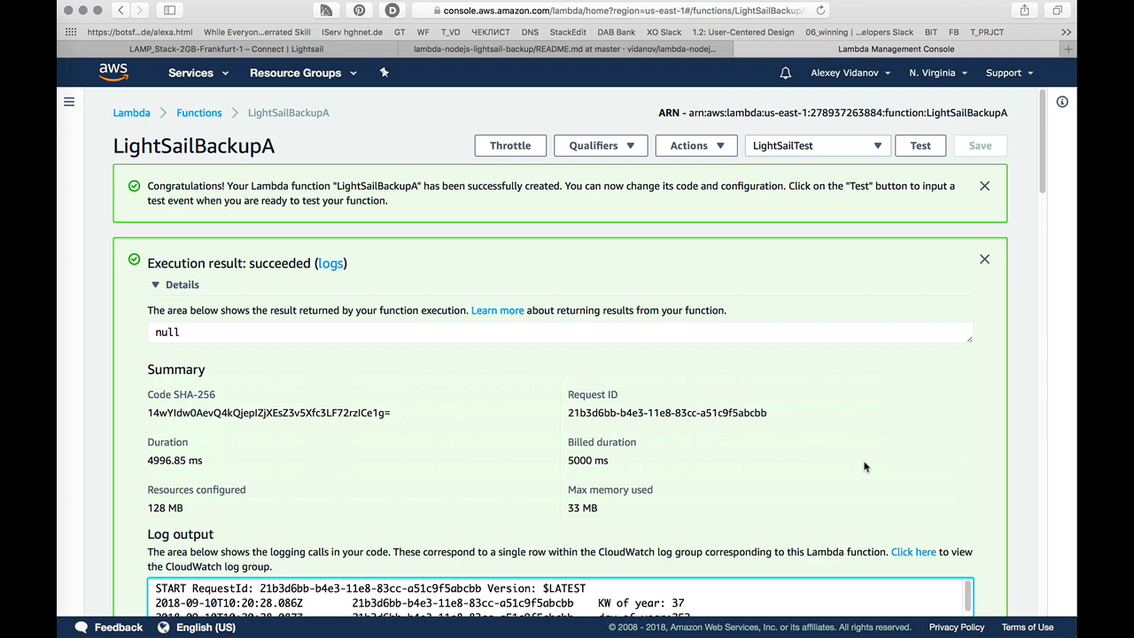
# Step: Show the Snapshots tab of the LAMP_Stack-2GB-Frankfurt-1 Lightsail instance
pyautogui.click(562, 49)
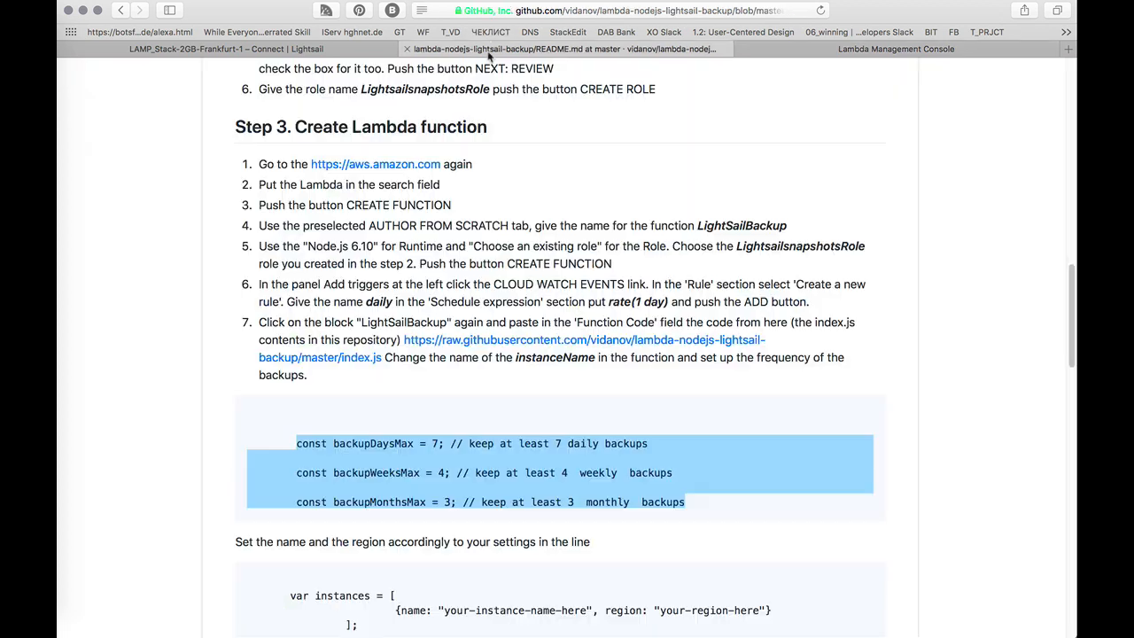
pyautogui.click(224, 49)
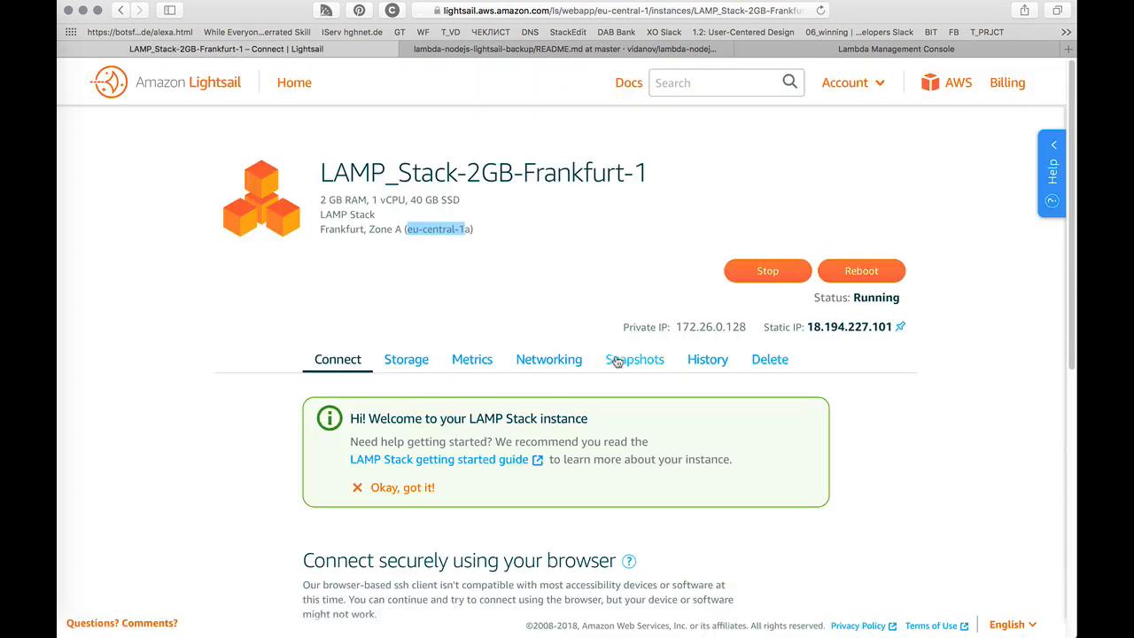
pyautogui.click(634, 359)
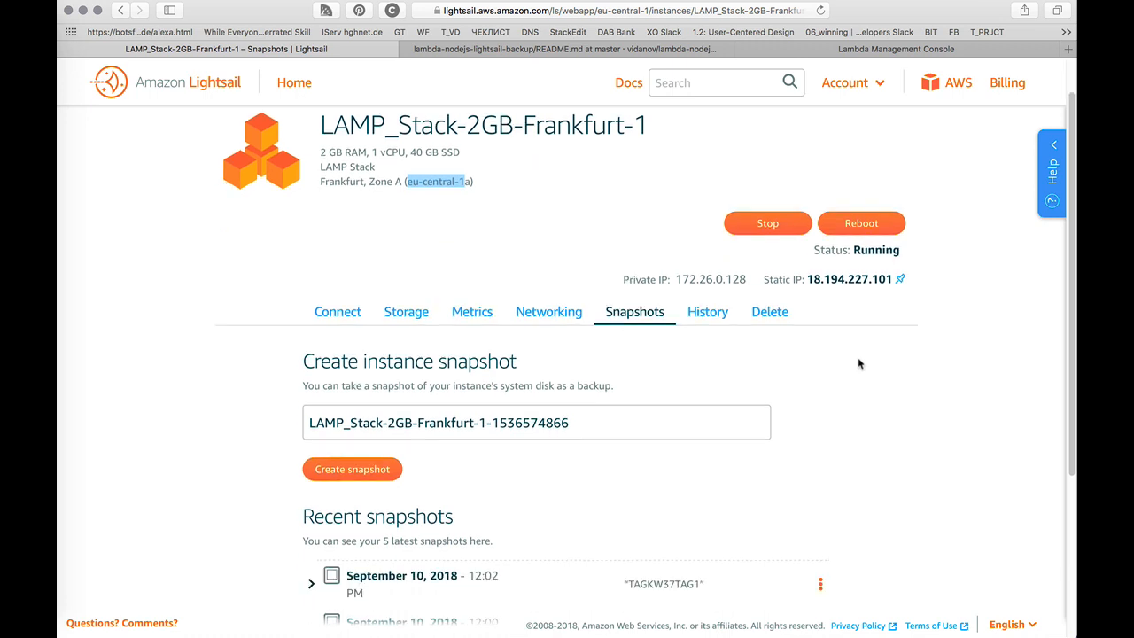
pyautogui.scroll(-3)
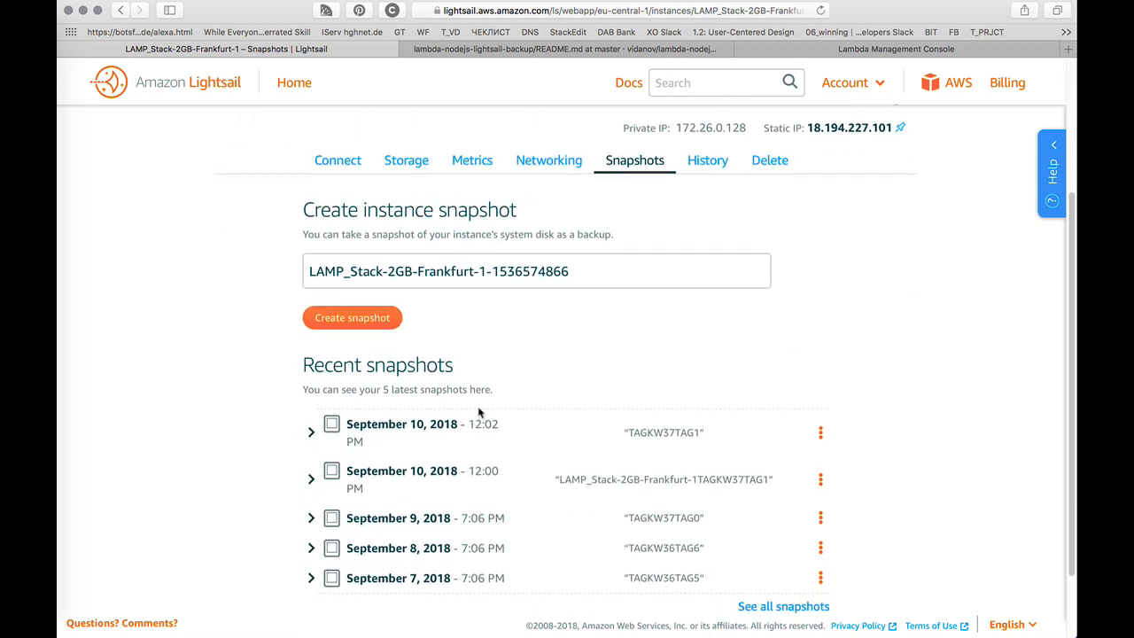
pyautogui.moveTo(436, 455)
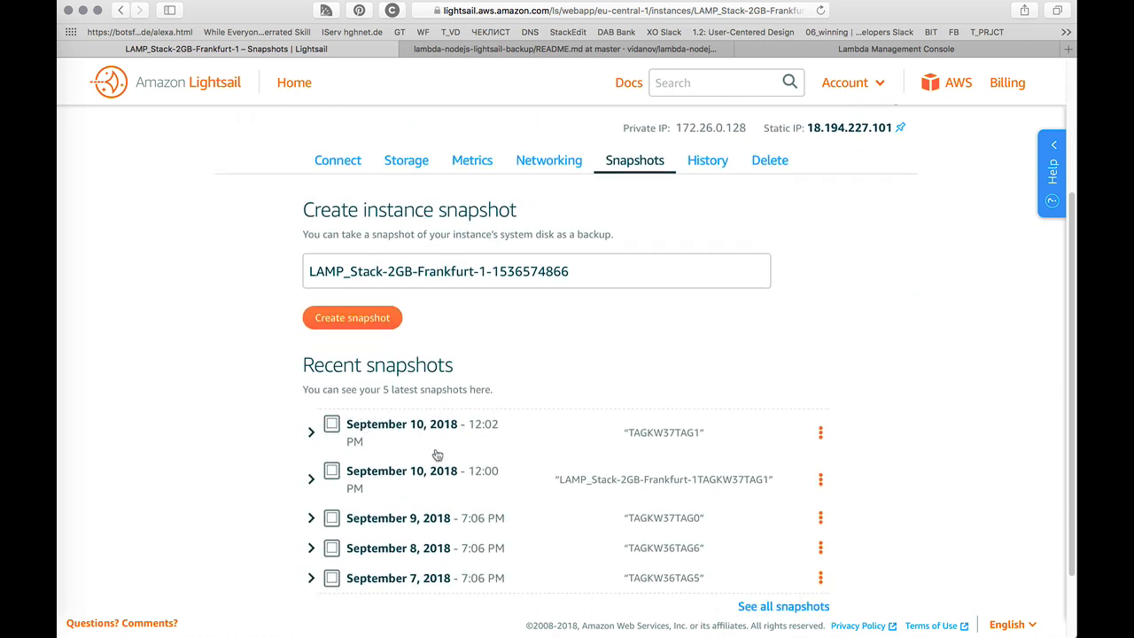
# Step: Delete the 12:02 PM TAGKW37TAG1 snapshot and return to the README
pyautogui.doubleClick(662, 478)
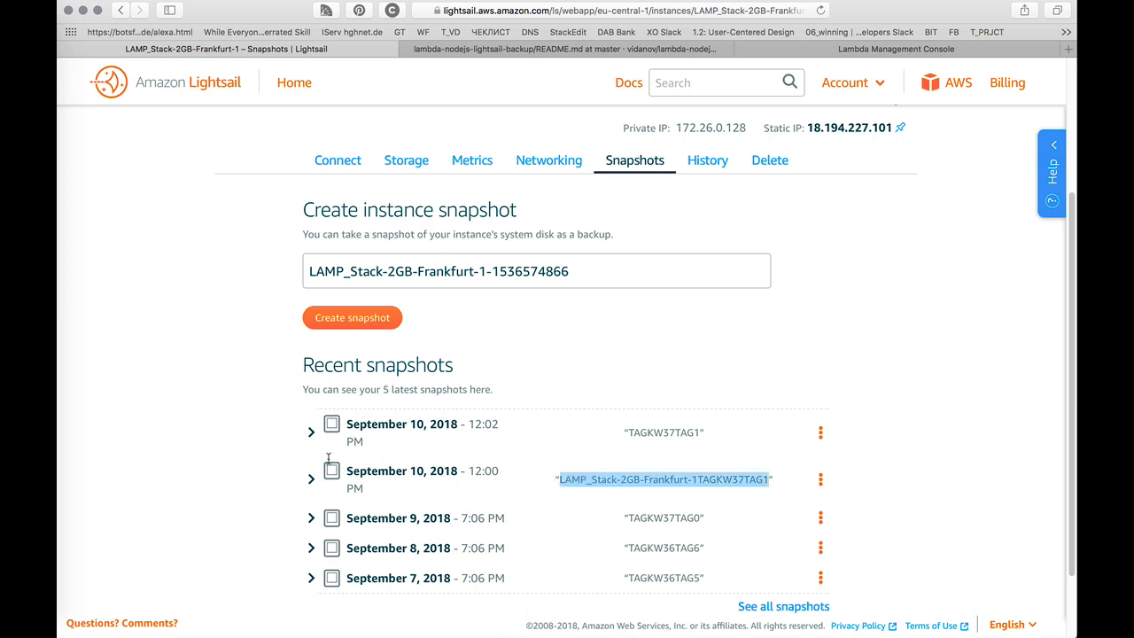
pyautogui.click(310, 478)
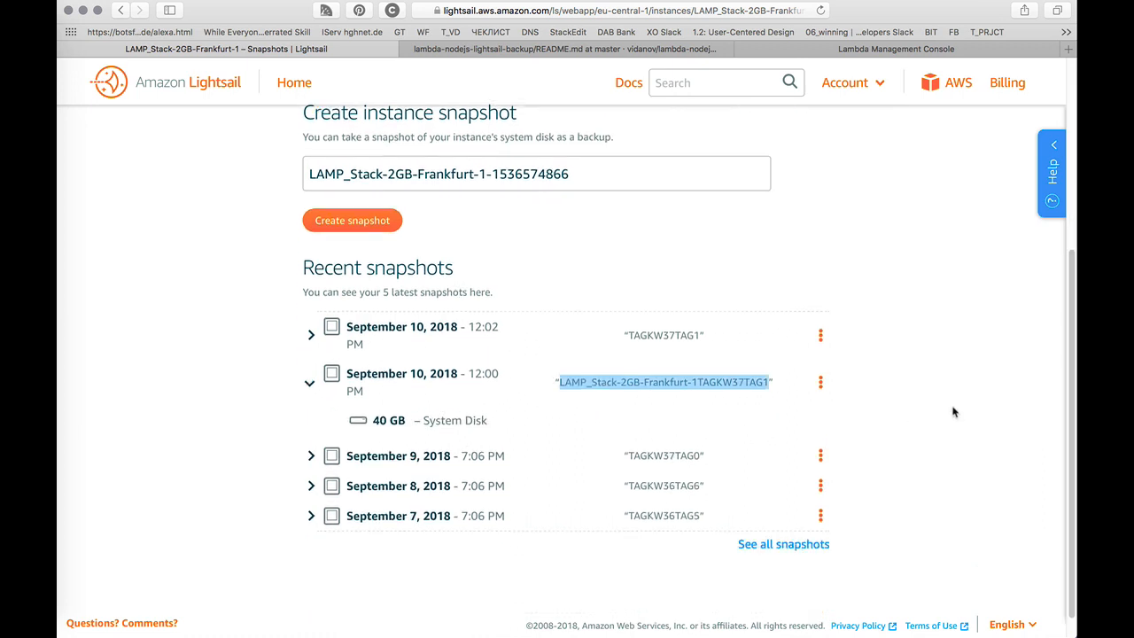
pyautogui.moveTo(1022, 349)
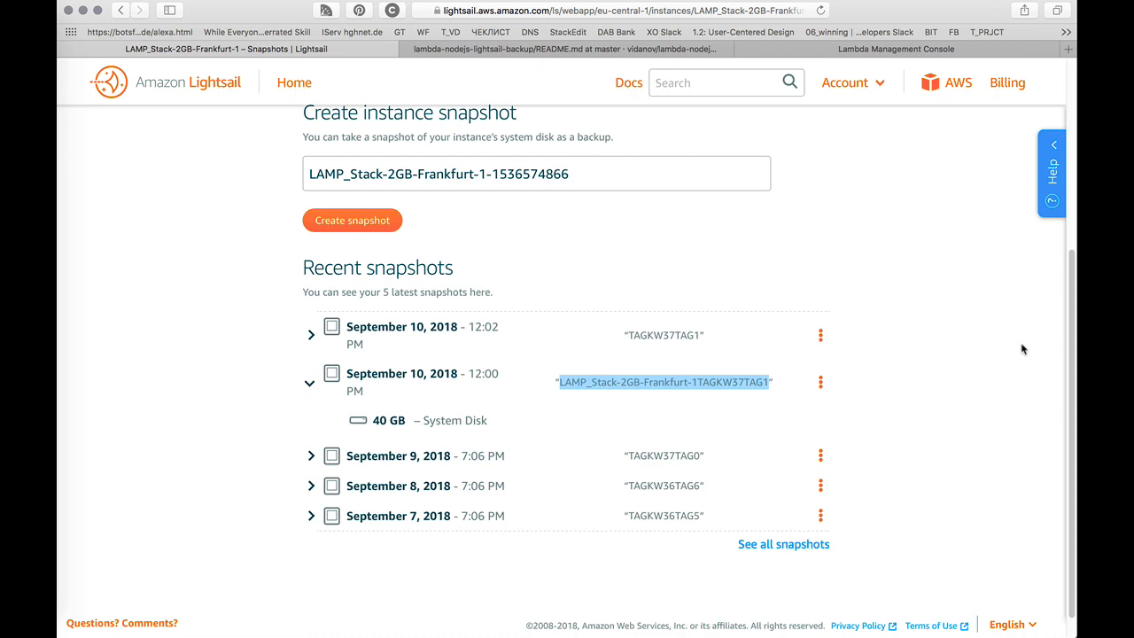
pyautogui.click(819, 334)
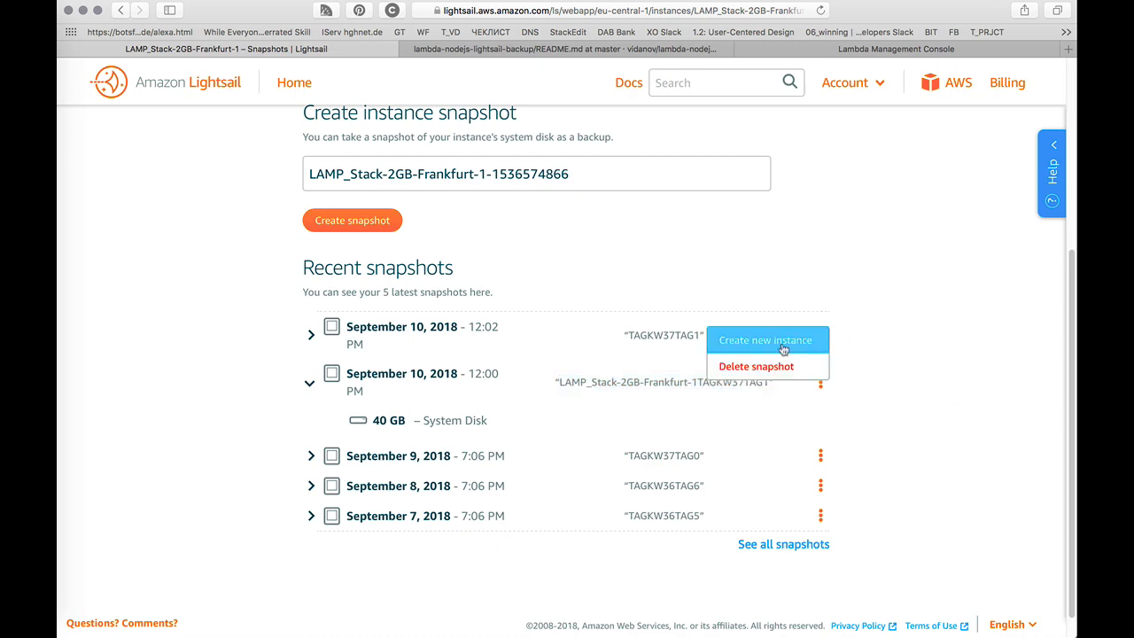
pyautogui.click(755, 366)
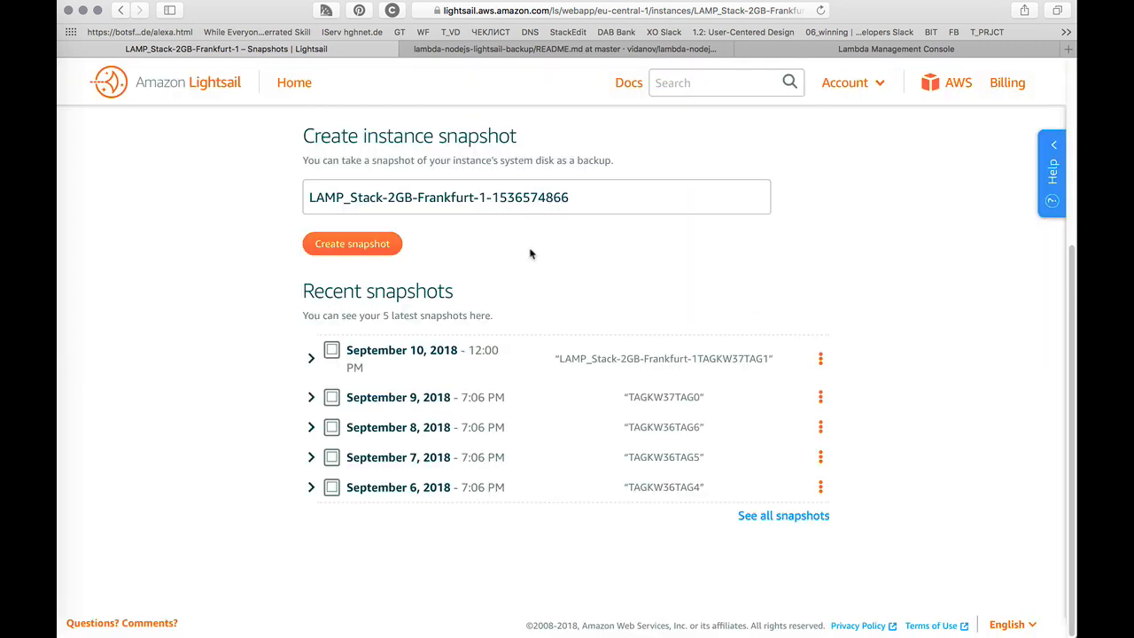
pyautogui.moveTo(553, 89)
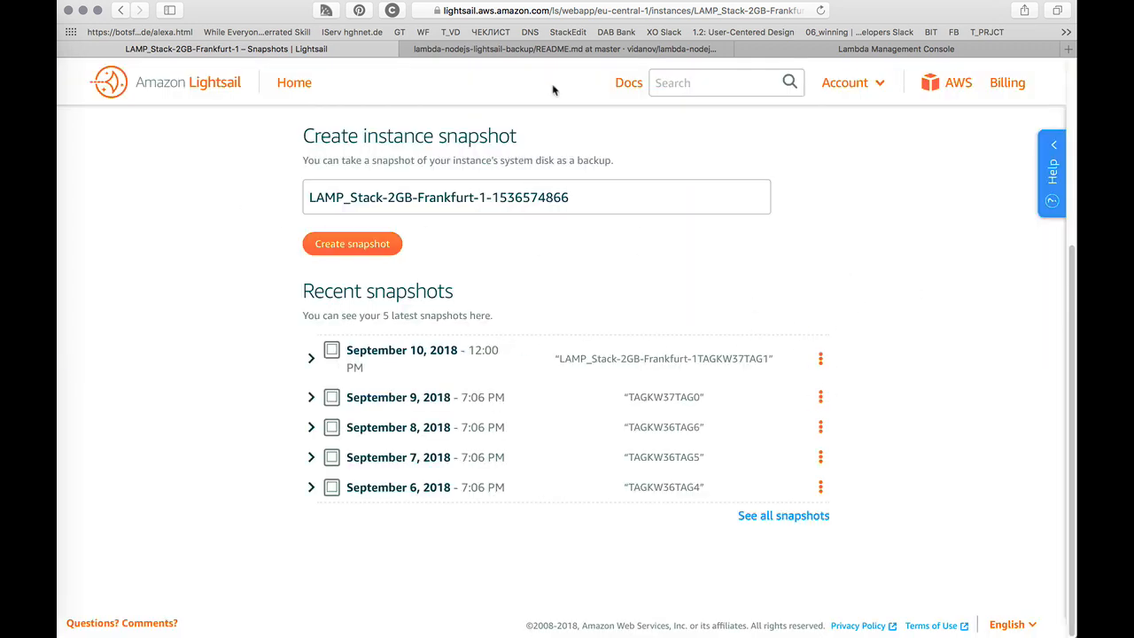
pyautogui.click(564, 49)
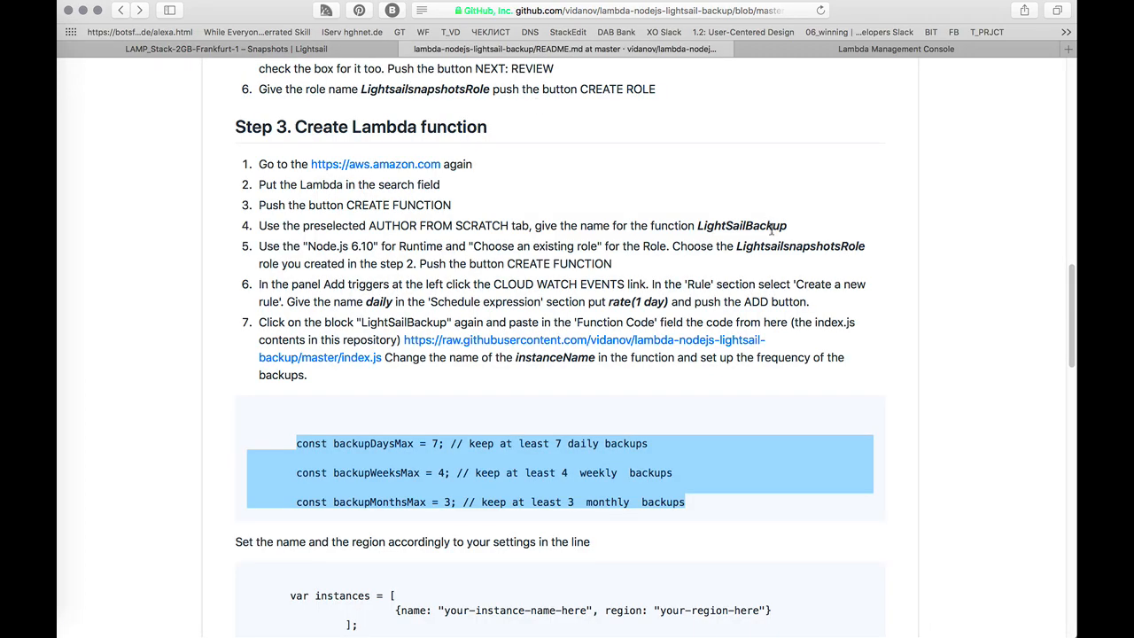
pyautogui.scroll(-3)
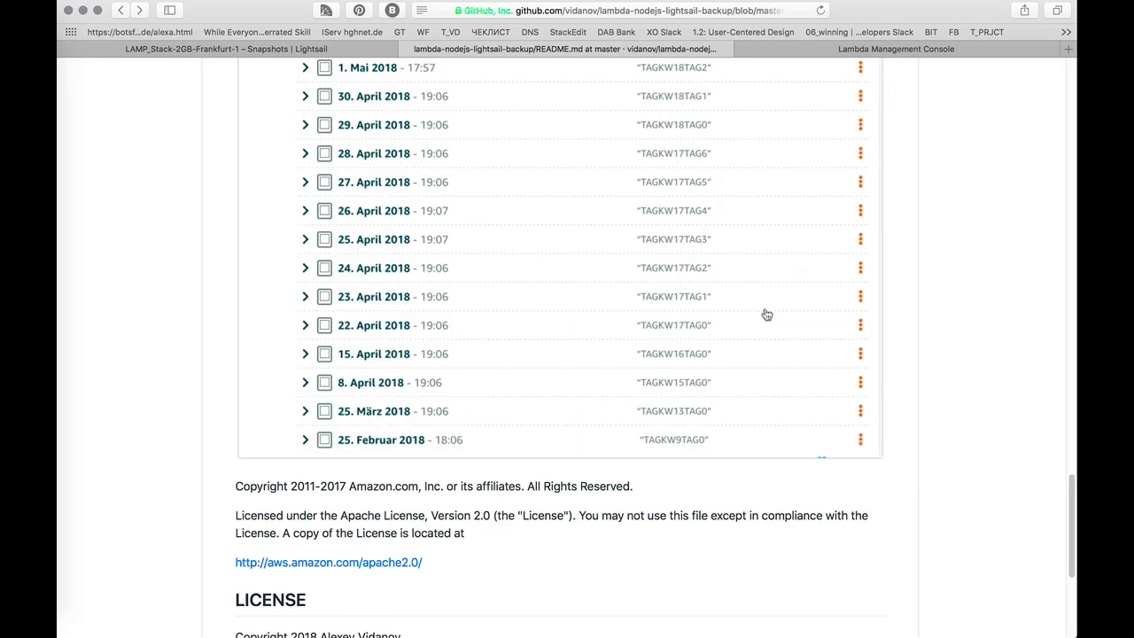
pyautogui.scroll(3)
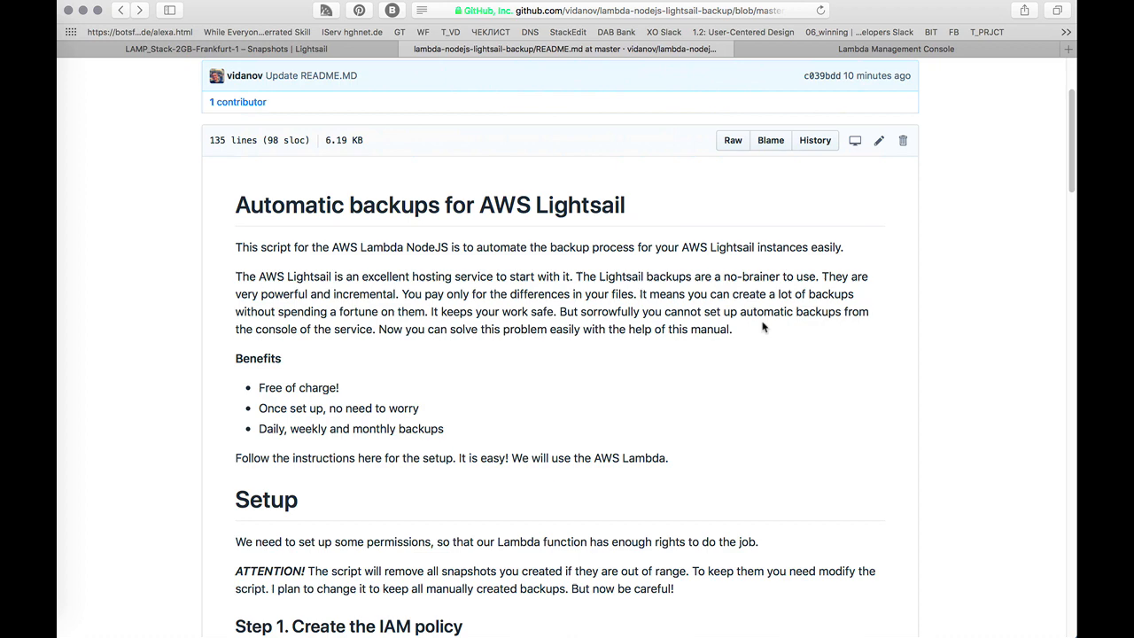
pyautogui.scroll(3)
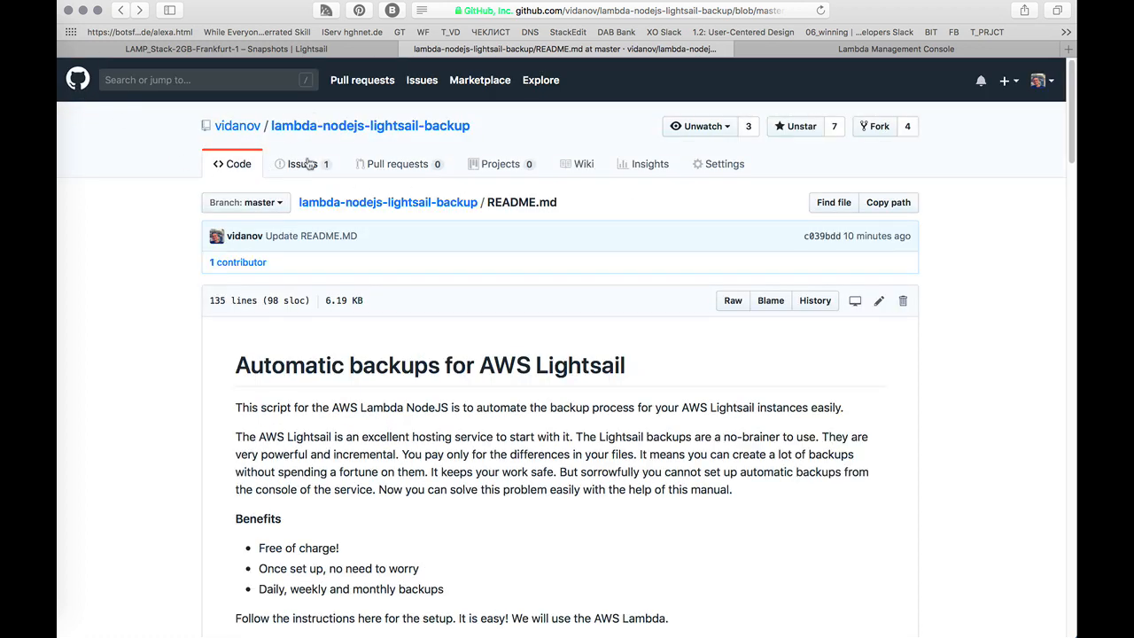
pyautogui.click(303, 164)
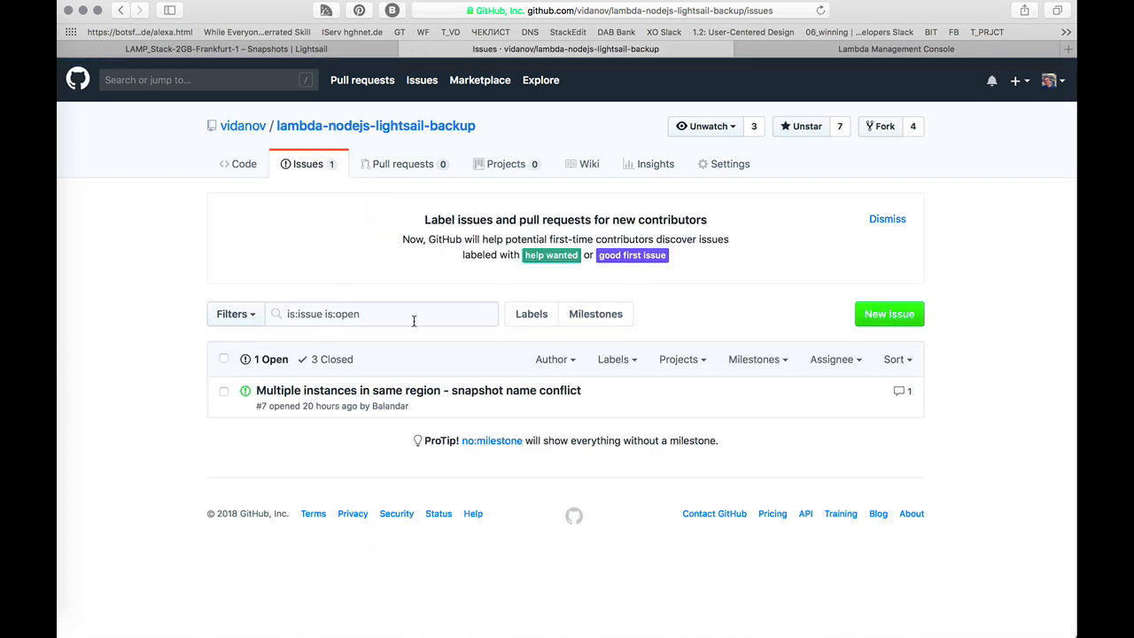
# Step: Filter GitHub Issues to open issues and pull requests, then scroll the list
pyautogui.click(236, 314)
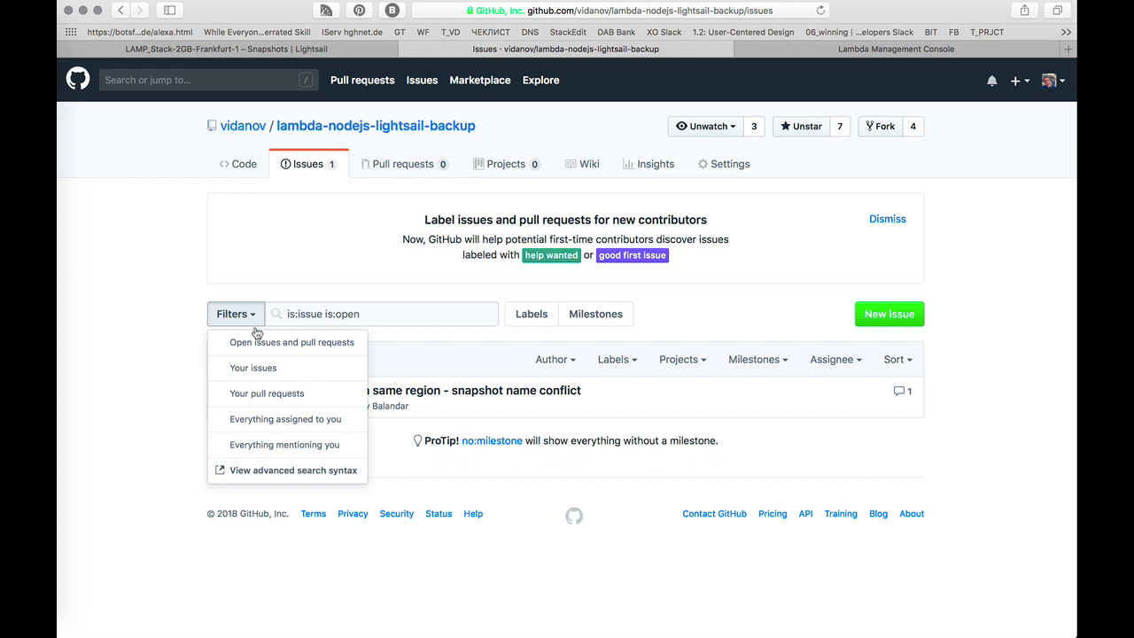
pyautogui.moveTo(292, 342)
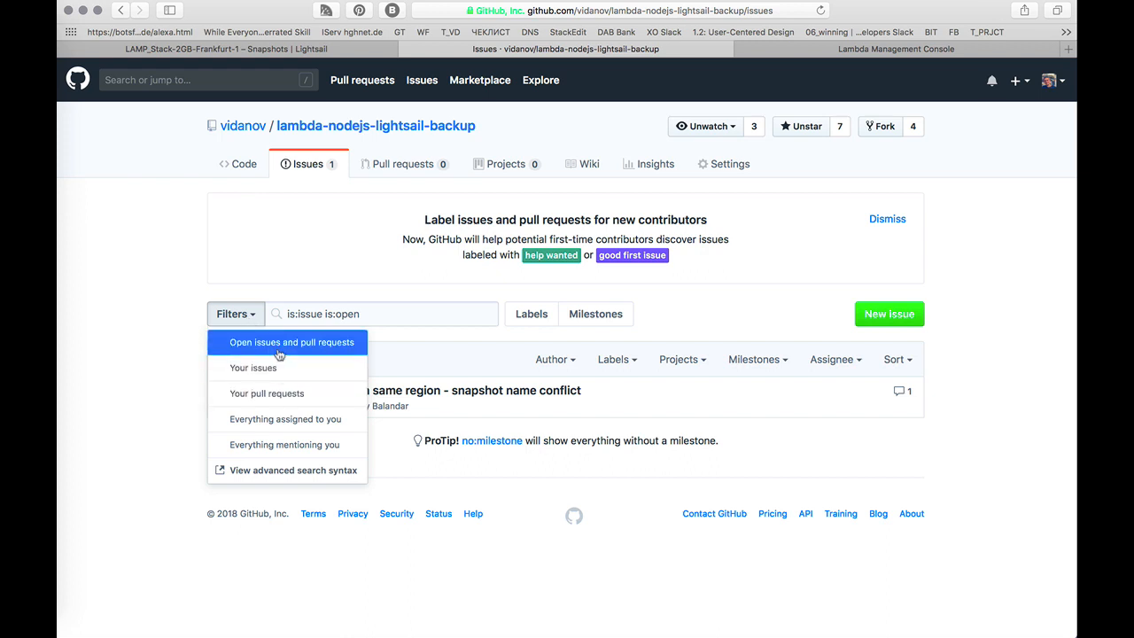
pyautogui.click(381, 313)
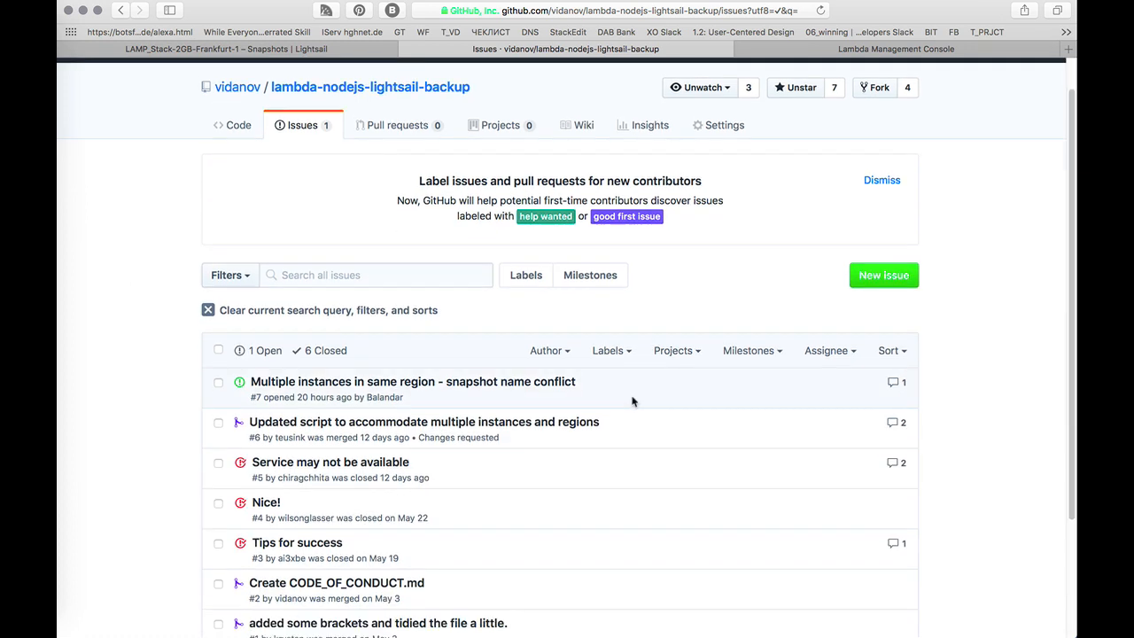
pyautogui.scroll(-3)
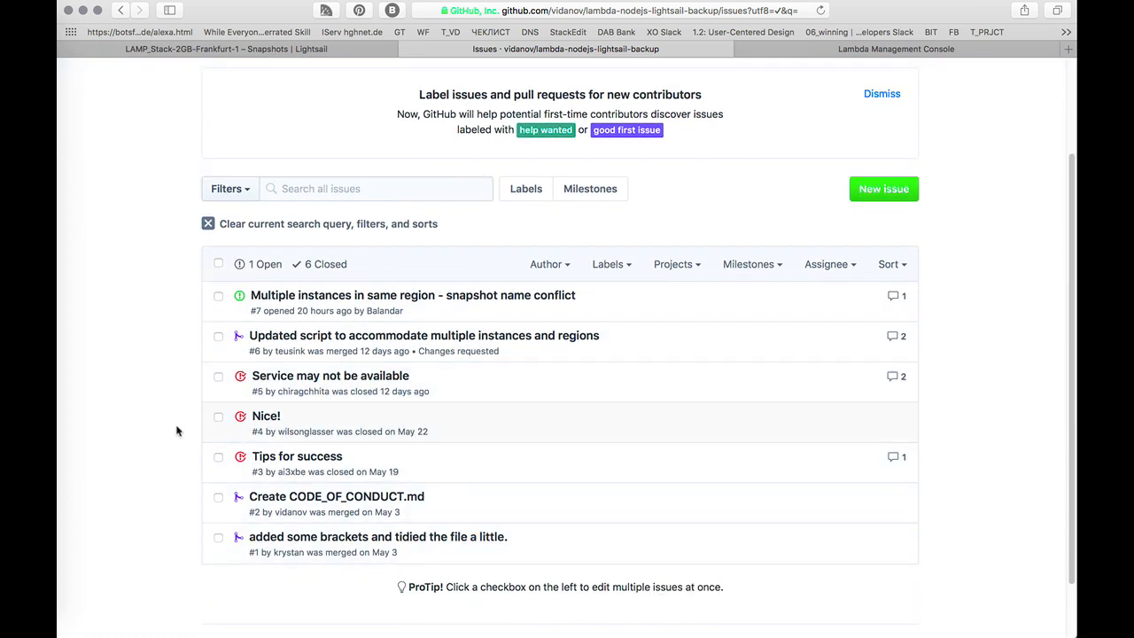
pyautogui.moveTo(297, 455)
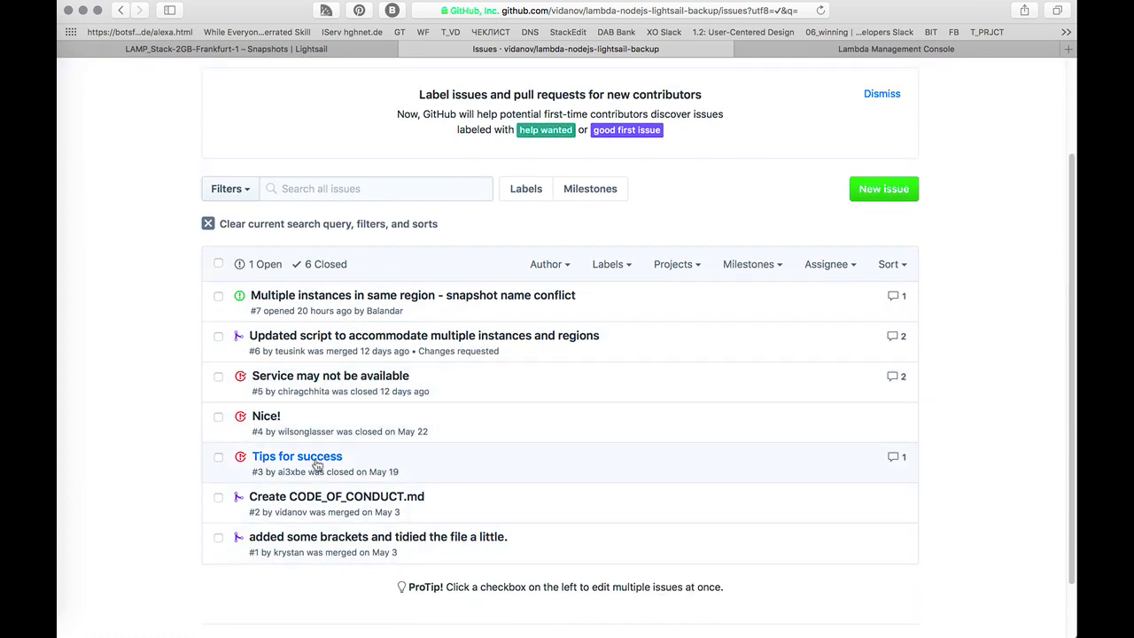
pyautogui.scroll(3)
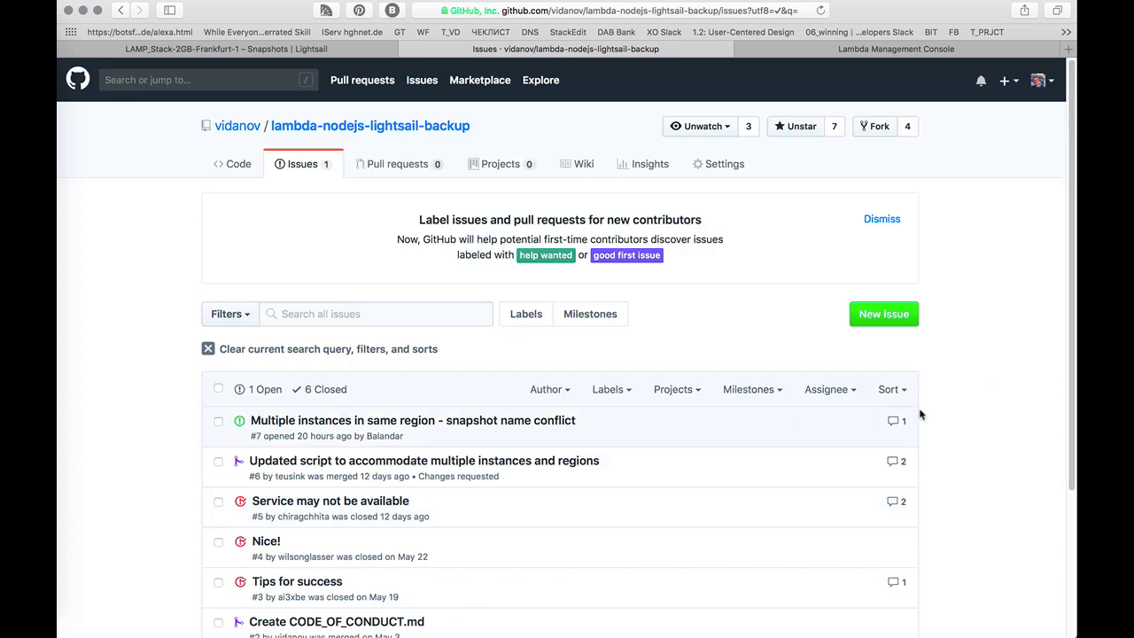
pyautogui.moveTo(212, 178)
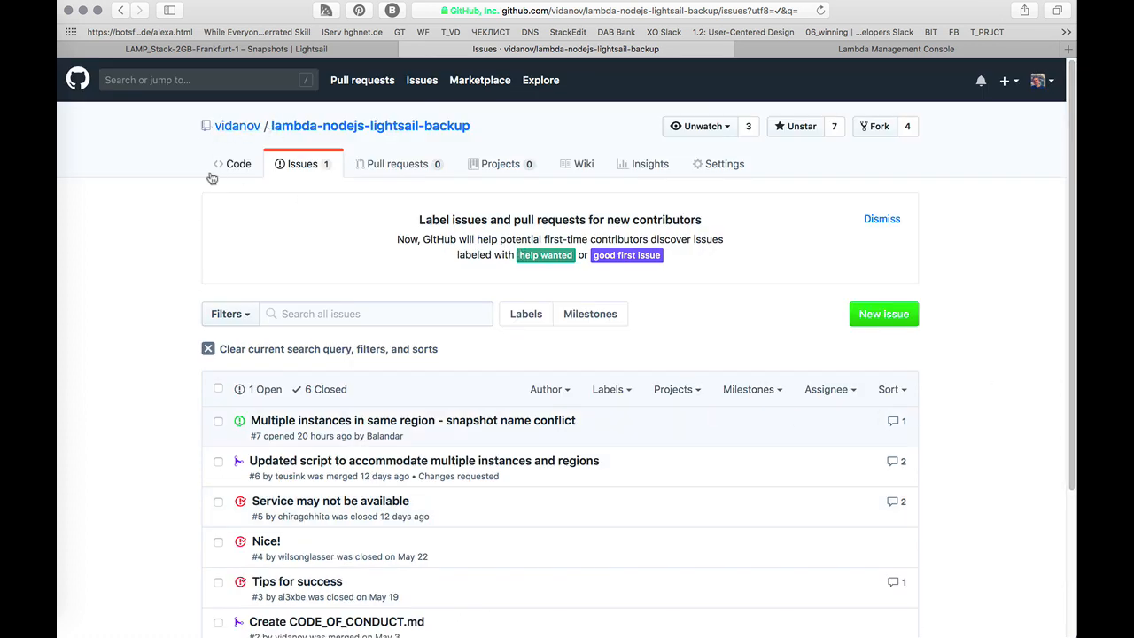
# Step: Go to the Code tab and scroll the README to Setup and Step 1
pyautogui.click(237, 163)
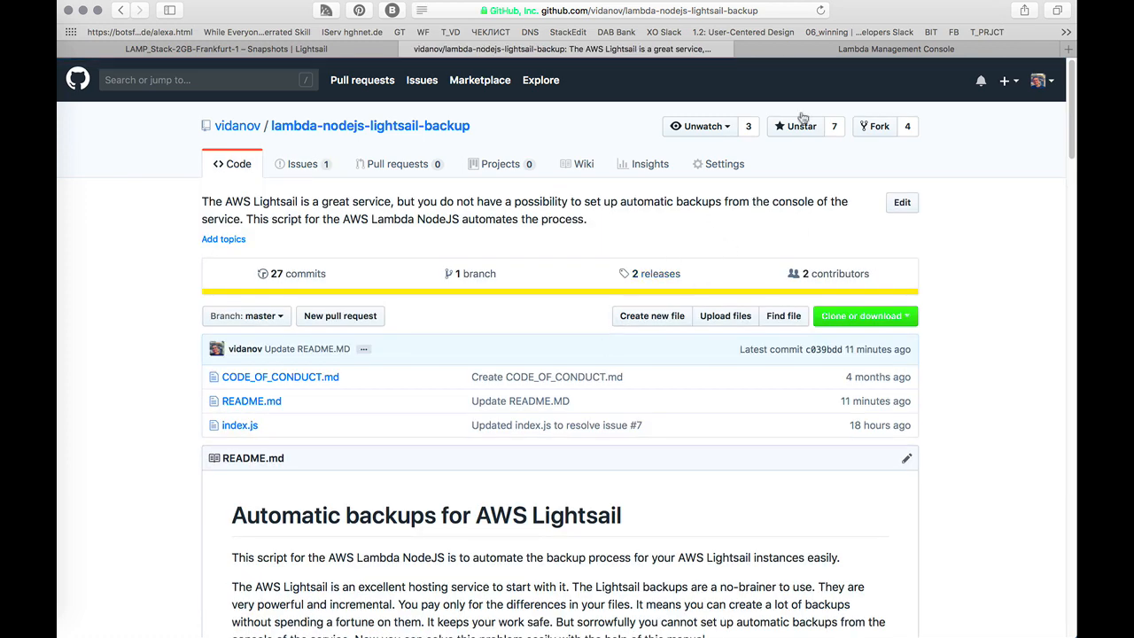
pyautogui.moveTo(802, 118)
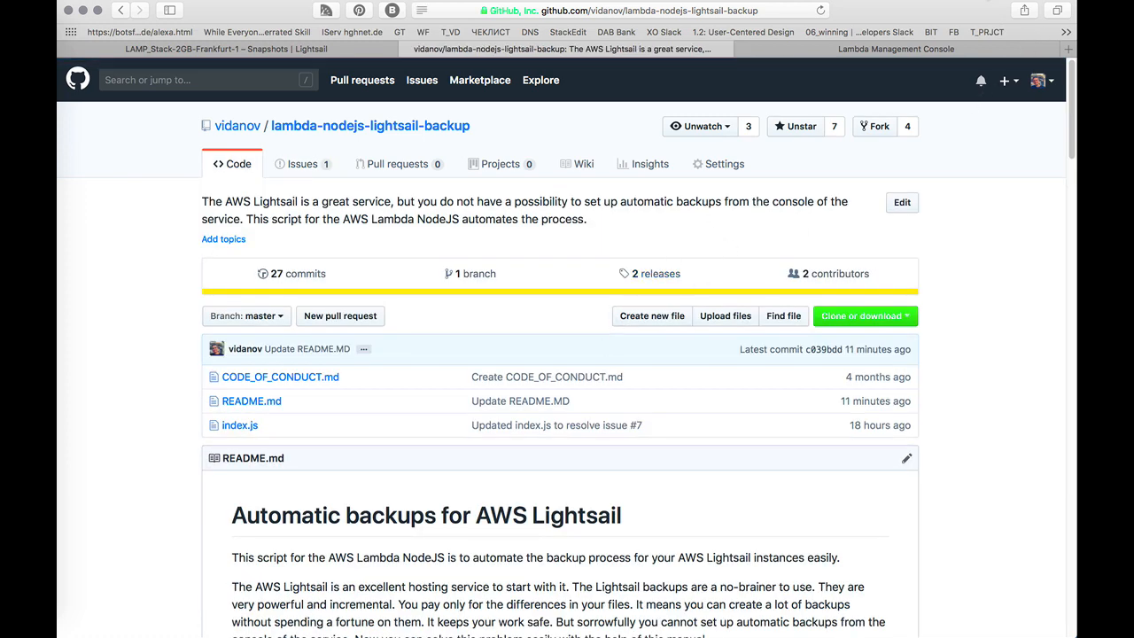
pyautogui.scroll(-3)
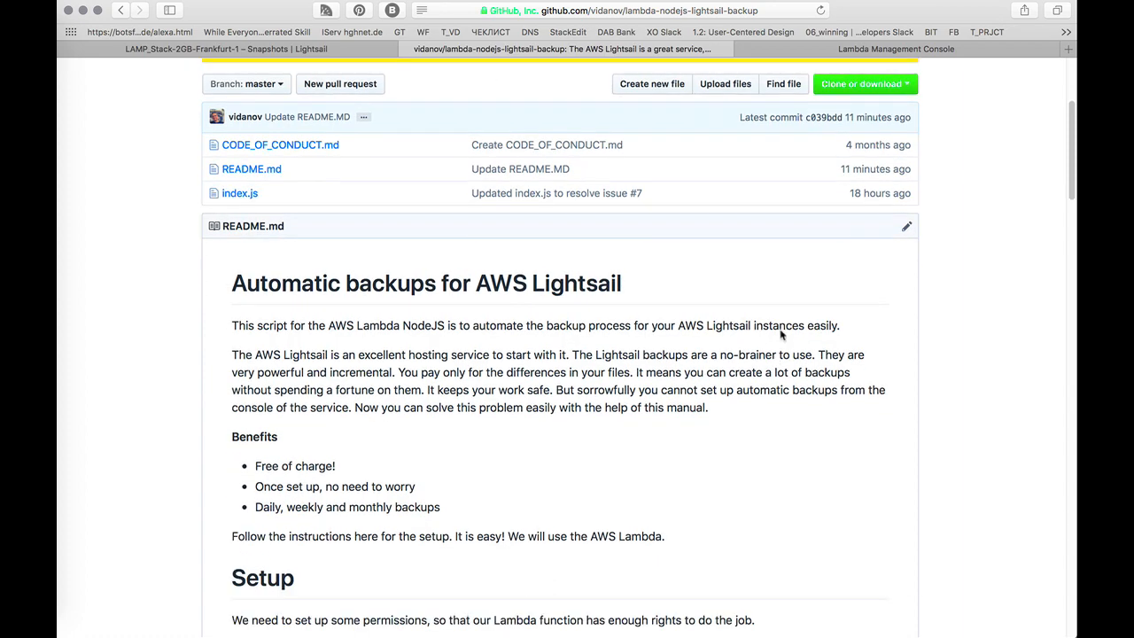
pyautogui.scroll(-3)
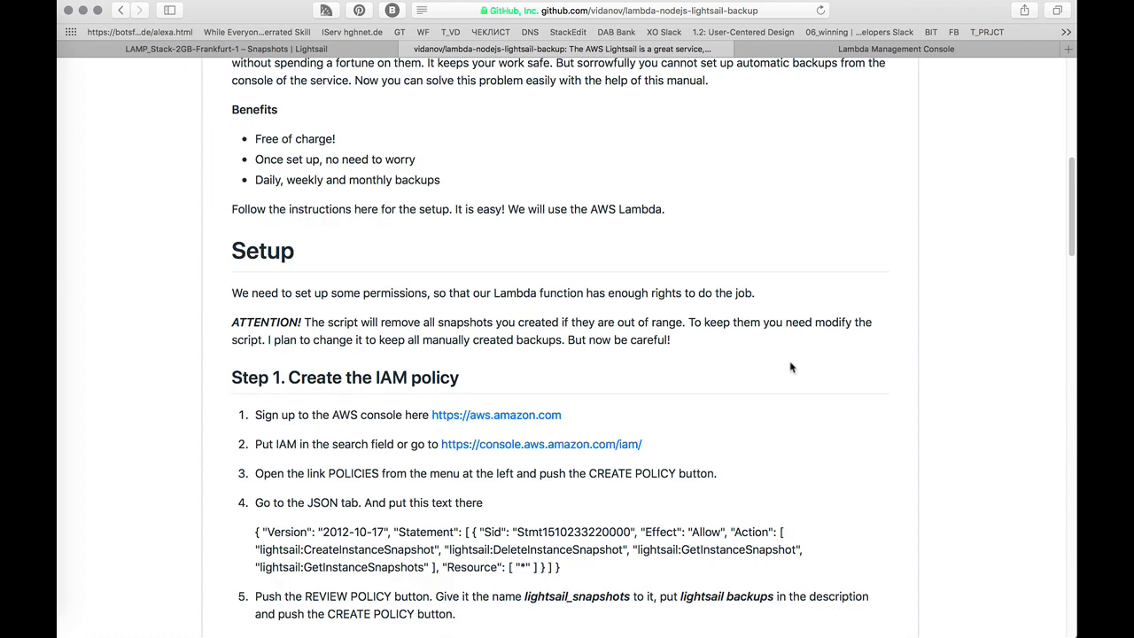